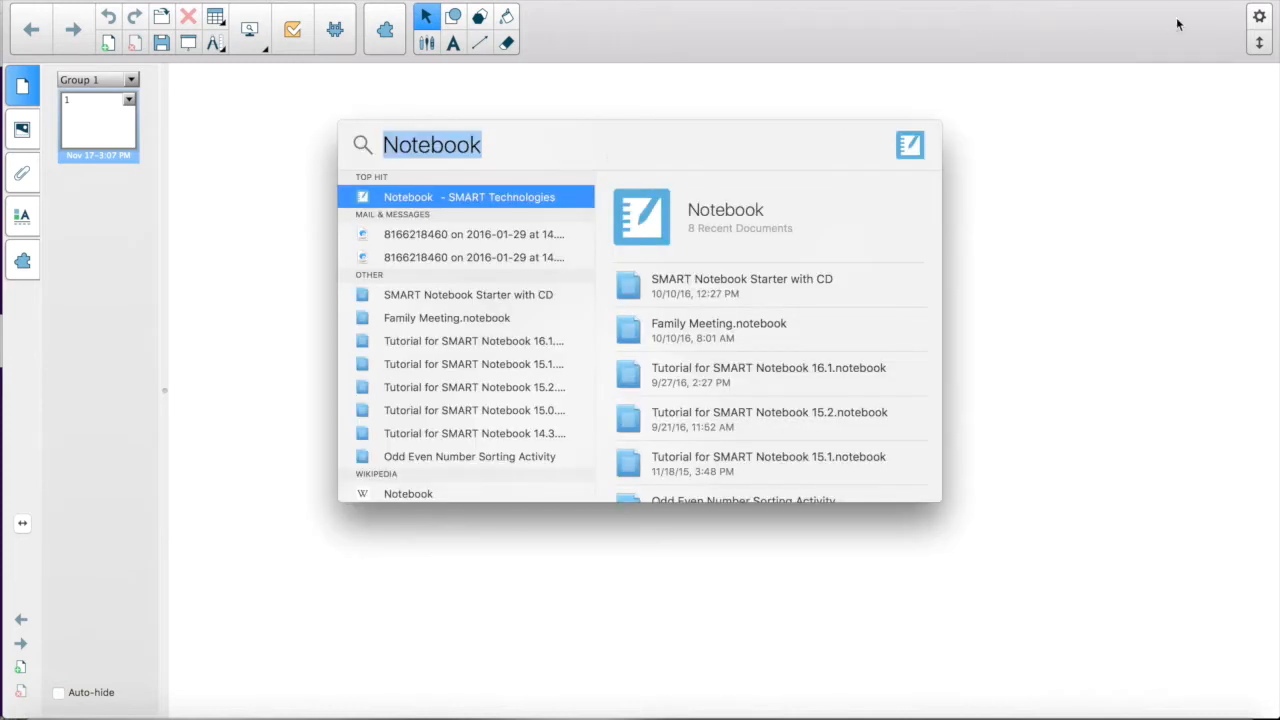
pyautogui.moveTo(919, 173)
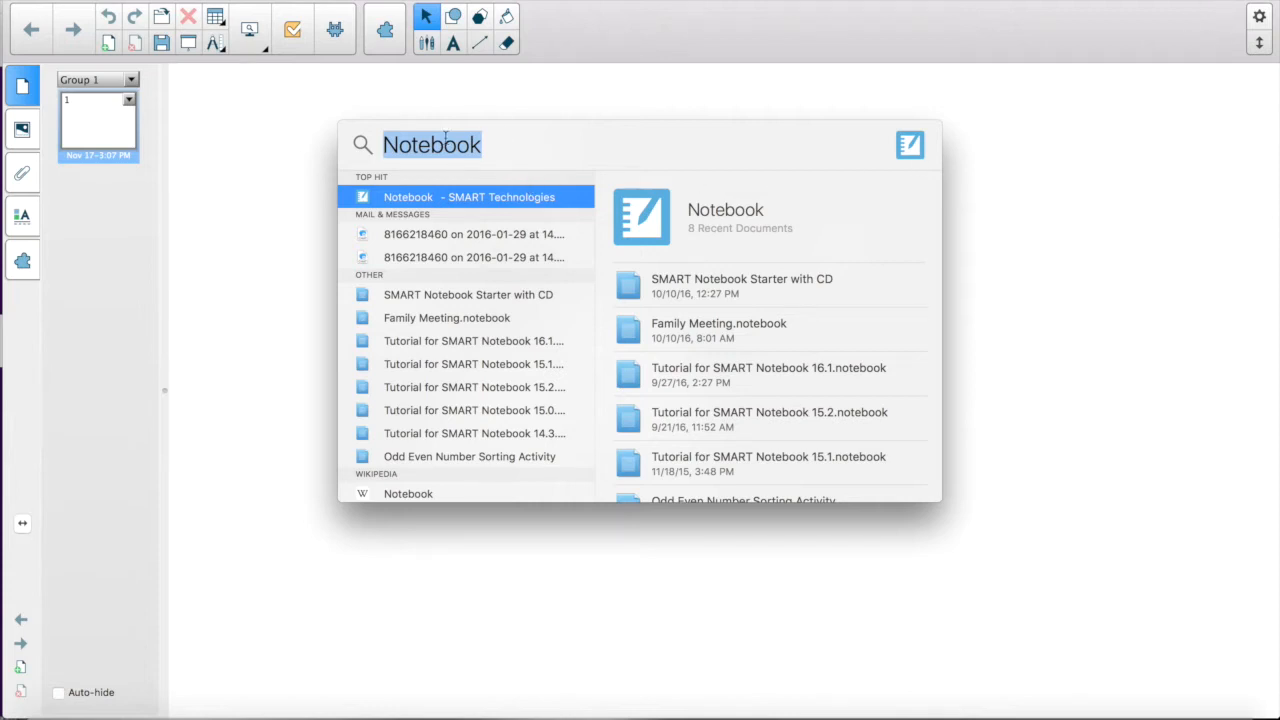
pyautogui.moveTo(1040, 251)
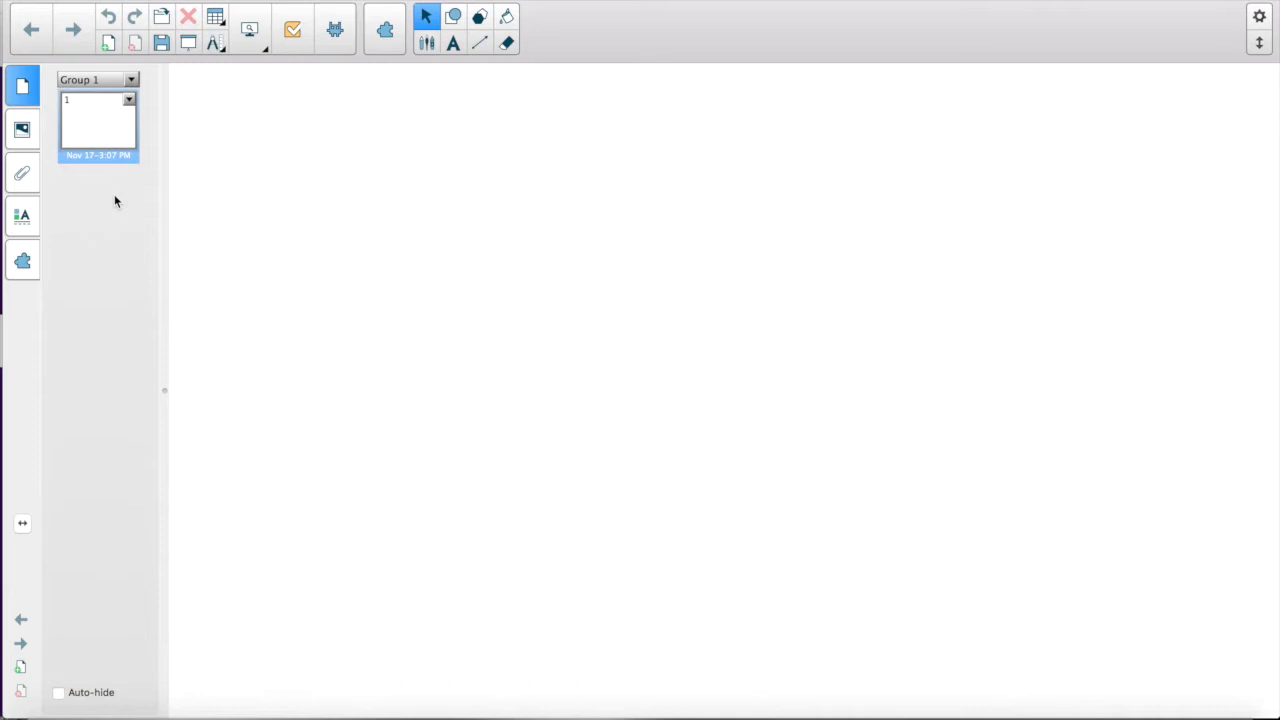
pyautogui.moveTo(140, 200)
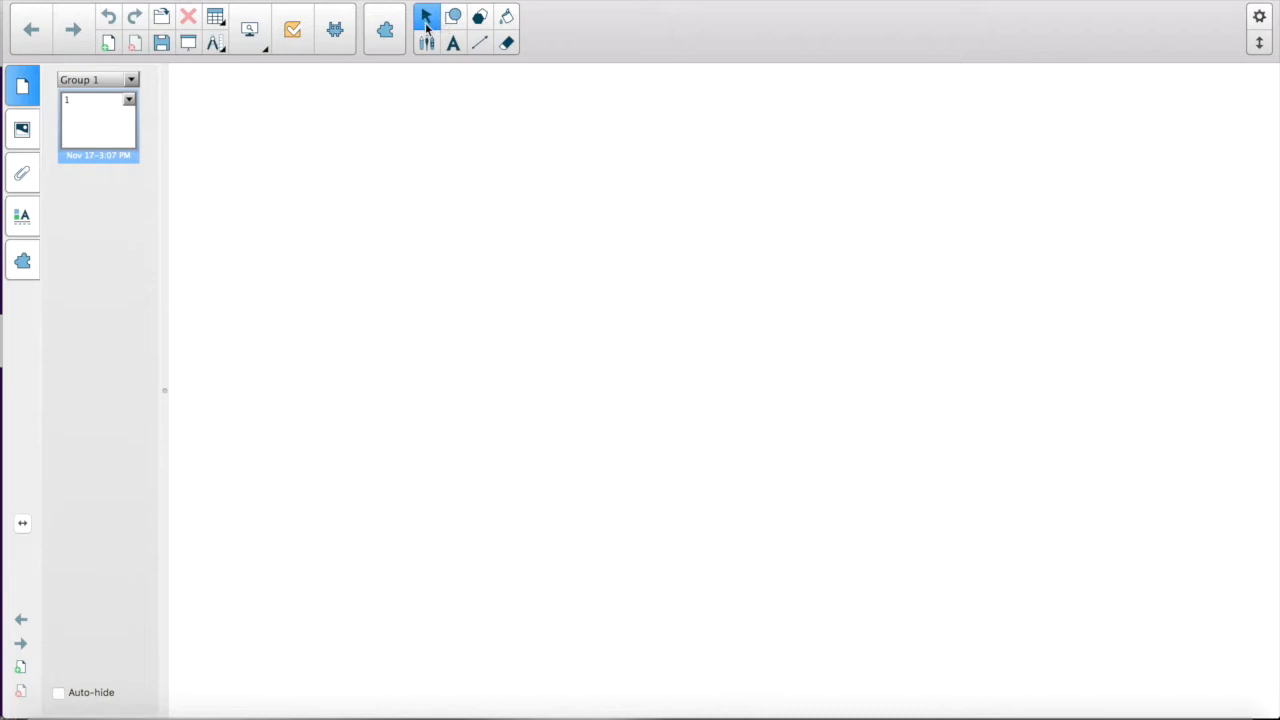
pyautogui.click(19, 128)
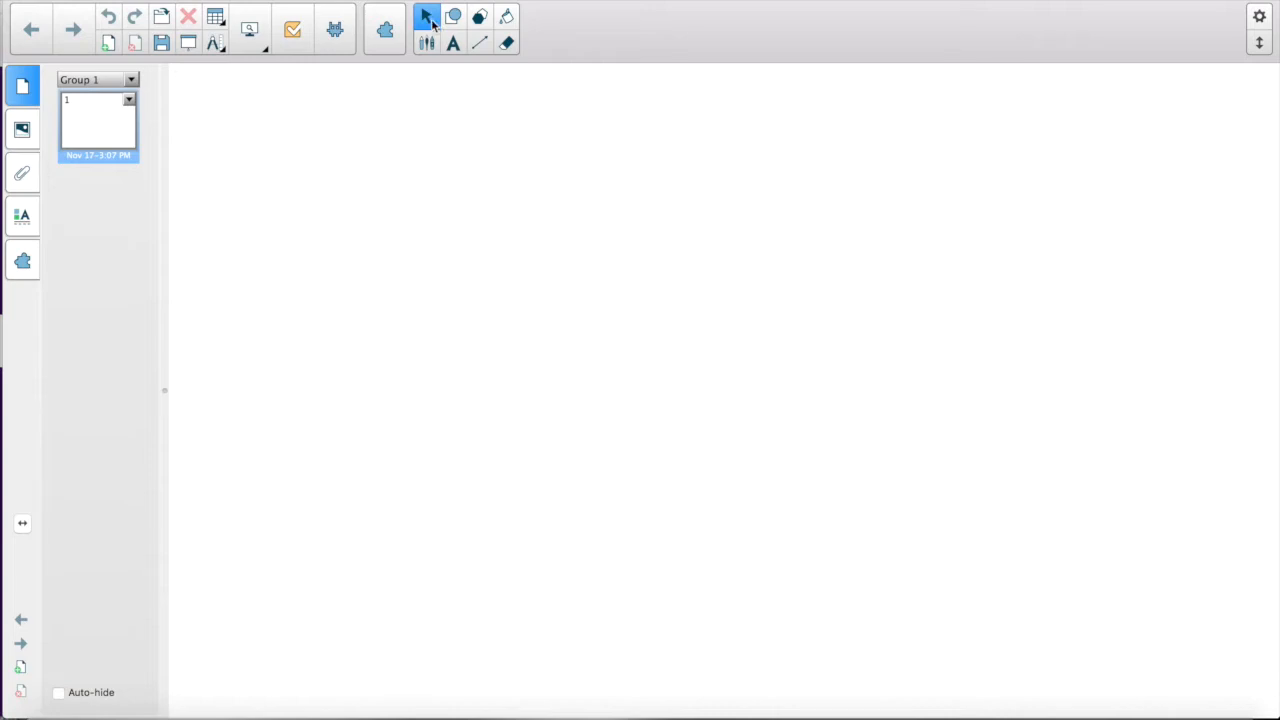
# Switch to the highlighter pen and draw a broad cyan stroke below the yellow one
pyautogui.click(425, 44)
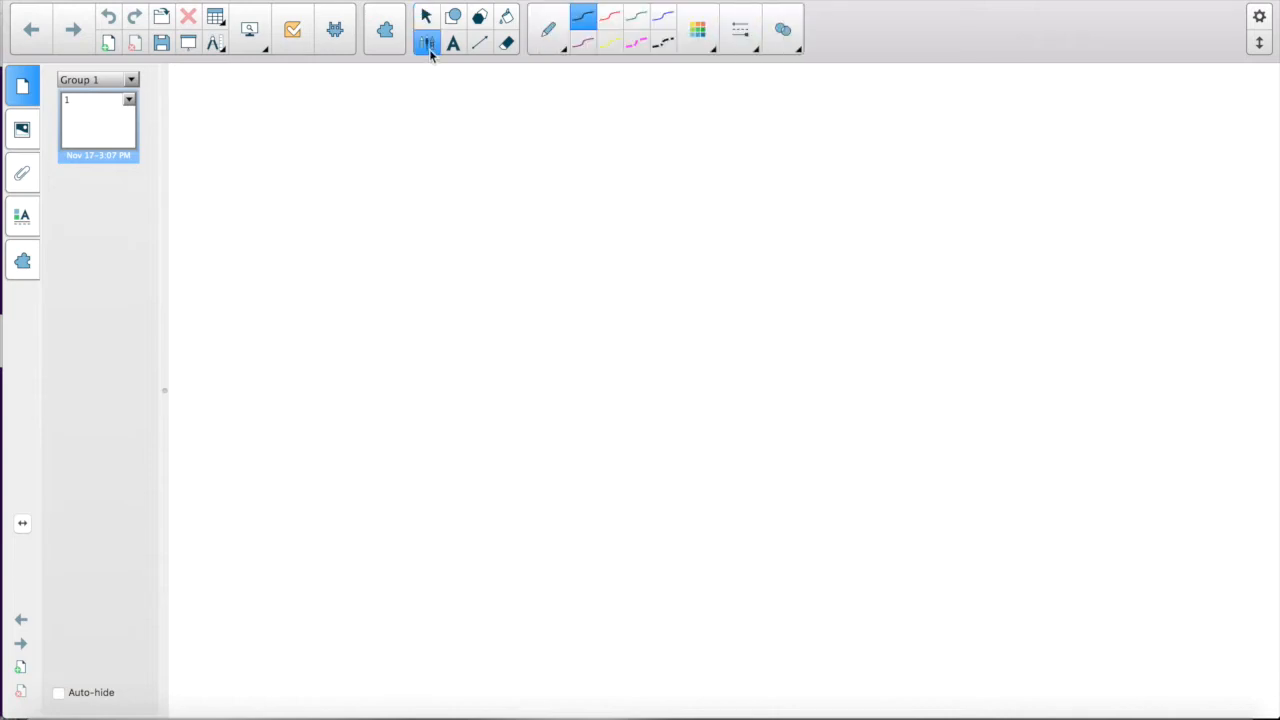
pyautogui.click(547, 28)
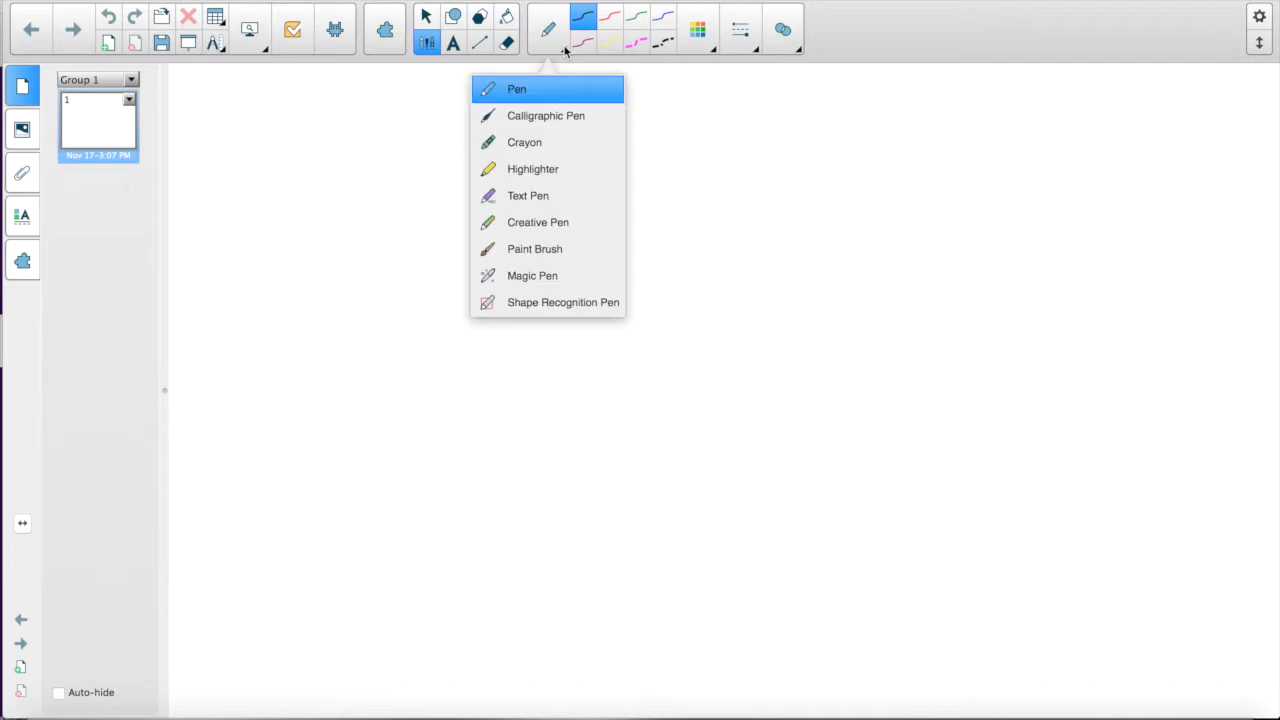
pyautogui.moveTo(560, 135)
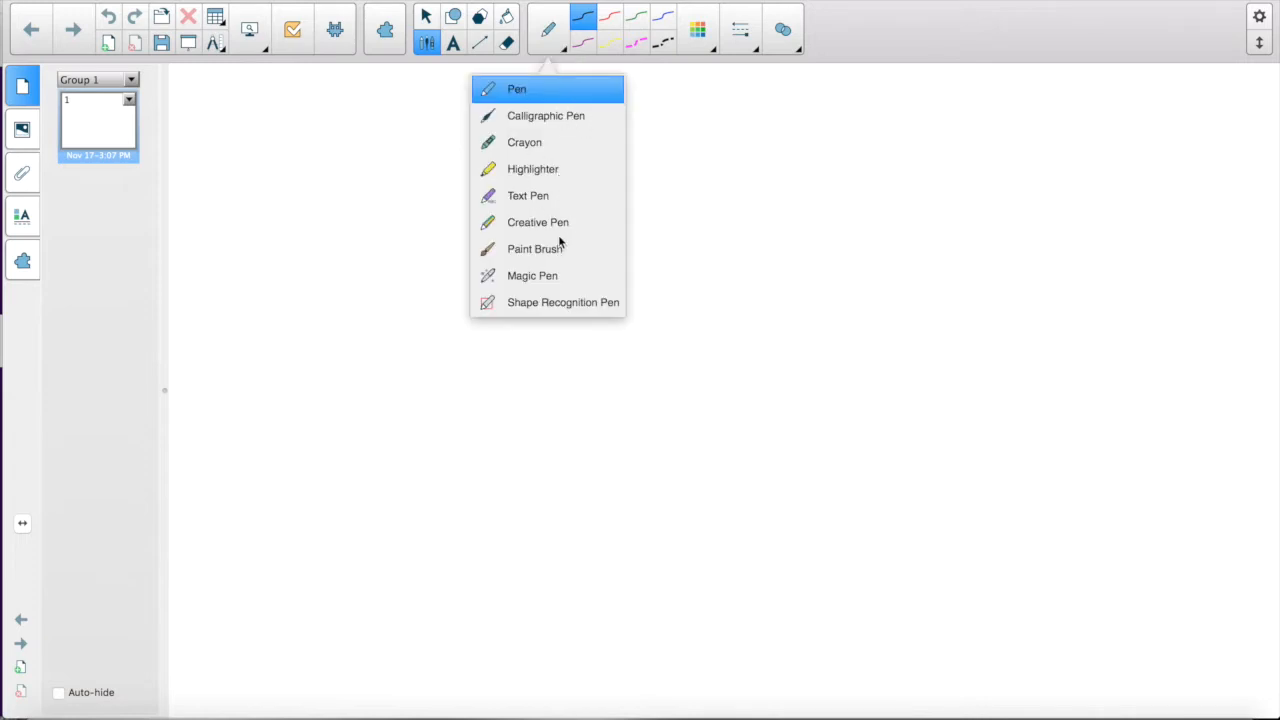
pyautogui.click(516, 88)
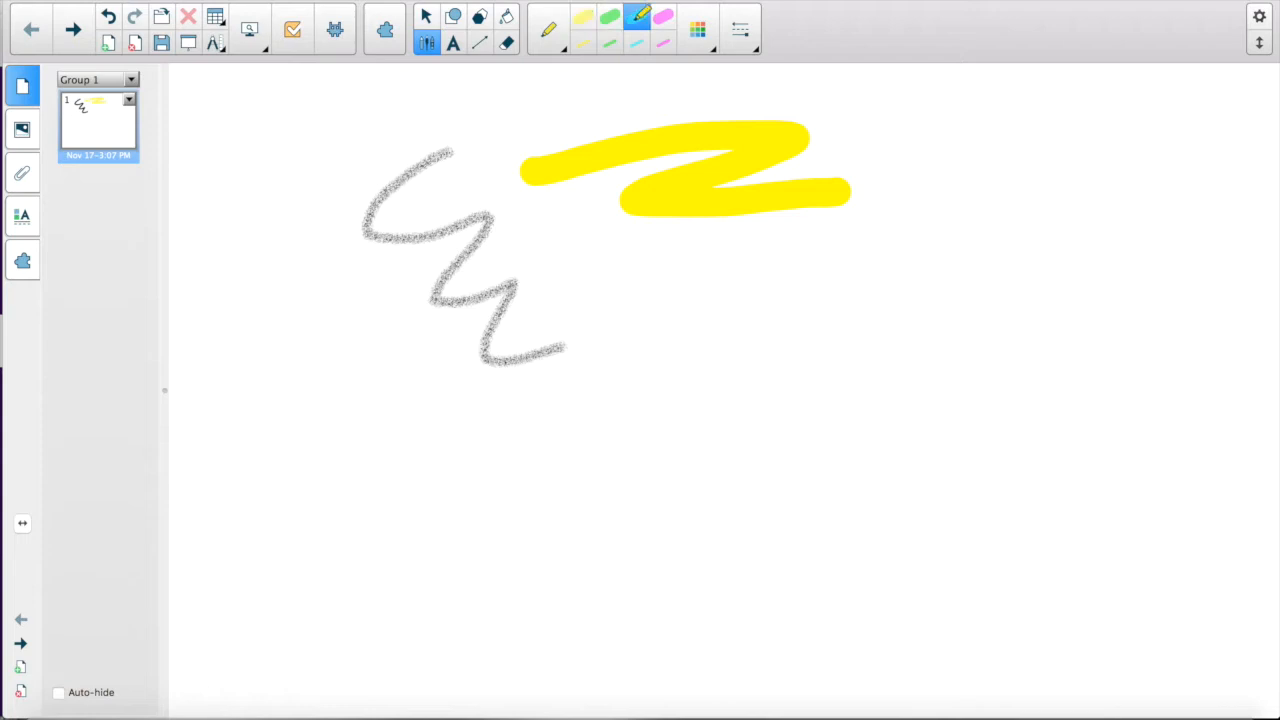
pyautogui.moveTo(605, 265); pyautogui.dragTo(880, 315)
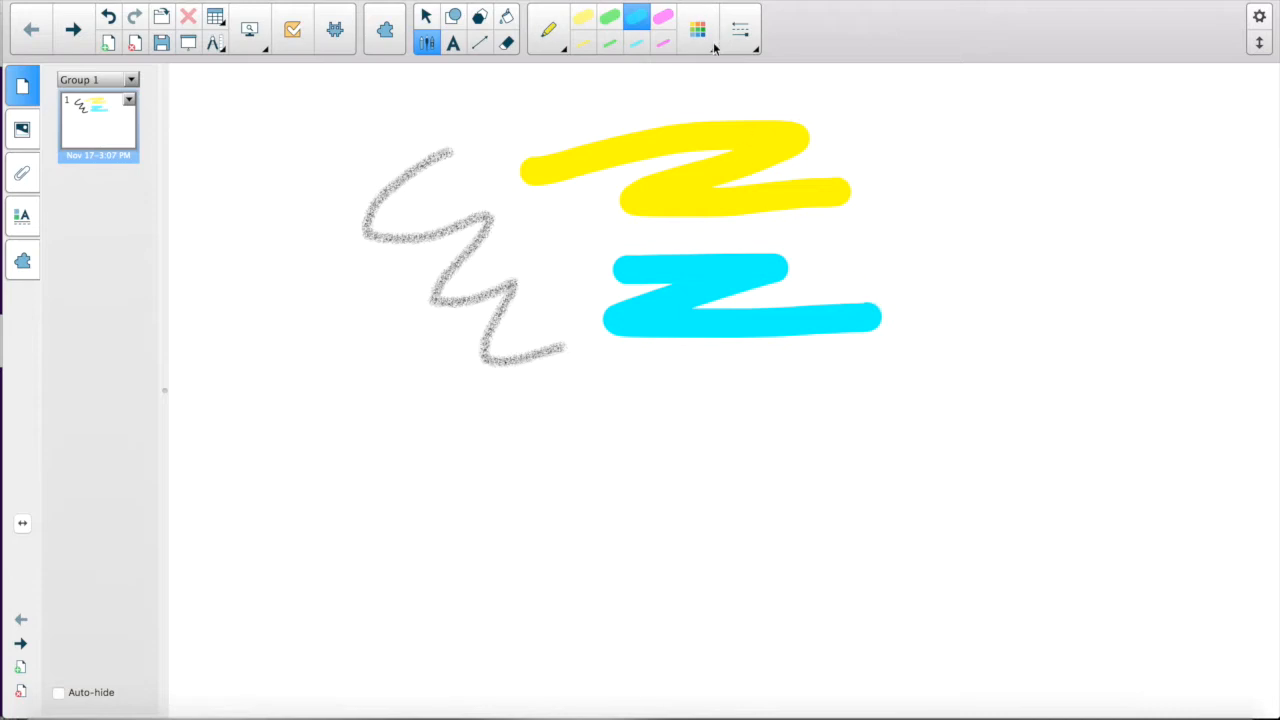
# Set a thinner line thickness for the cyan squiggle
pyautogui.click(700, 27)
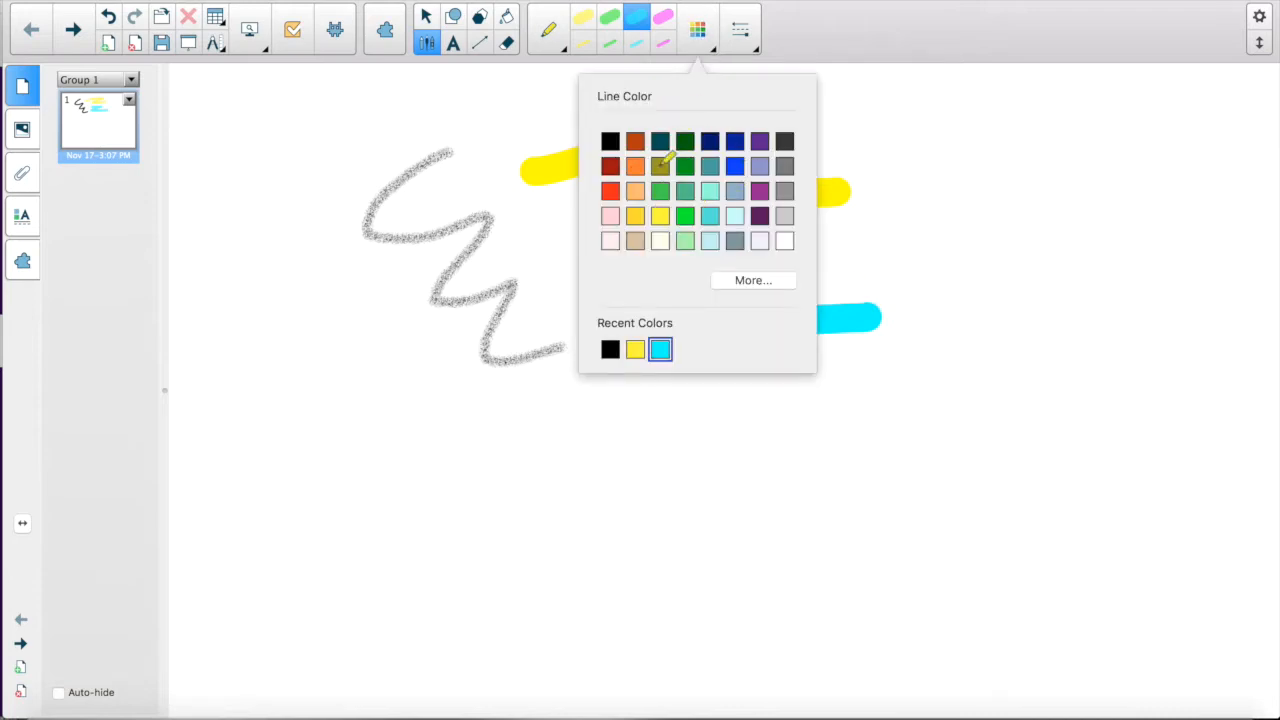
pyautogui.click(739, 28)
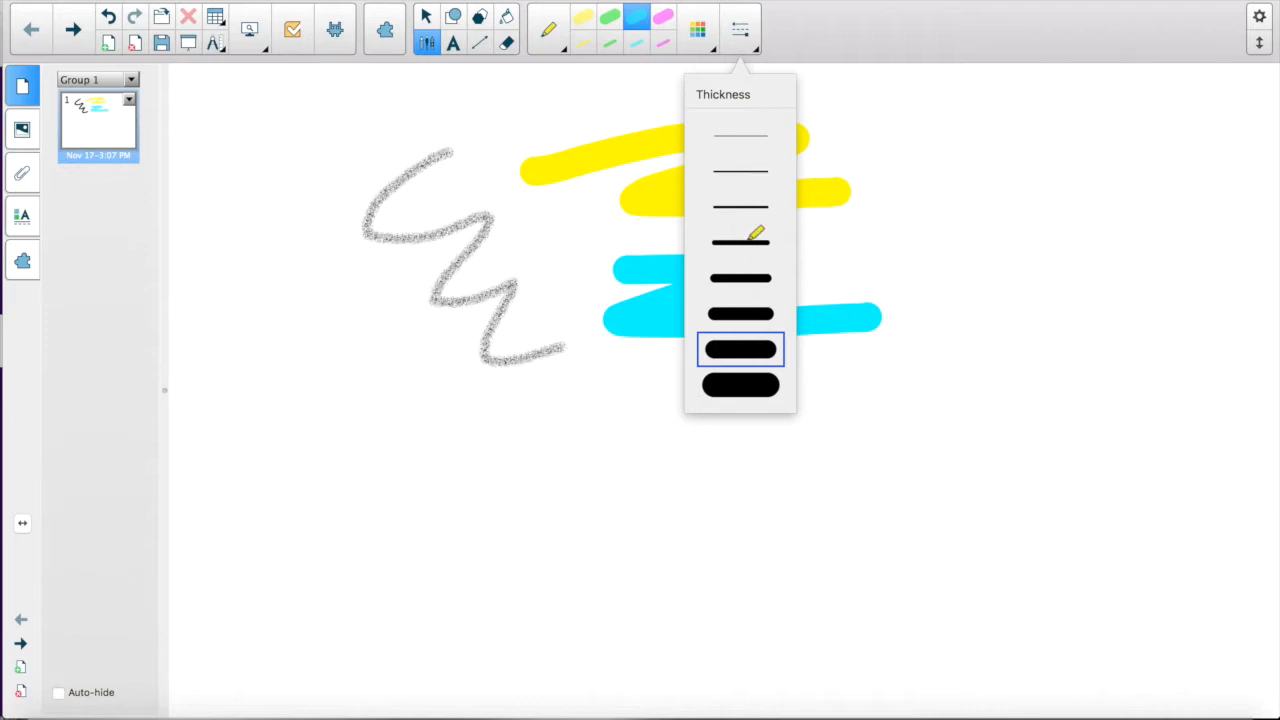
pyautogui.click(740, 349)
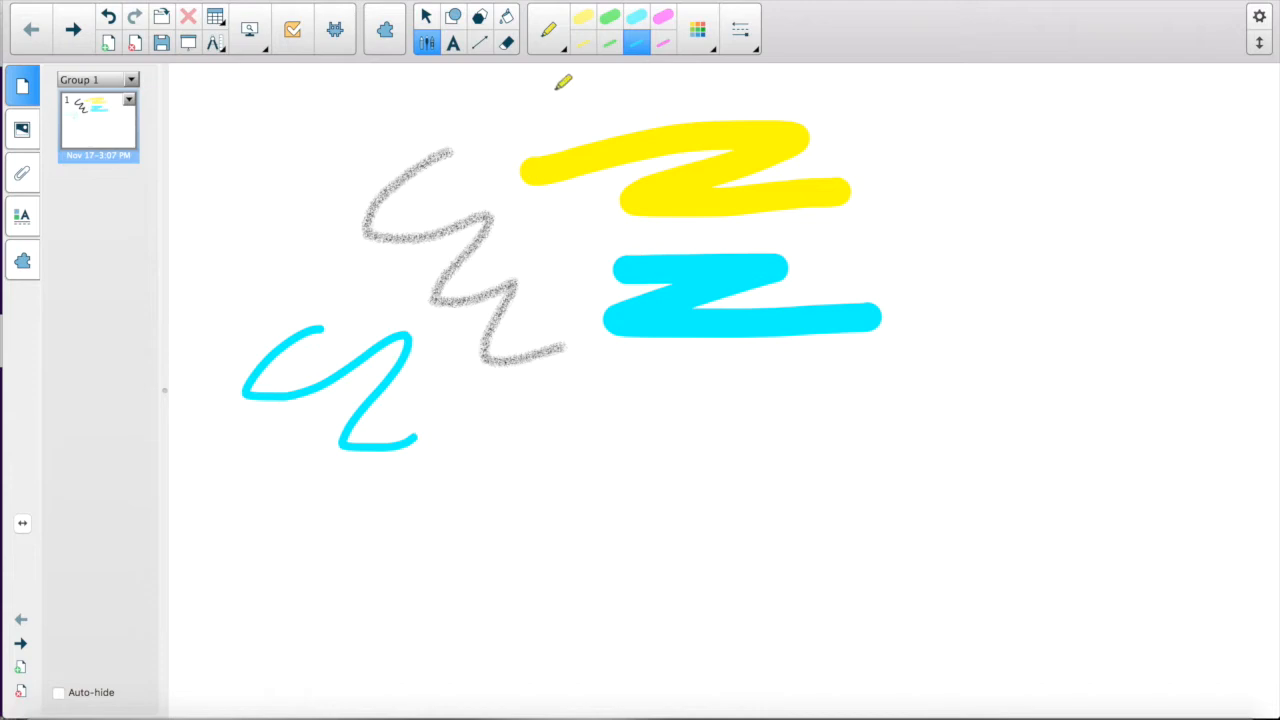
pyautogui.click(547, 30)
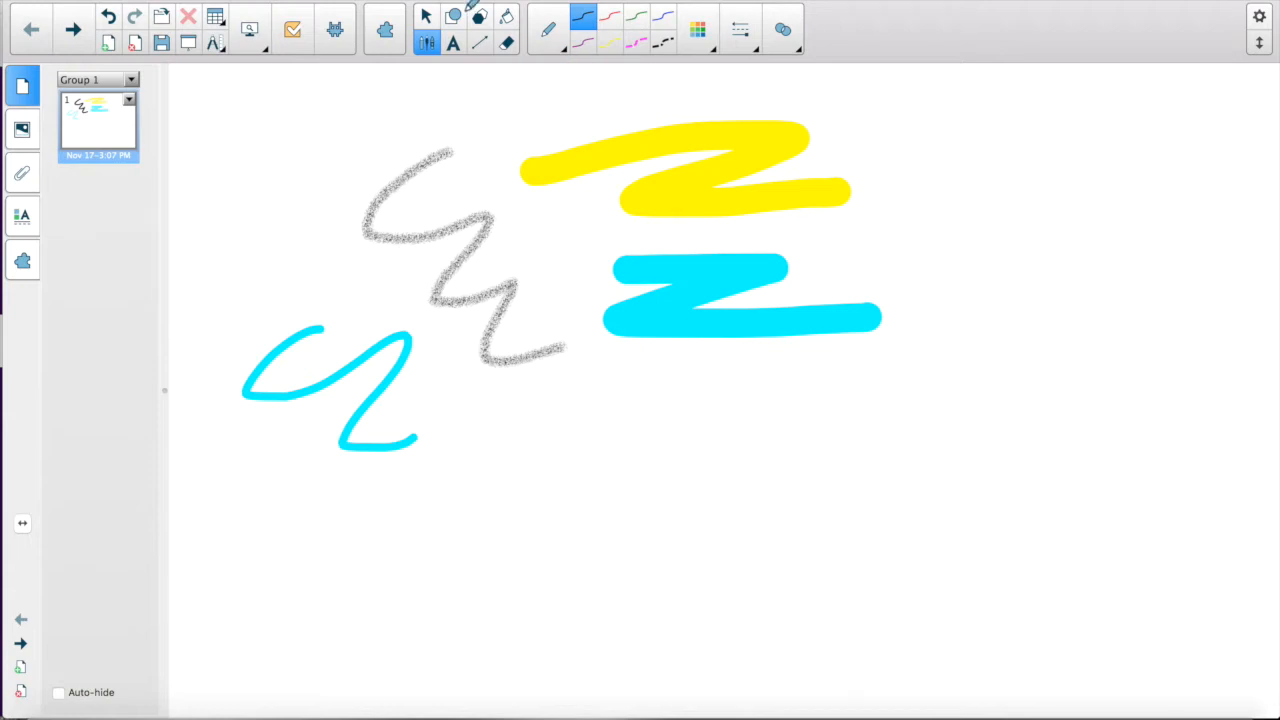
# Draw a square at the upper left and add the cross from the extra shapes
pyautogui.click(452, 16)
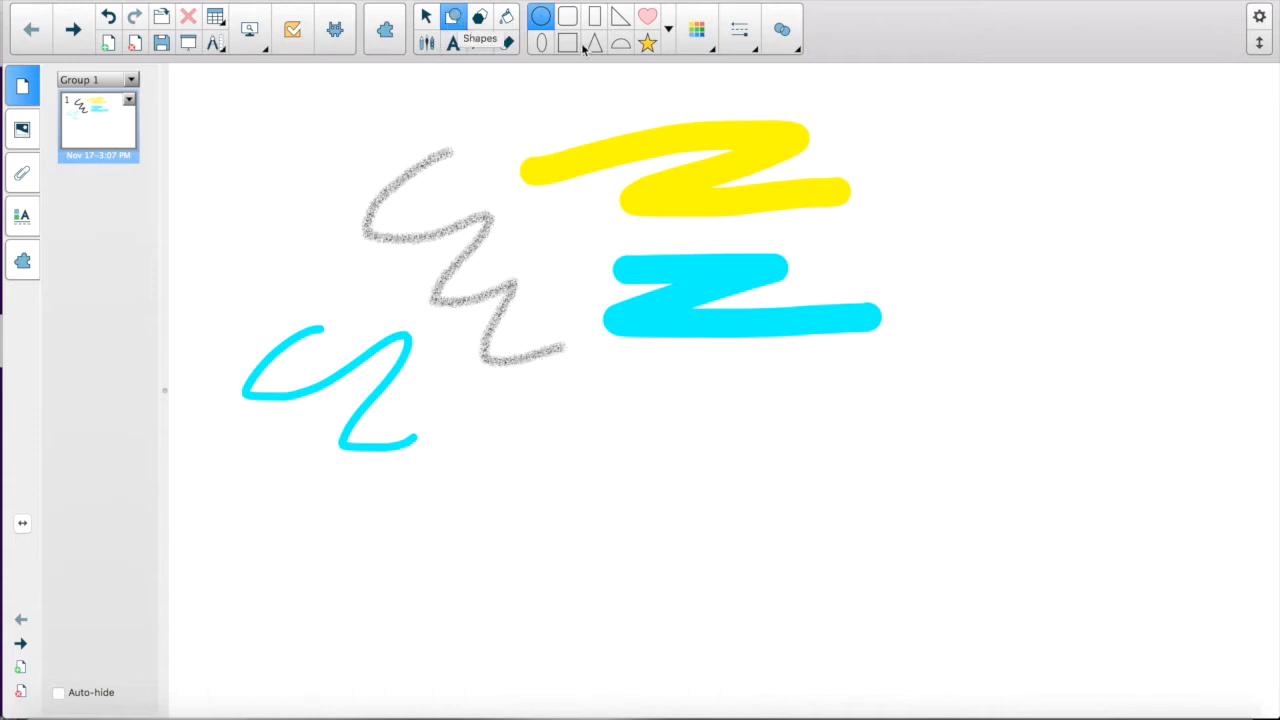
pyautogui.moveTo(263, 97); pyautogui.dragTo(413, 247)
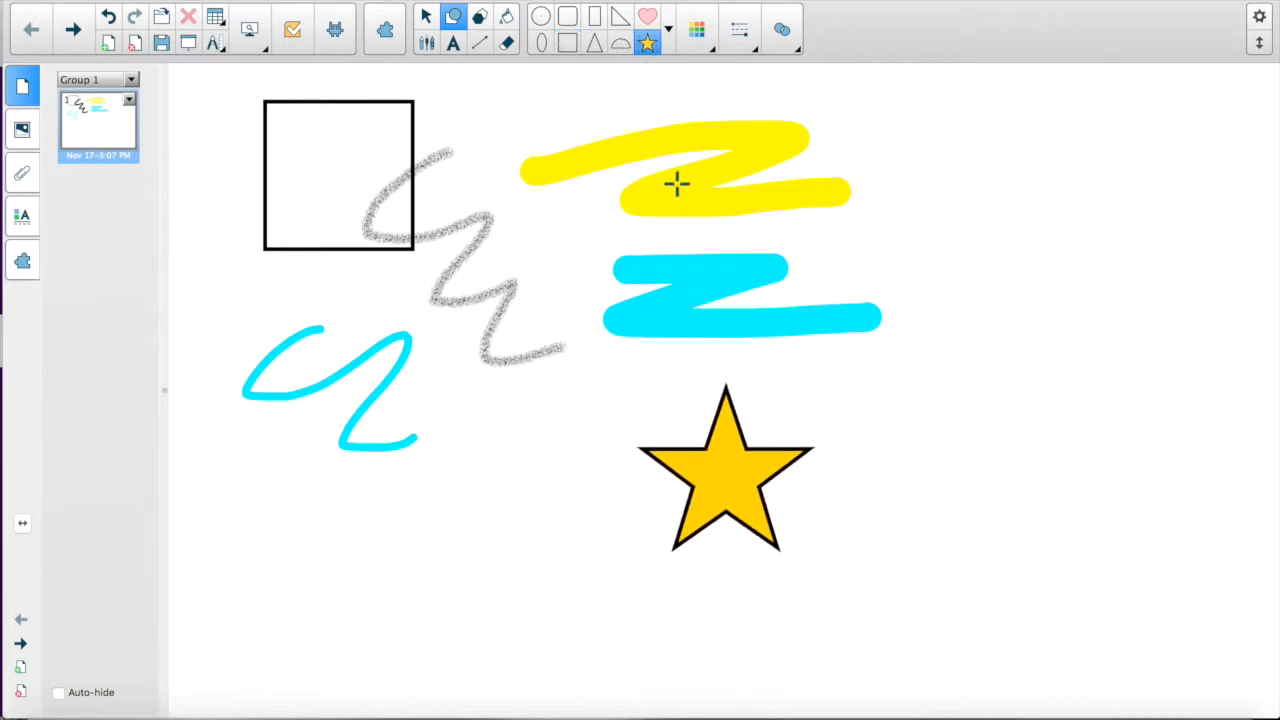
pyautogui.click(665, 22)
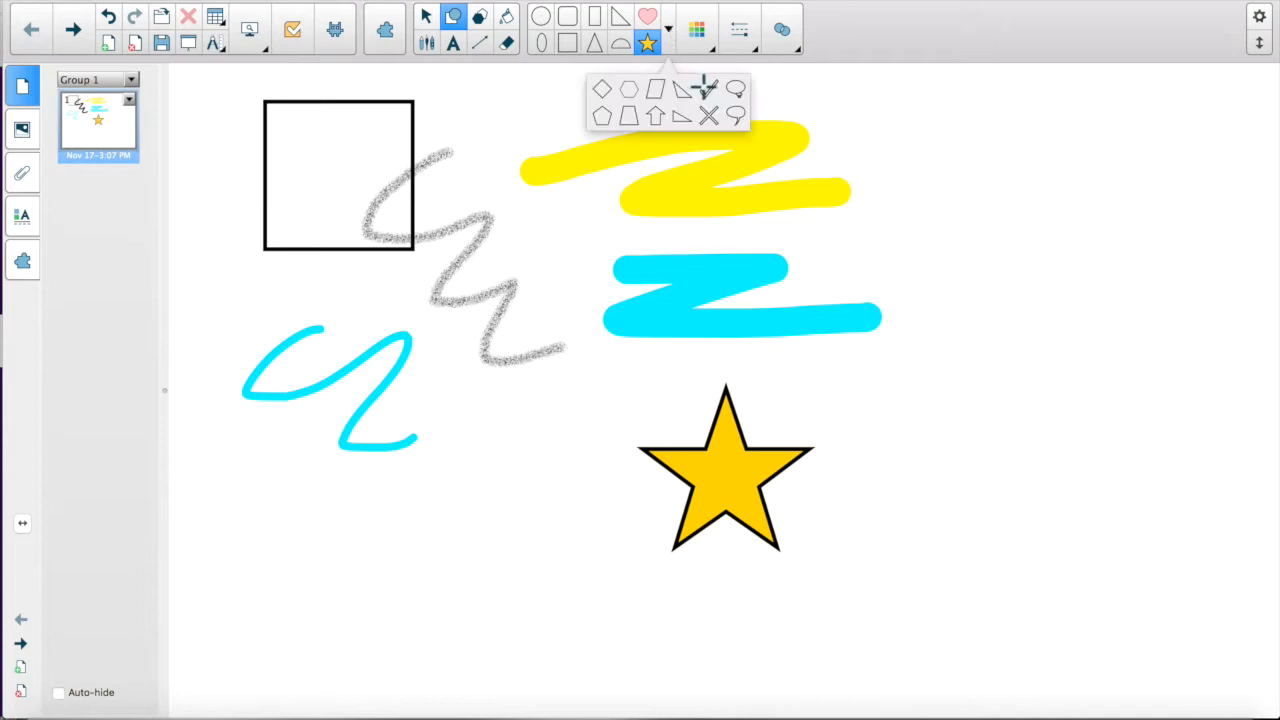
pyautogui.click(845, 196)
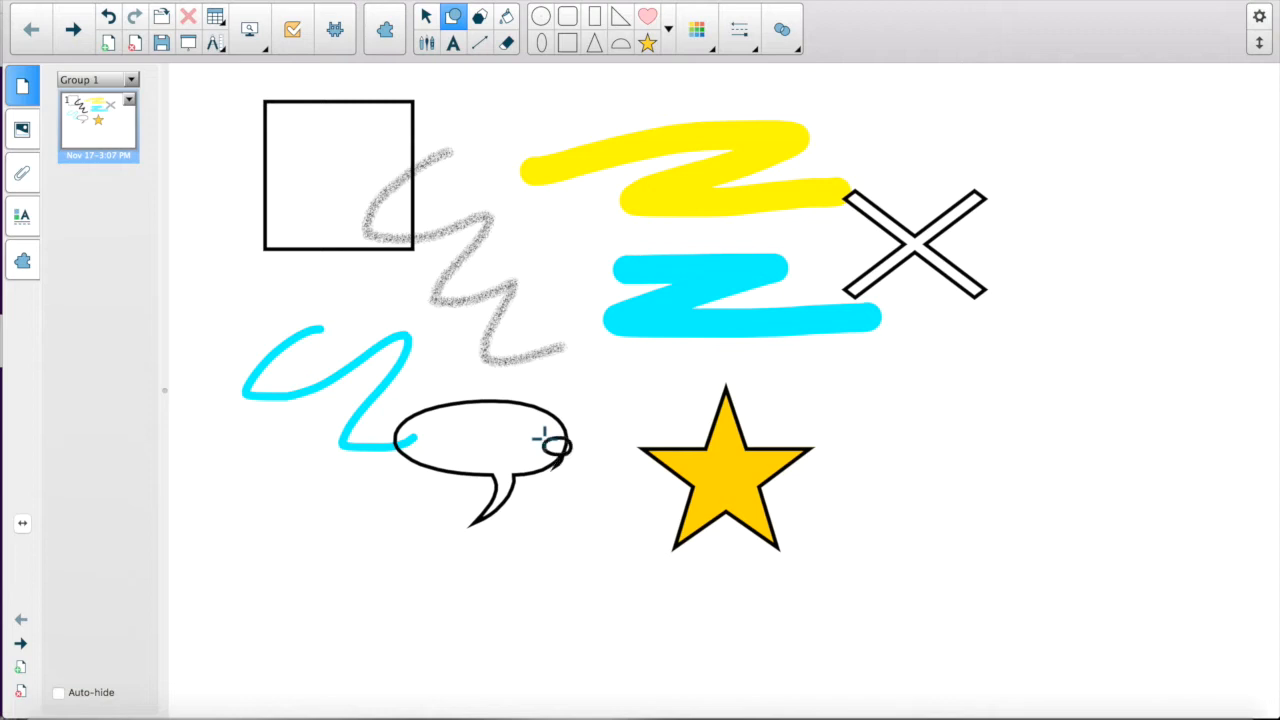
pyautogui.click(550, 445)
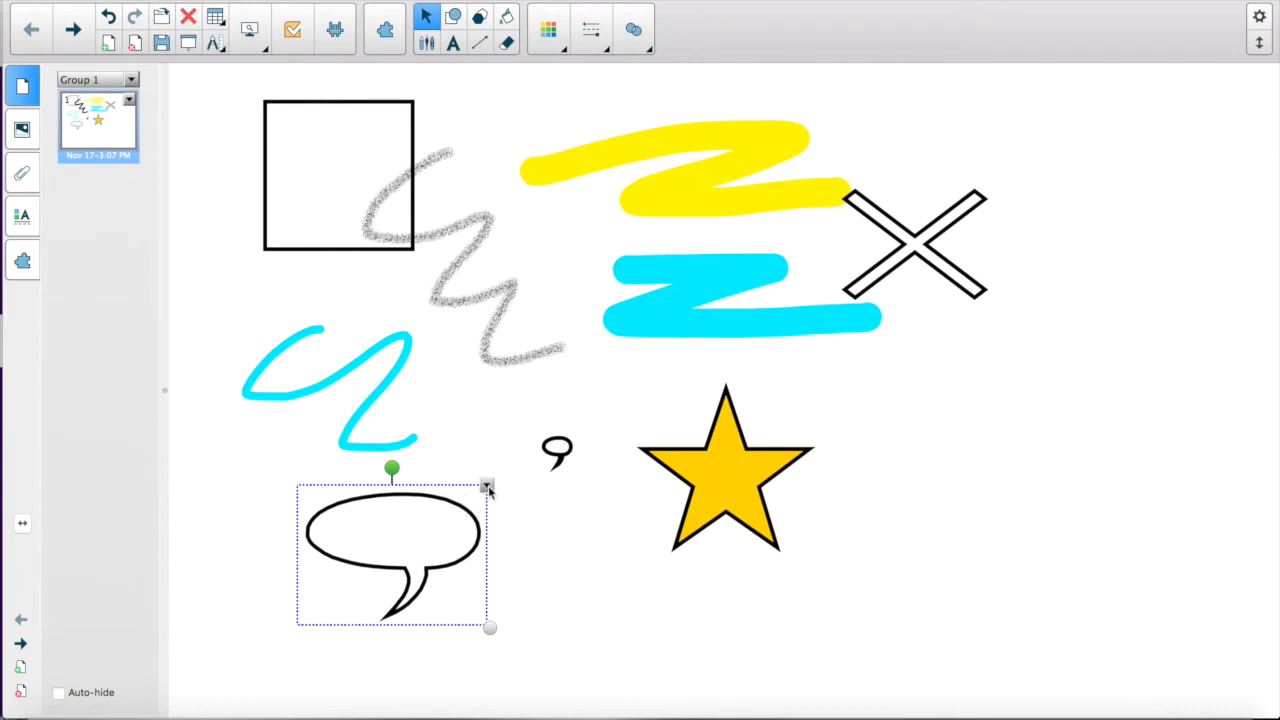
# Clone the speech bubble and drag the copy to the right of the star
pyautogui.rightClick(487, 488)
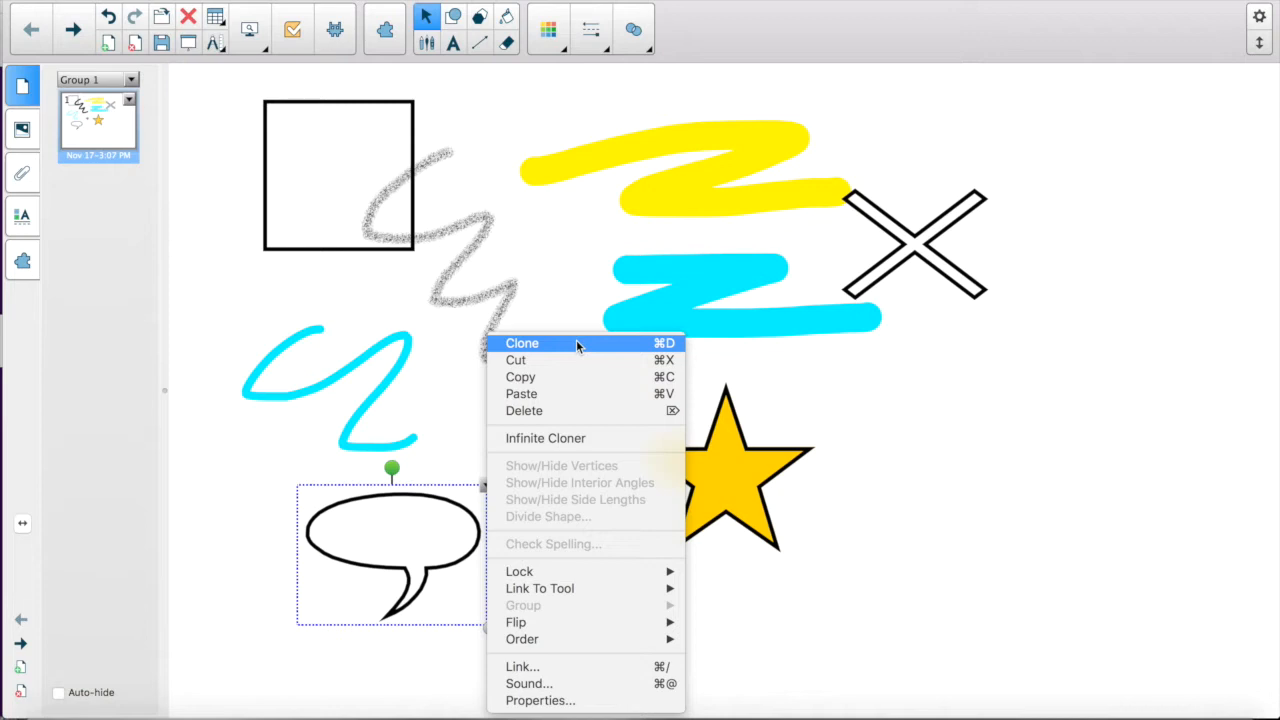
pyautogui.click(522, 343)
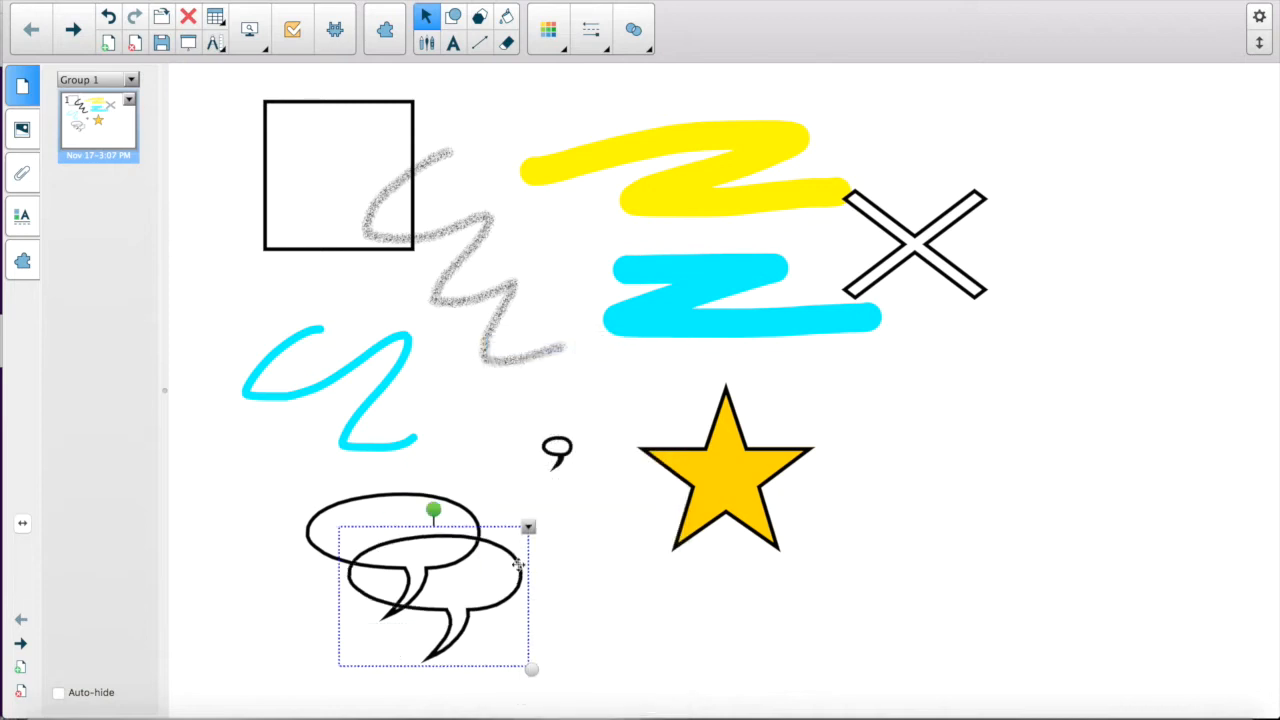
pyautogui.moveTo(435, 585); pyautogui.dragTo(953, 435)
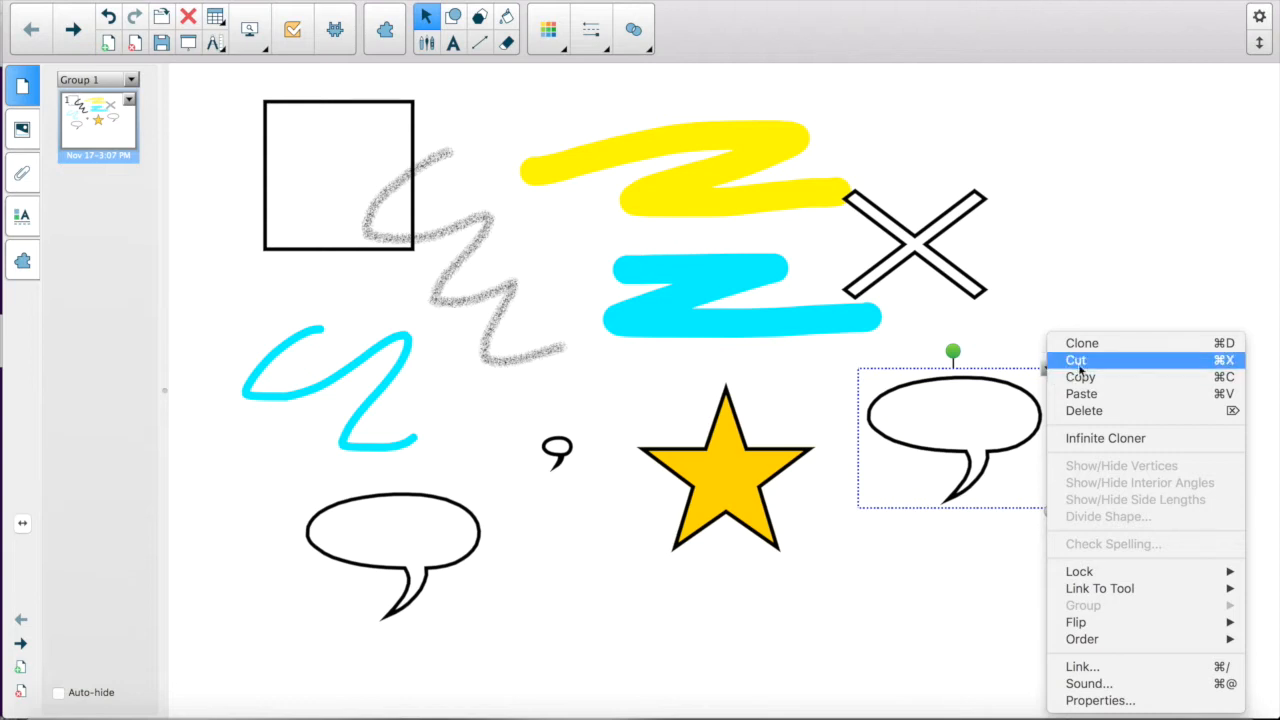
pyautogui.moveTo(1123, 411)
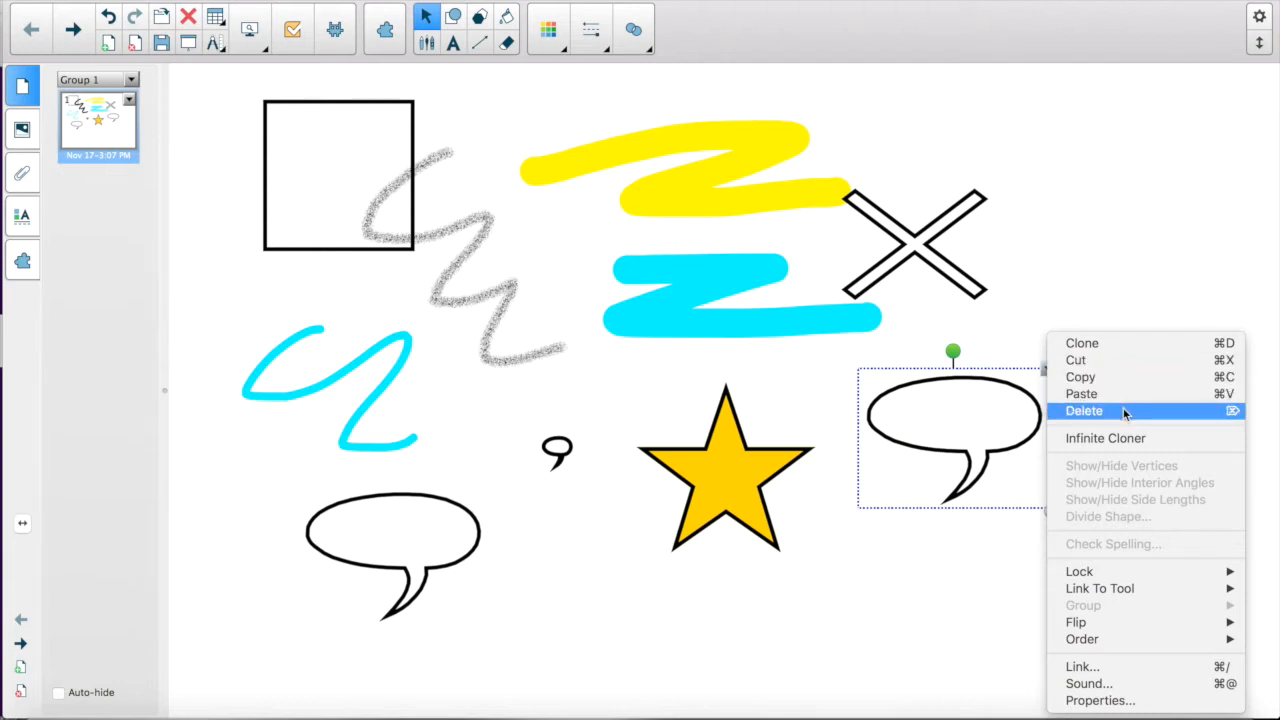
pyautogui.moveTo(1139, 440)
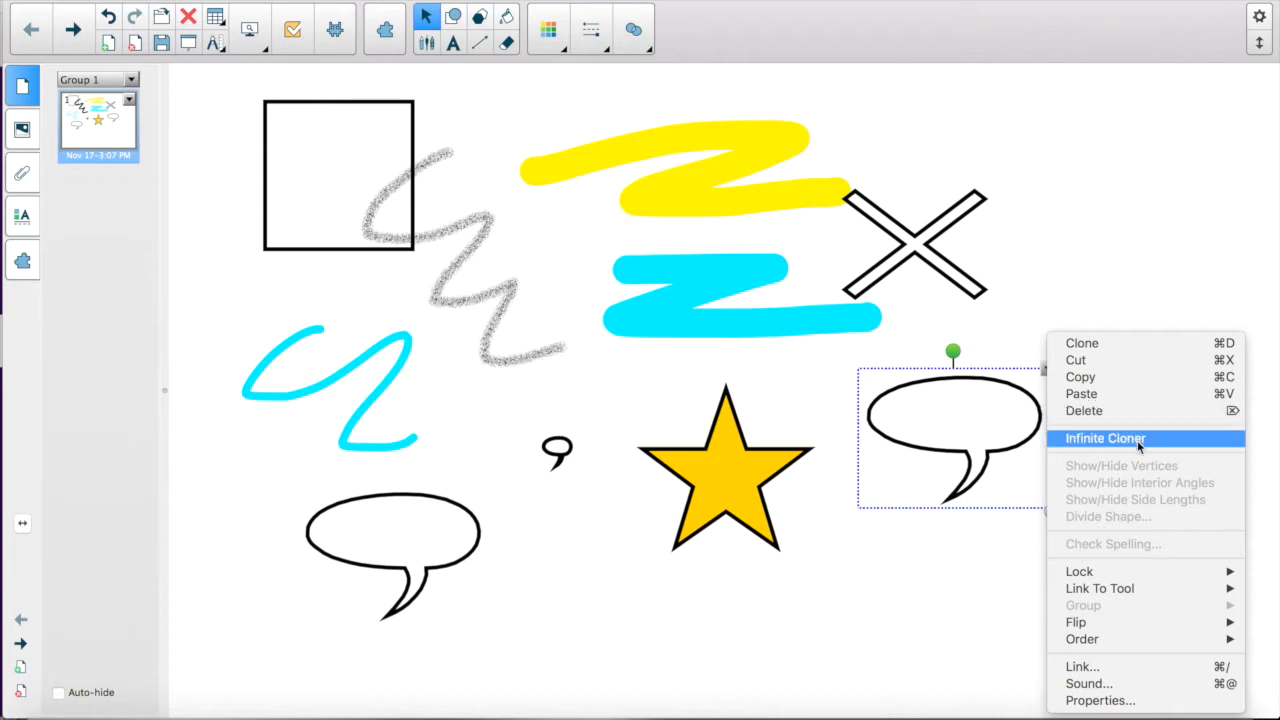
pyautogui.moveTo(1139, 444)
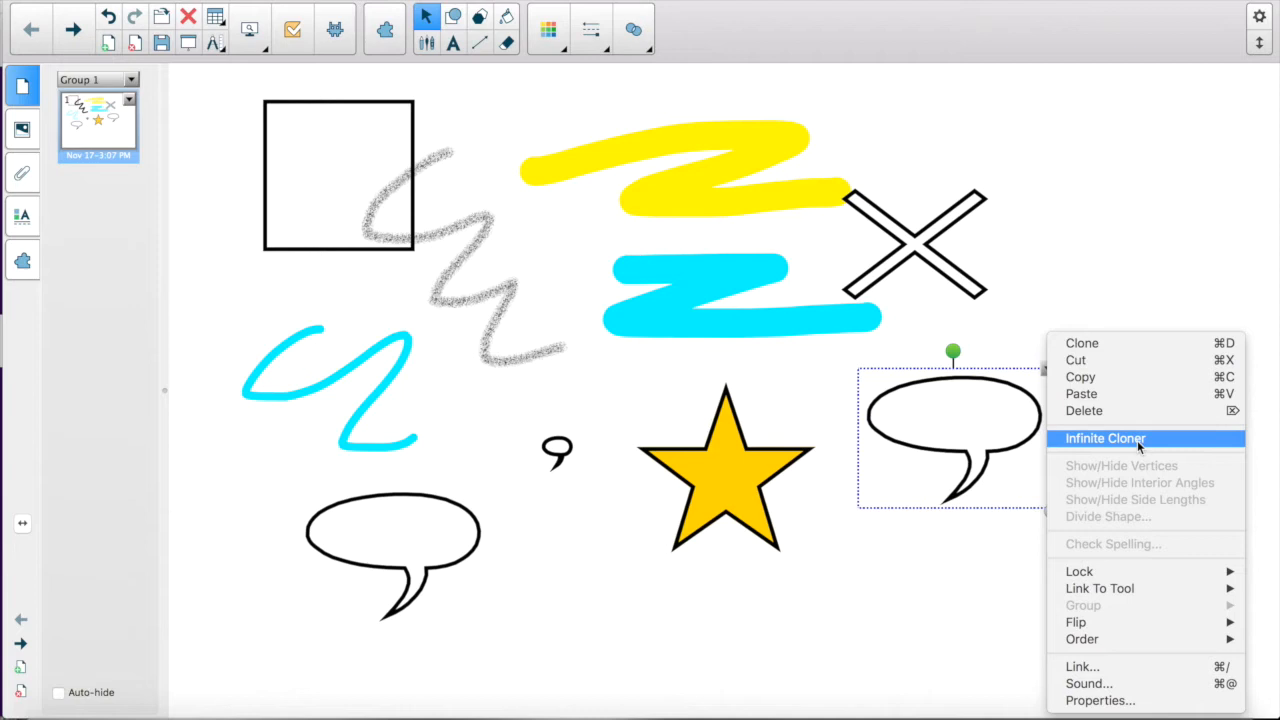
pyautogui.moveTo(1145, 560)
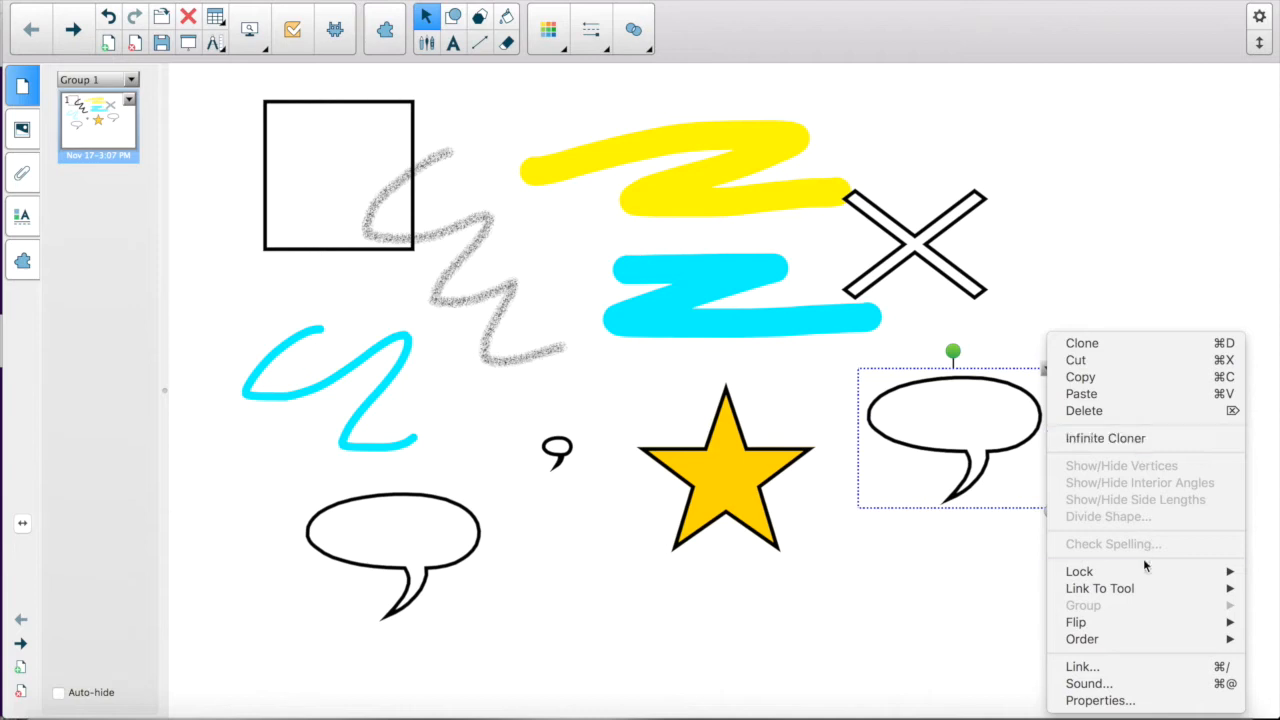
pyautogui.moveTo(1079, 571)
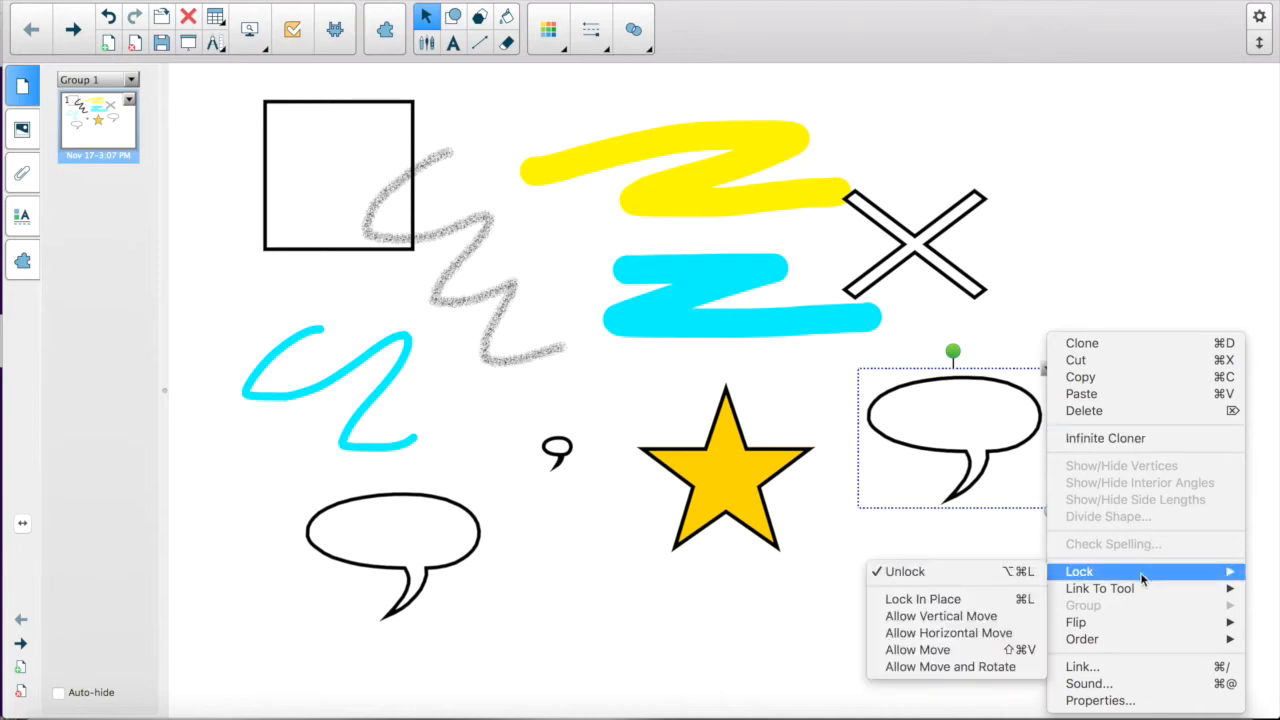
pyautogui.moveTo(940, 616)
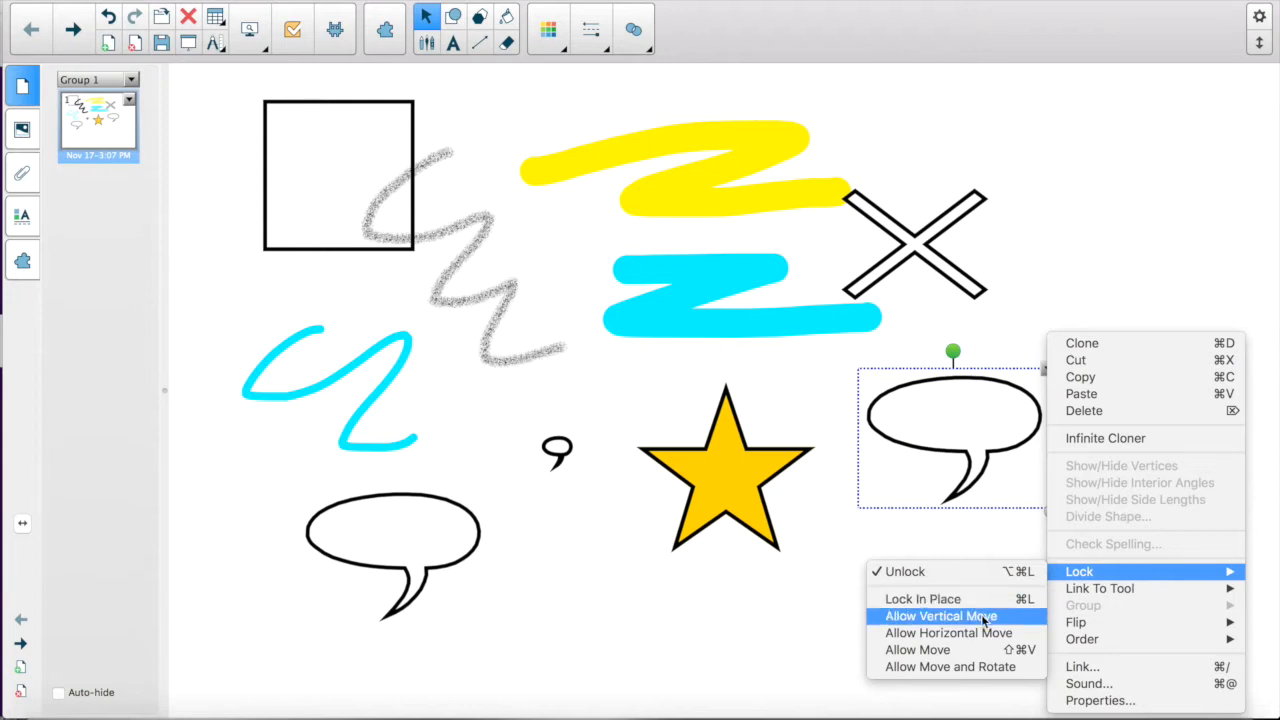
pyautogui.moveTo(951, 633)
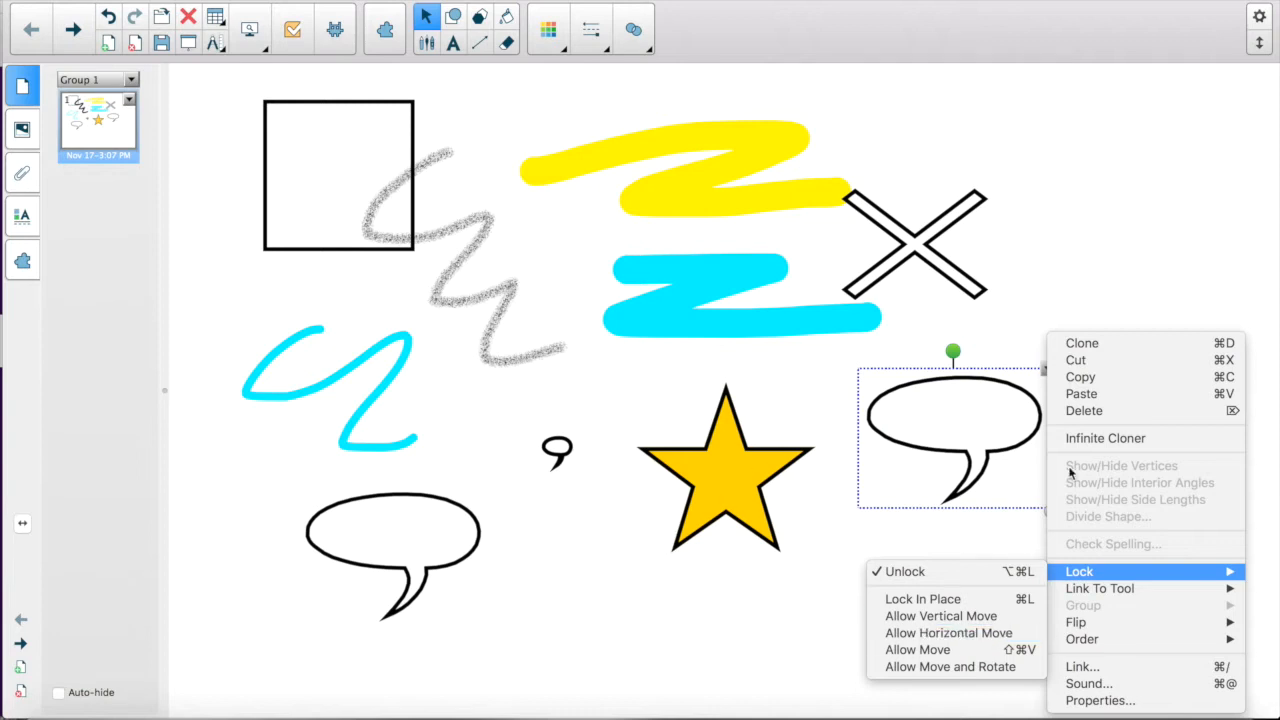
pyautogui.moveTo(1099, 588)
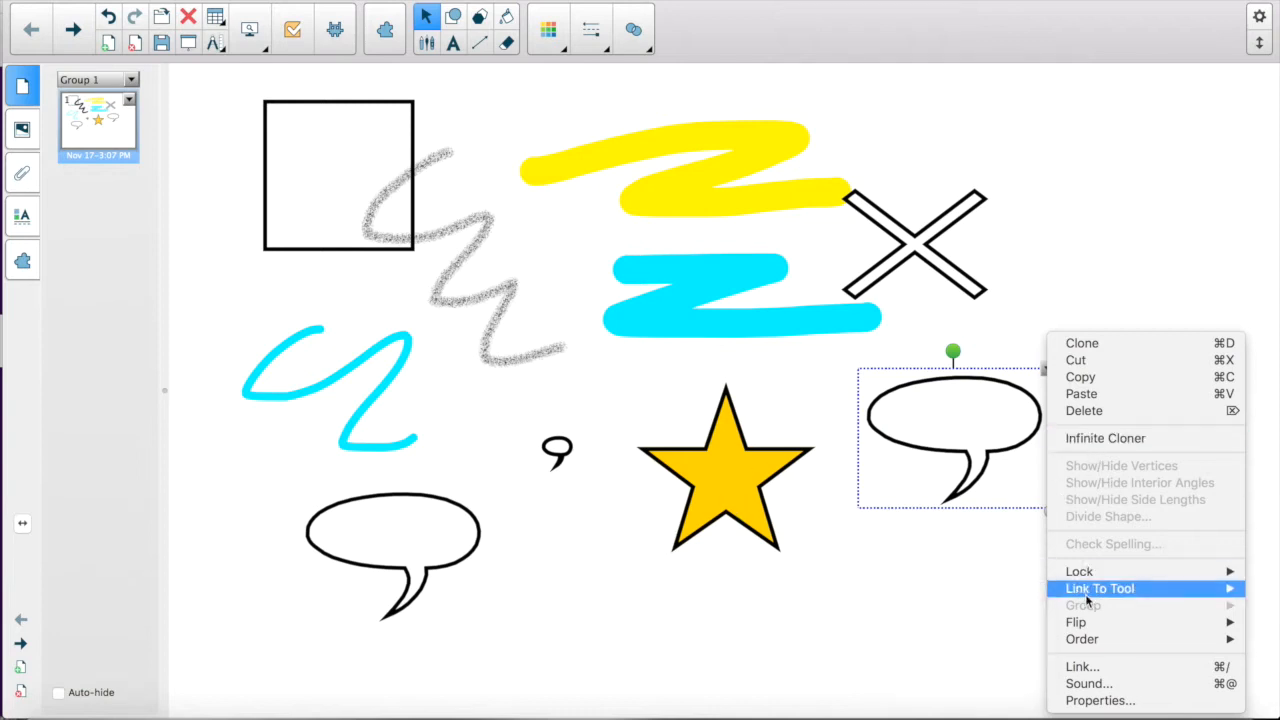
# Lock the copied bubble with Allow Move and Rotate, then test the locked bubble
pyautogui.click(1079, 571)
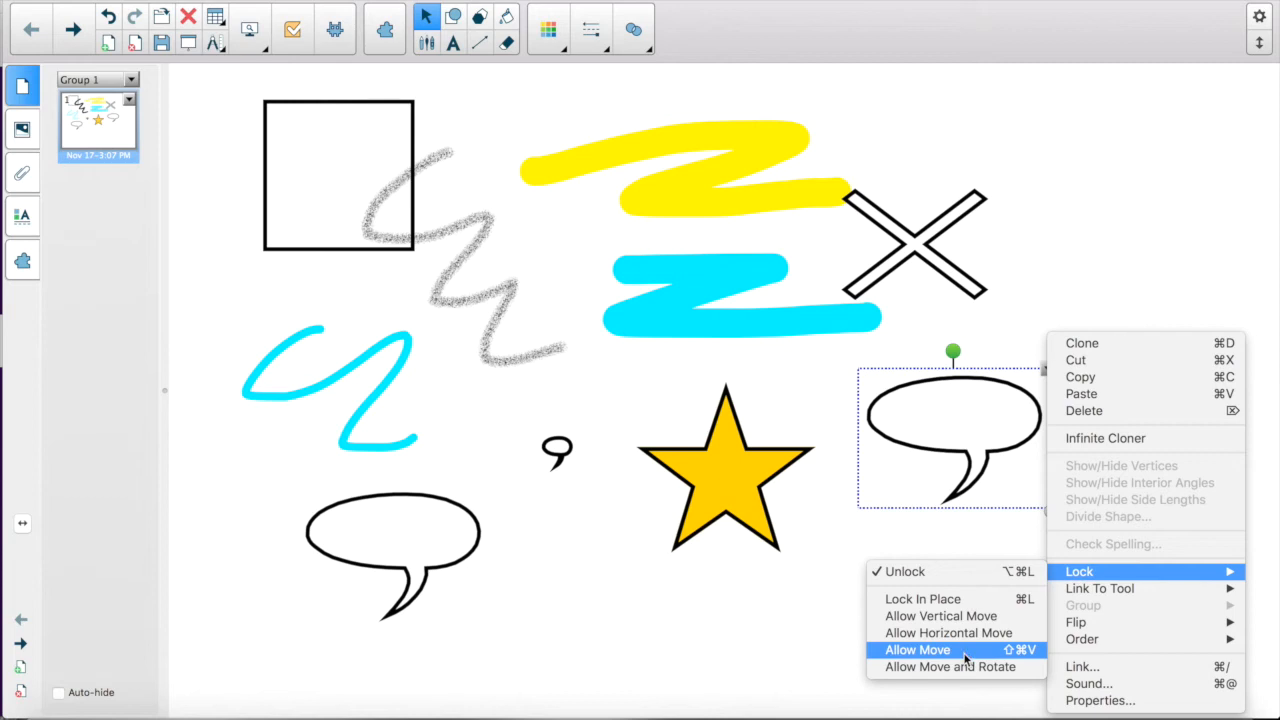
pyautogui.moveTo(948, 667)
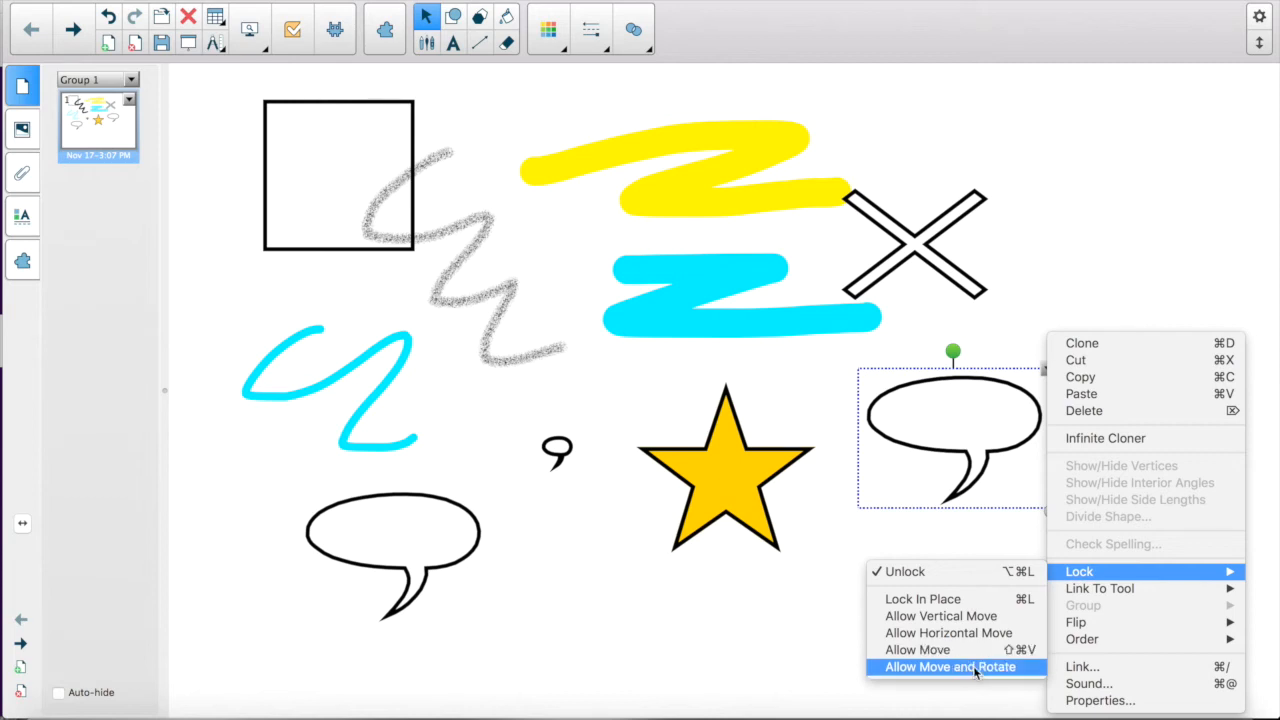
pyautogui.click(957, 666)
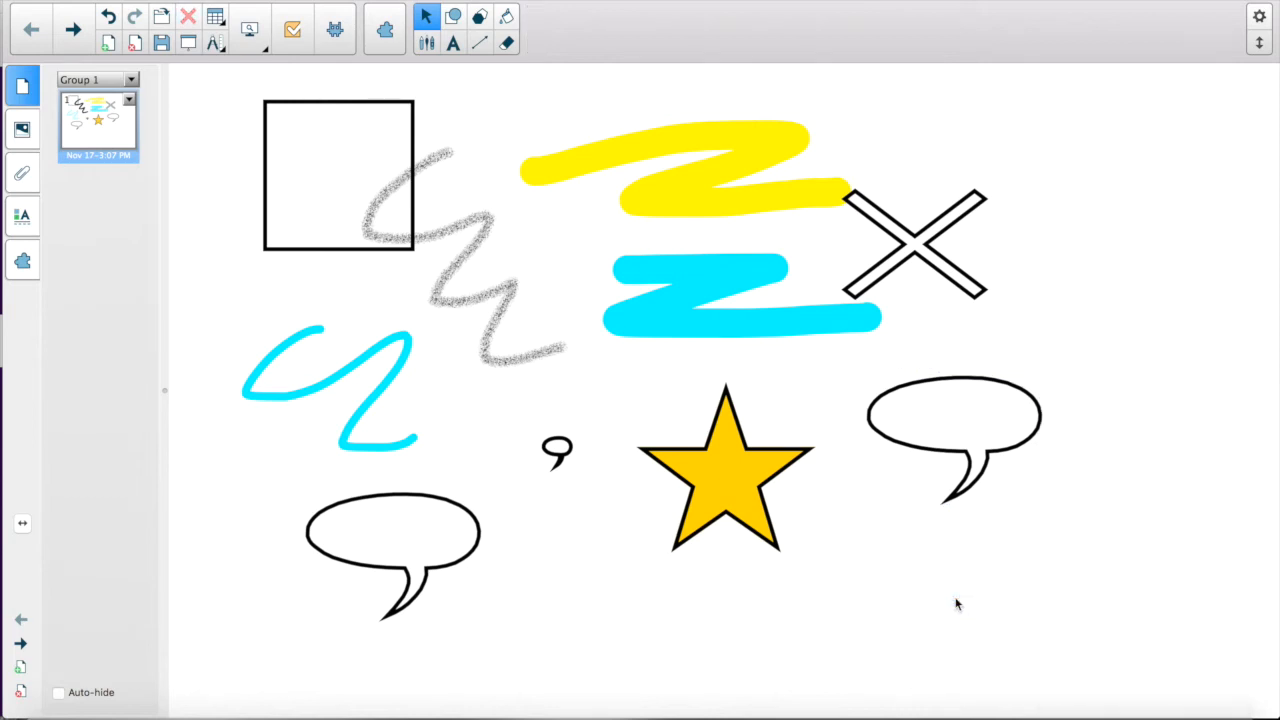
pyautogui.click(948, 427)
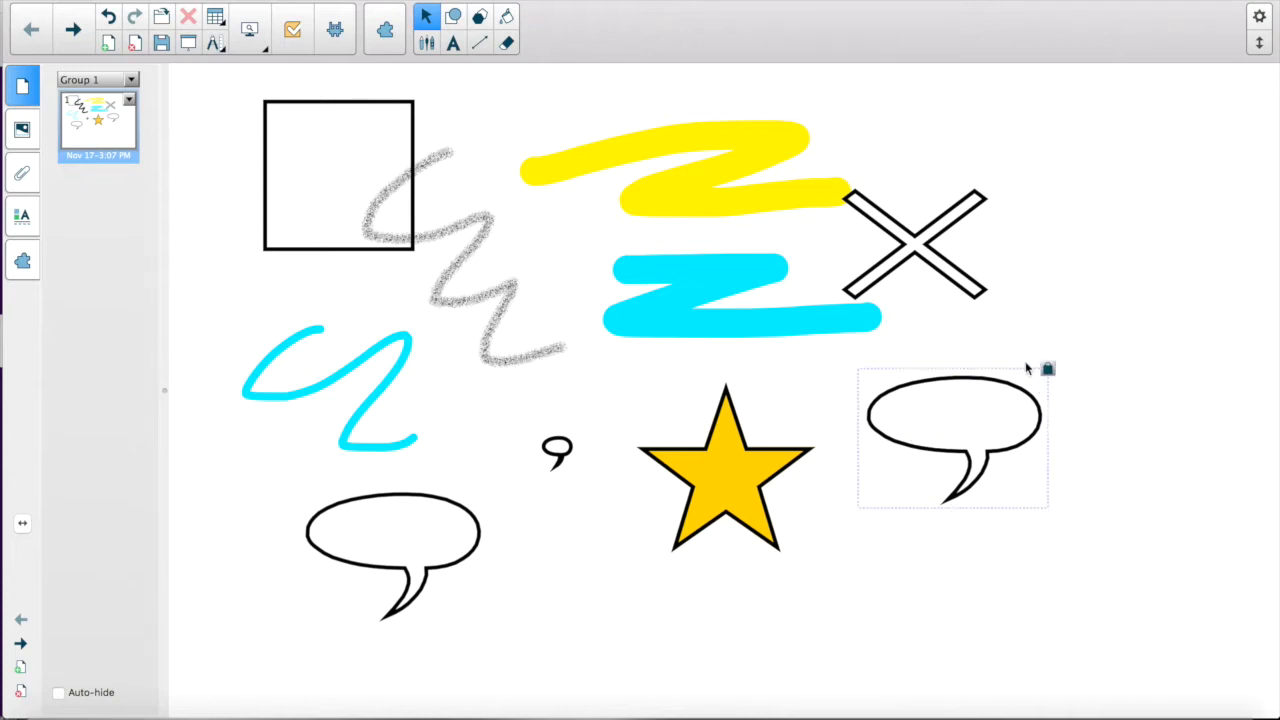
pyautogui.moveTo(988, 448)
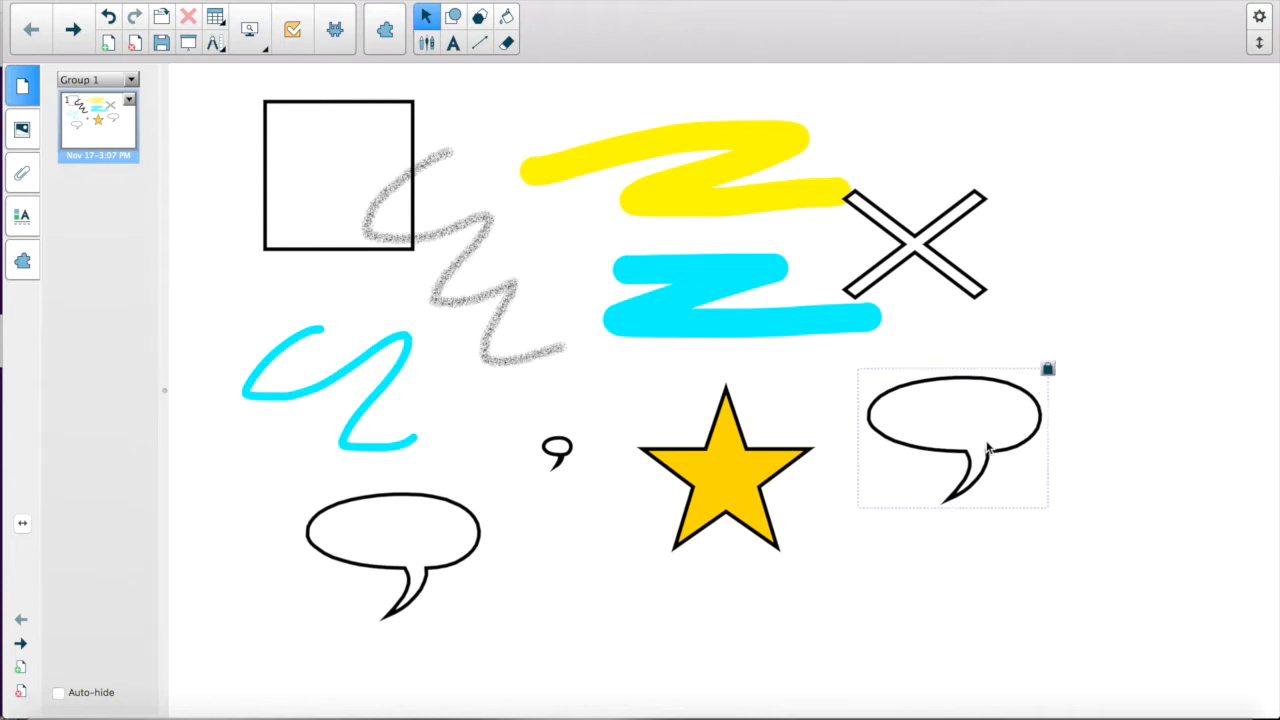
pyautogui.click(1047, 369)
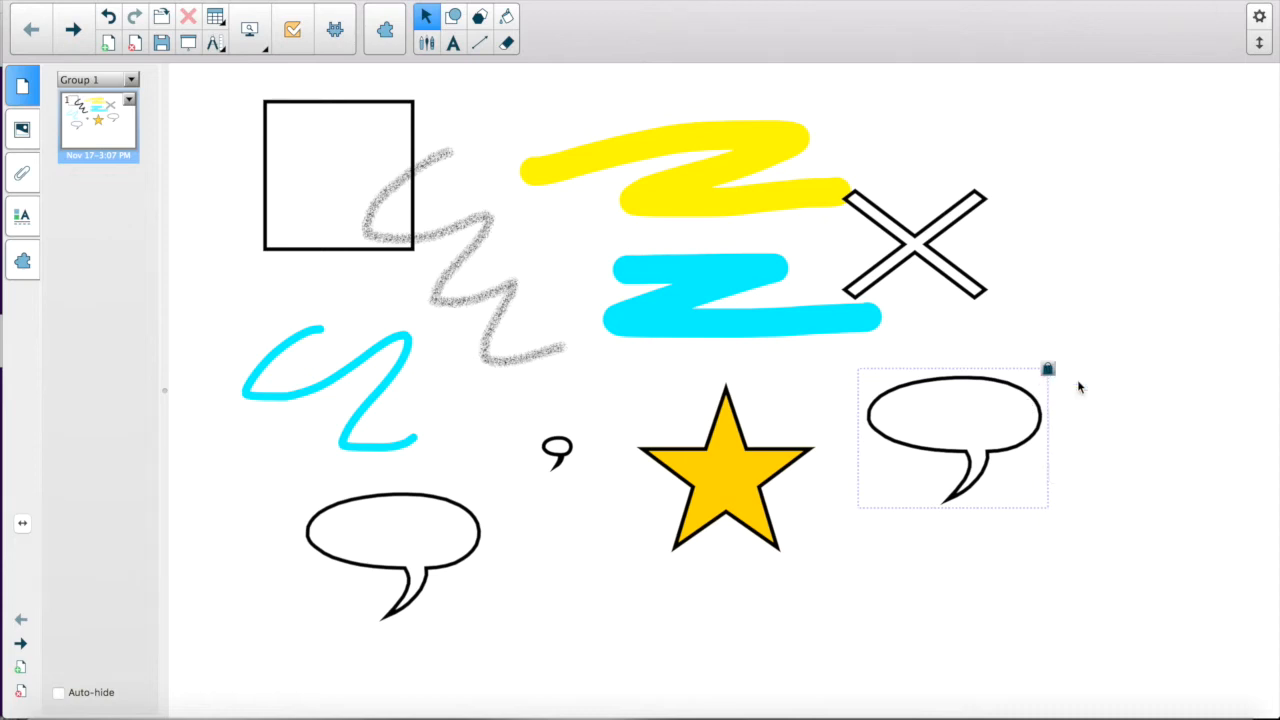
pyautogui.click(1082, 387)
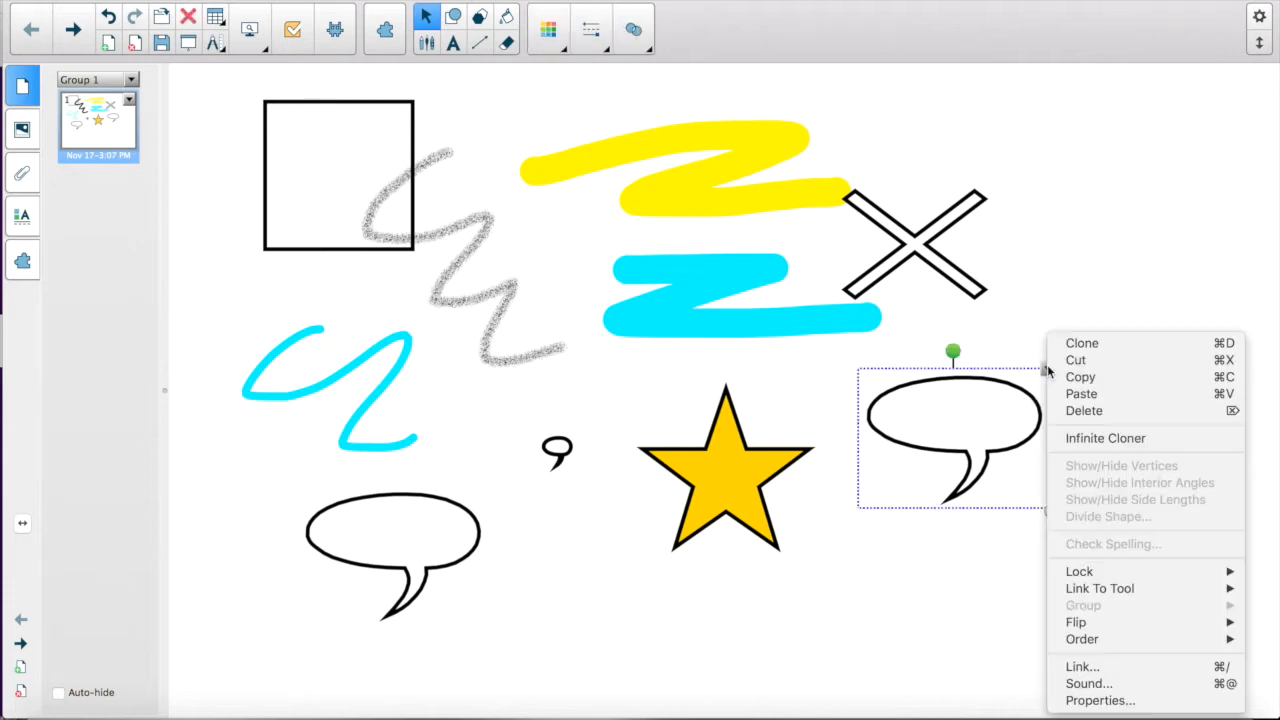
pyautogui.moveTo(1128, 545)
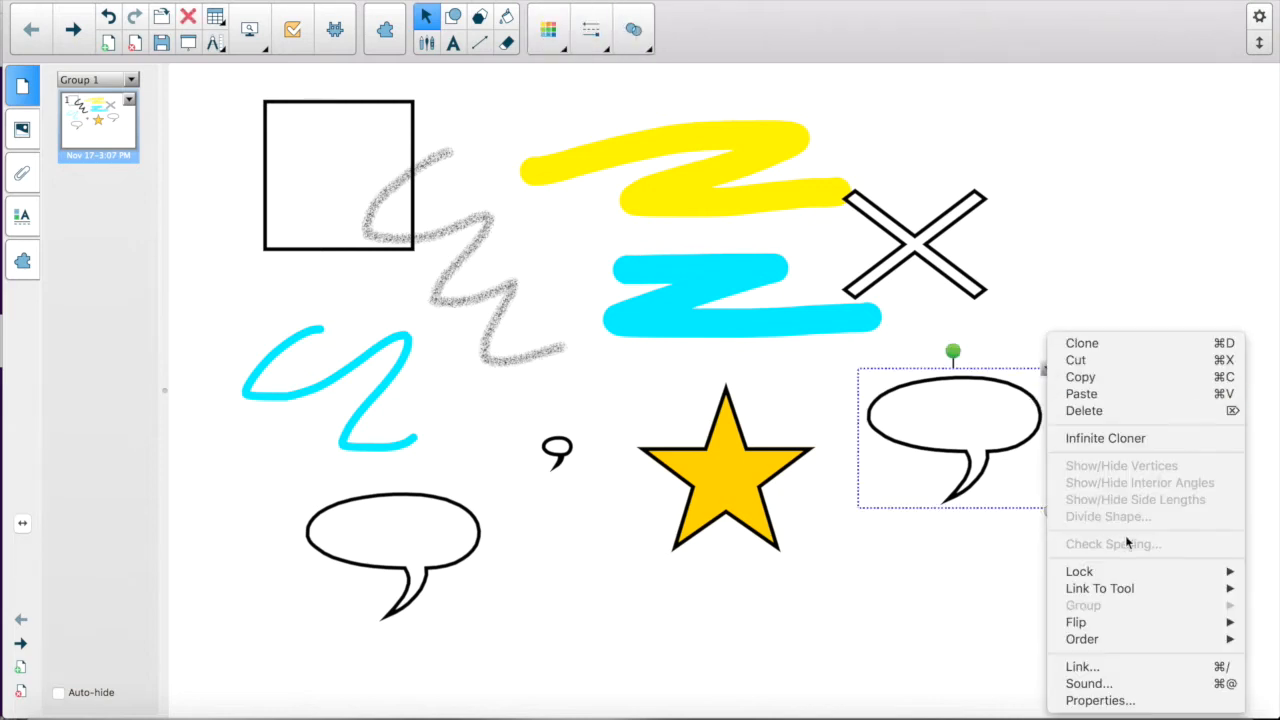
# Mirror the right-hand speech bubble left to right after viewing its Link To Tool options
pyautogui.click(1099, 589)
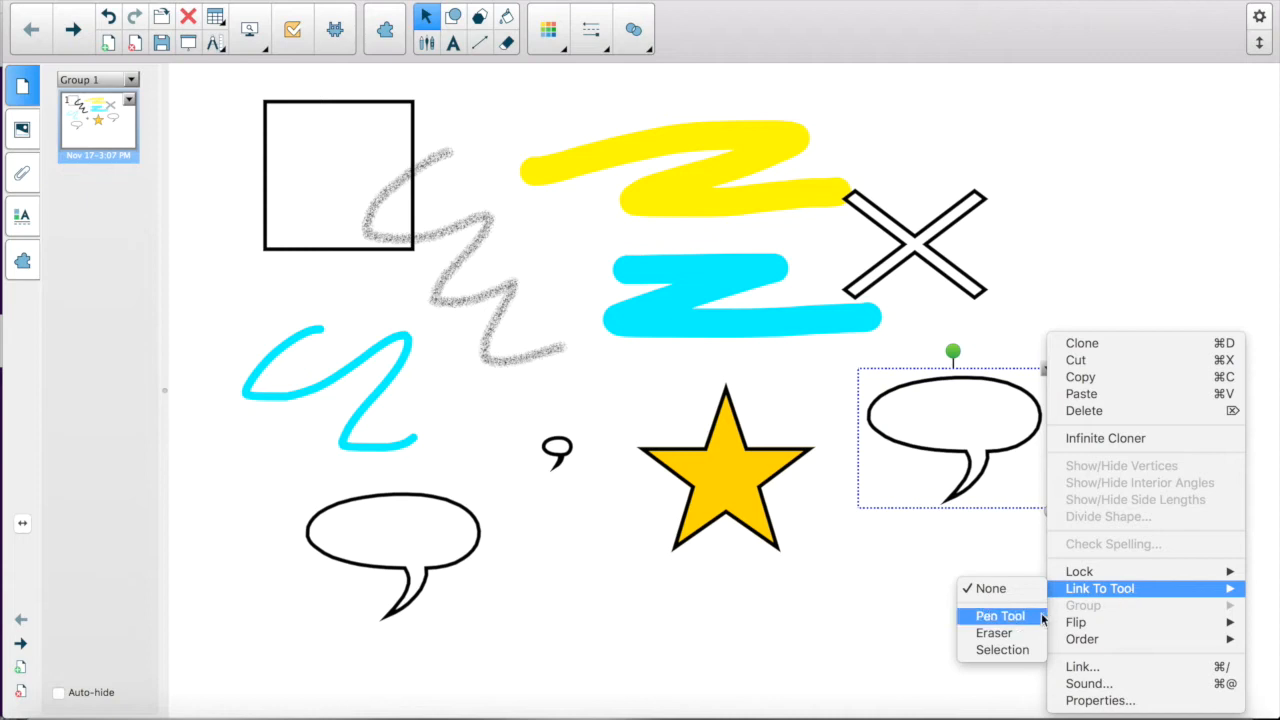
pyautogui.moveTo(1077, 621)
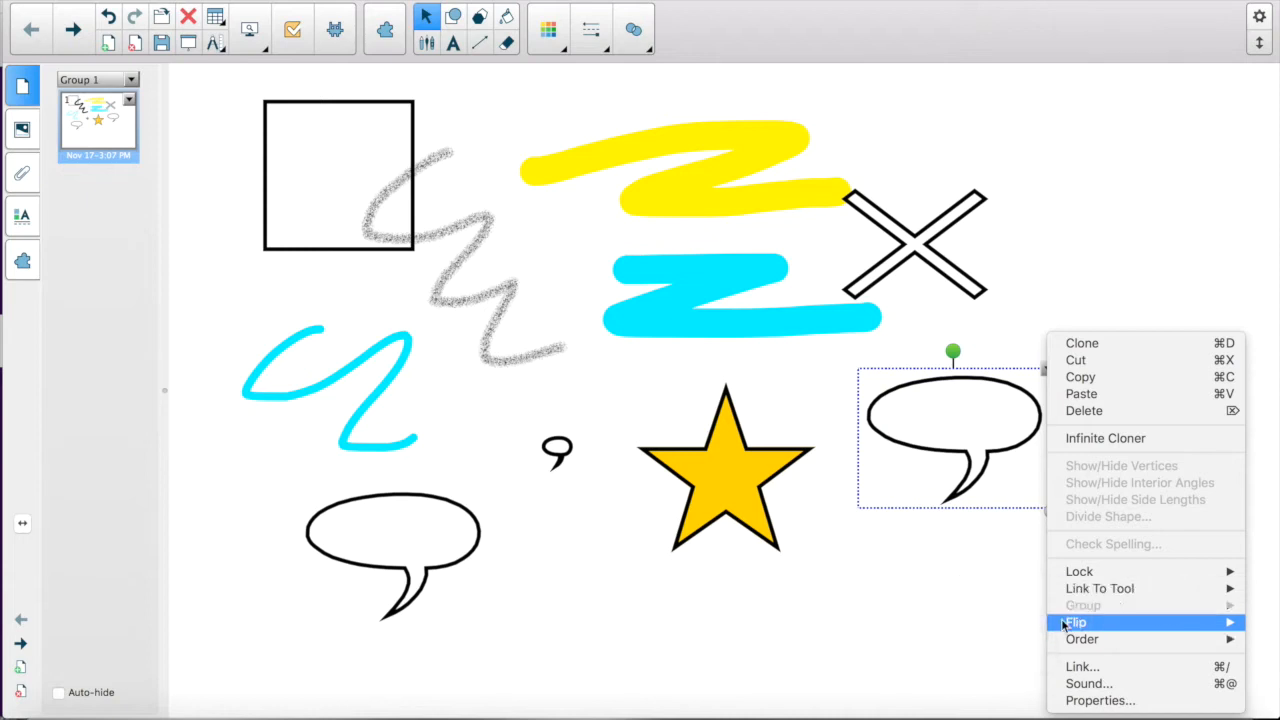
pyautogui.moveTo(1074, 622)
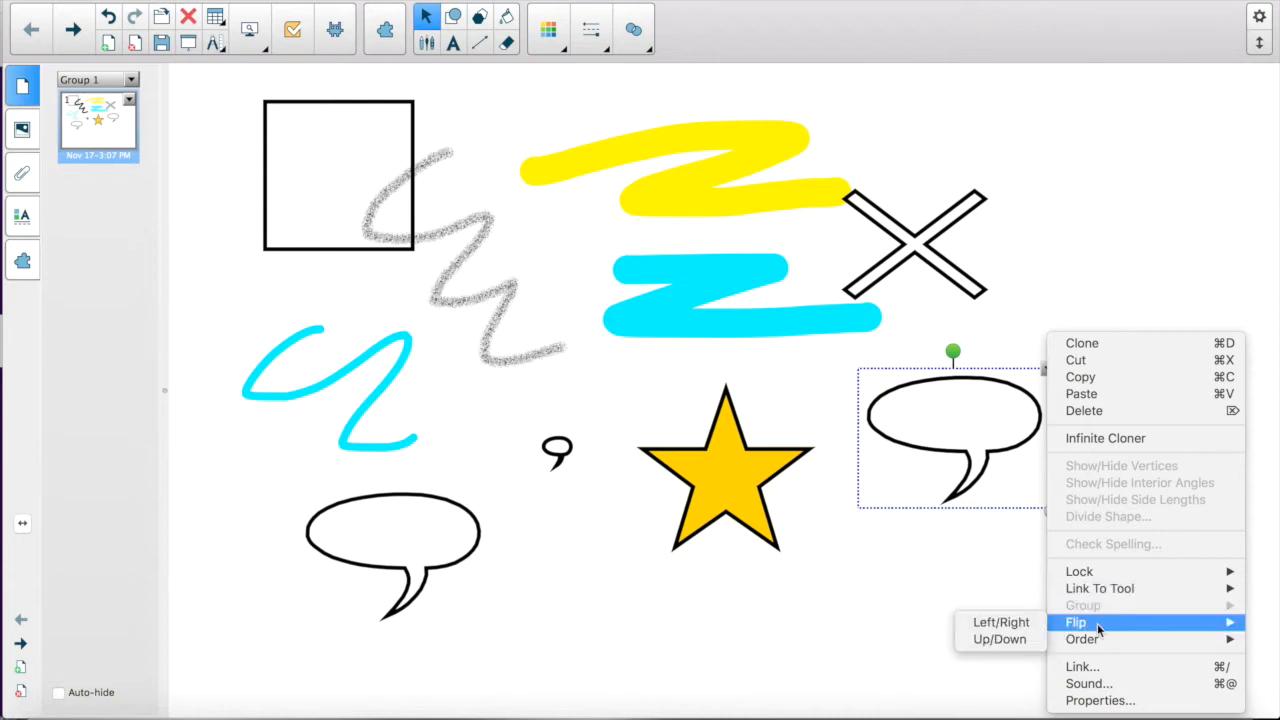
pyautogui.moveTo(1001, 622)
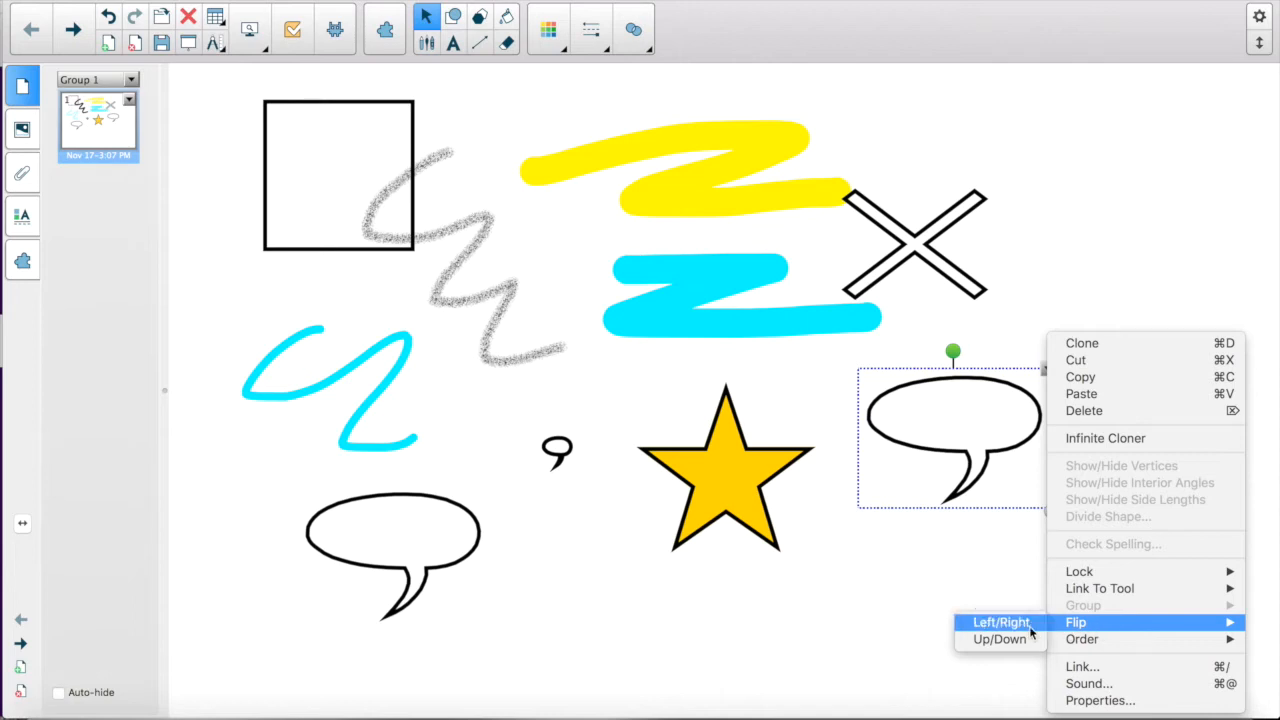
pyautogui.click(1001, 622)
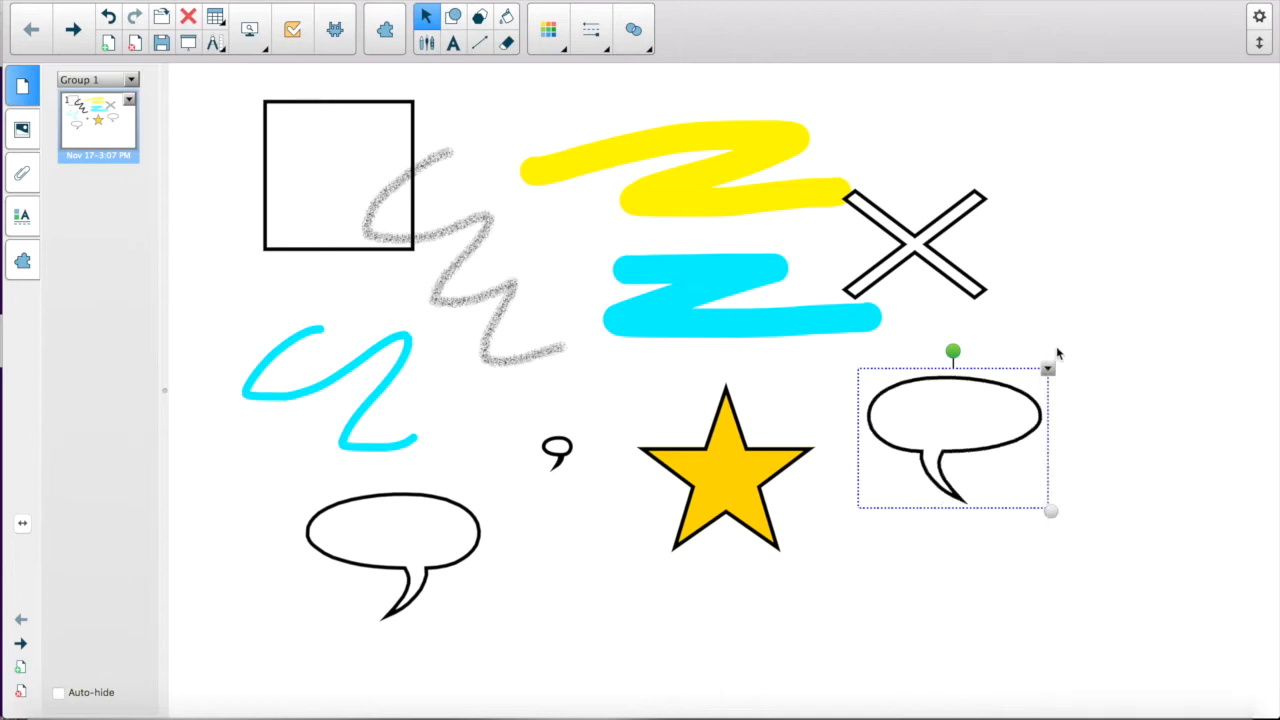
pyautogui.rightClick(955, 430)
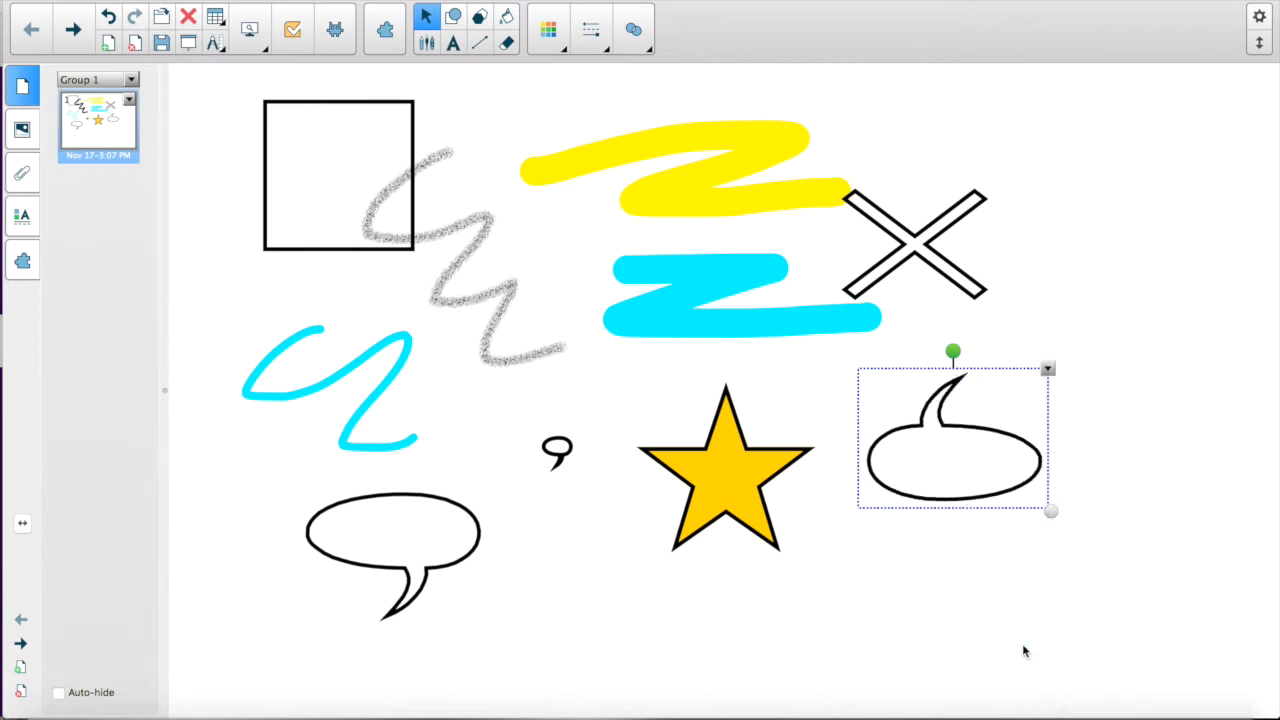
pyautogui.moveTo(1049, 370)
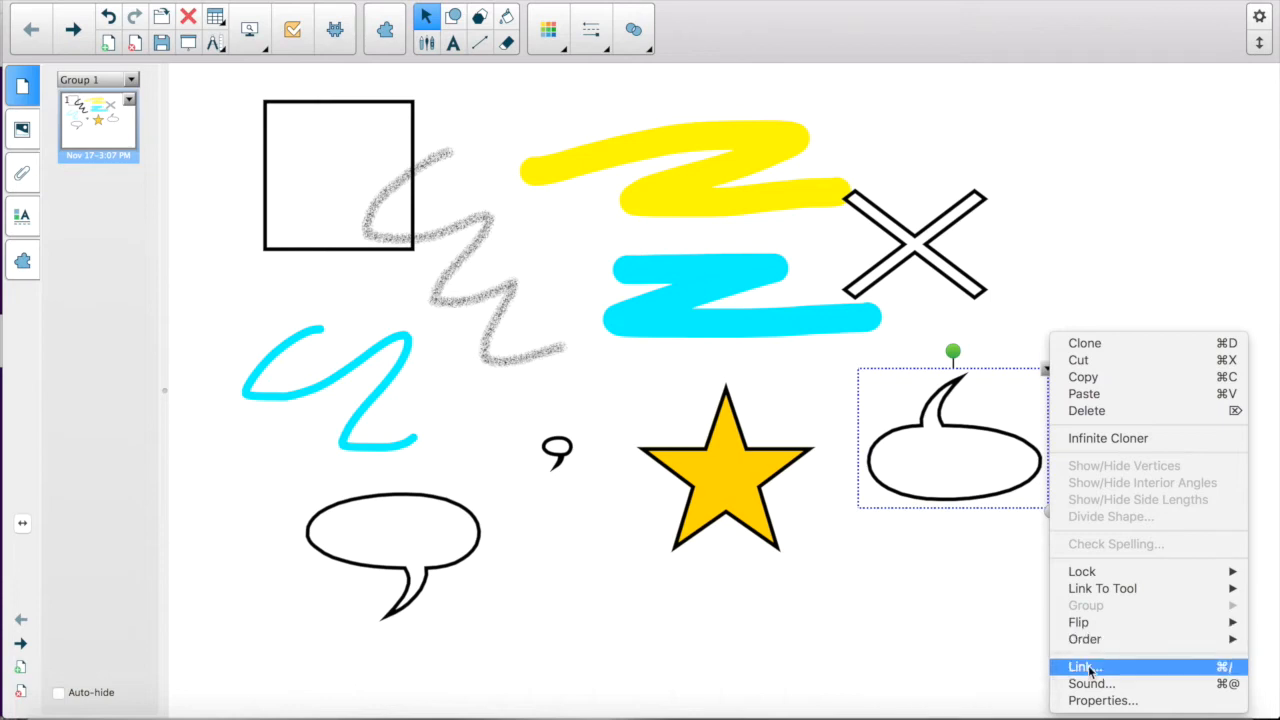
pyautogui.moveTo(1132, 669)
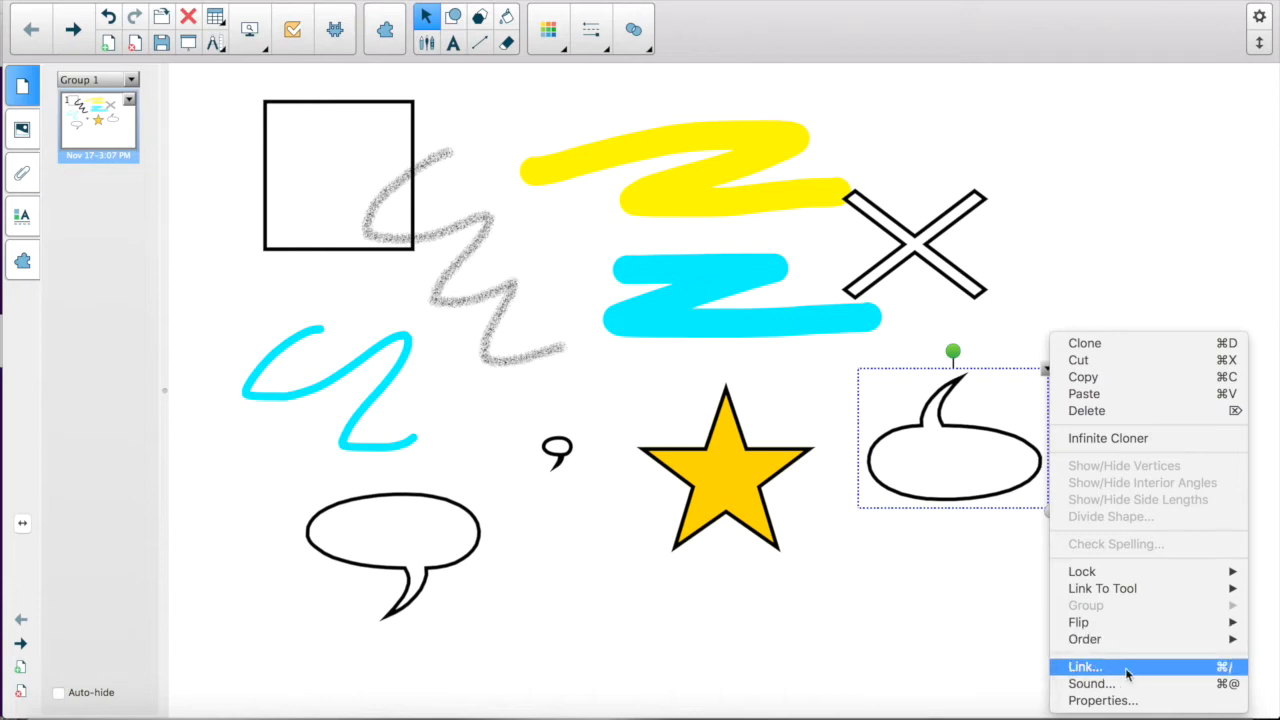
pyautogui.moveTo(1138, 699)
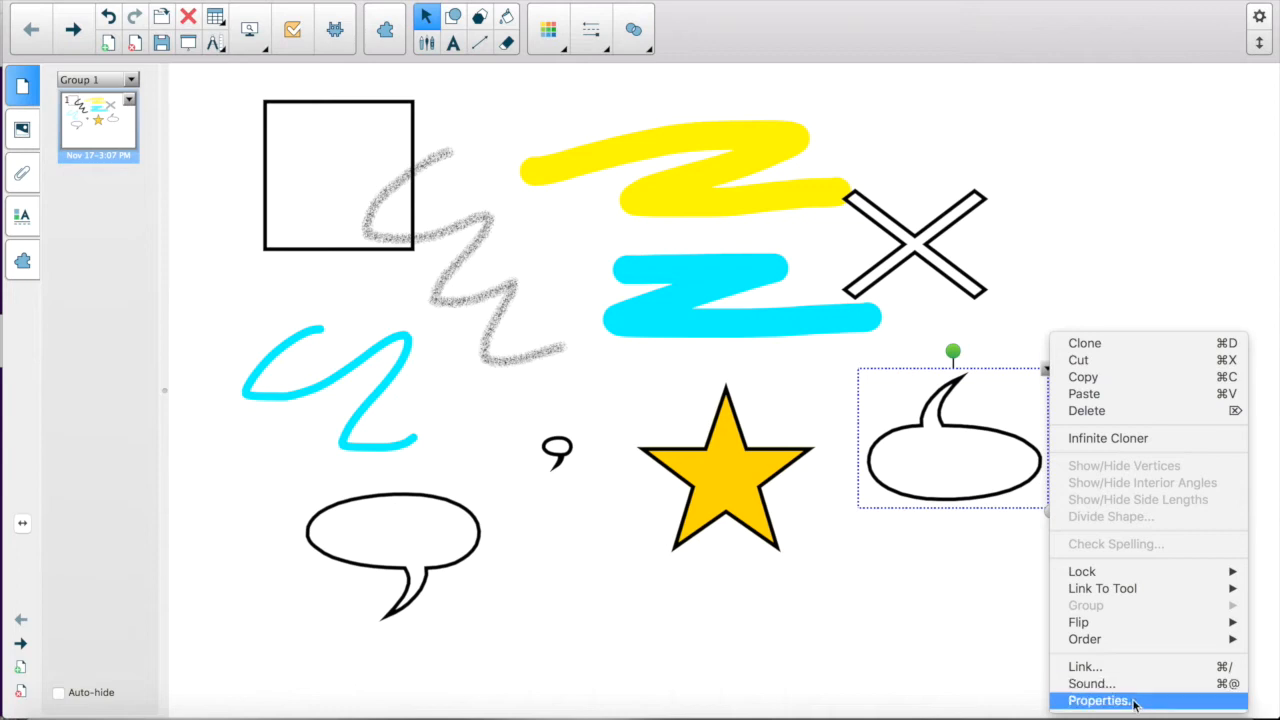
# Give the bubble a thick dark red outline and a Fade Out animation
pyautogui.click(1109, 696)
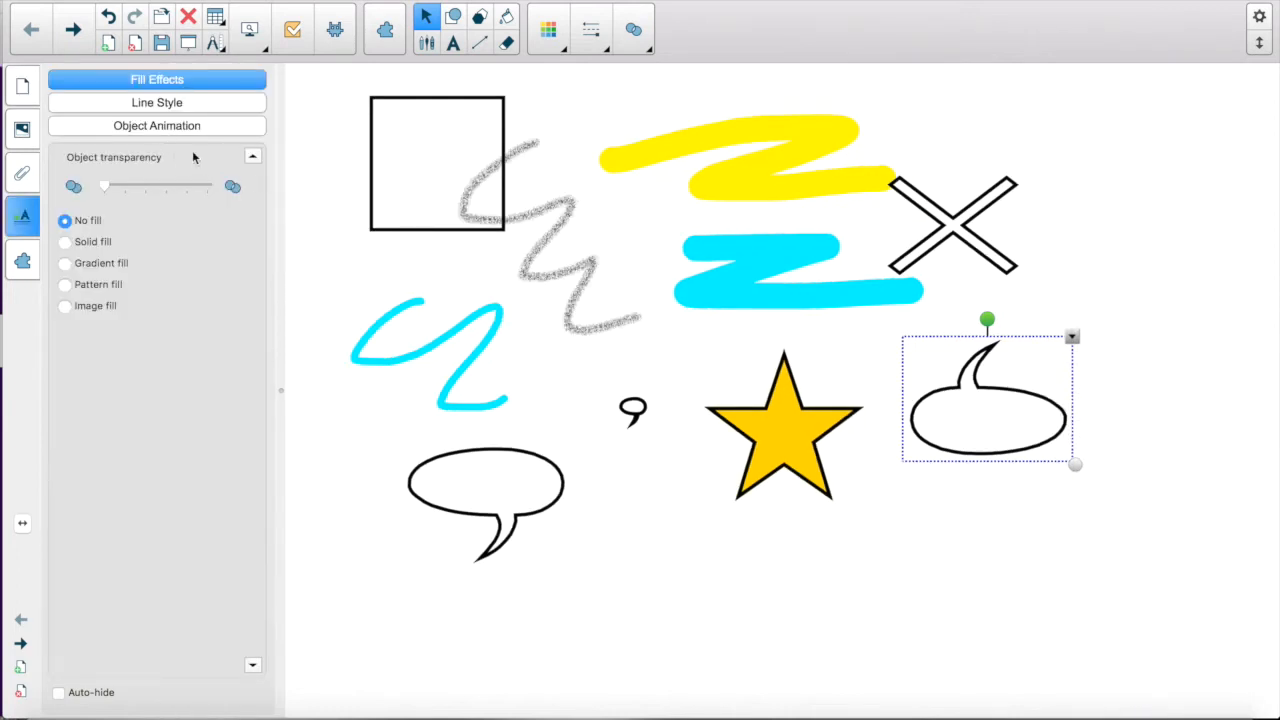
pyautogui.click(156, 102)
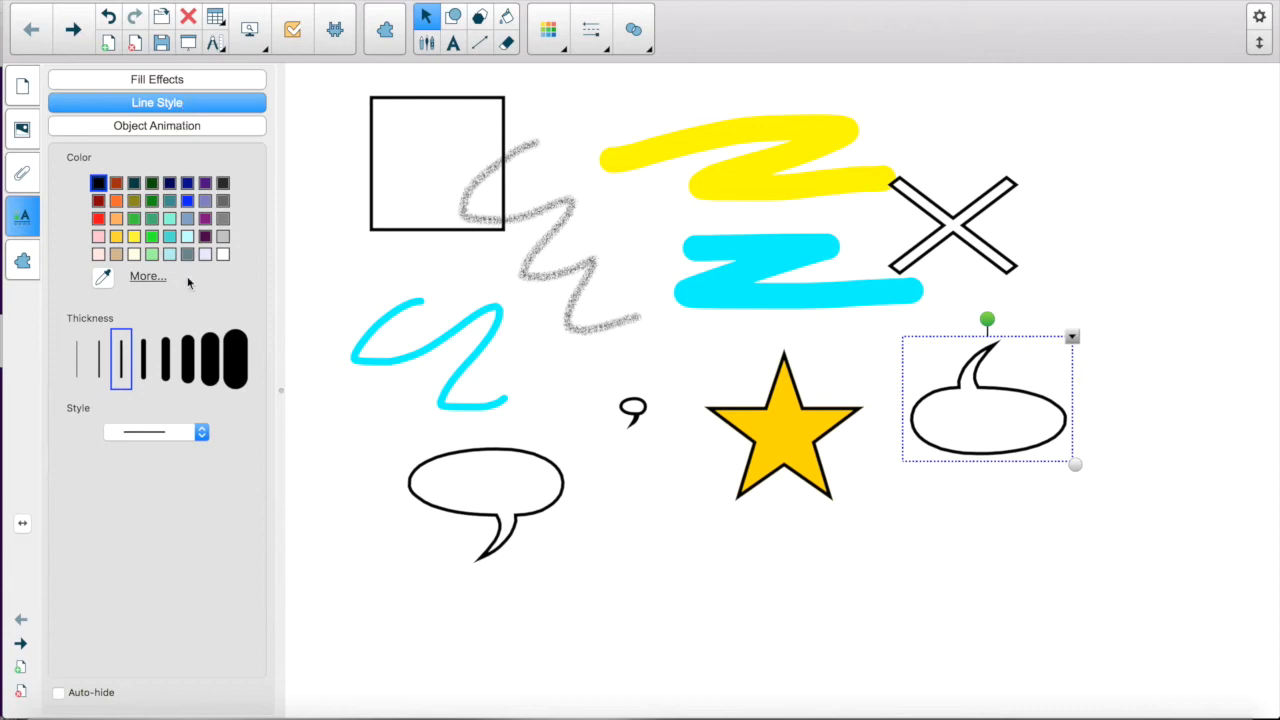
pyautogui.click(235, 360)
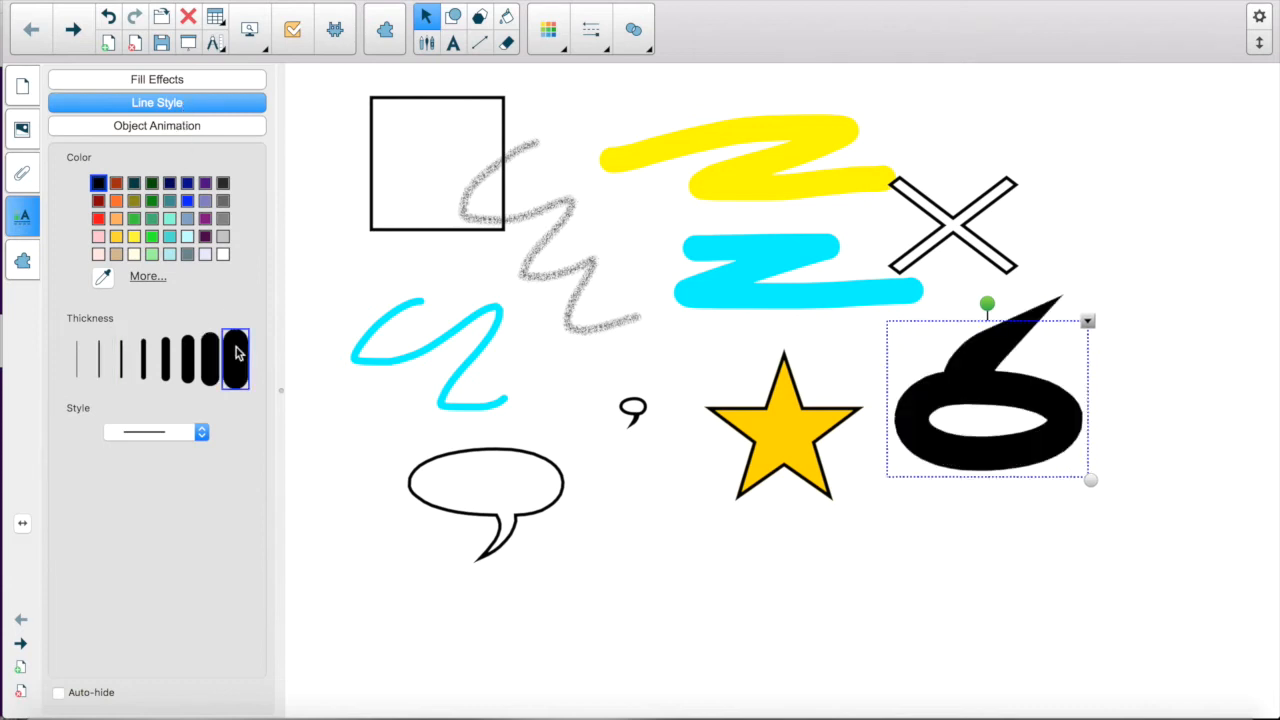
pyautogui.click(187, 360)
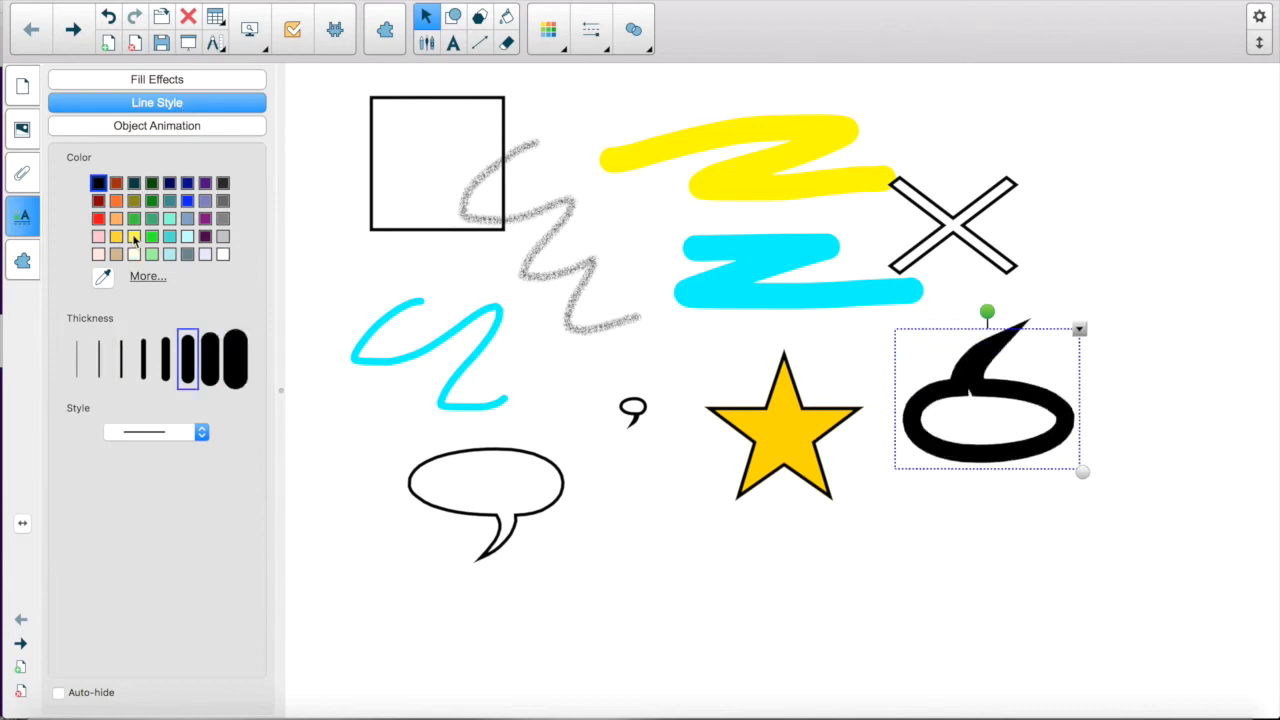
pyautogui.click(133, 236)
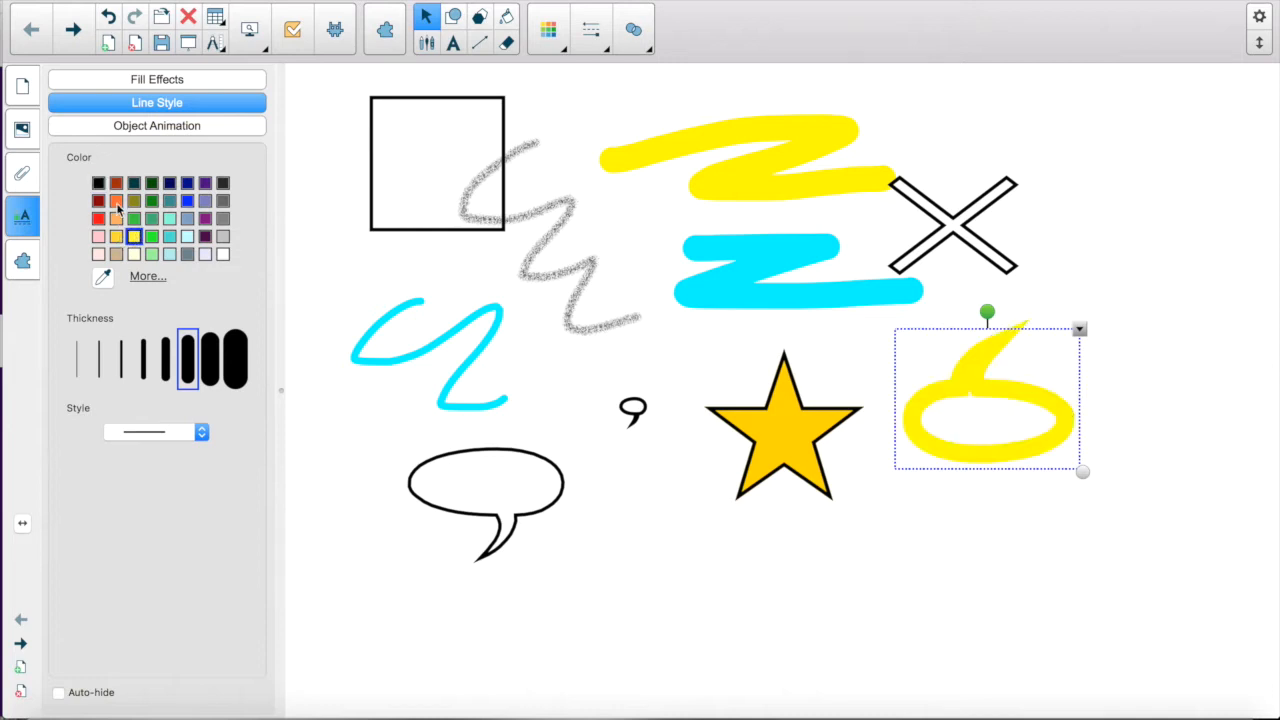
pyautogui.click(115, 201)
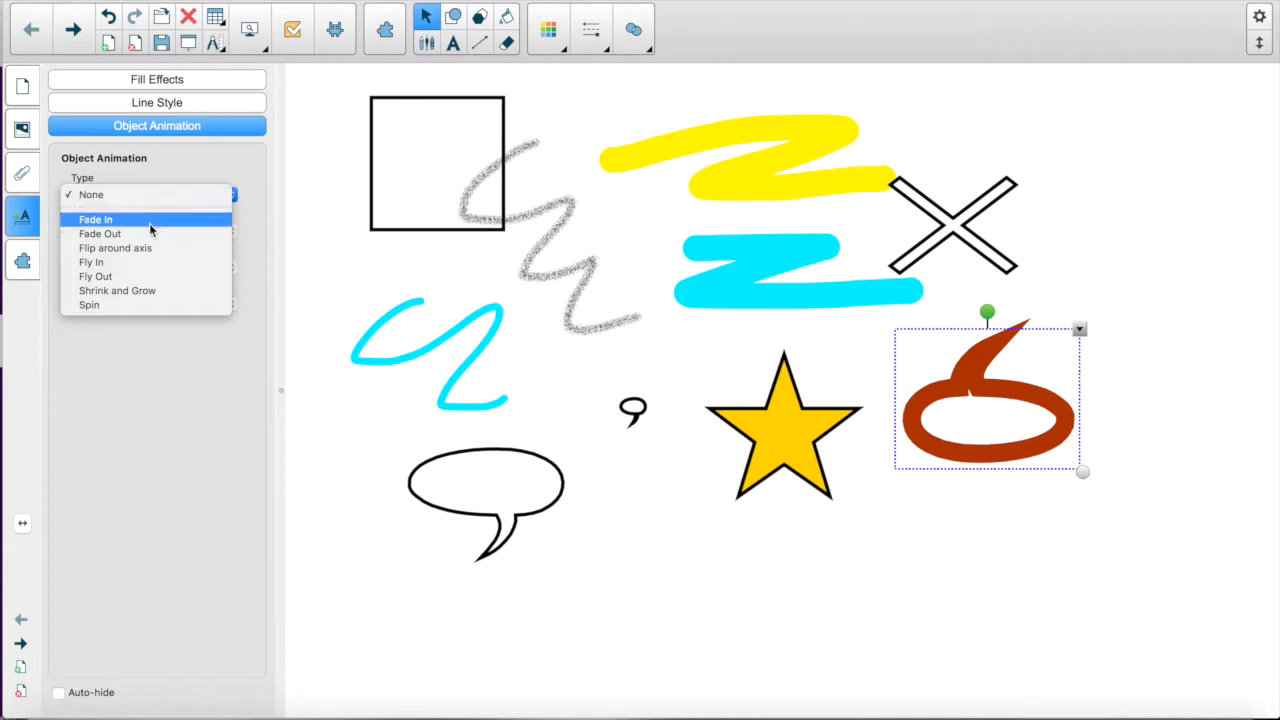
pyautogui.click(99, 233)
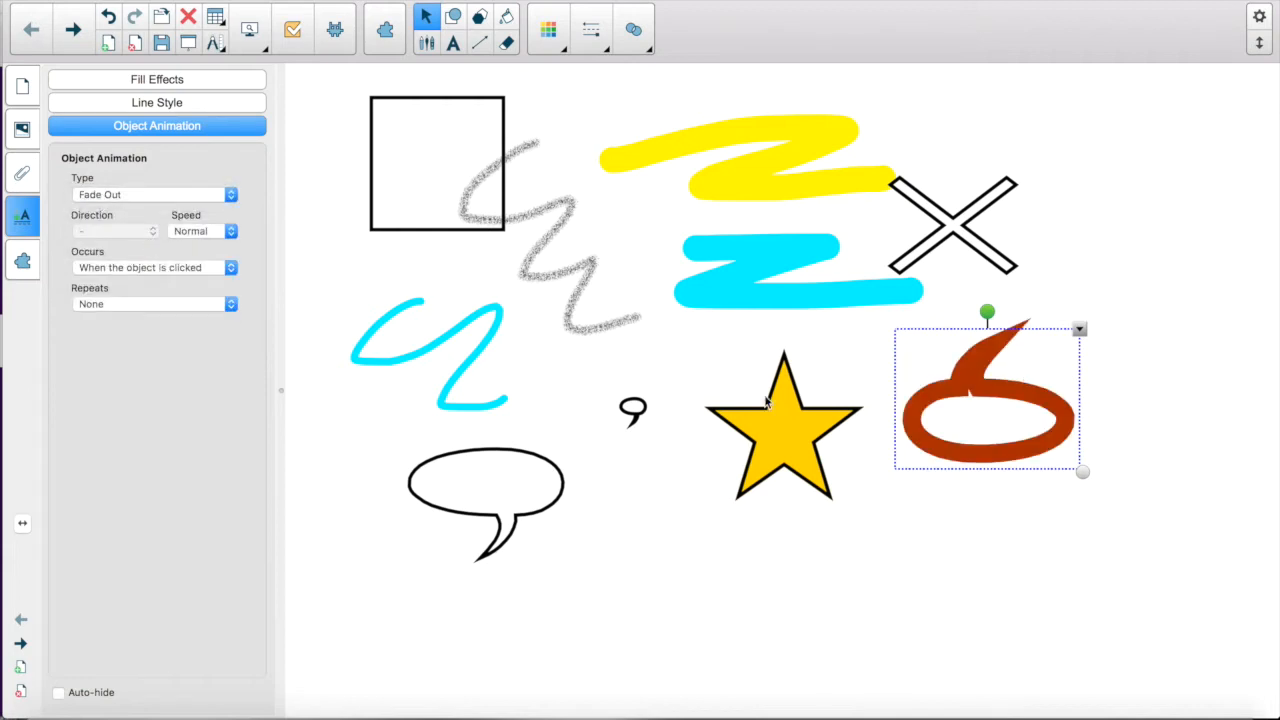
pyautogui.moveTo(977, 334)
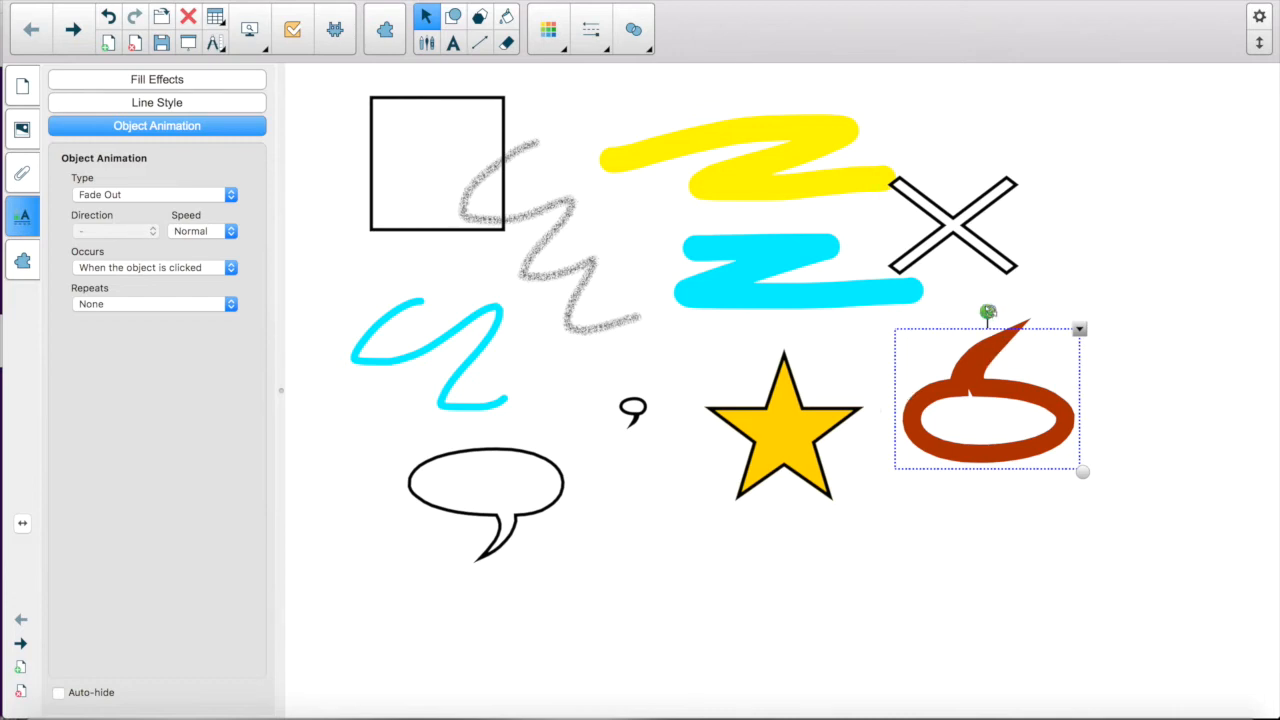
# Tilt the dark-red speech bubble at an angle and enlarge it beside the star
pyautogui.moveTo(988, 310); pyautogui.dragTo(1036, 322)
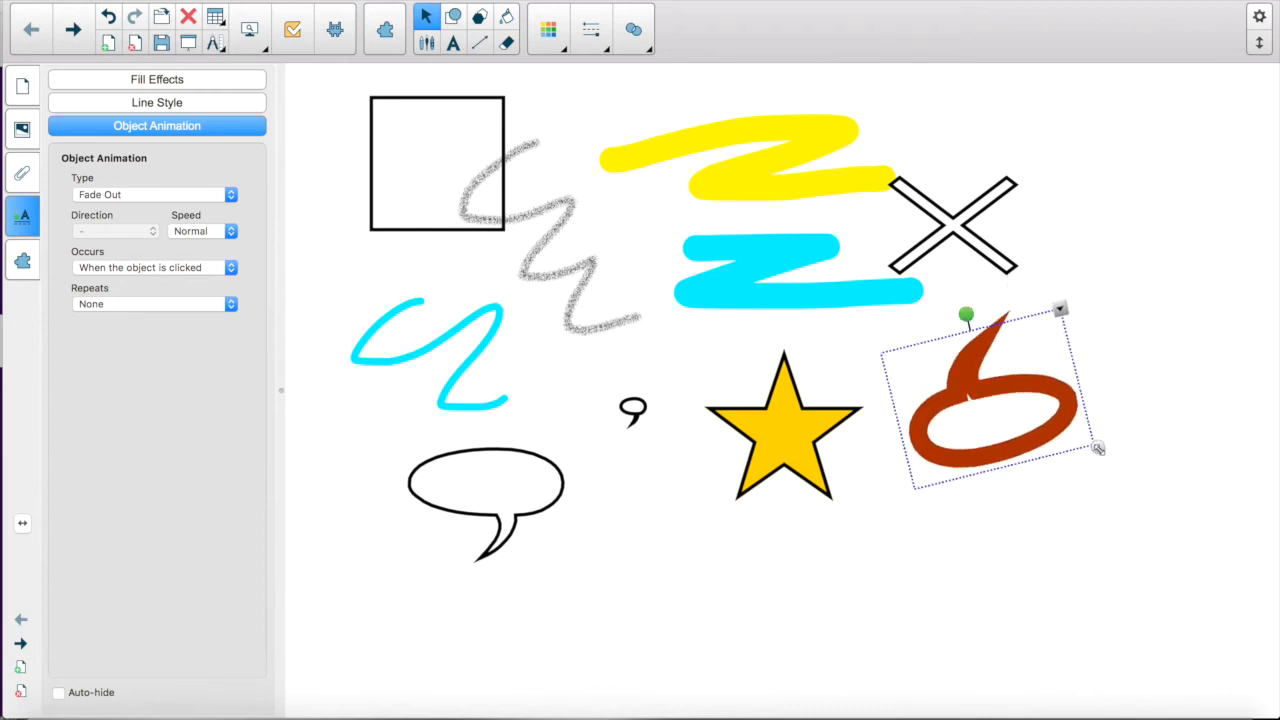
pyautogui.moveTo(1098, 448); pyautogui.dragTo(972, 388)
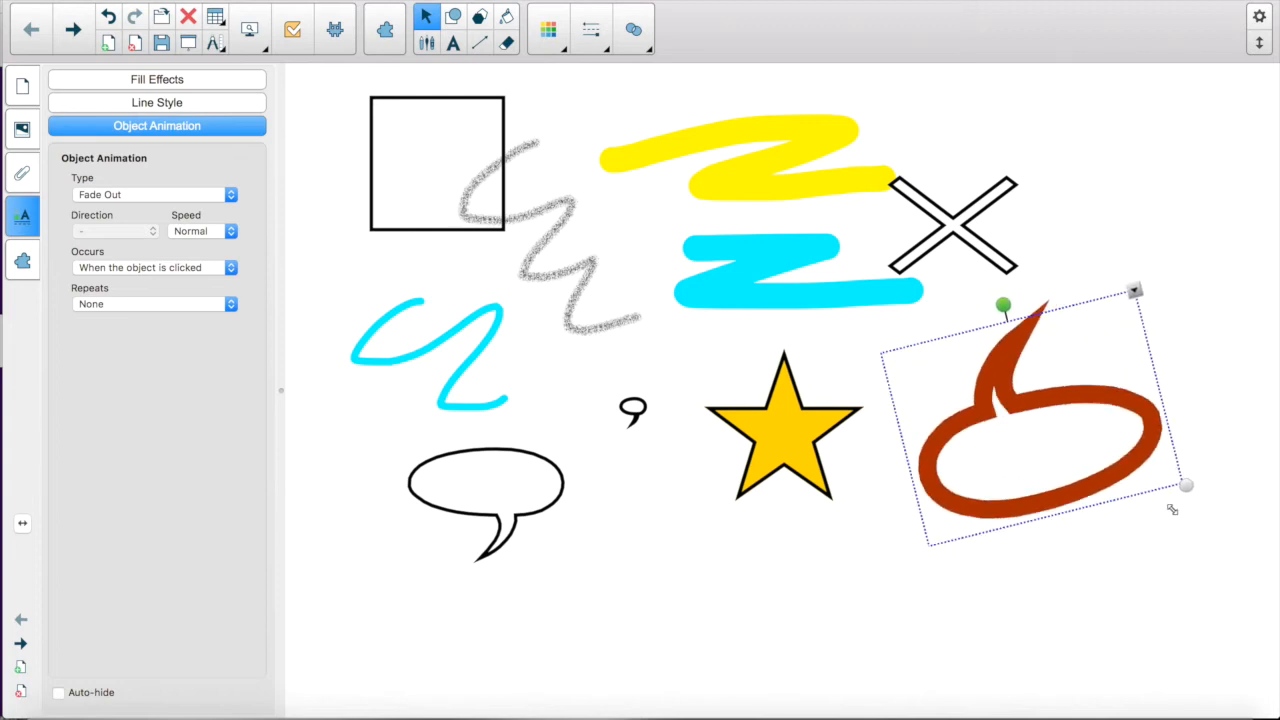
pyautogui.moveTo(326, 216)
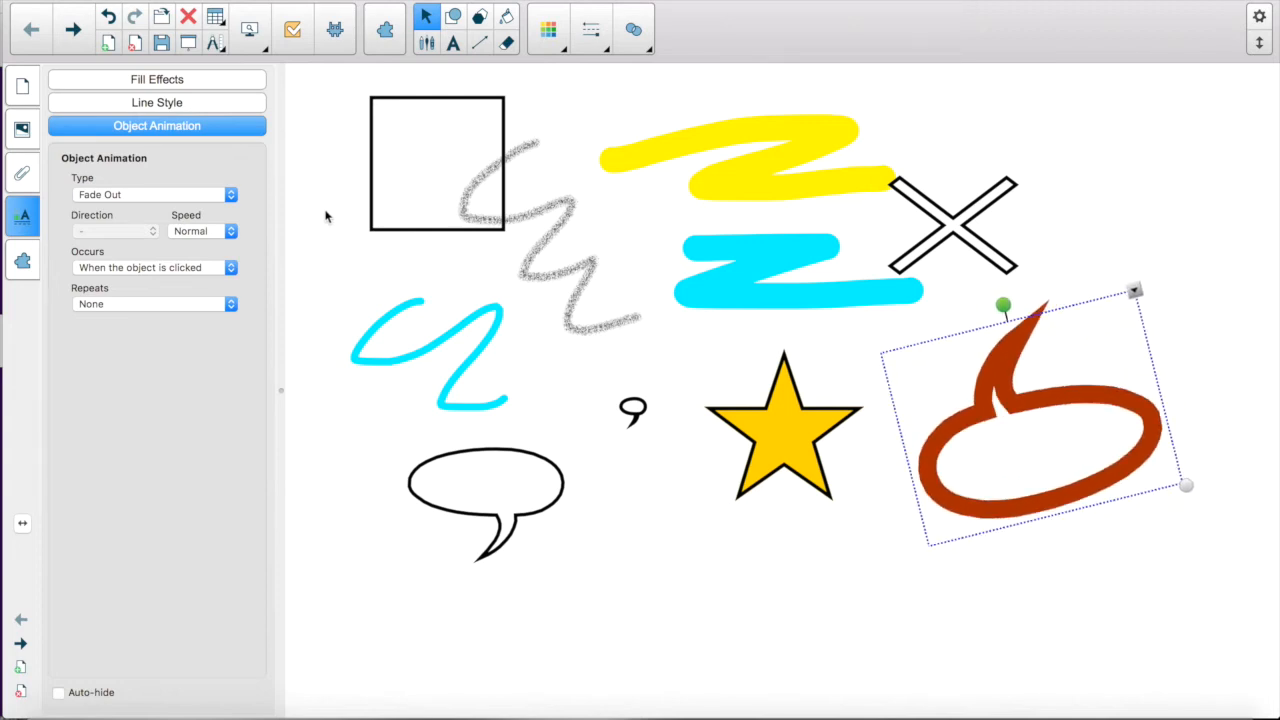
pyautogui.moveTo(28, 92)
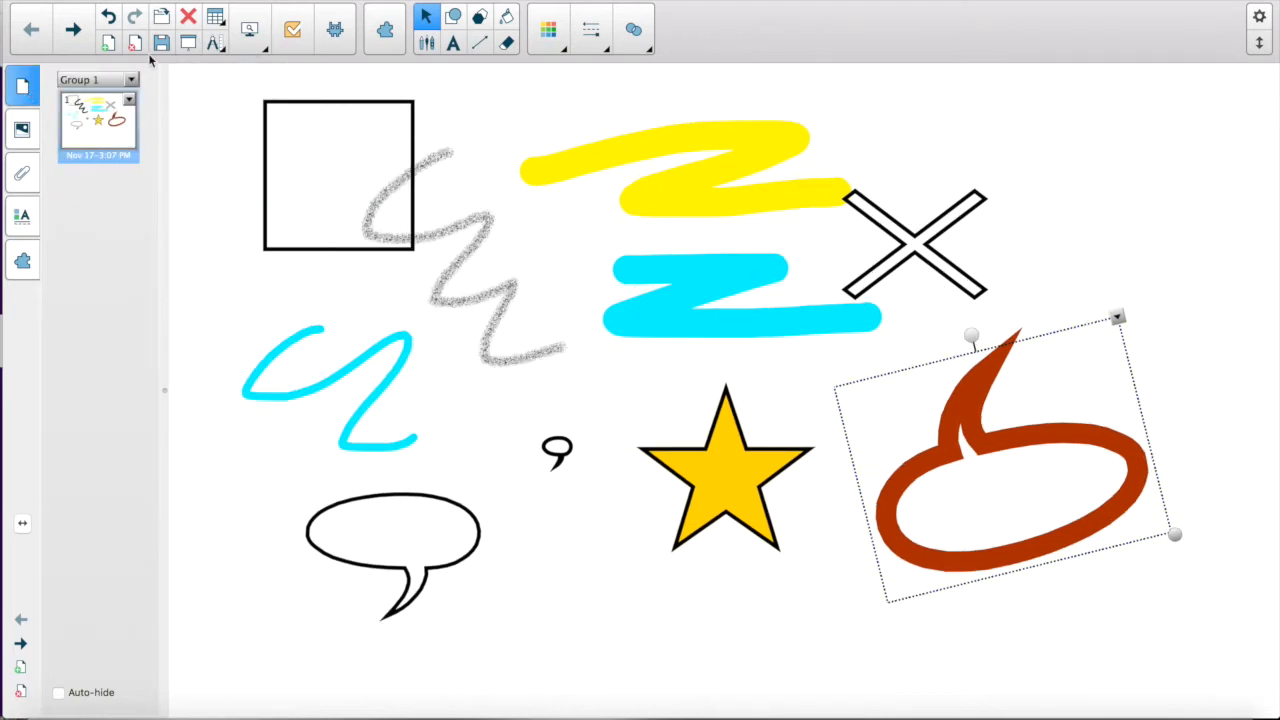
pyautogui.moveTo(536, 467)
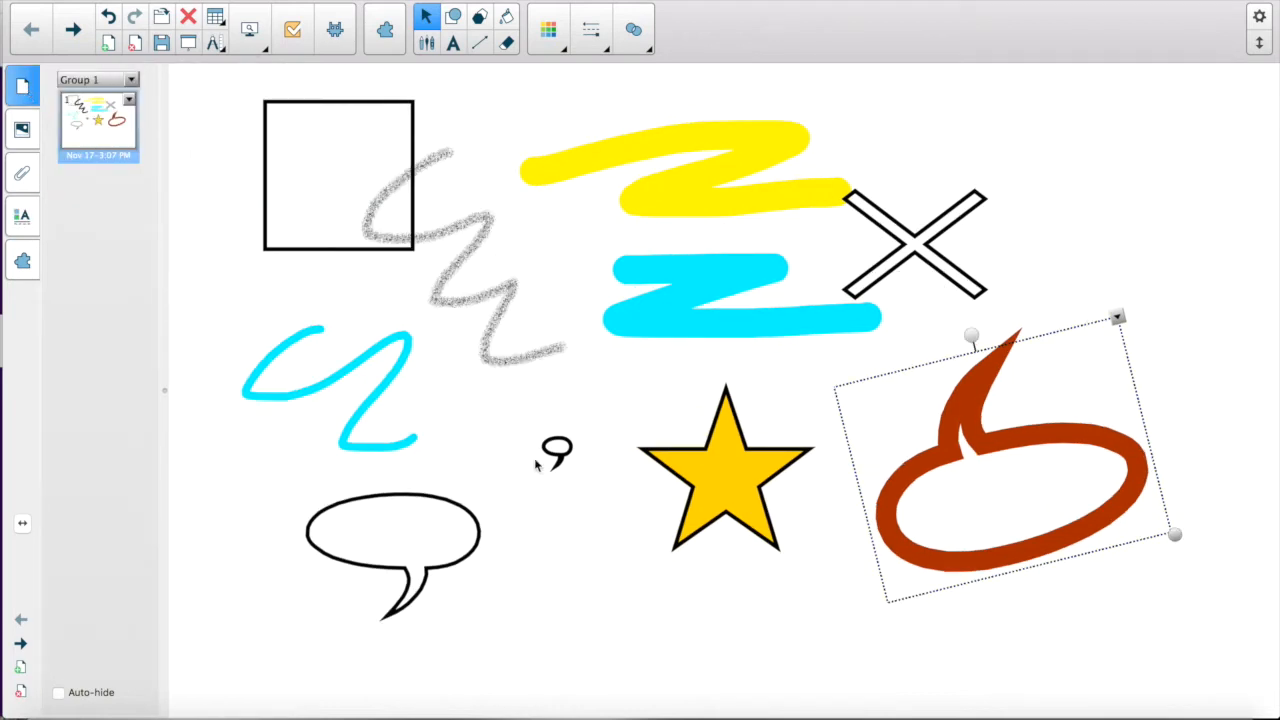
pyautogui.moveTo(184, 209)
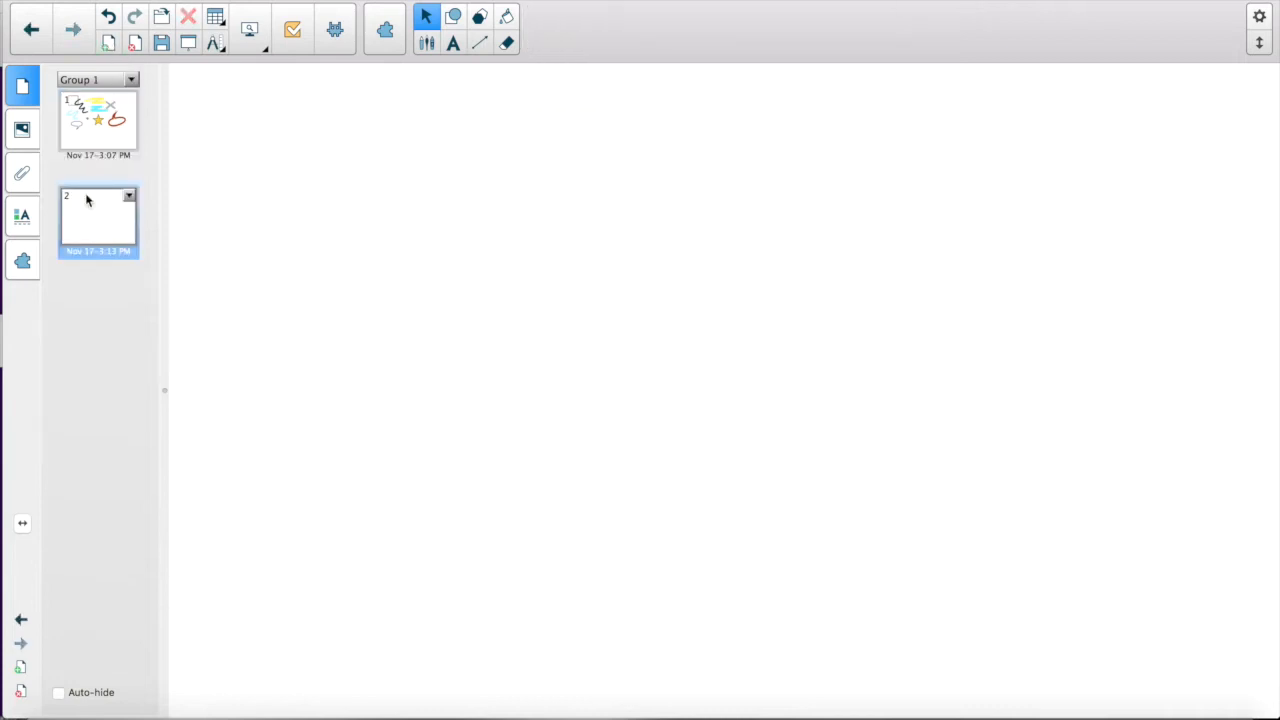
pyautogui.moveTo(108, 225)
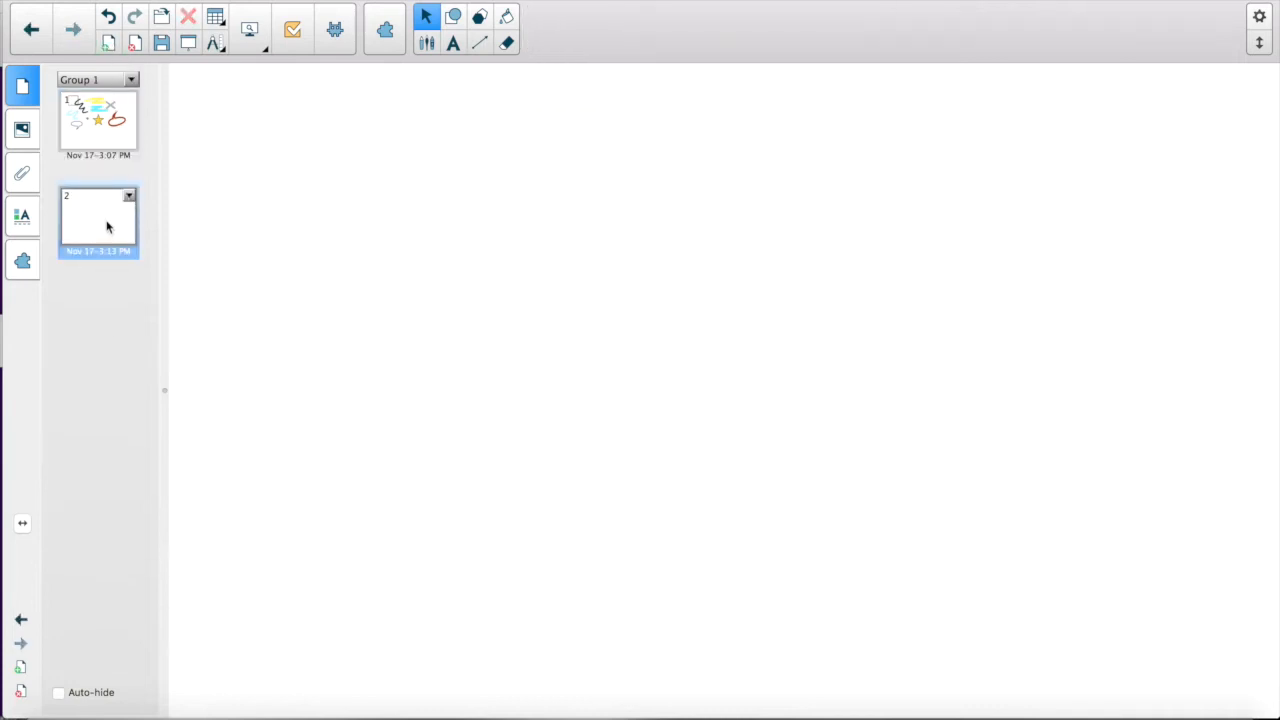
pyautogui.moveTo(98, 236)
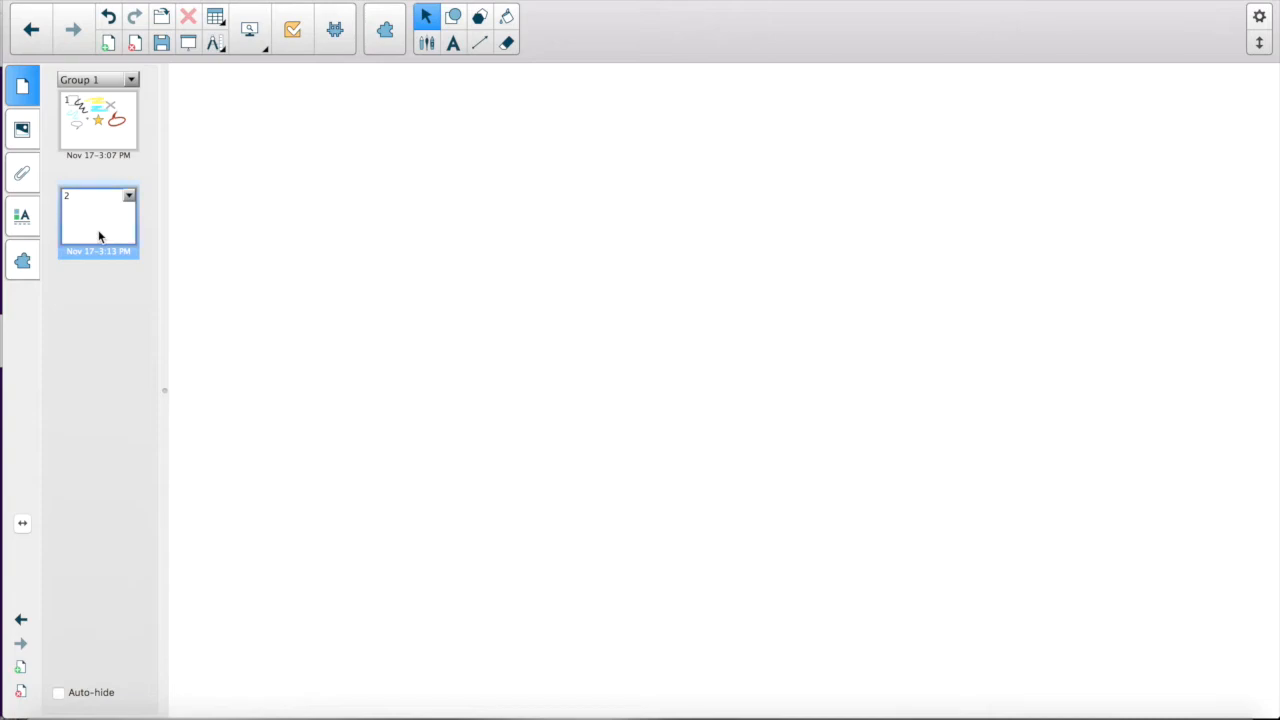
pyautogui.moveTo(457, 62)
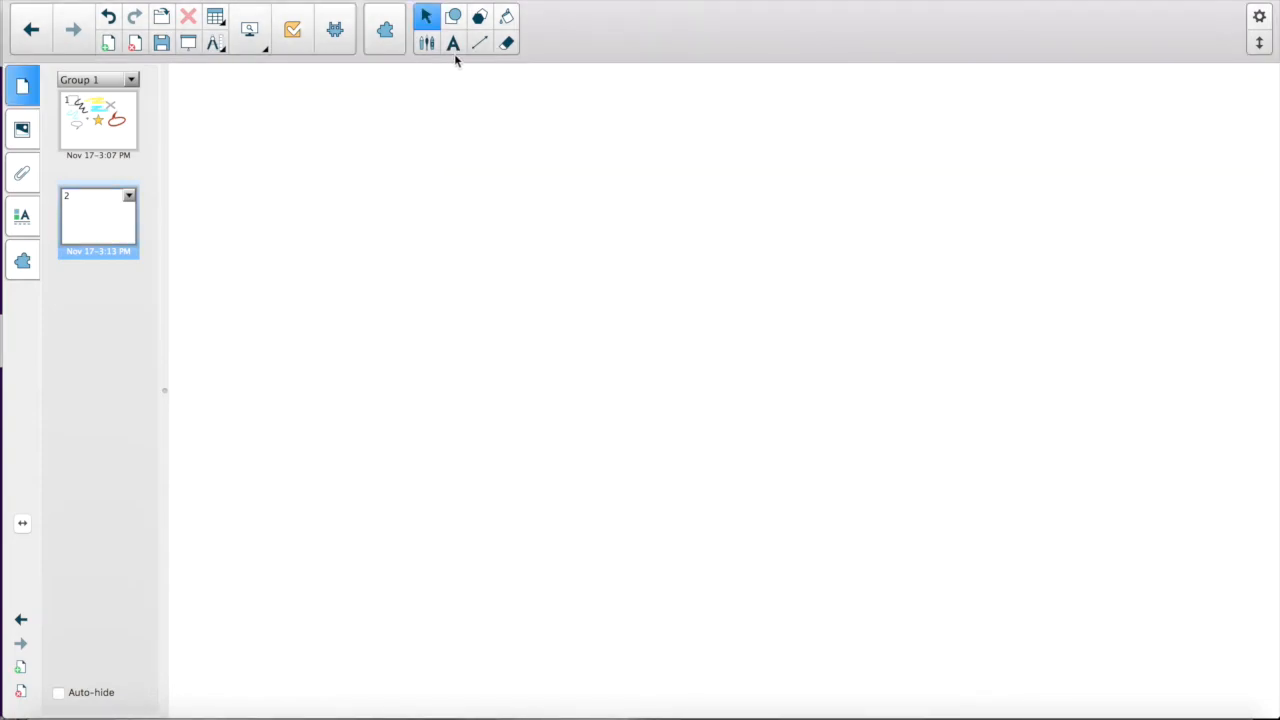
# Activate the Text tool on the blank second page
pyautogui.click(454, 43)
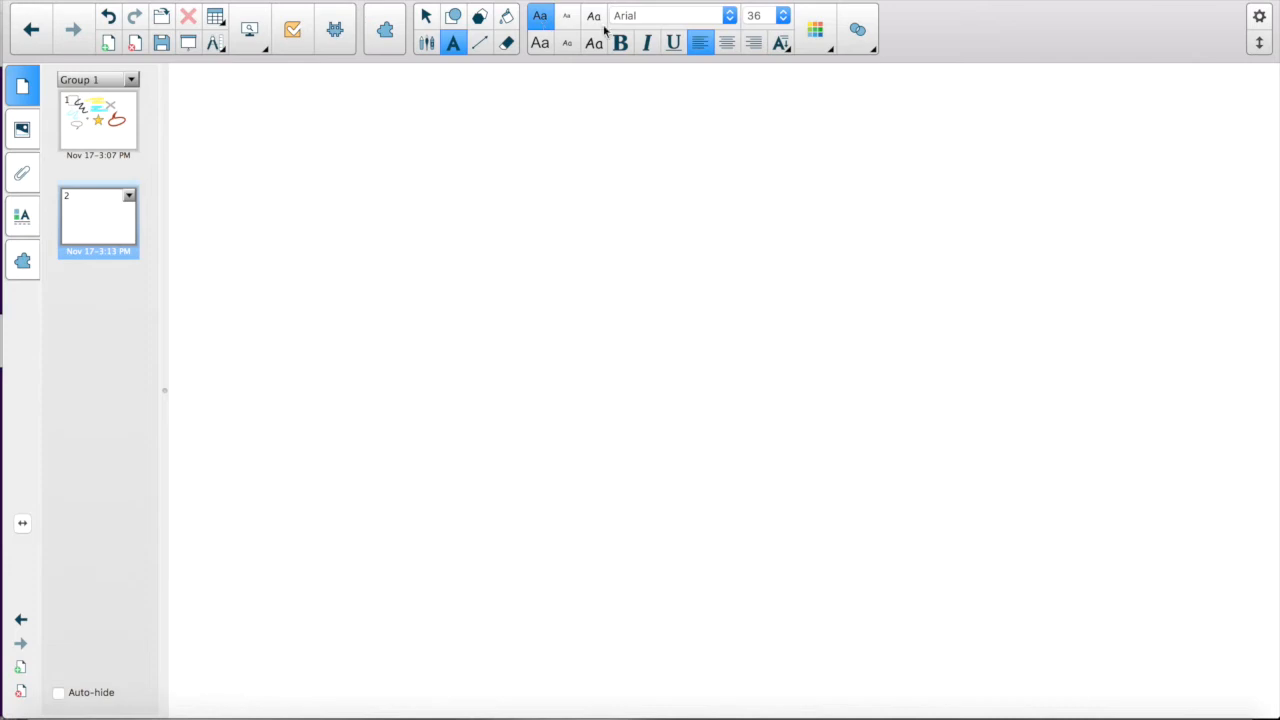
pyautogui.moveTo(575, 67)
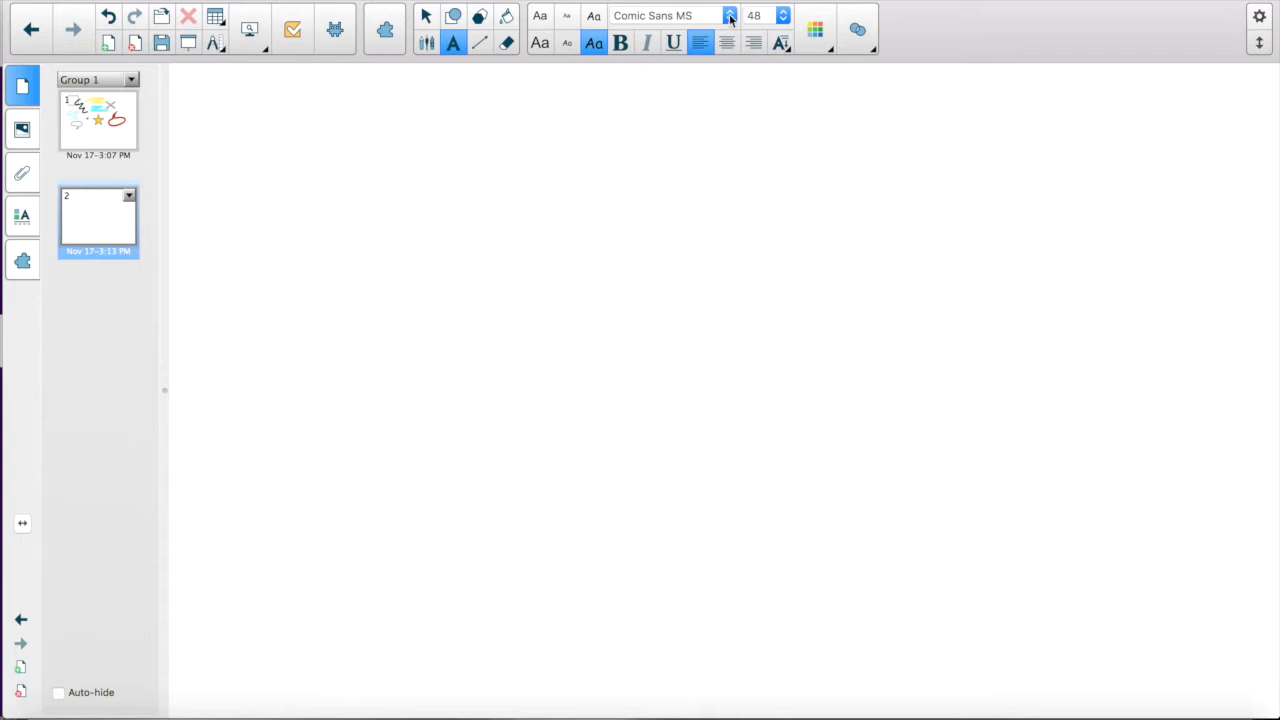
pyautogui.moveTo(784, 18)
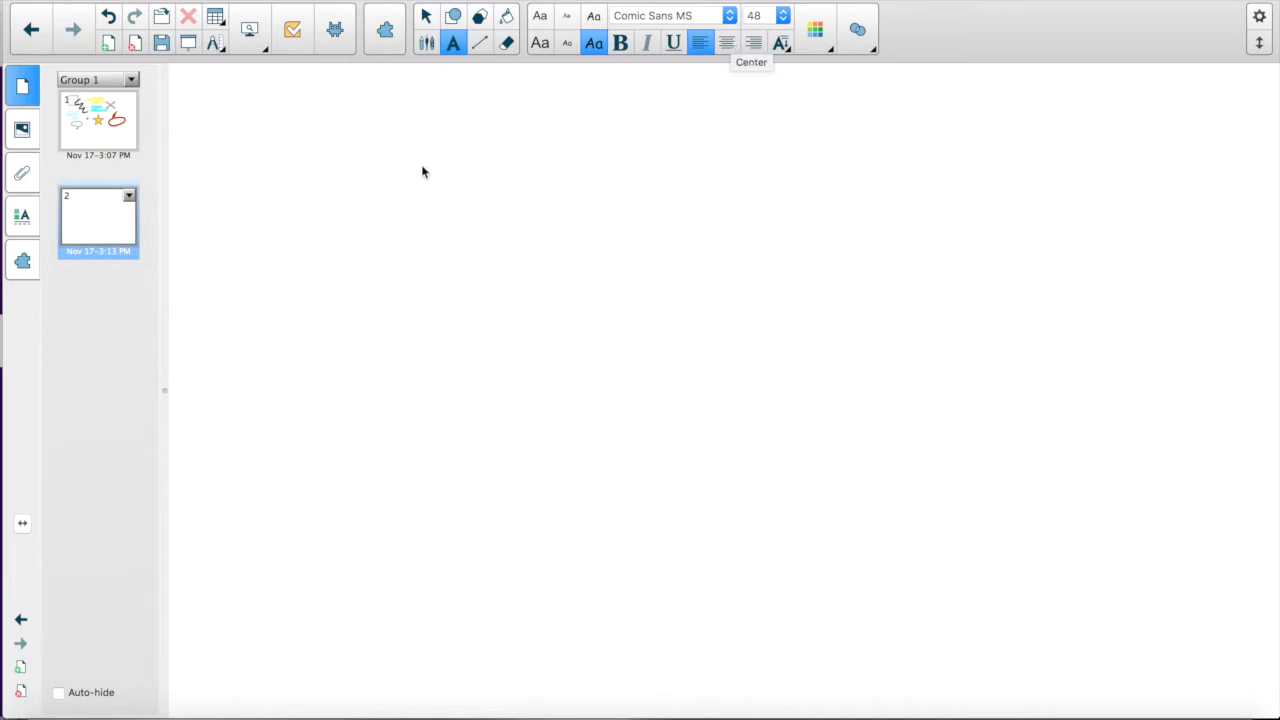
pyautogui.moveTo(305, 173)
pyautogui.write('A')
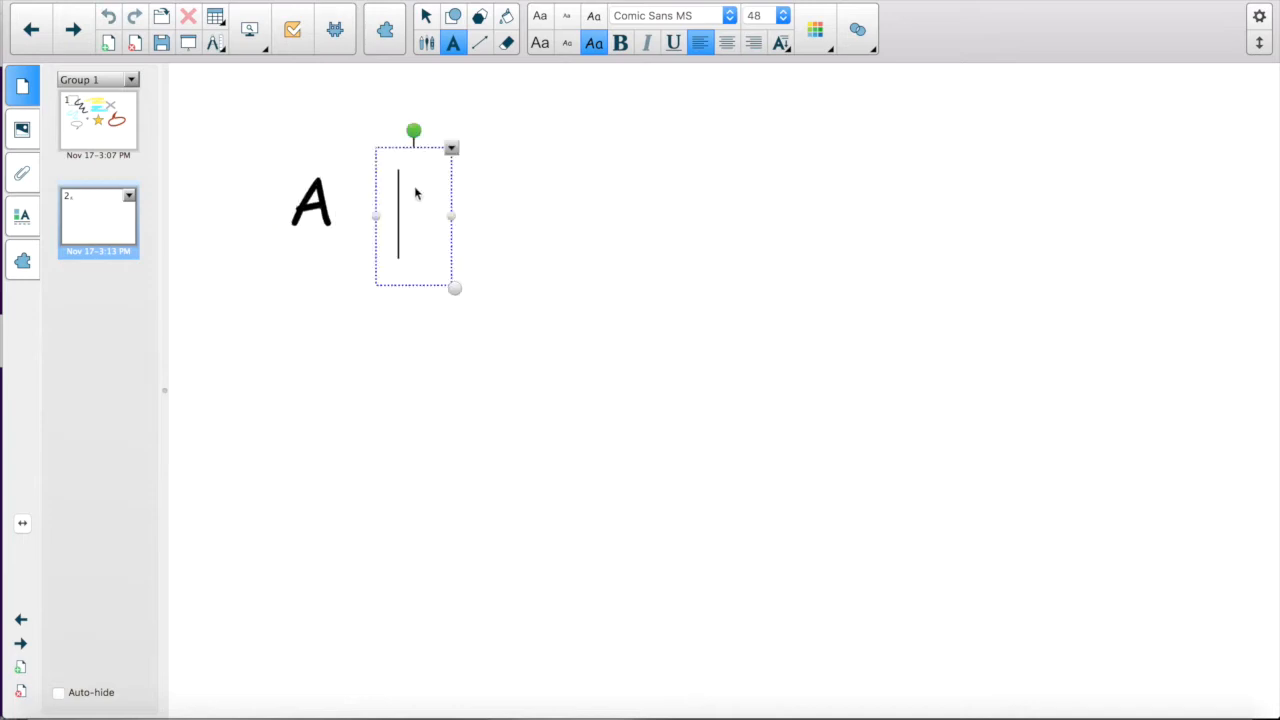
# Type the letters B, C and D and start a text box for E
pyautogui.write('B')
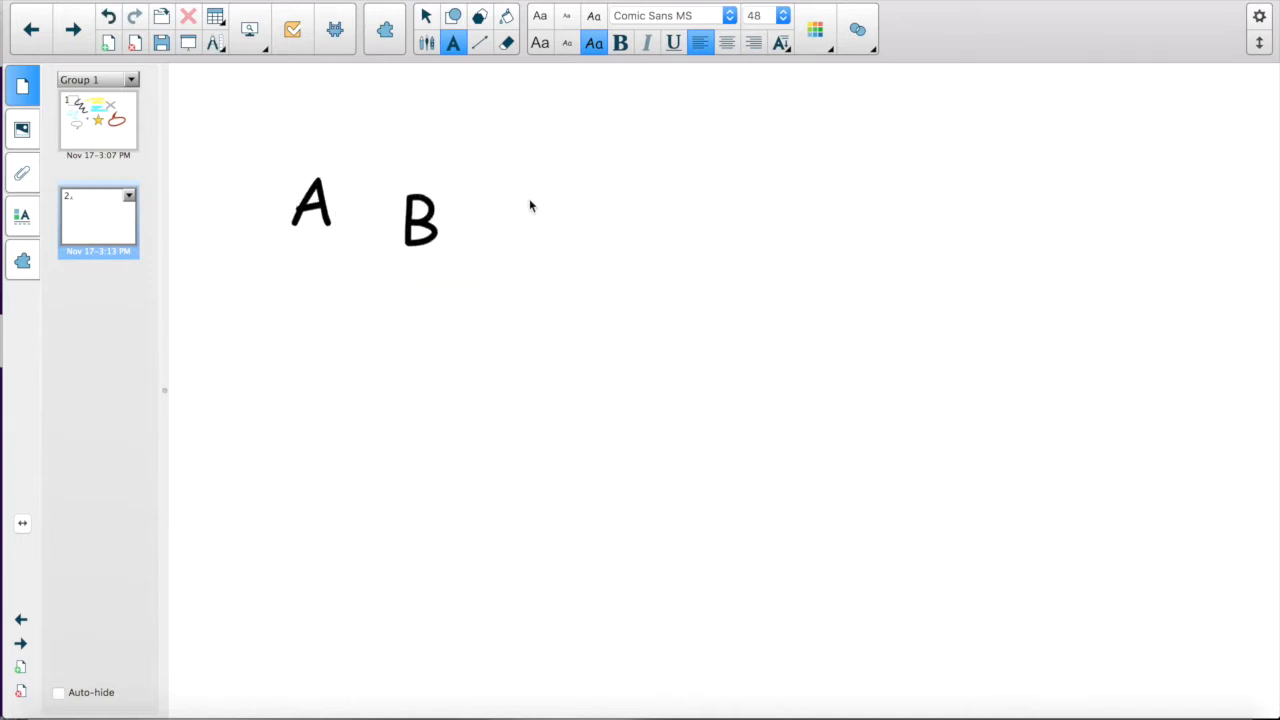
pyautogui.write('C')
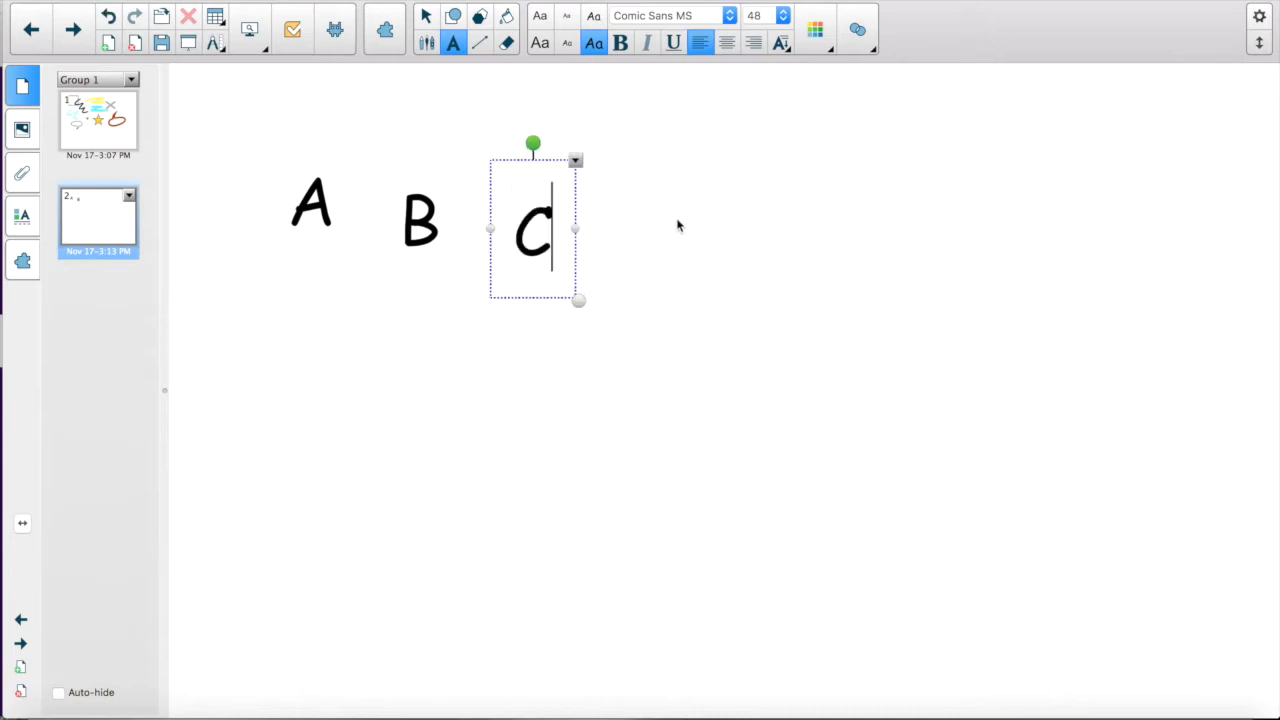
pyautogui.write('D')
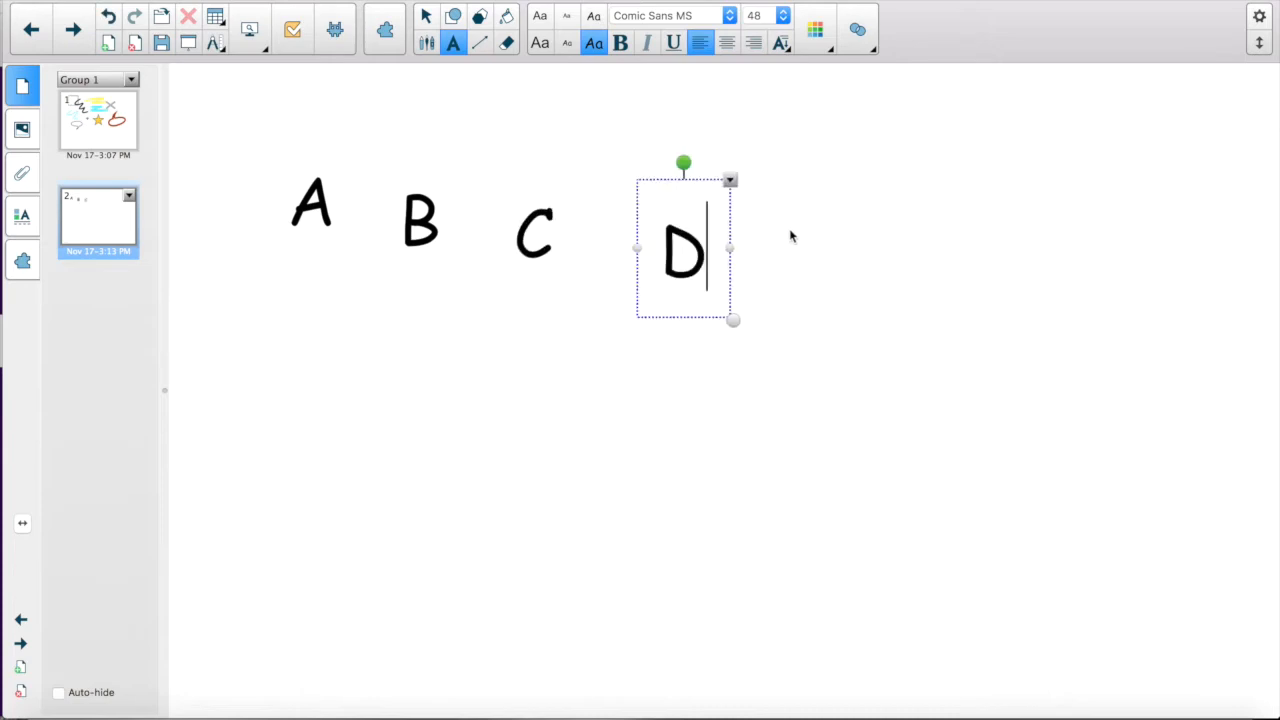
pyautogui.click(795, 258)
pyautogui.write('E')
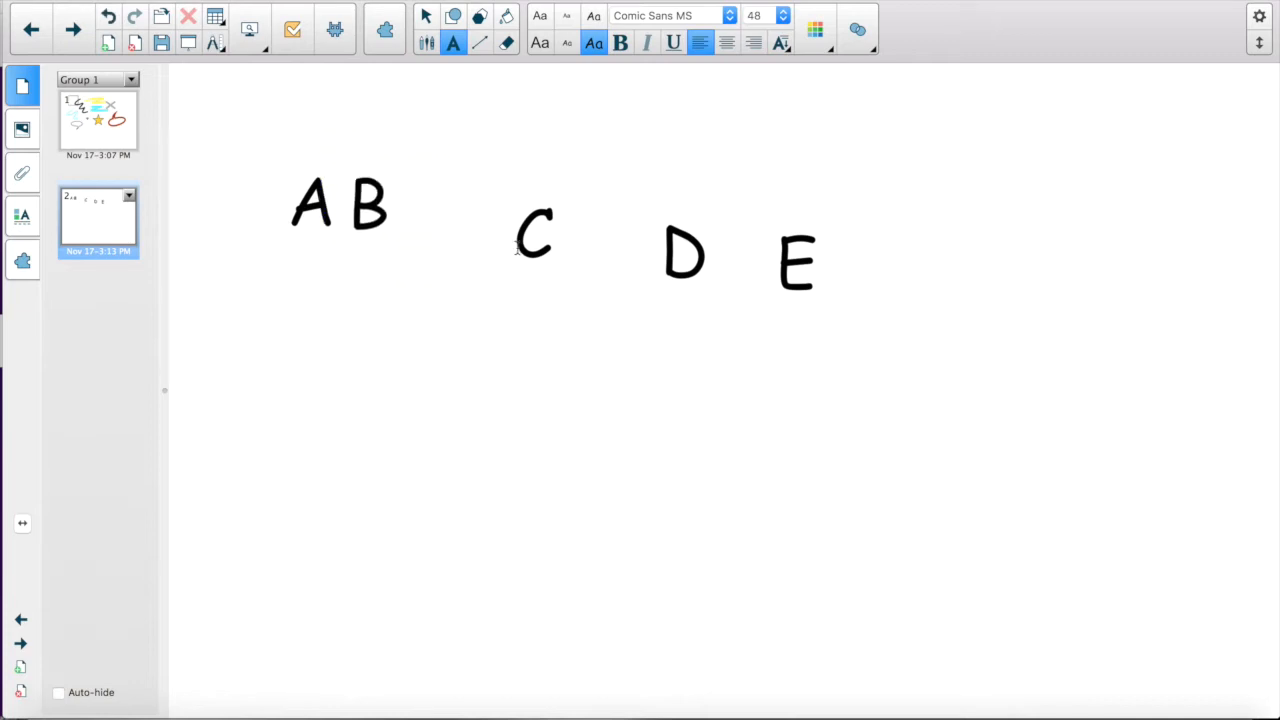
# Drag letters C and E into line so the row reads ABCDE
pyautogui.click(533, 235)
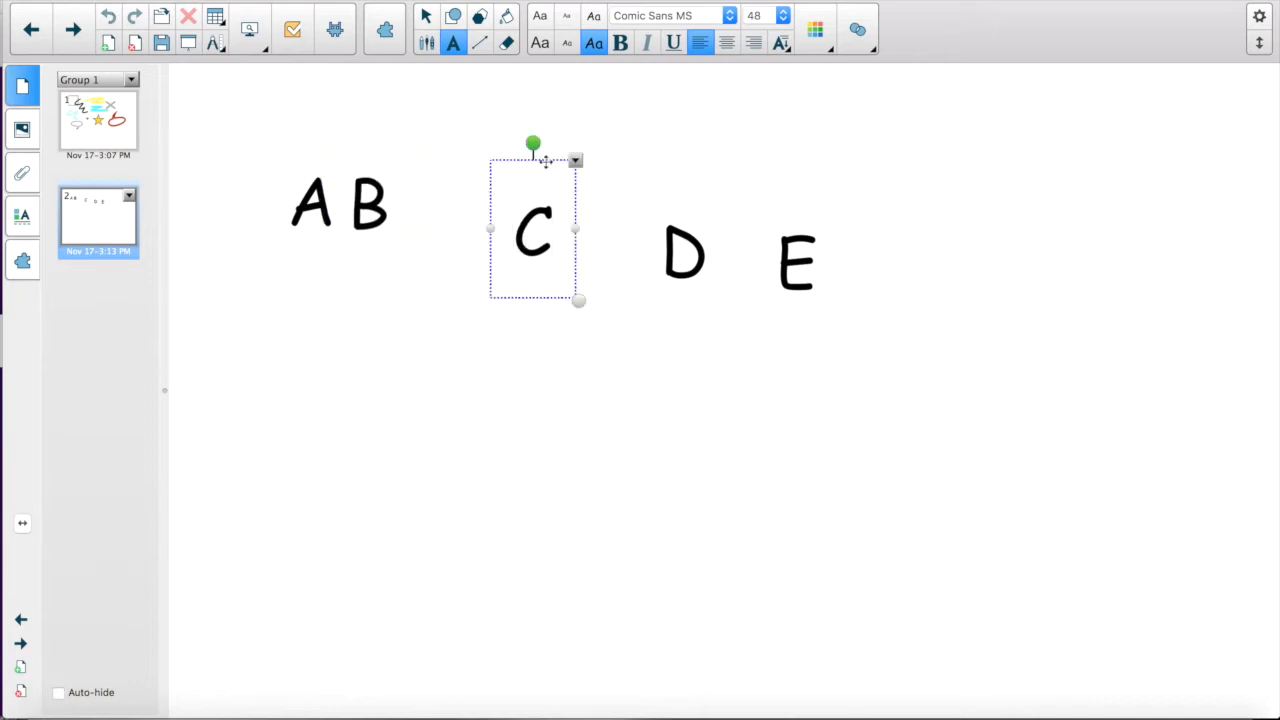
pyautogui.moveTo(533, 230); pyautogui.dragTo(421, 198)
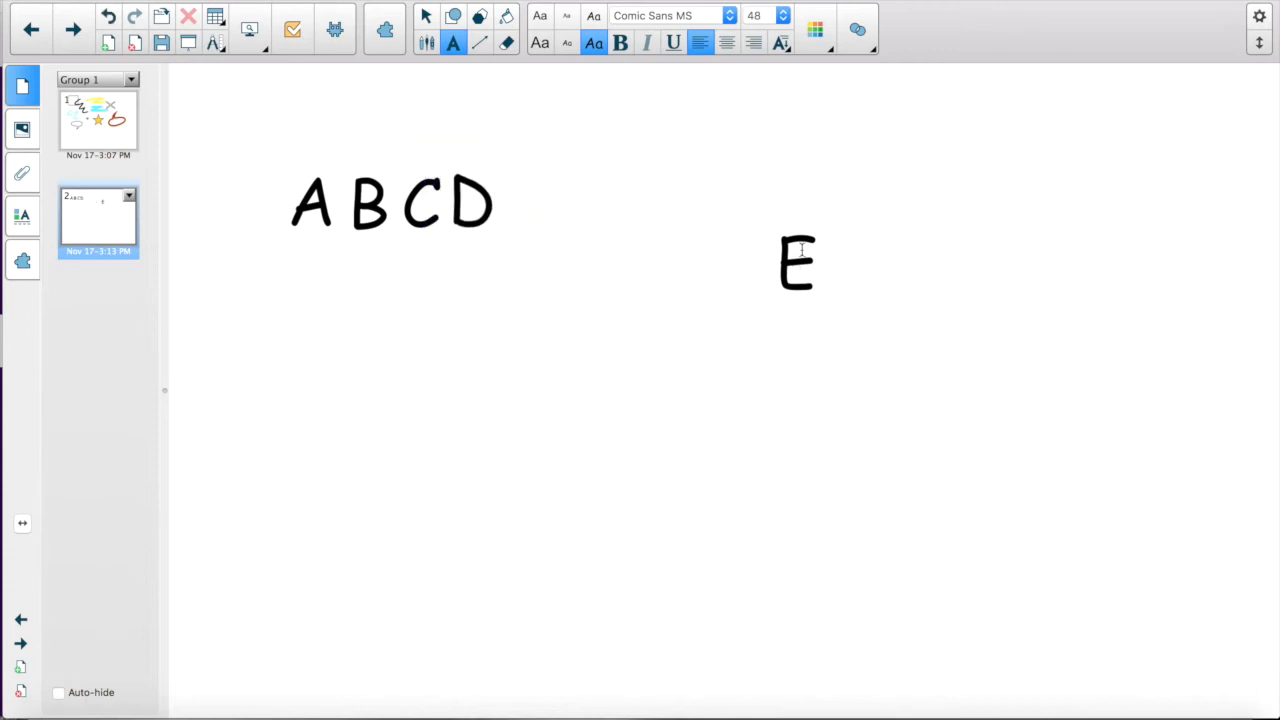
pyautogui.click(797, 263)
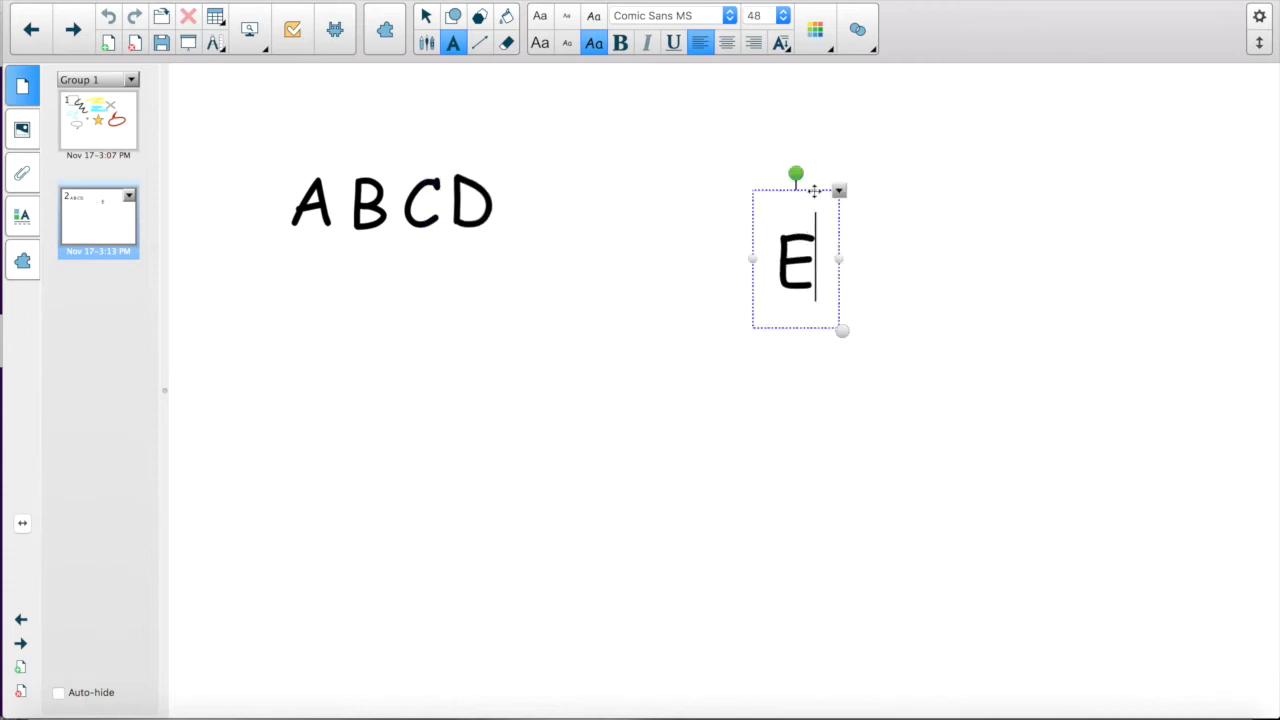
pyautogui.moveTo(795, 260); pyautogui.dragTo(517, 197)
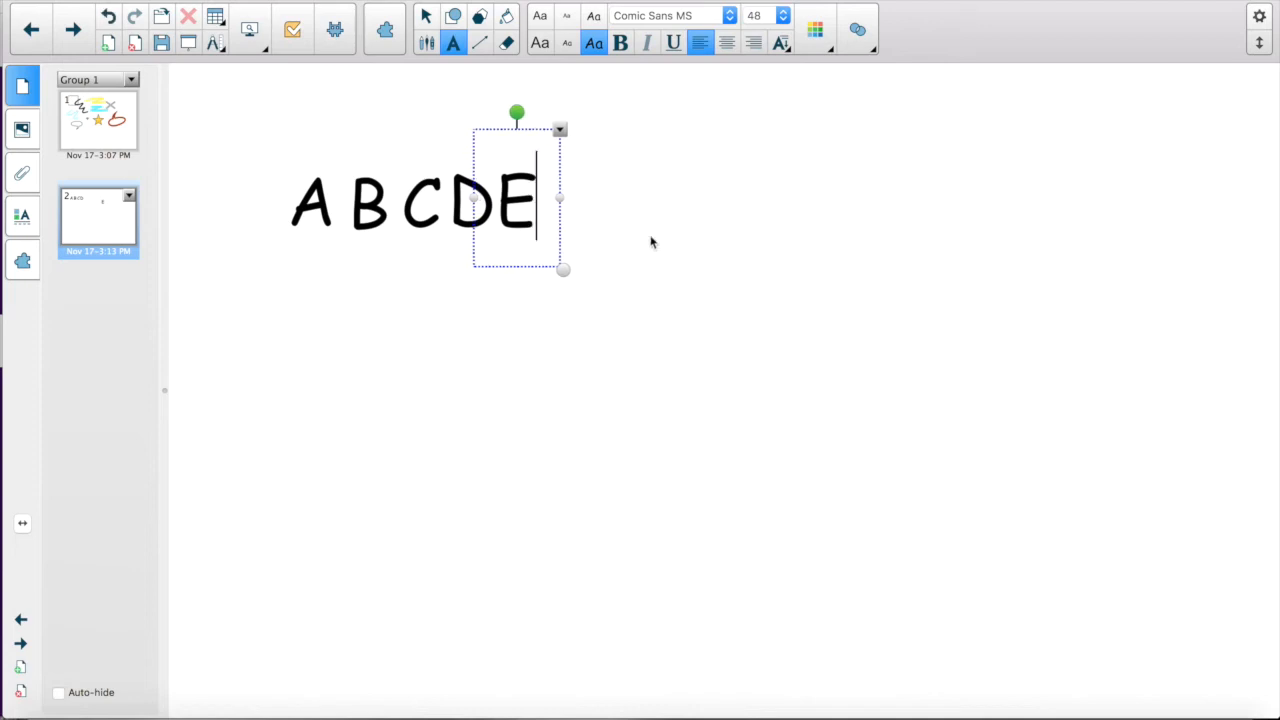
pyautogui.click(1160, 219)
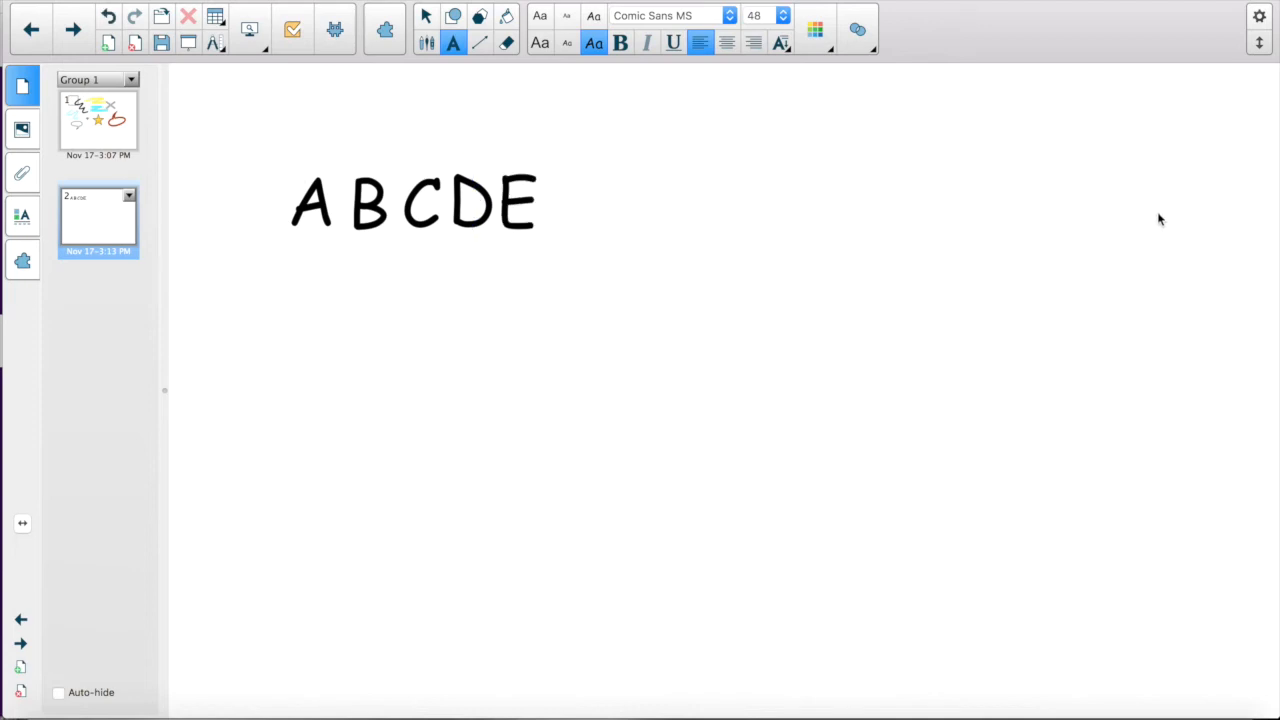
pyautogui.moveTo(1173, 182)
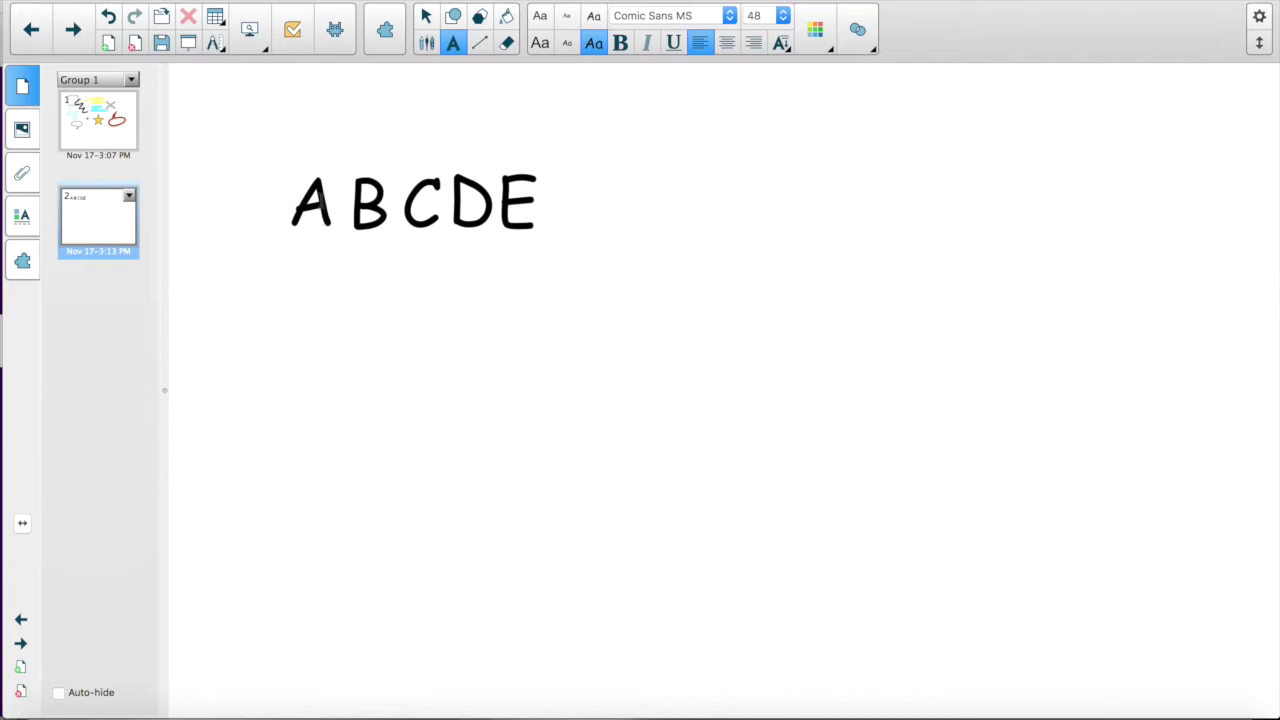
# Select the letter A on page 2 and bring up its action menu
pyautogui.rightClick(340, 200)
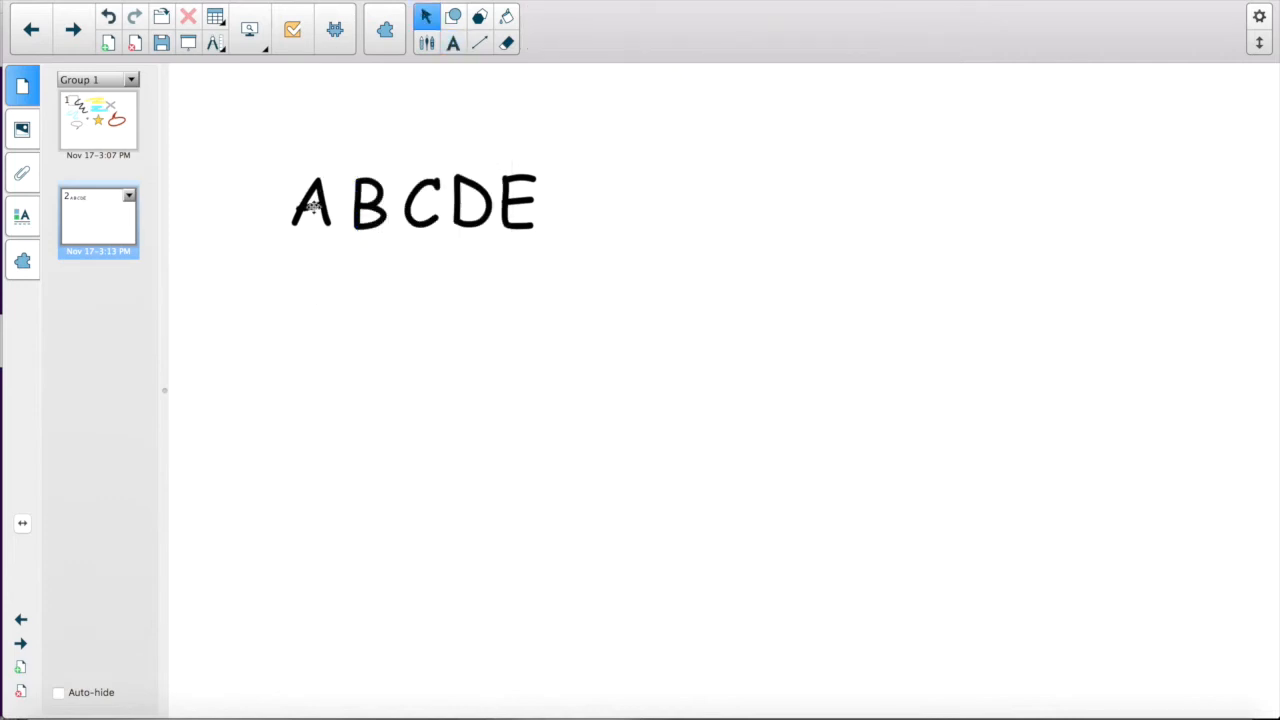
pyautogui.rightClick(313, 205)
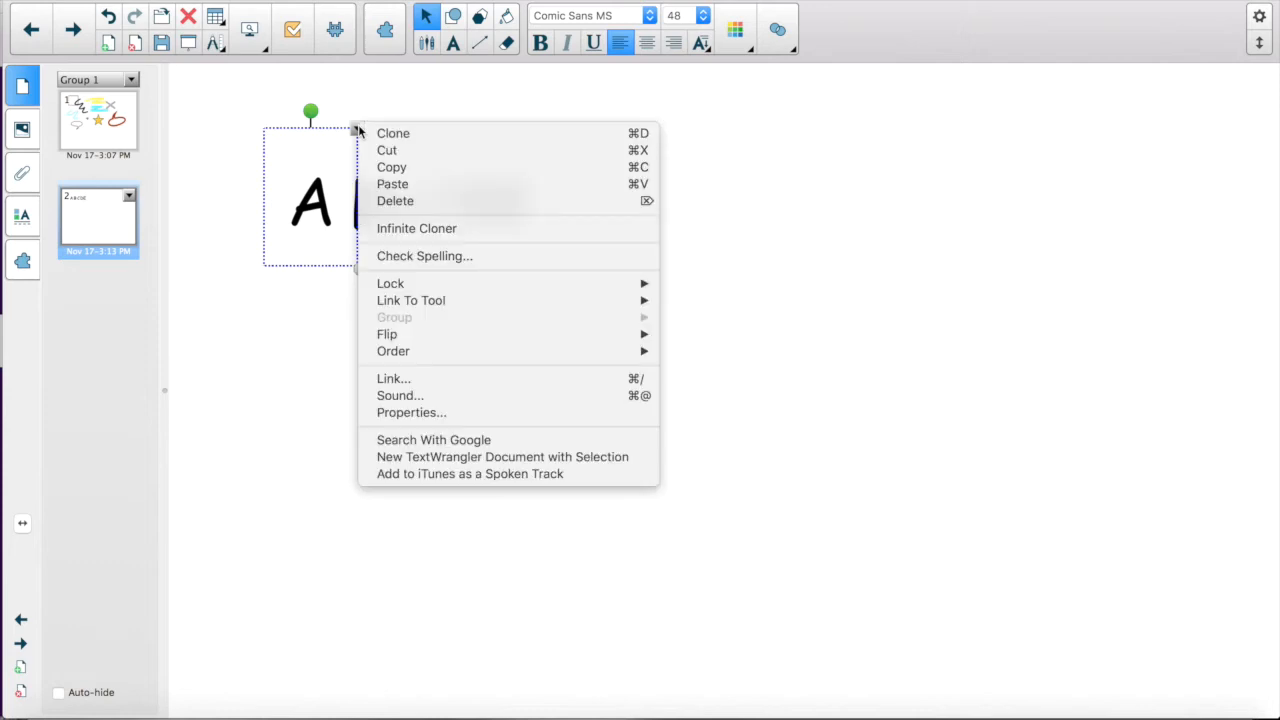
pyautogui.moveTo(291, 318)
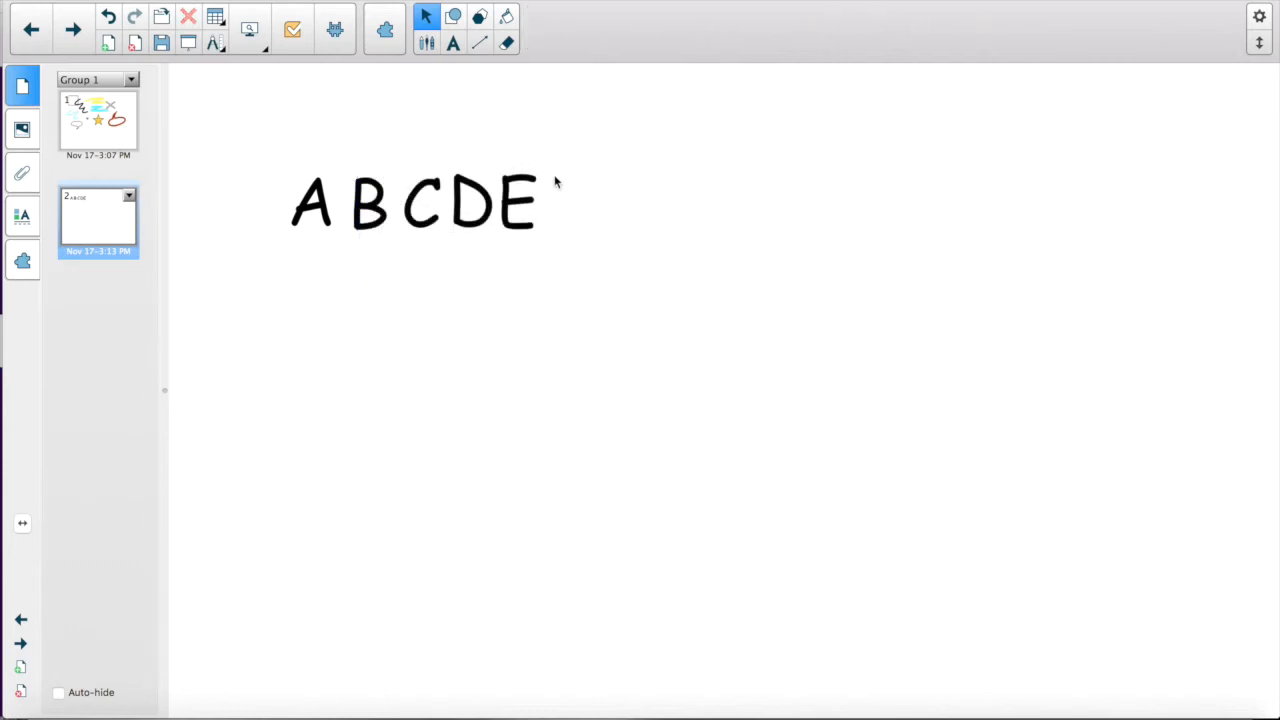
pyautogui.click(452, 44)
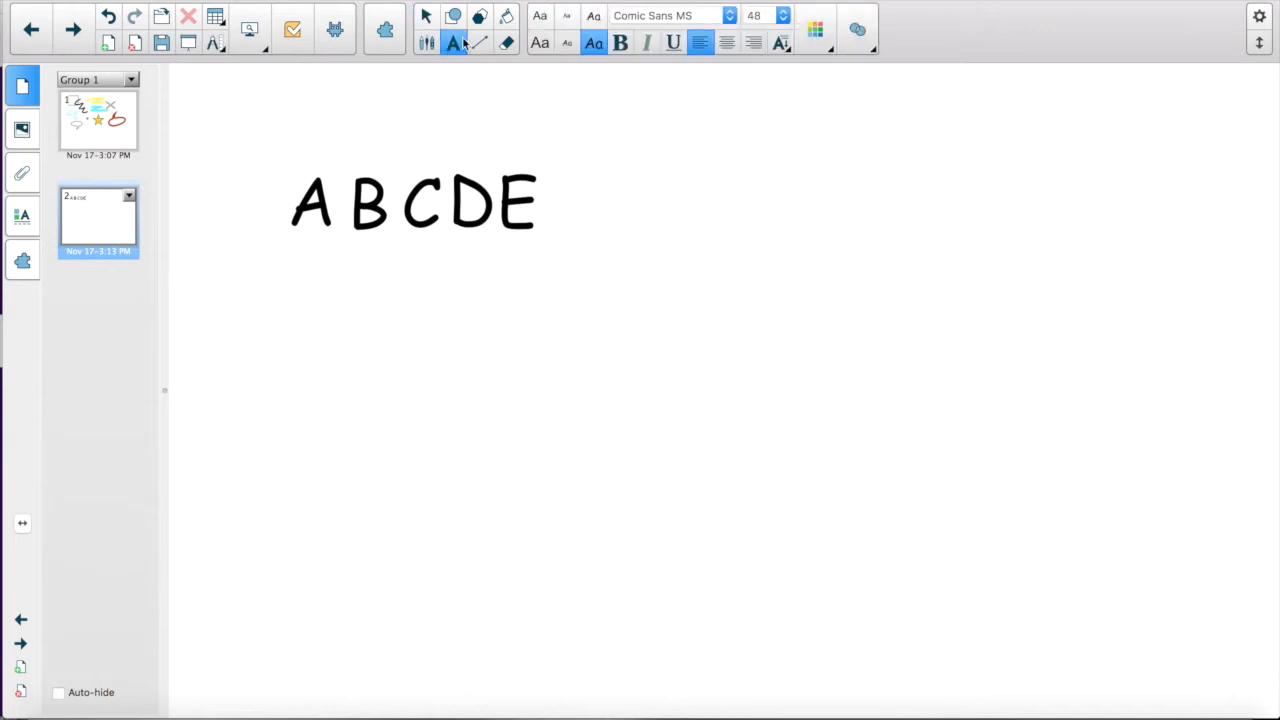
pyautogui.click(314, 205)
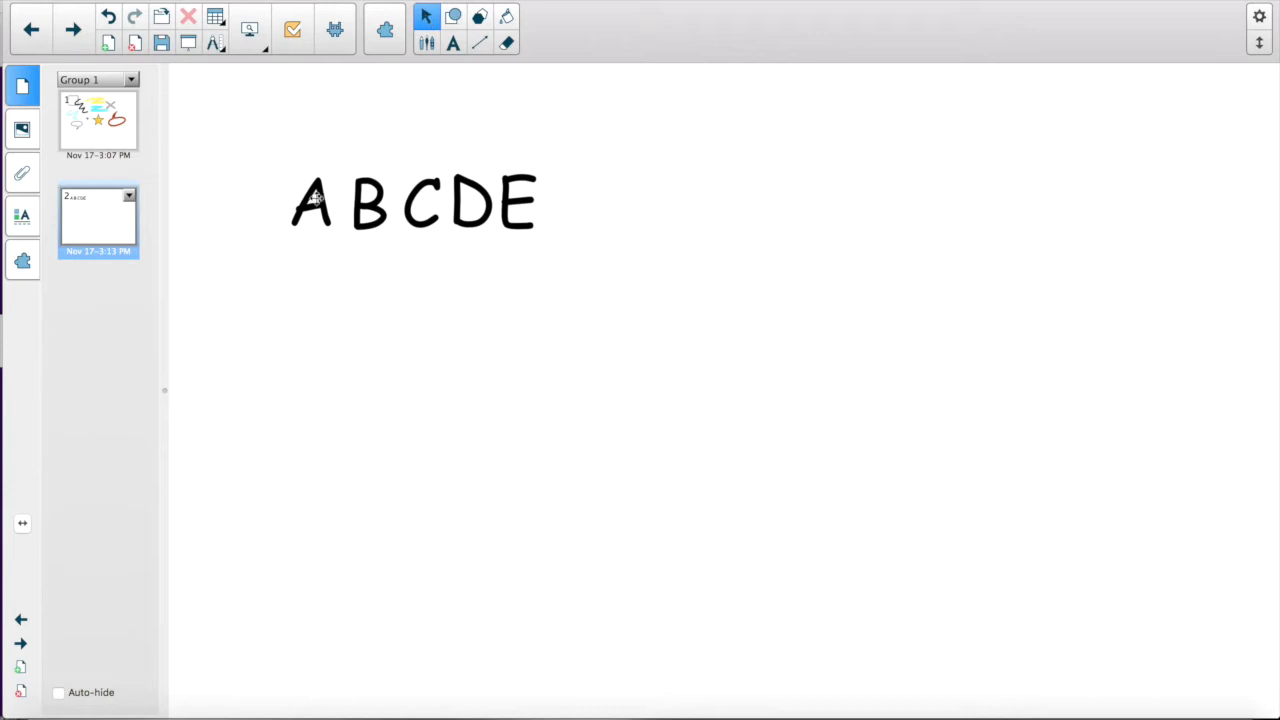
pyautogui.rightClick(330, 200)
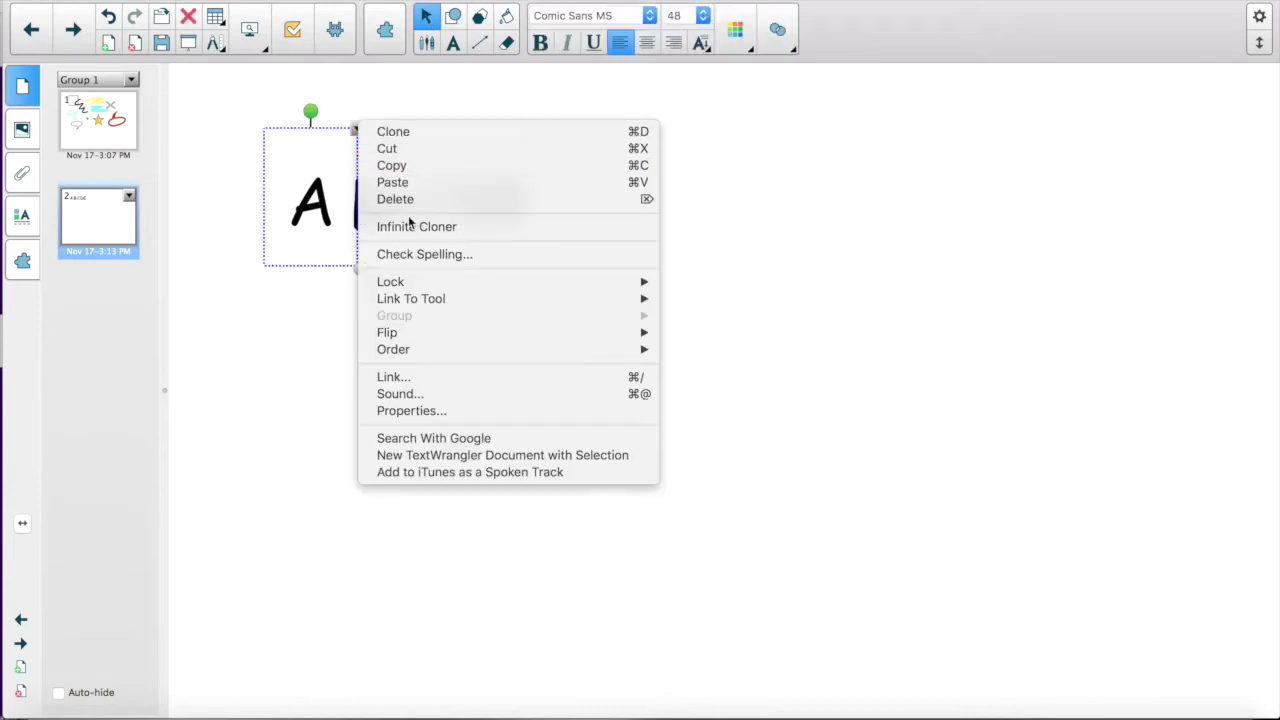
pyautogui.moveTo(416, 226)
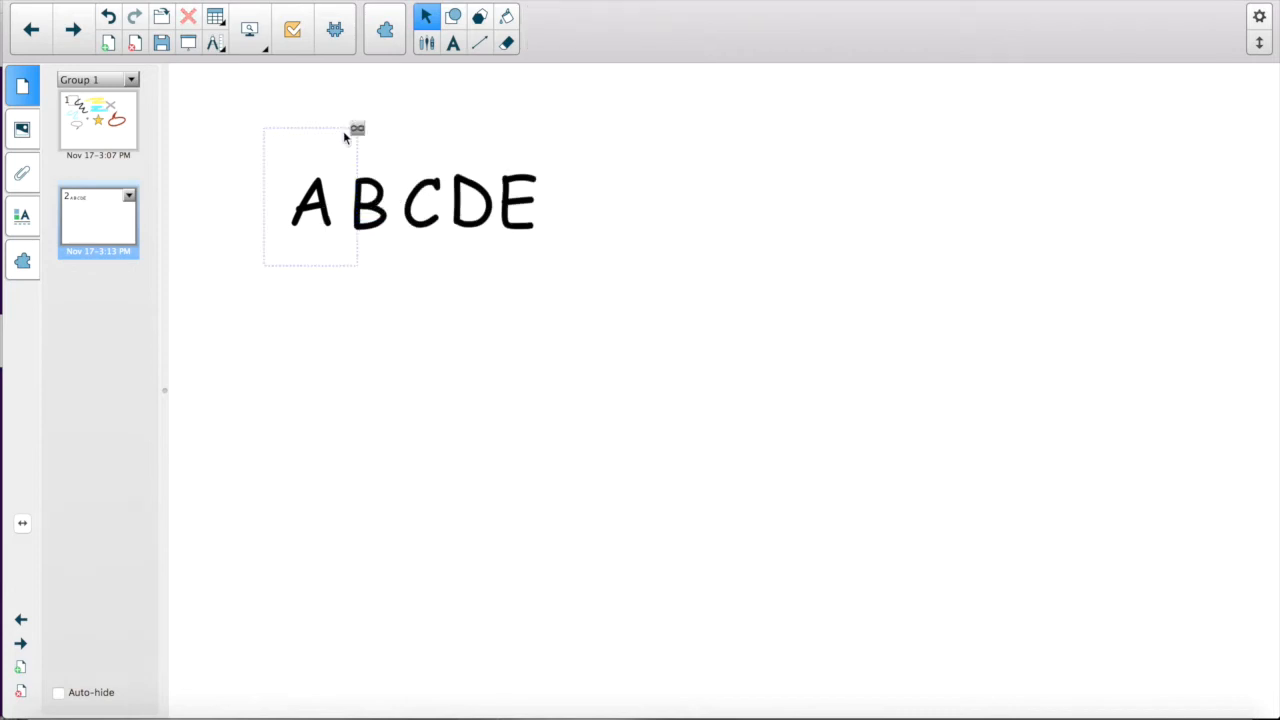
pyautogui.moveTo(380, 152)
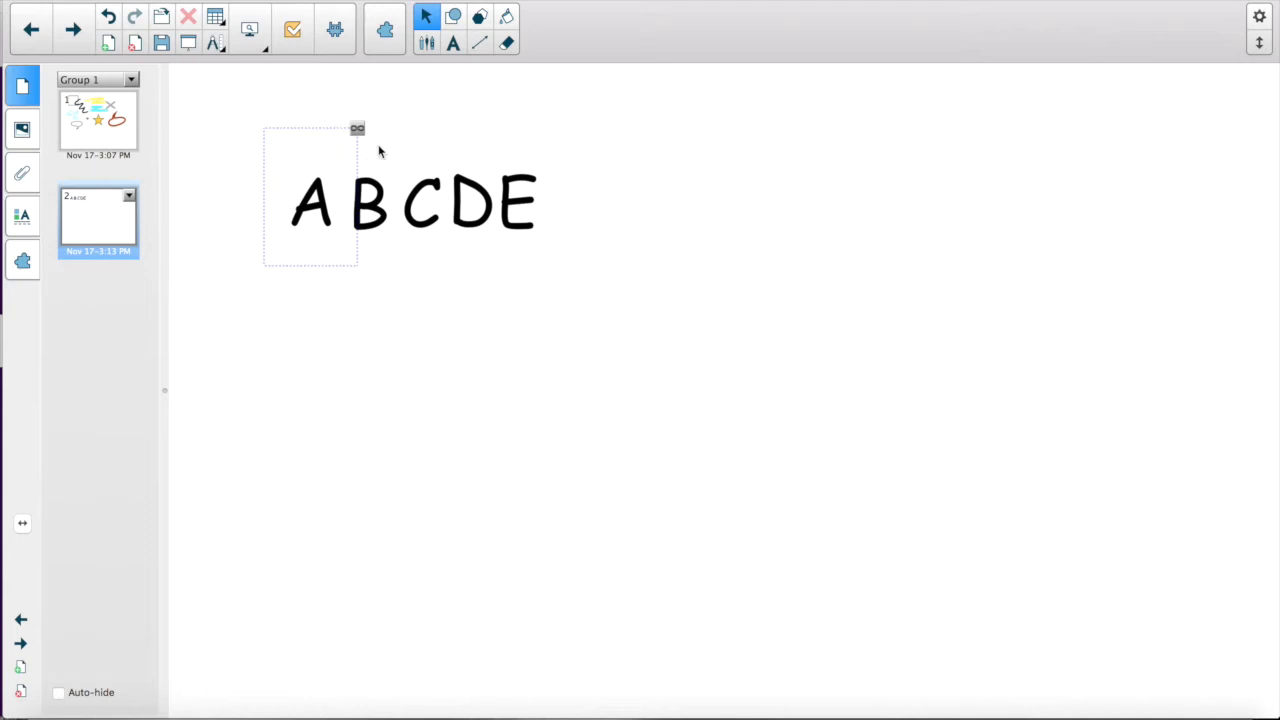
# Deselect letter A and pull a copy of it below the ABCDE row
pyautogui.click(330, 200)
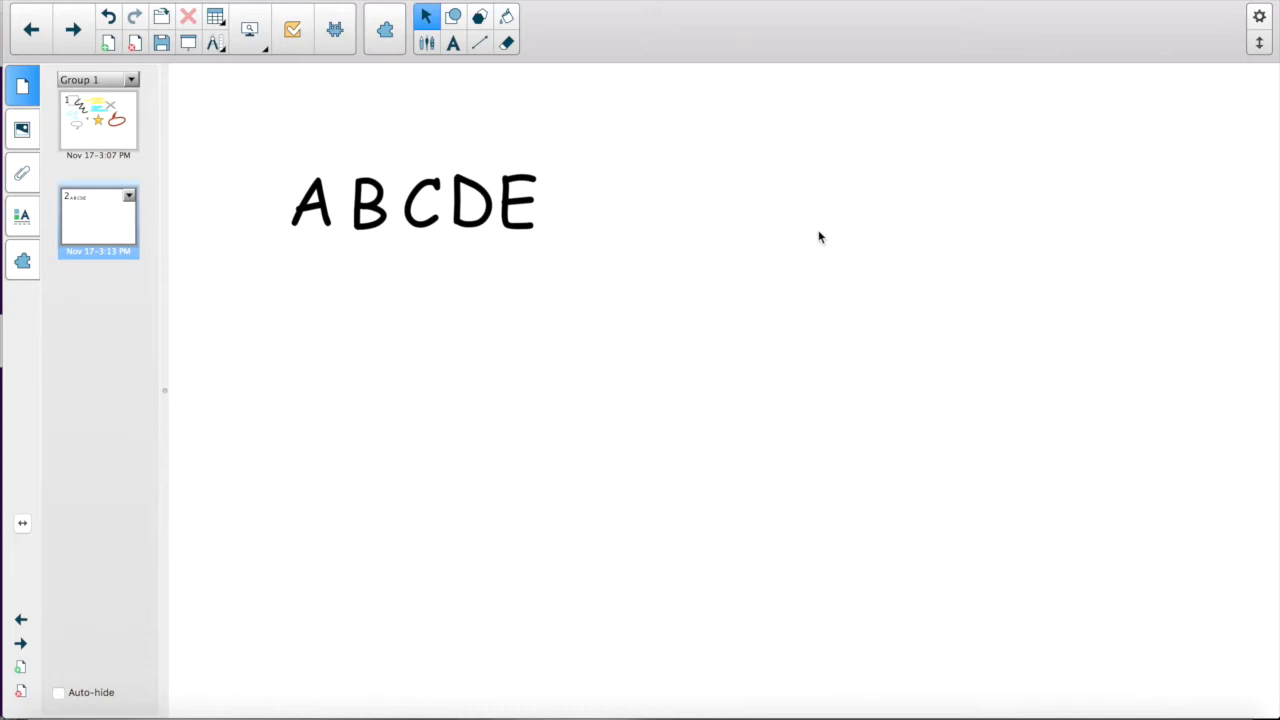
pyautogui.moveTo(473, 215)
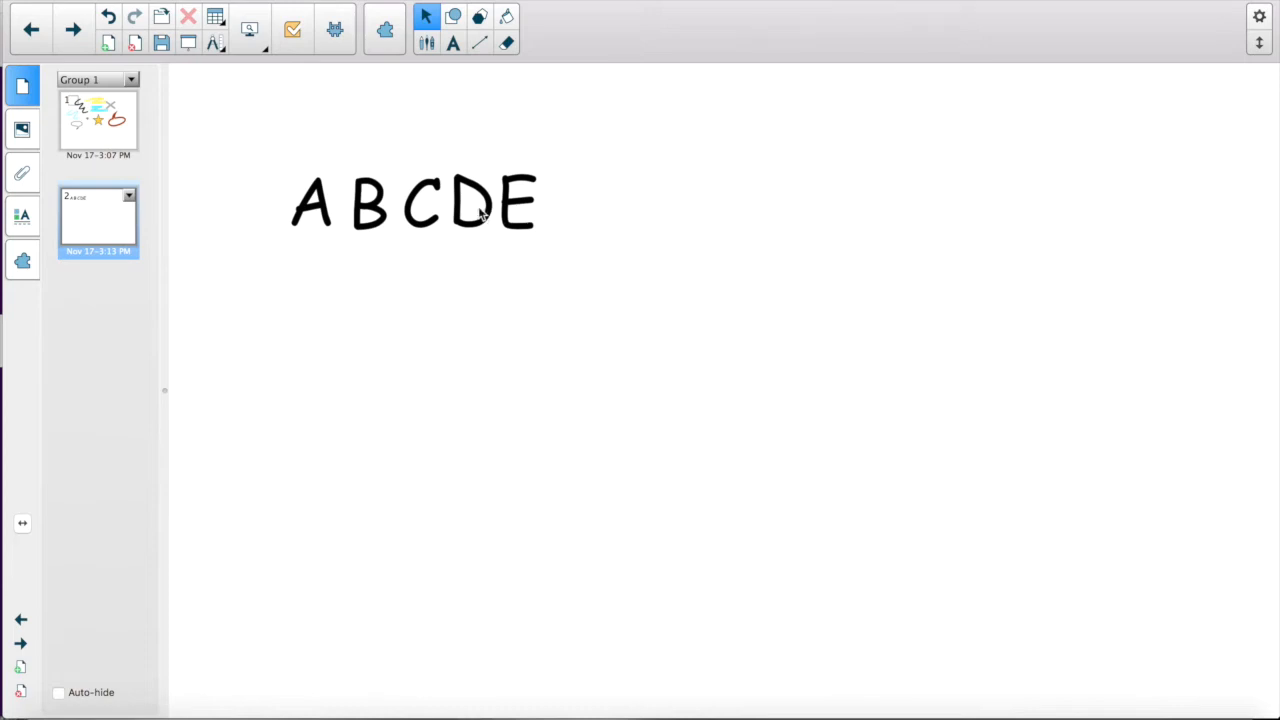
pyautogui.moveTo(313, 212)
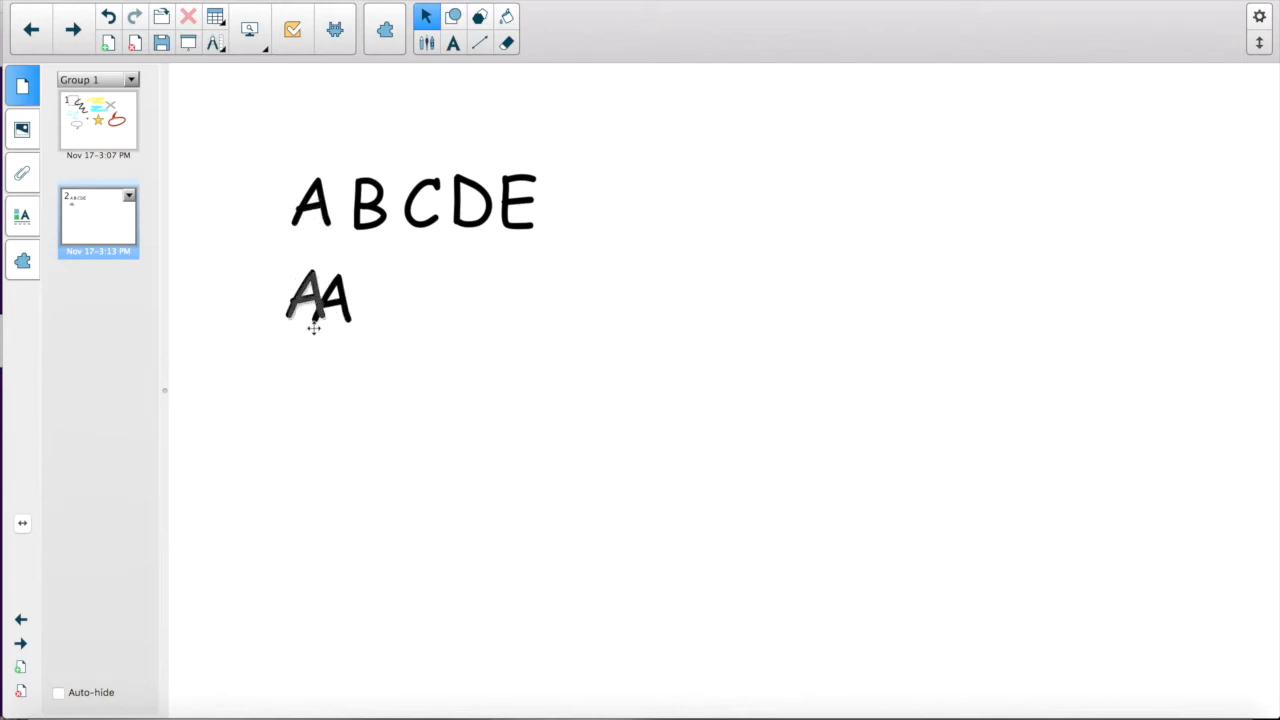
pyautogui.moveTo(305, 280); pyautogui.dragTo(310, 345)
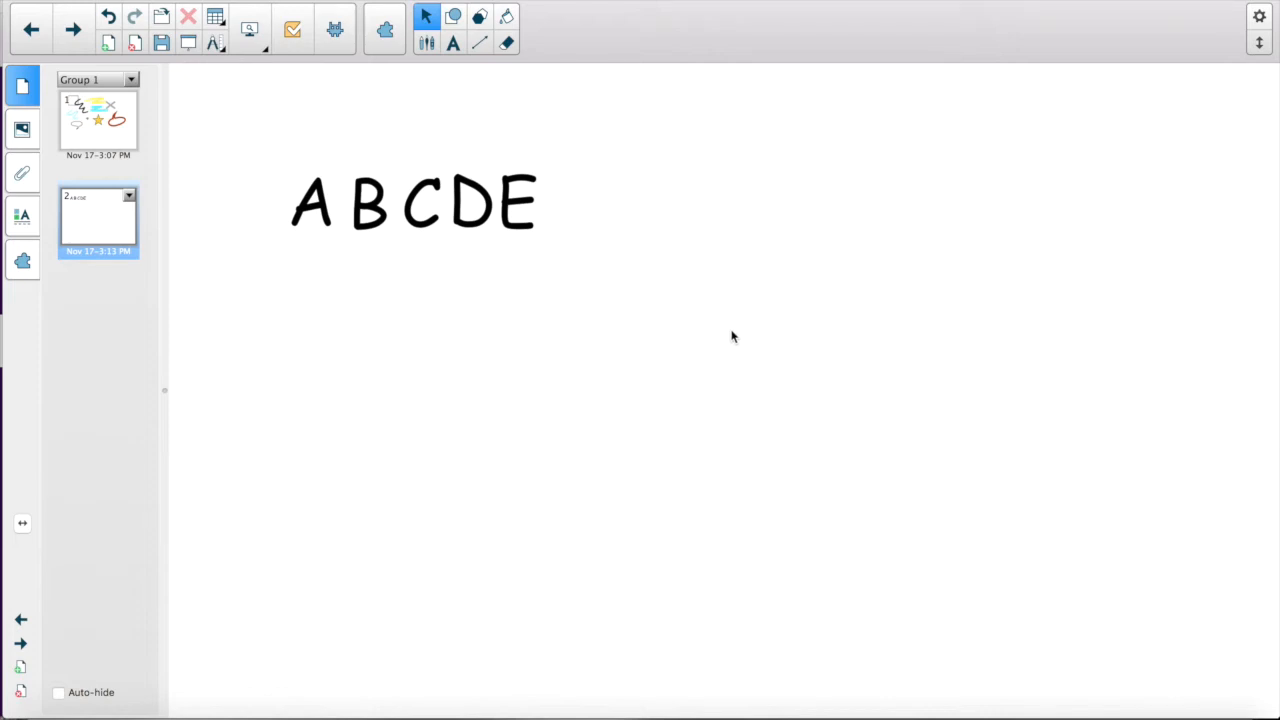
pyautogui.moveTo(333, 265)
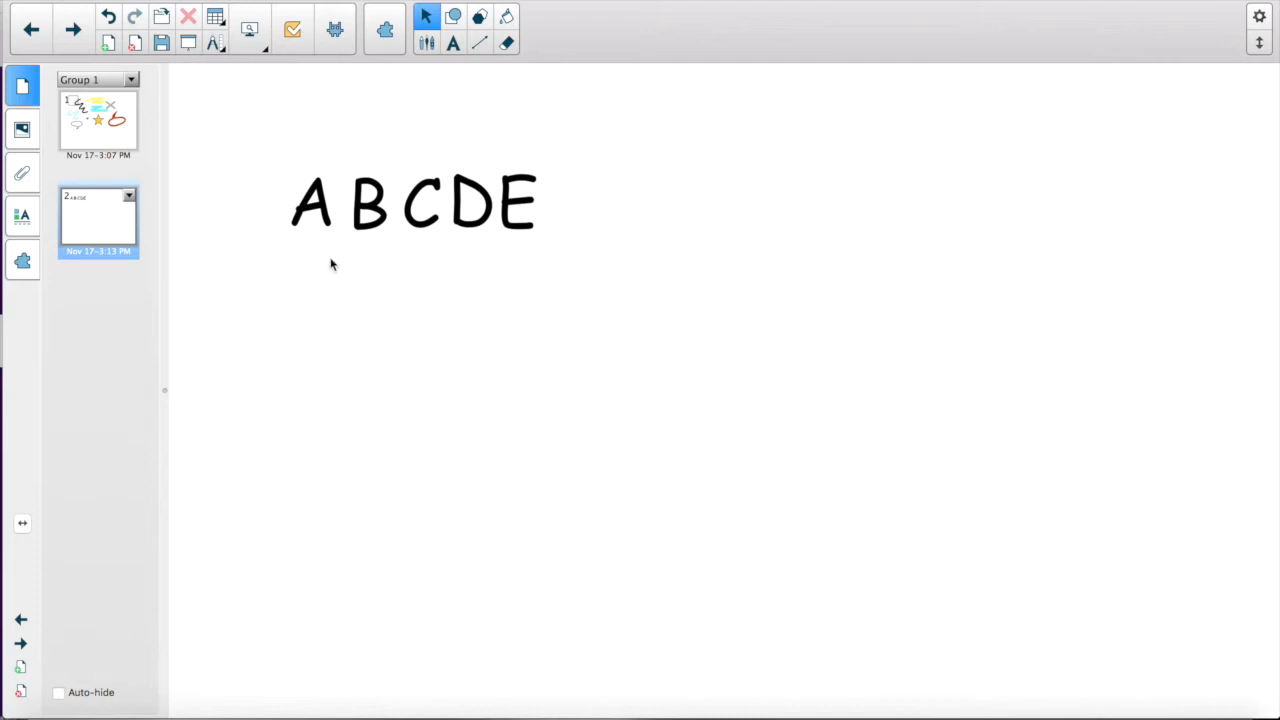
pyautogui.moveTo(756, 340)
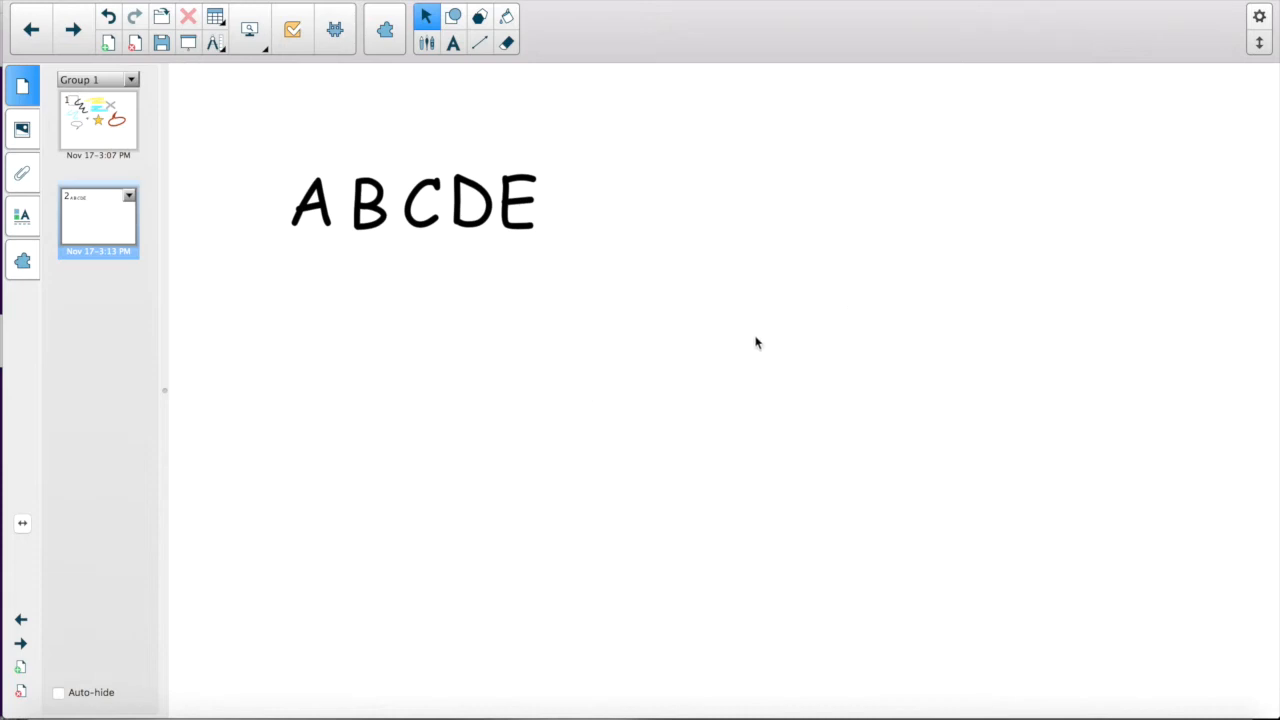
pyautogui.moveTo(376, 222)
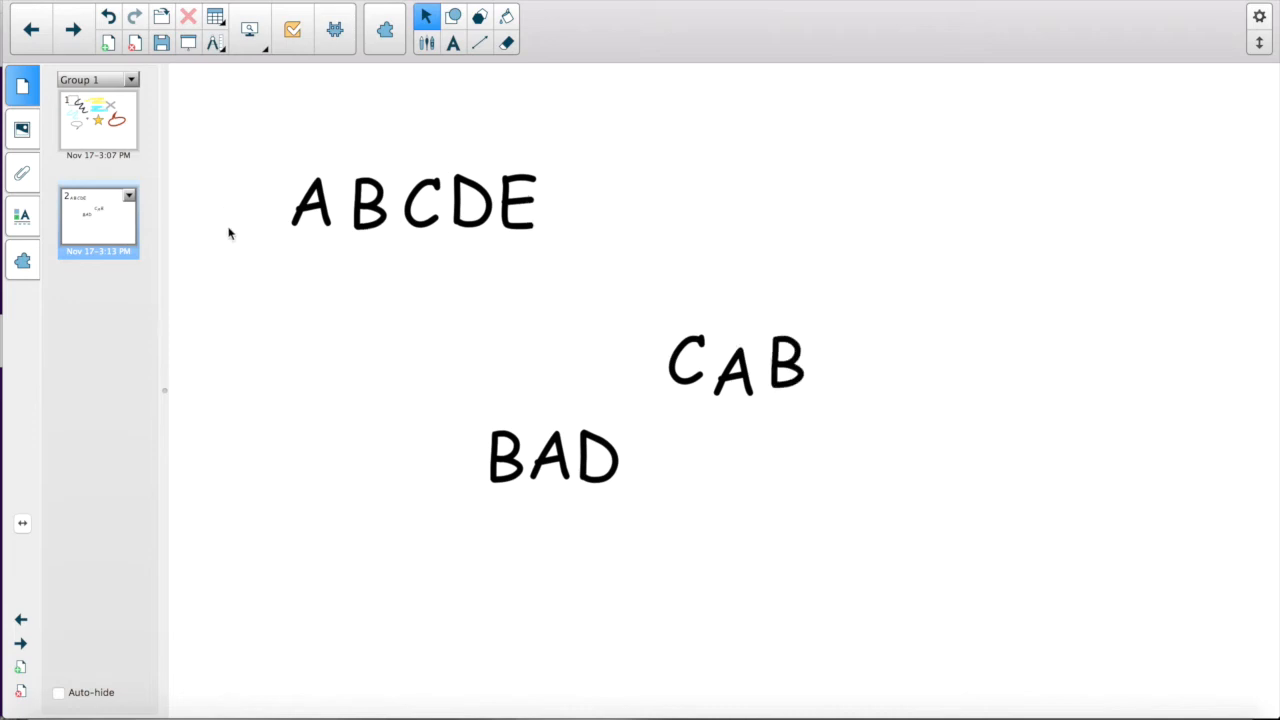
pyautogui.moveTo(525, 278)
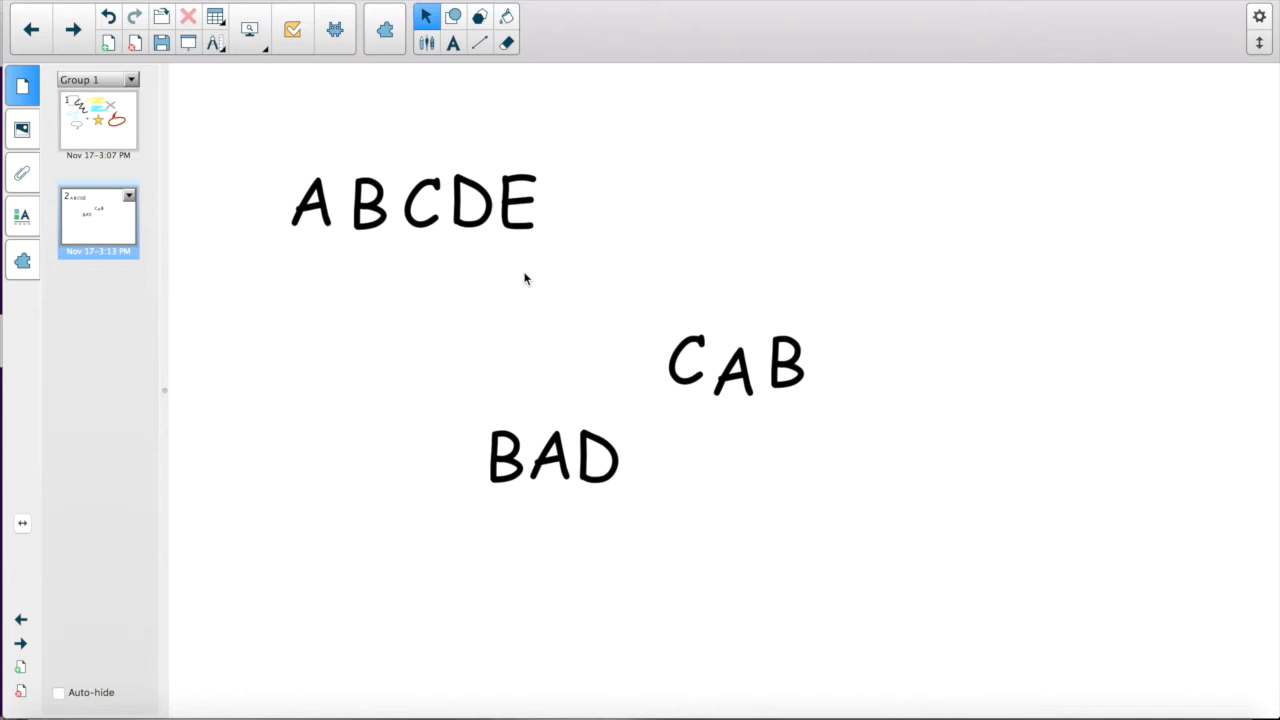
pyautogui.moveTo(856, 60)
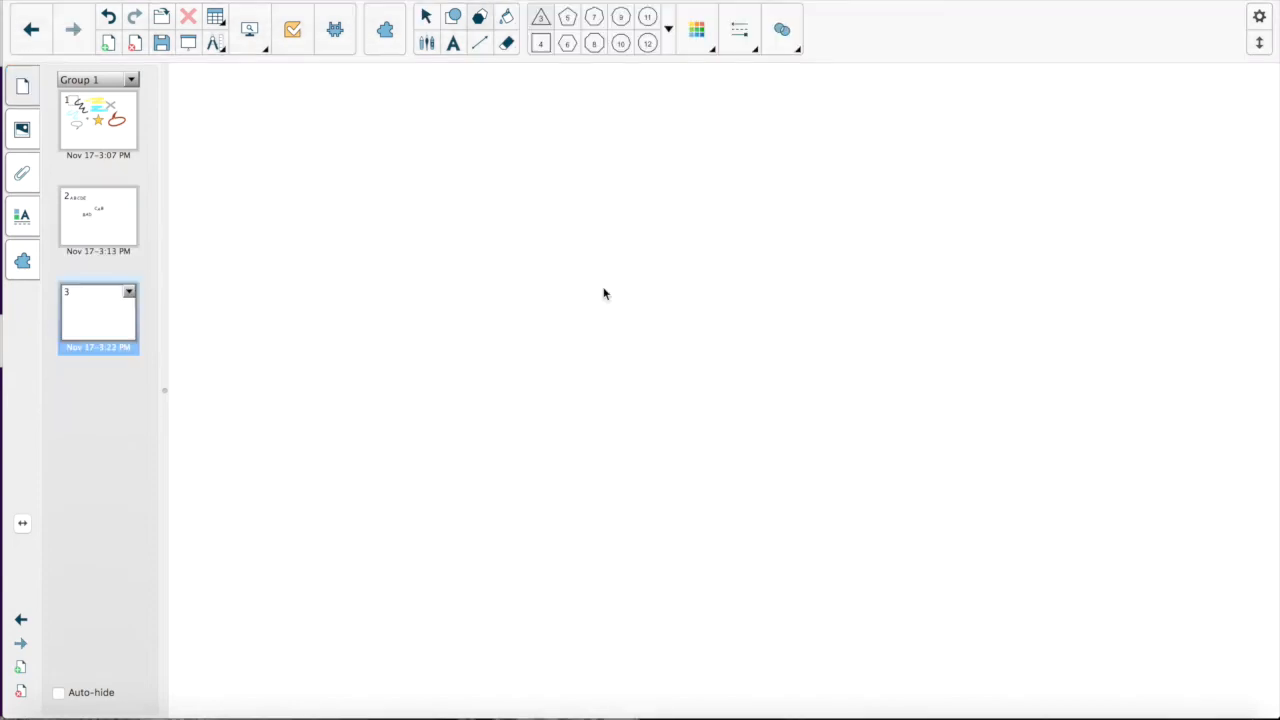
pyautogui.moveTo(480, 38)
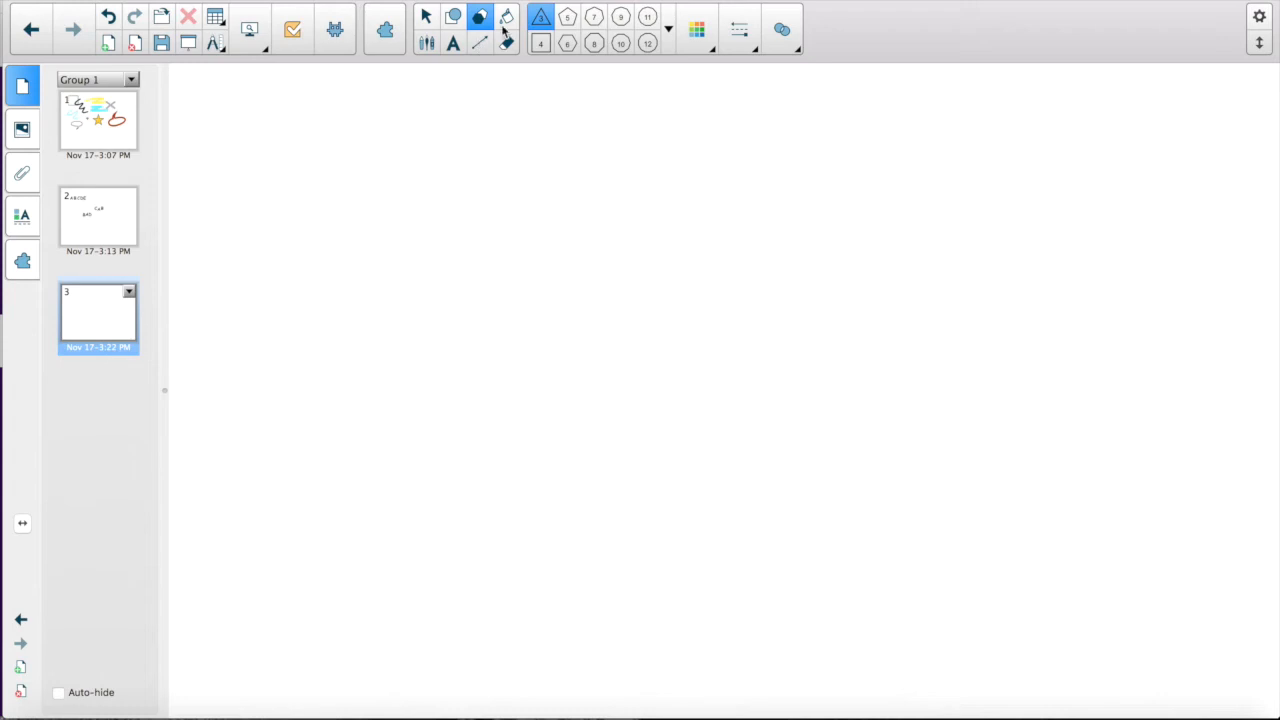
pyautogui.moveTo(477, 22)
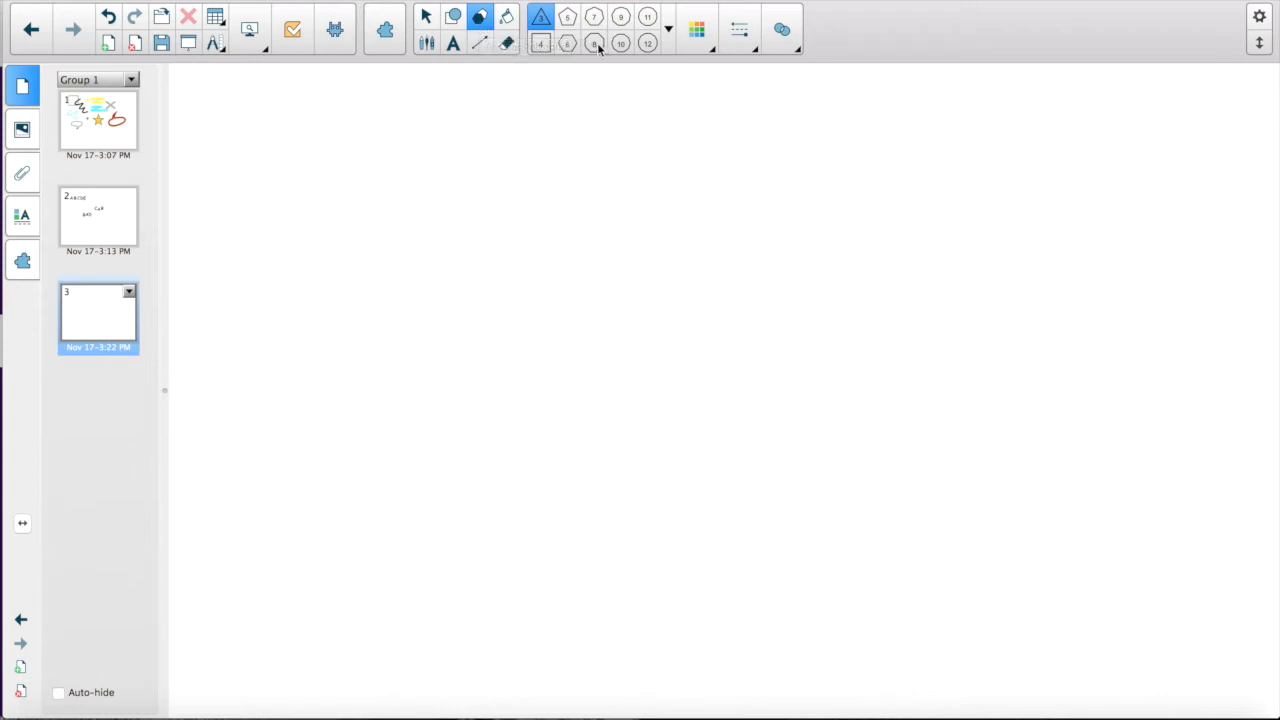
# Cycle through 8, 10 and 12 polygon sides and enlarge the twelve-sided polygon
pyautogui.click(593, 44)
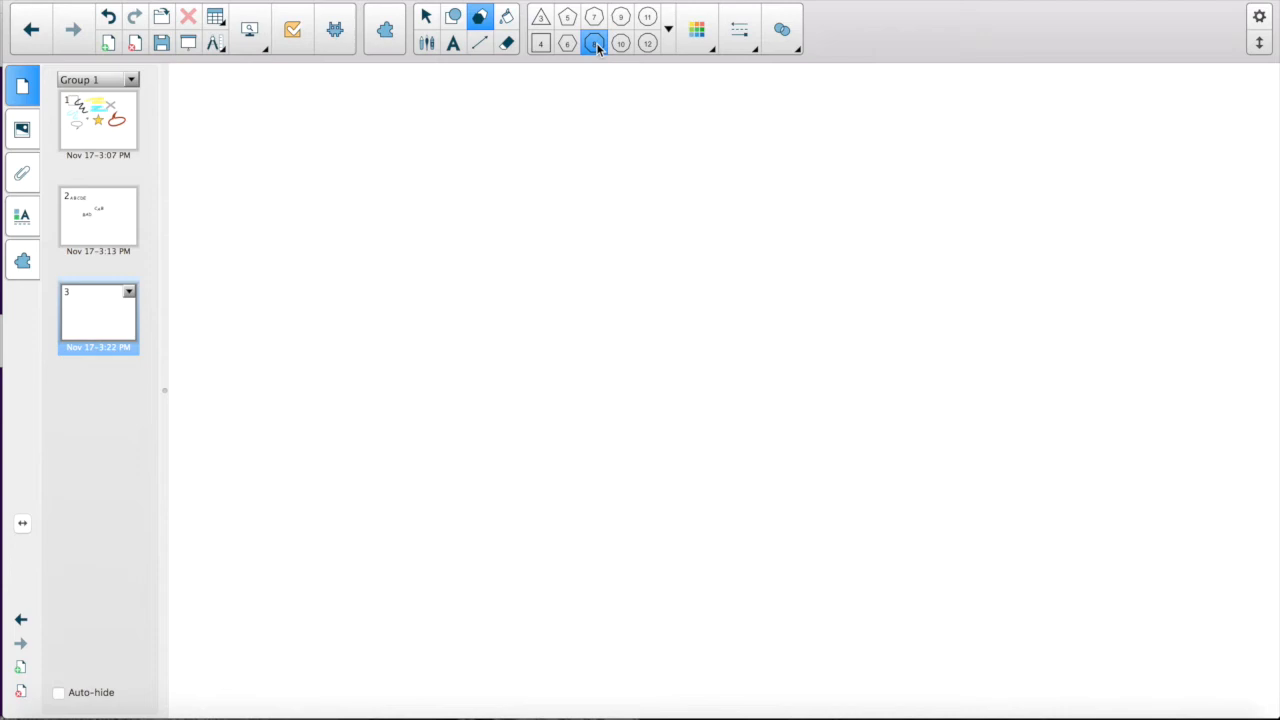
pyautogui.click(618, 44)
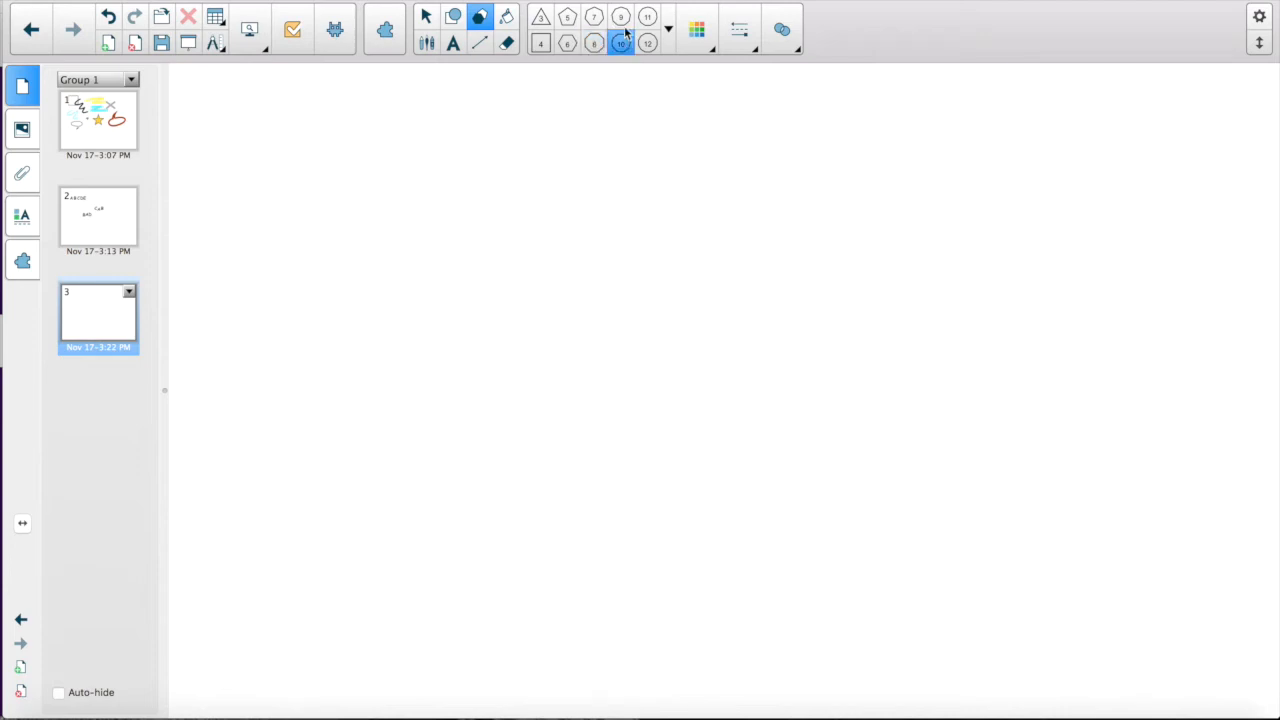
pyautogui.click(645, 17)
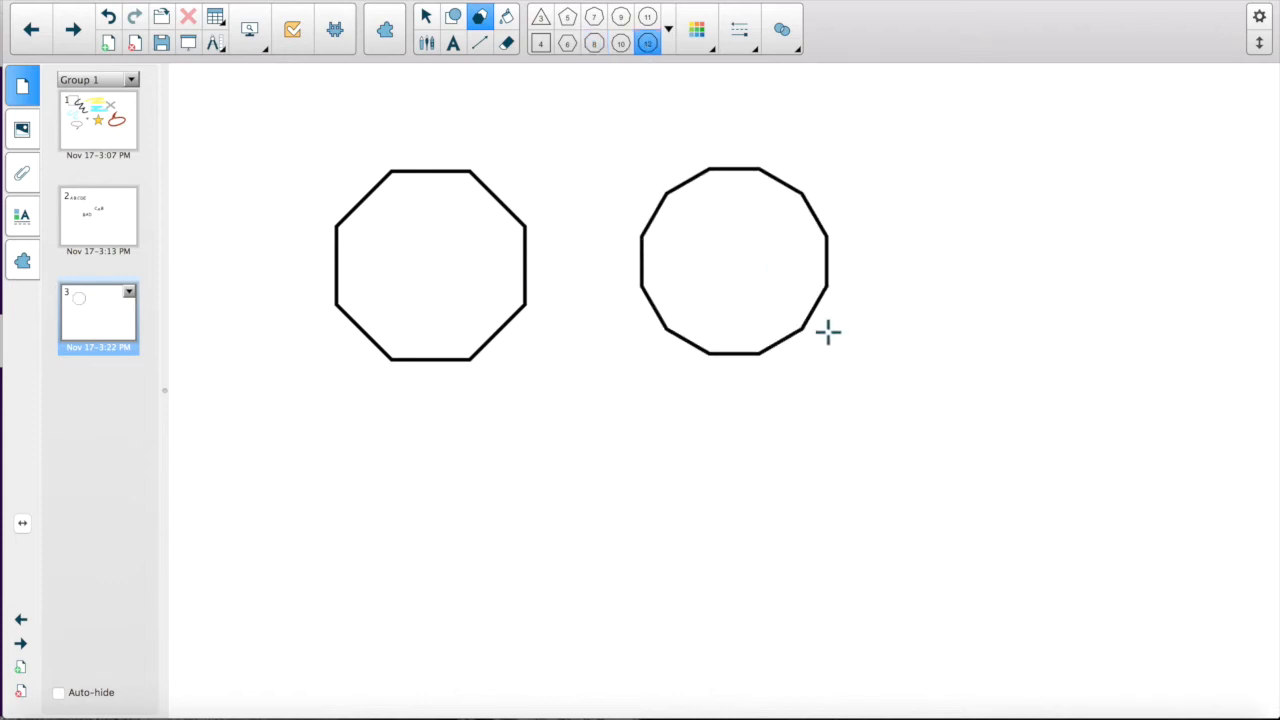
pyautogui.moveTo(828, 333); pyautogui.dragTo(972, 423)
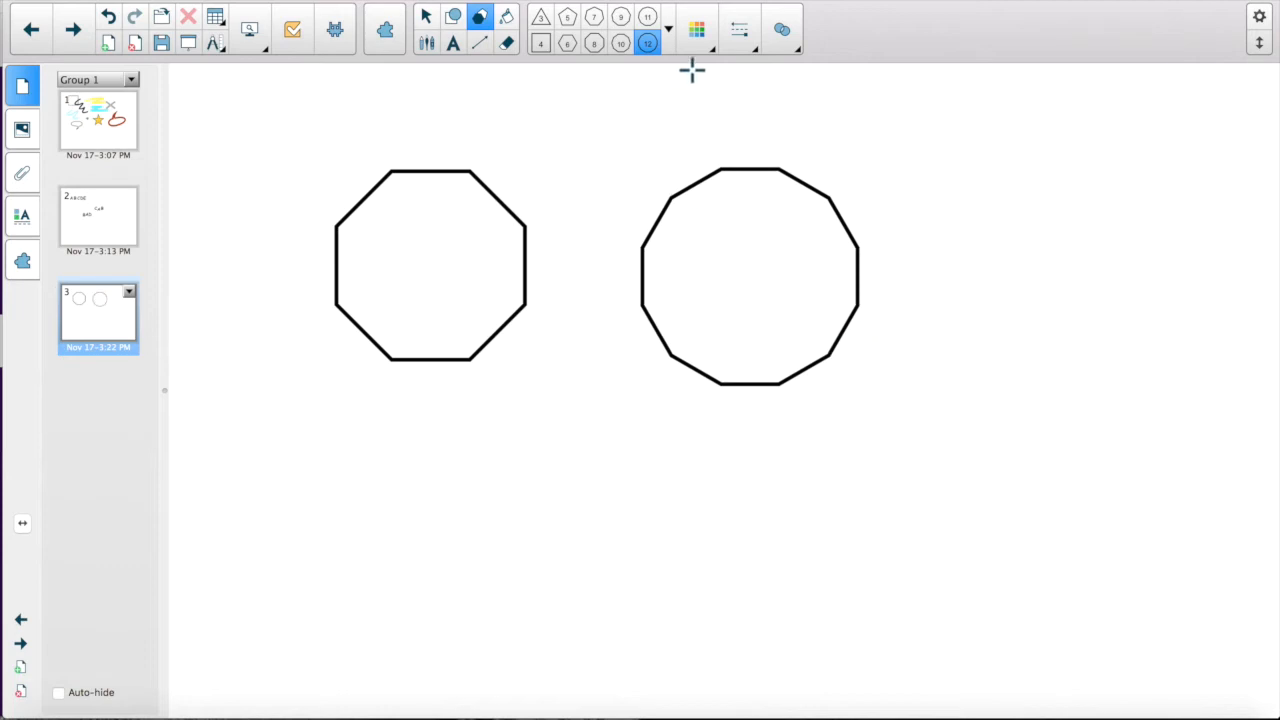
pyautogui.click(697, 28)
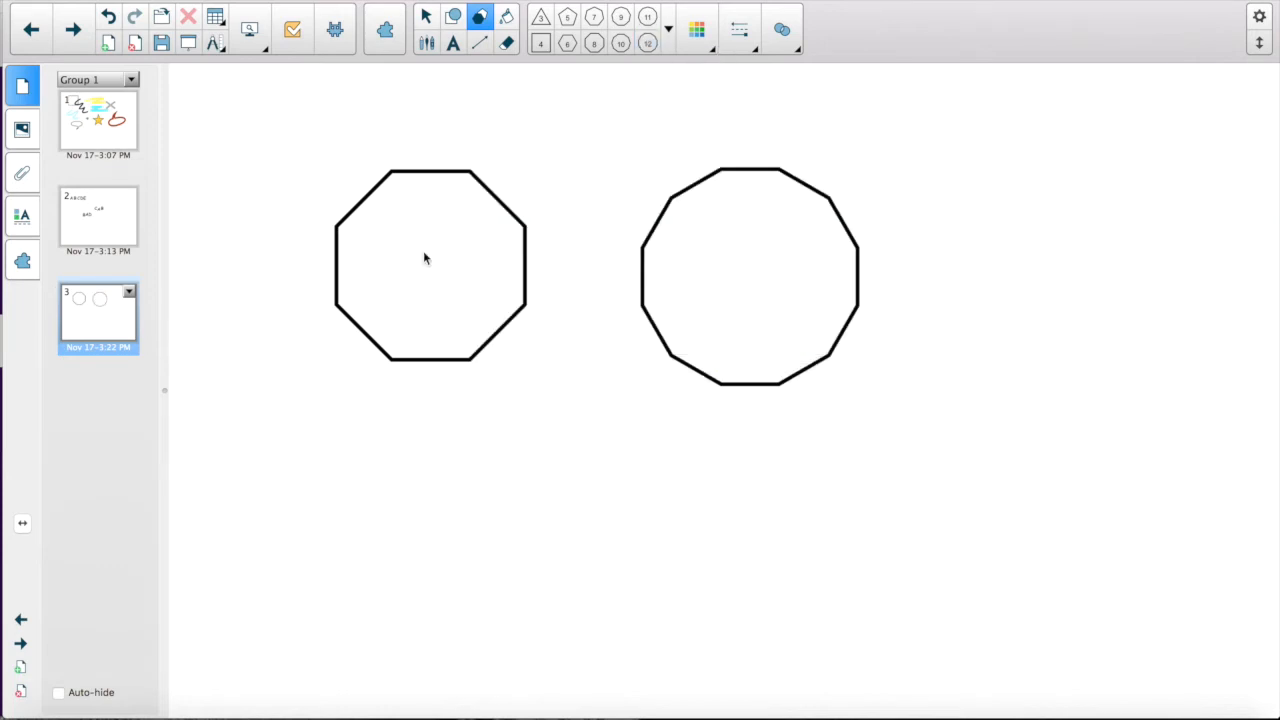
pyautogui.click(699, 28)
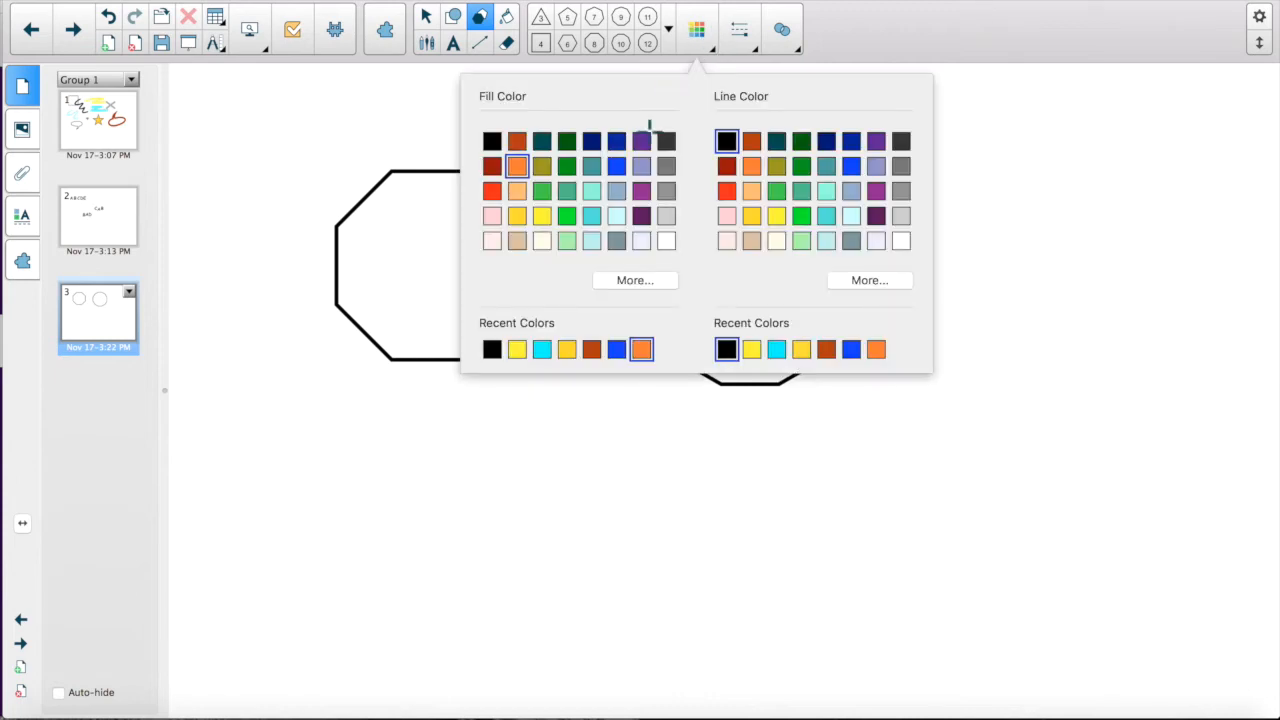
pyautogui.click(491, 190)
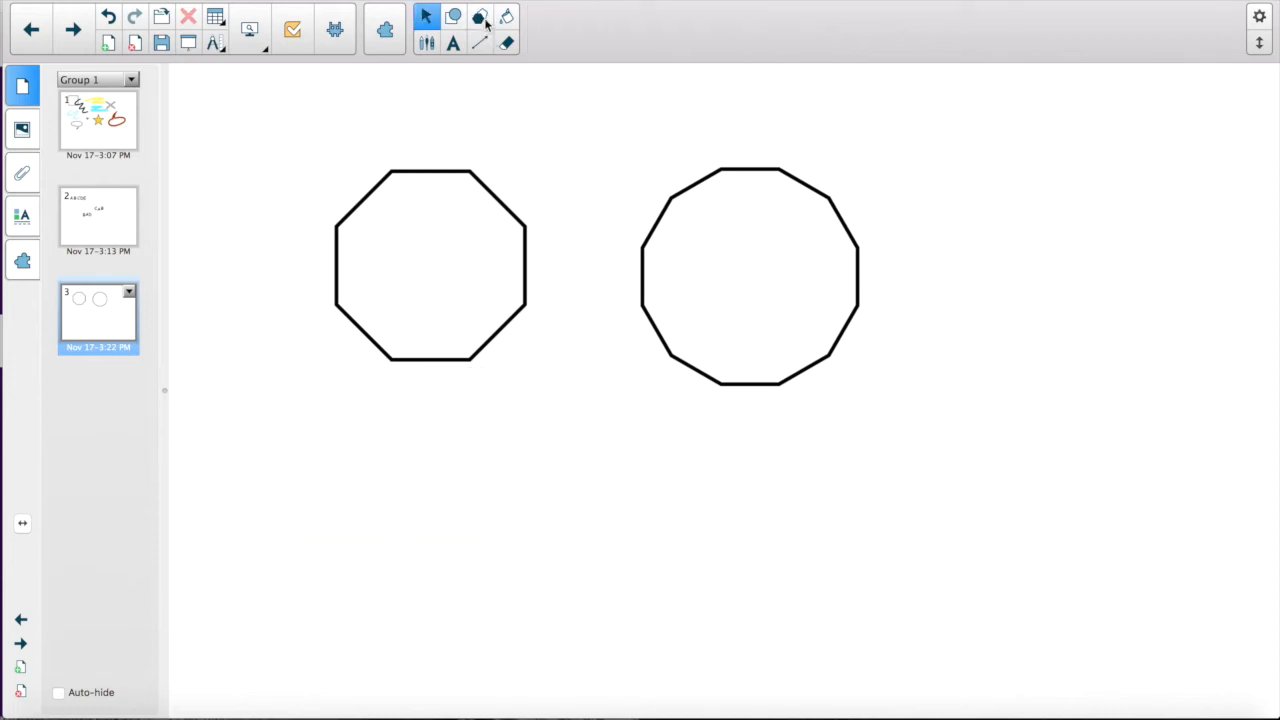
# Draw another regular polygon, choose eight sides, and set red as the fill colour
pyautogui.click(476, 18)
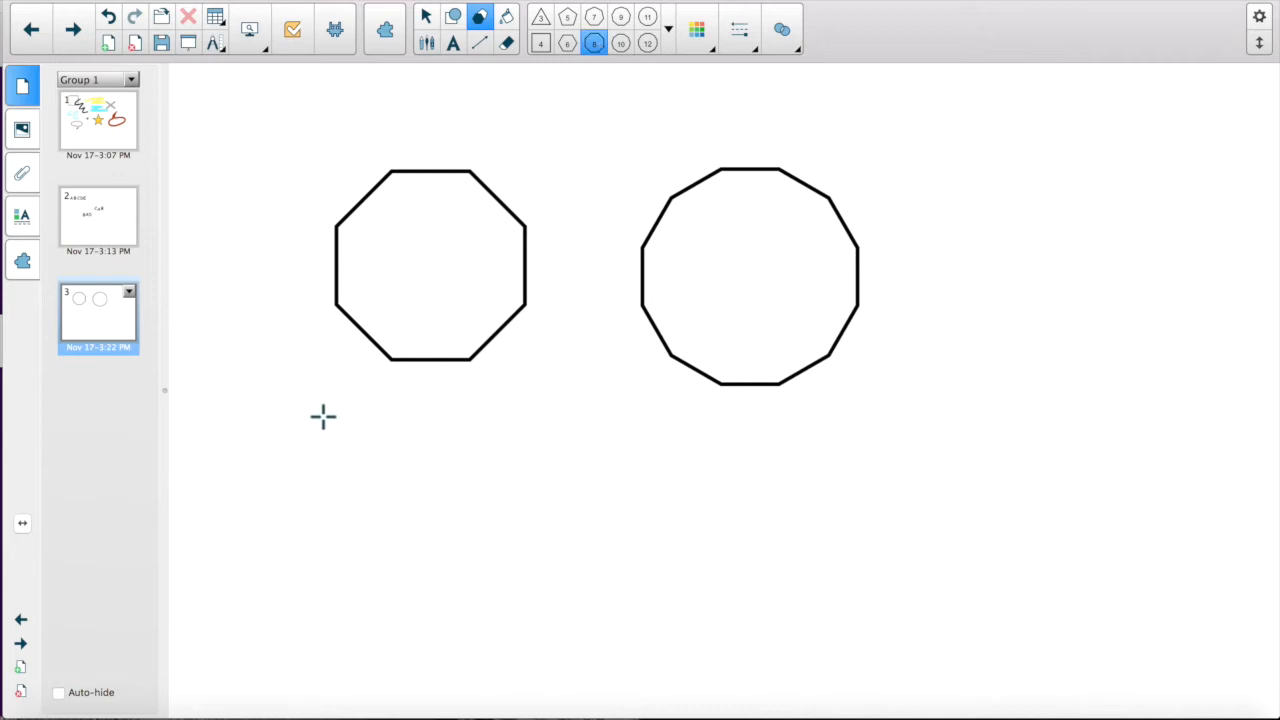
pyautogui.moveTo(323, 417); pyautogui.dragTo(500, 478)
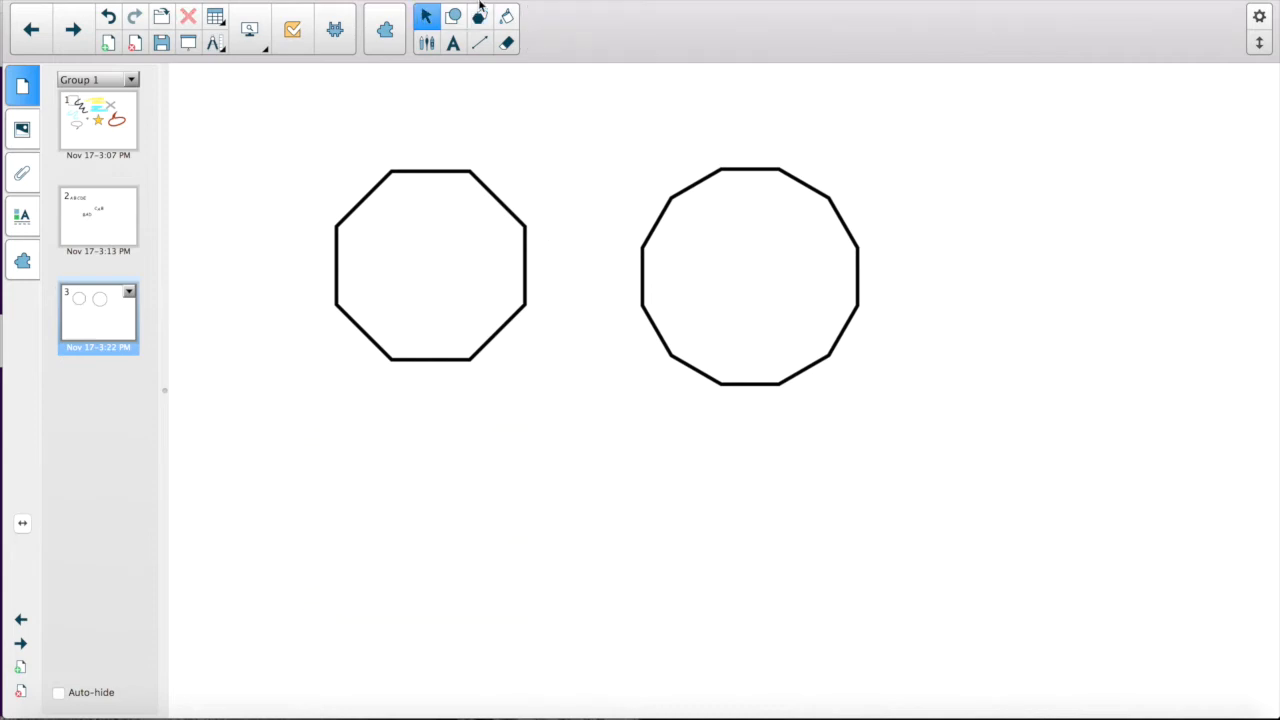
pyautogui.click(470, 15)
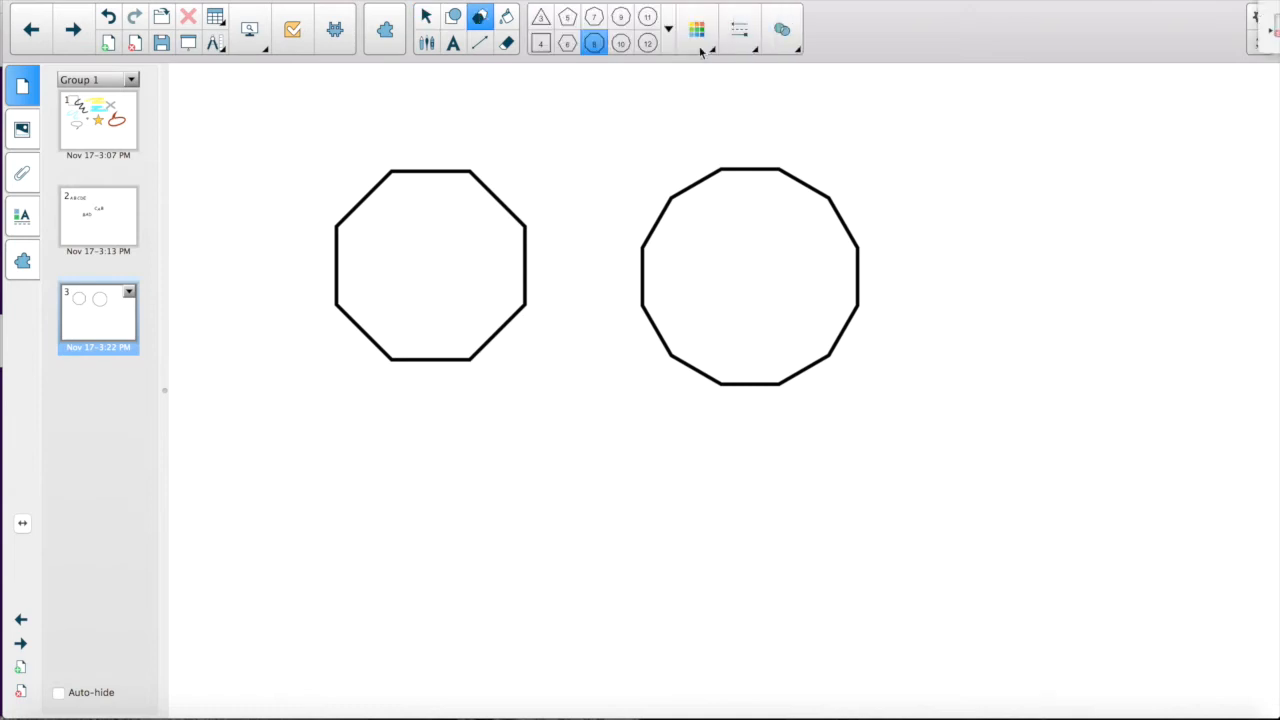
pyautogui.click(697, 28)
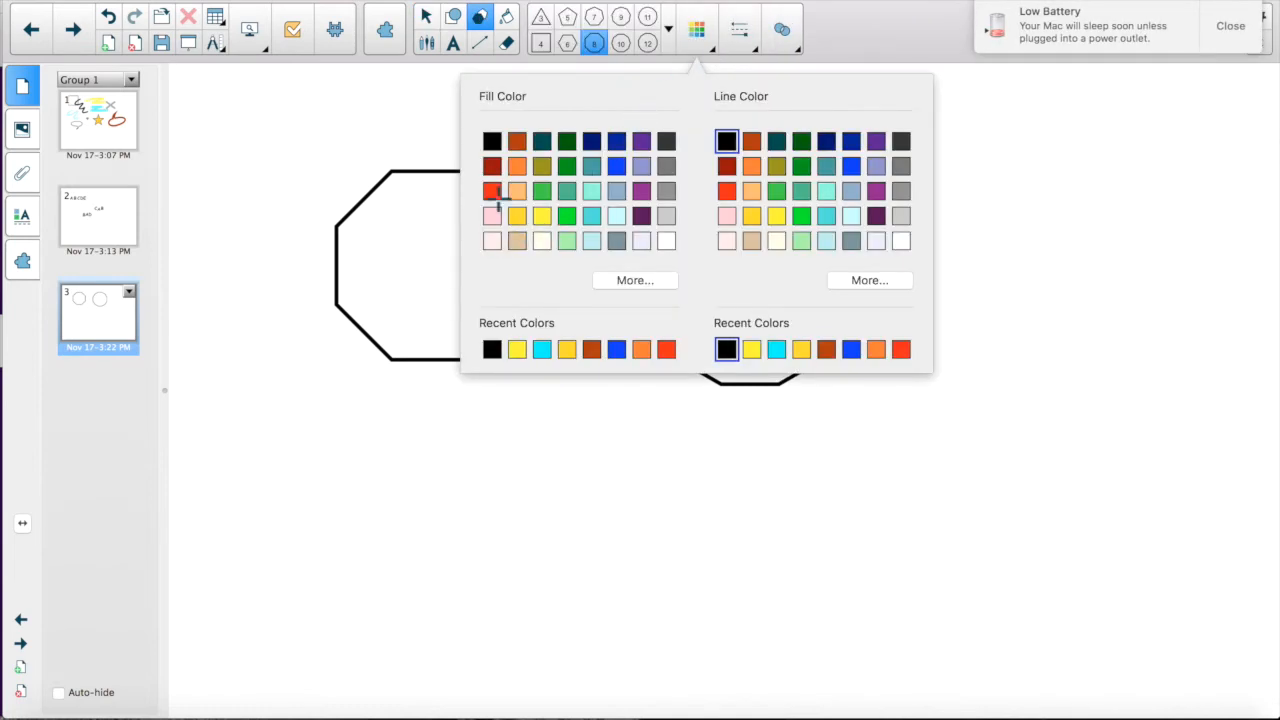
pyautogui.click(492, 191)
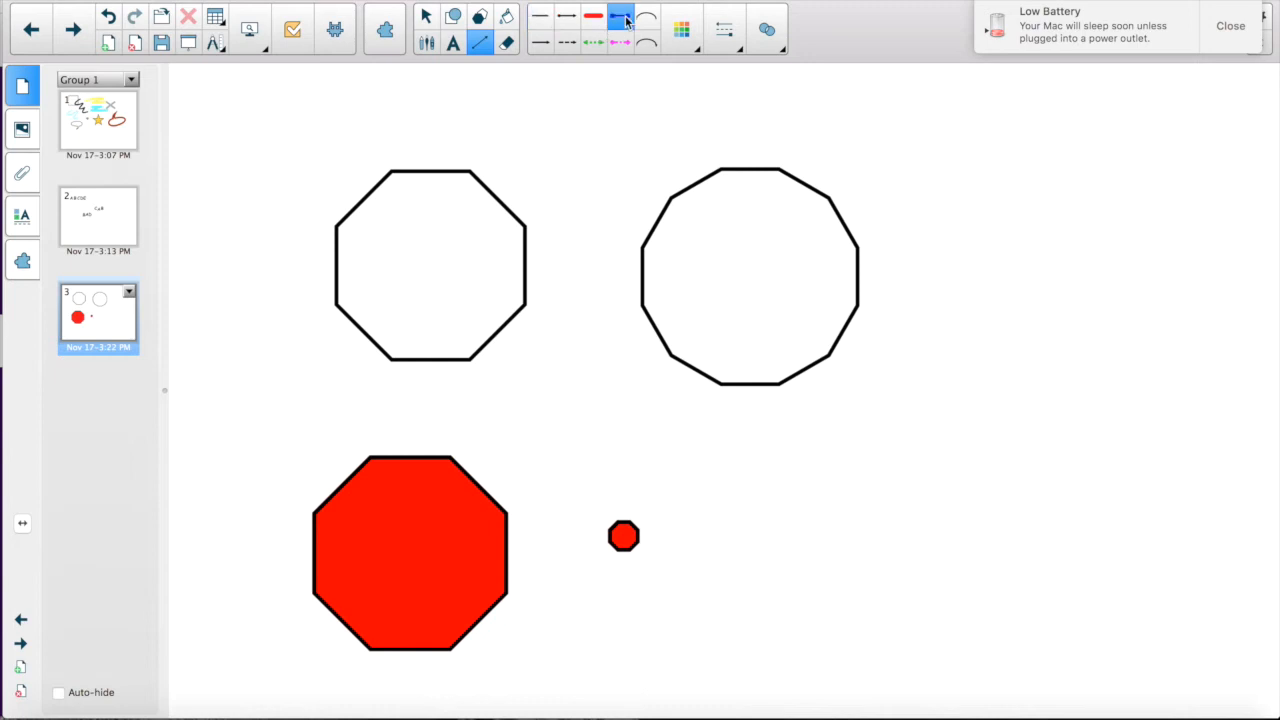
# Draw a shallow curved arc above the twelve-sided polygon
pyautogui.click(1225, 25)
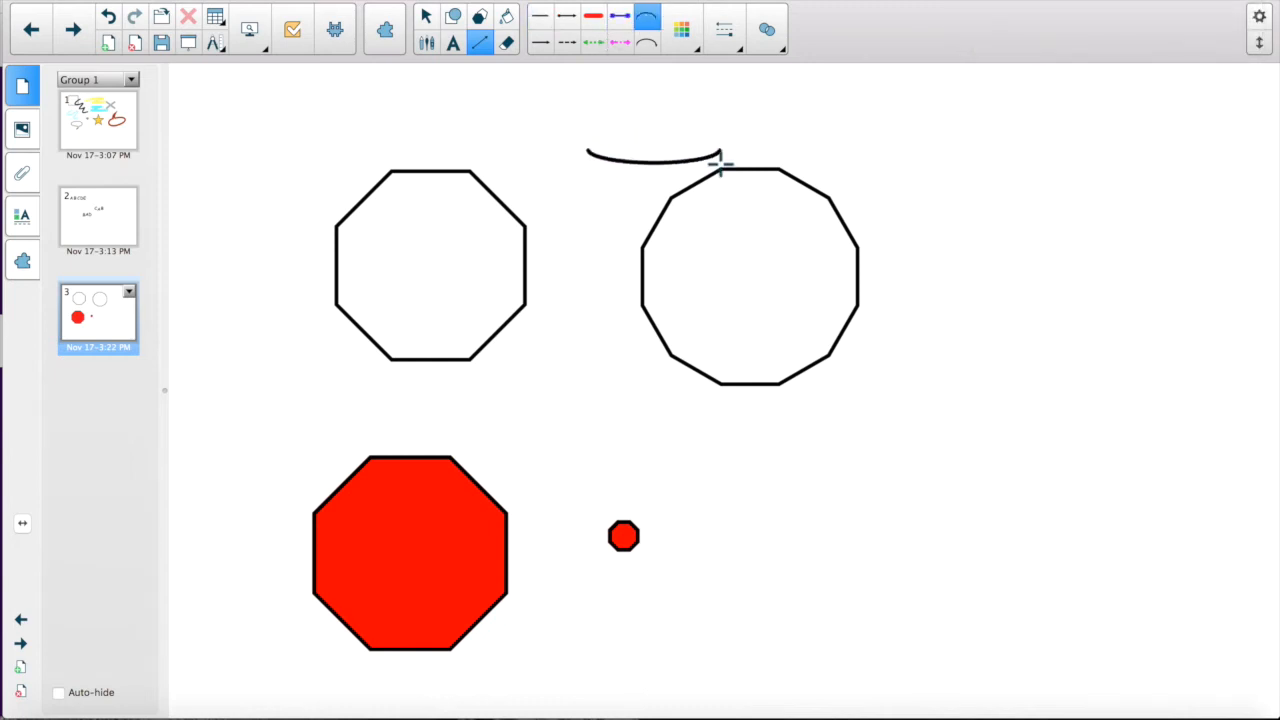
pyautogui.moveTo(878, 160); pyautogui.dragTo(1130, 160)
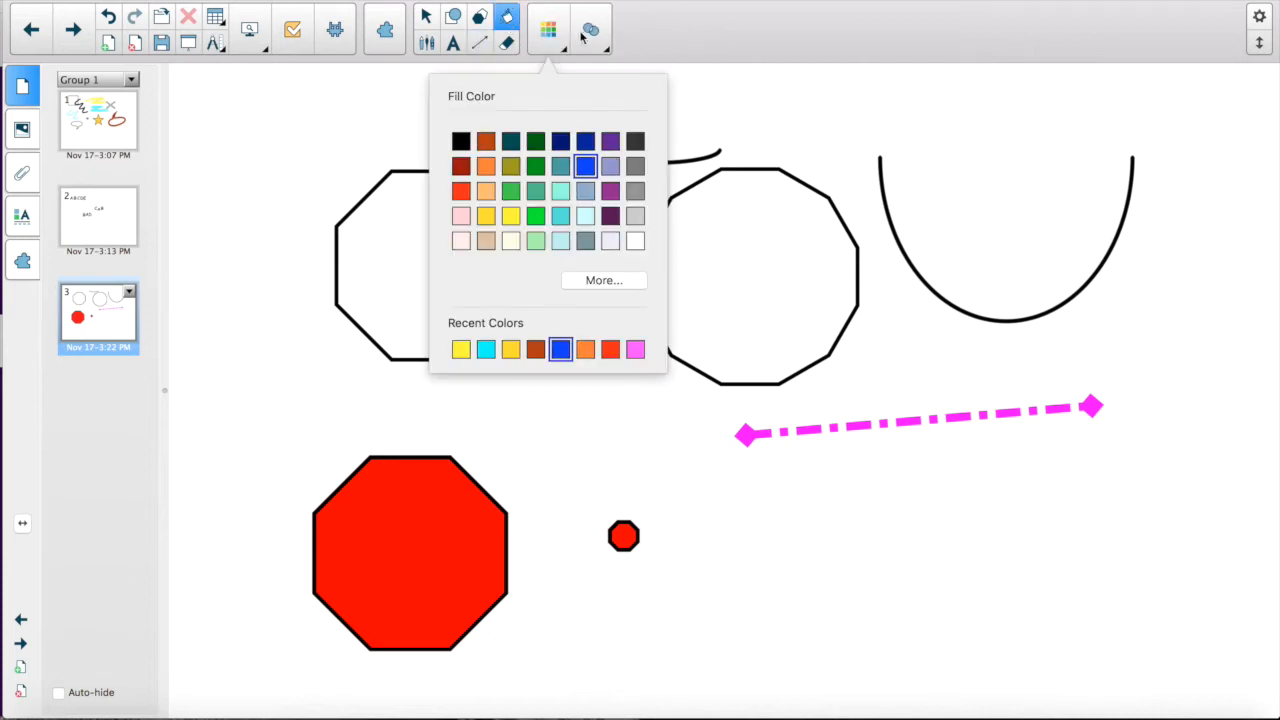
pyautogui.moveTo(400, 205)
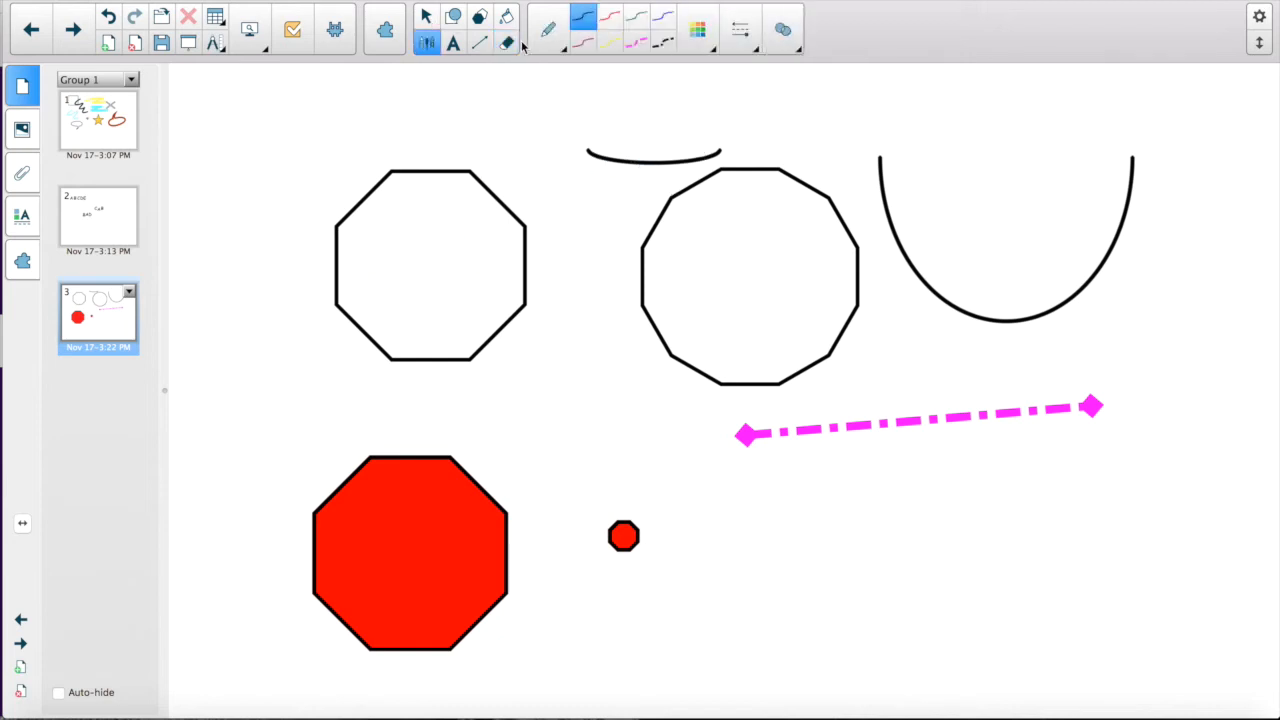
pyautogui.click(544, 28)
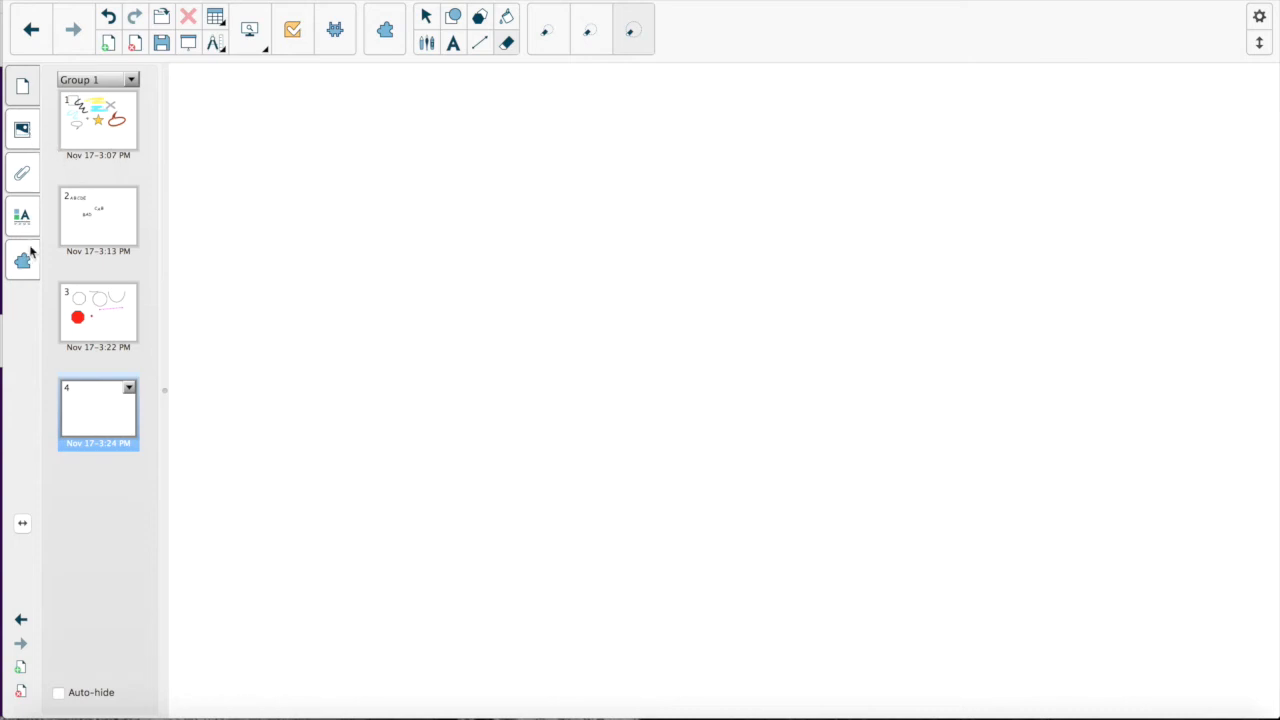
# Open the Gallery, collapse Pictures, and try searching for clock and coins
pyautogui.click(16, 127)
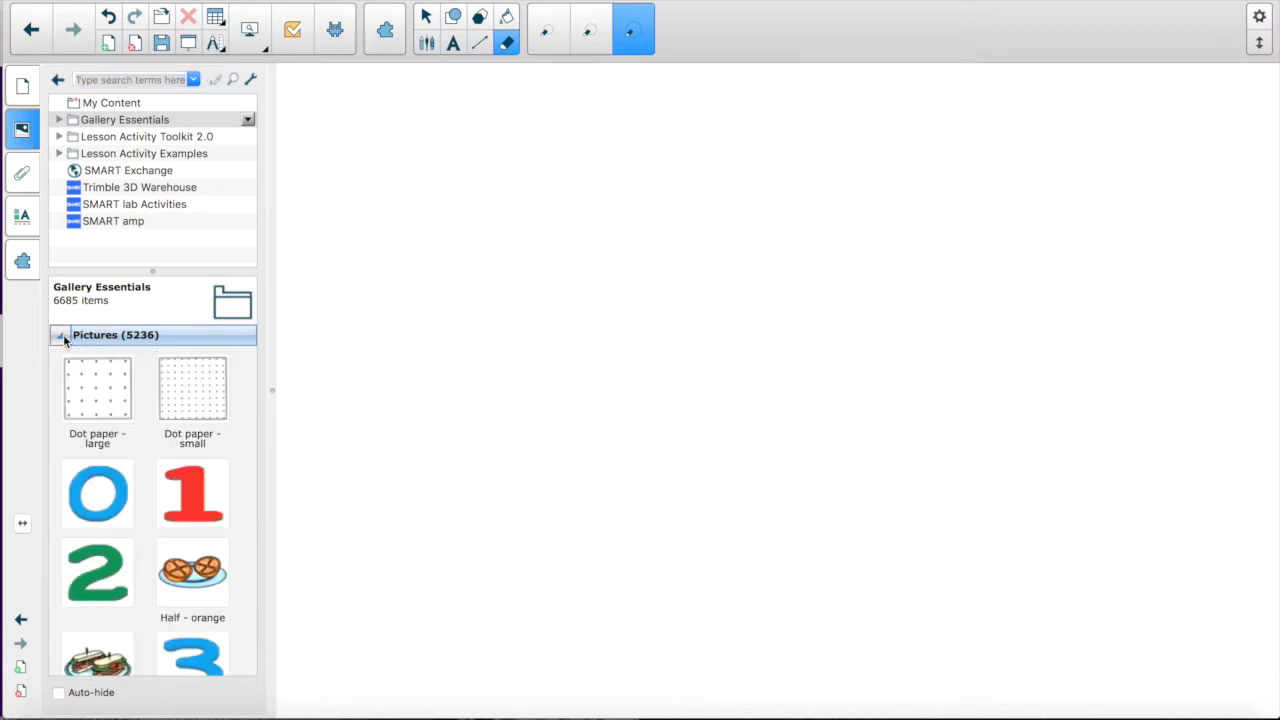
pyautogui.scroll(-3)
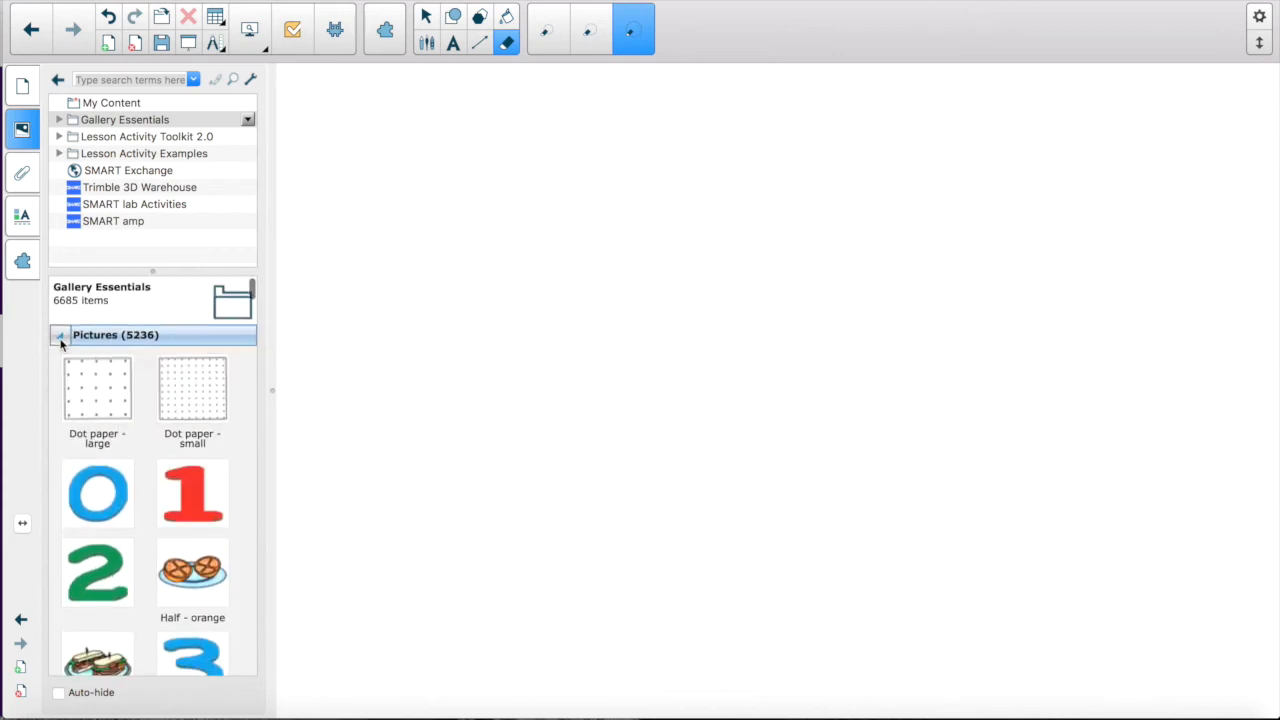
pyautogui.click(60, 335)
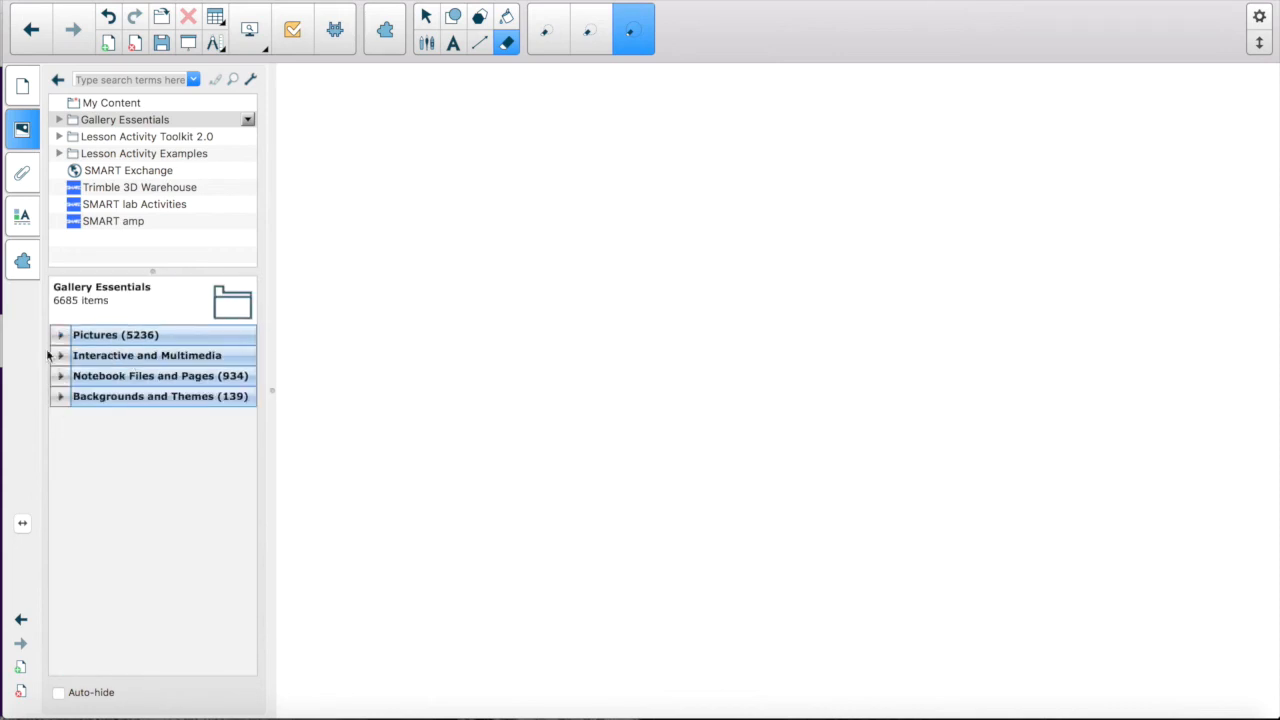
pyautogui.moveTo(95, 338)
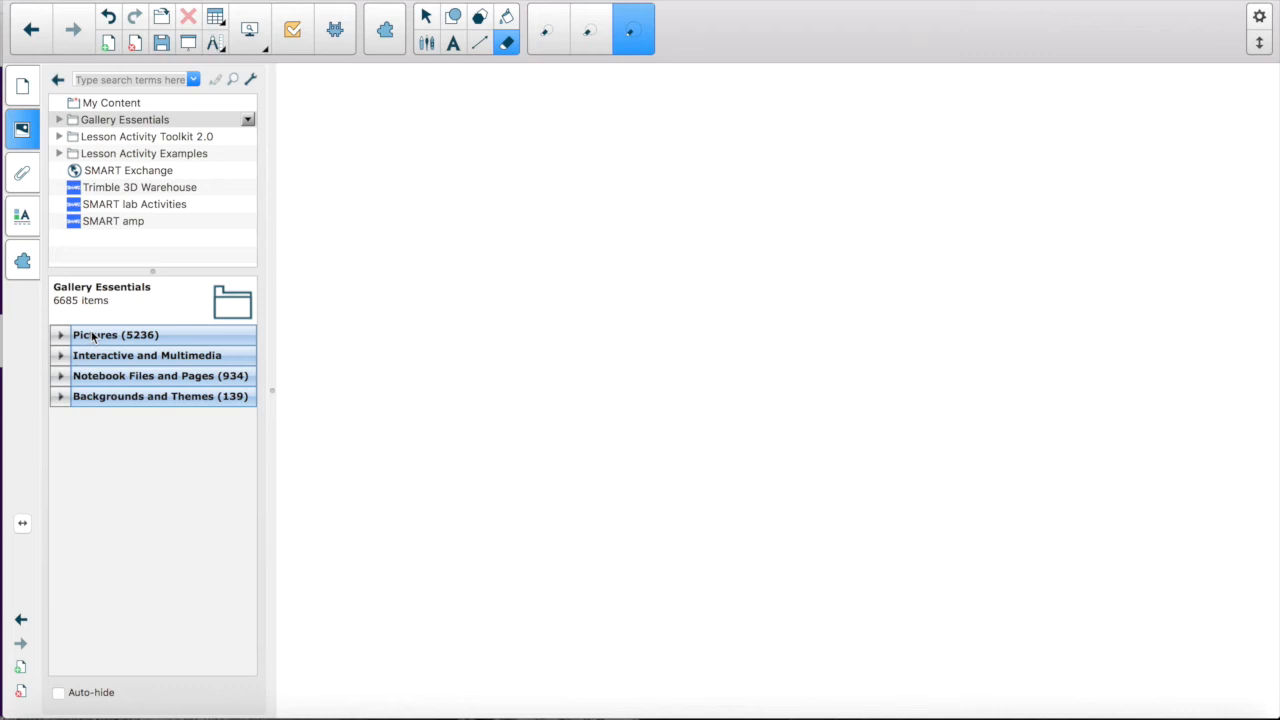
pyautogui.click(135, 79)
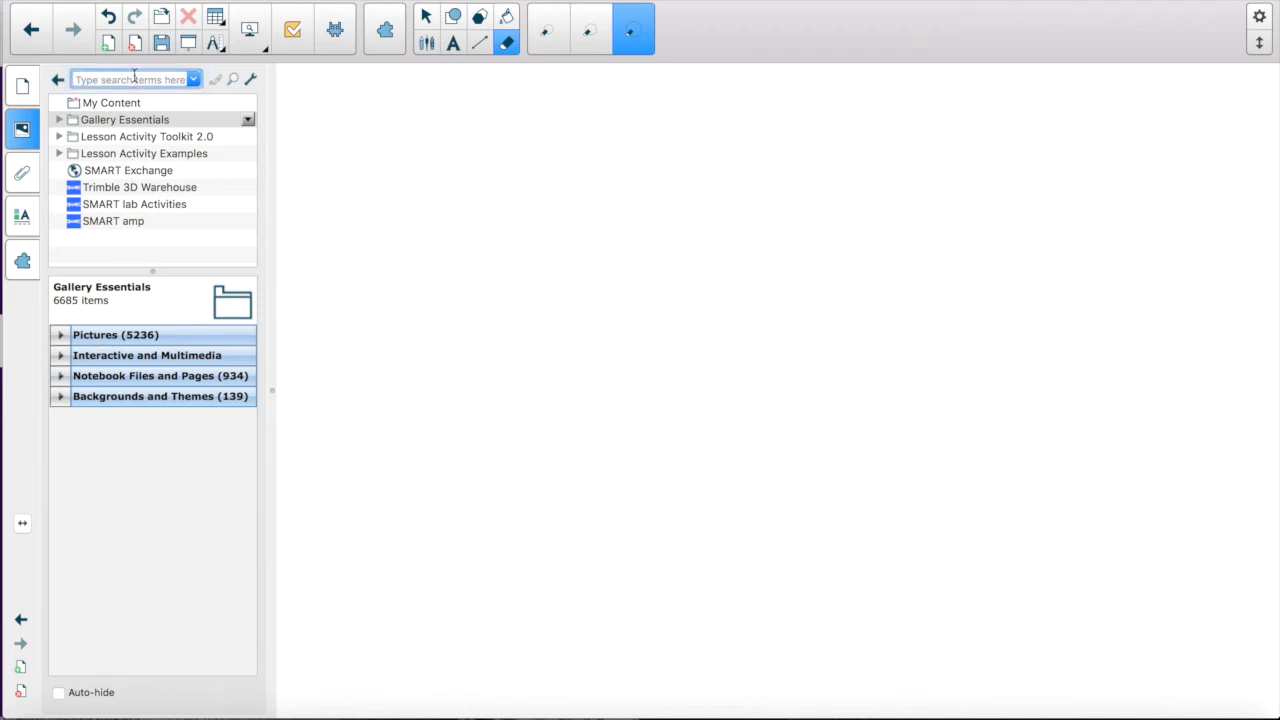
pyautogui.write('clock')
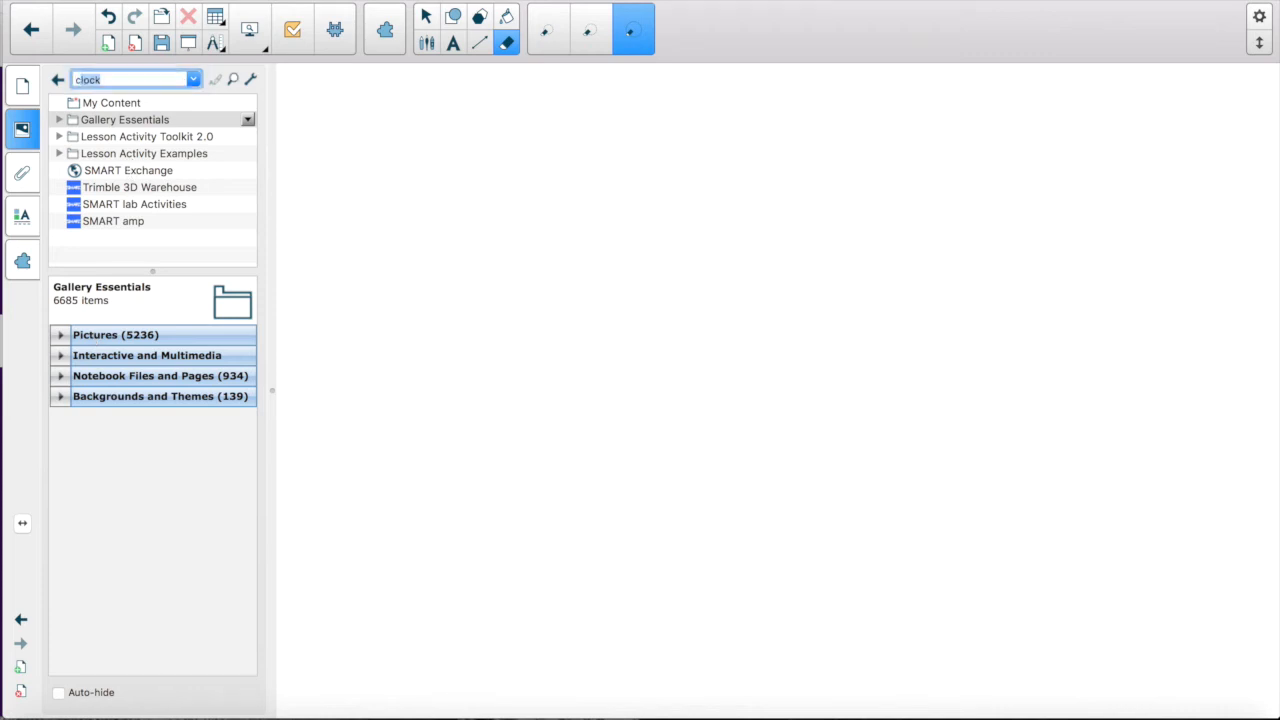
pyautogui.write('coins')
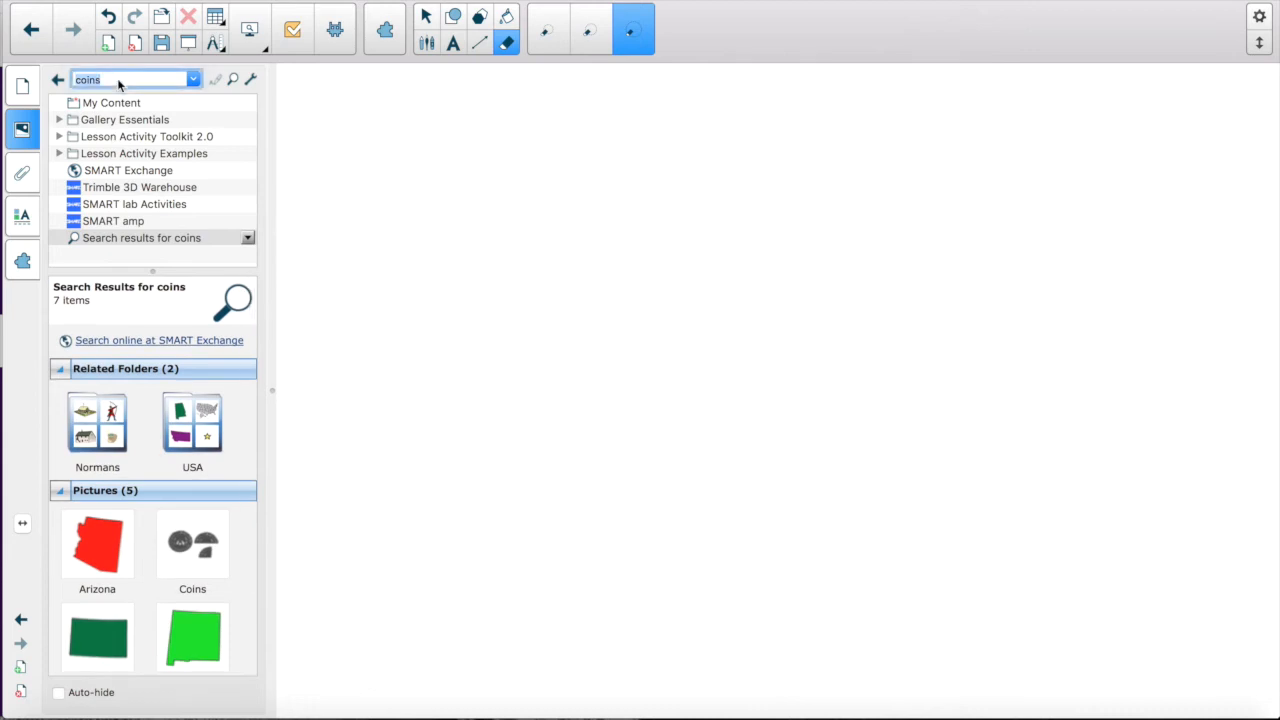
# Search the gallery for money and scroll through the coin and banknote results
pyautogui.write('money')
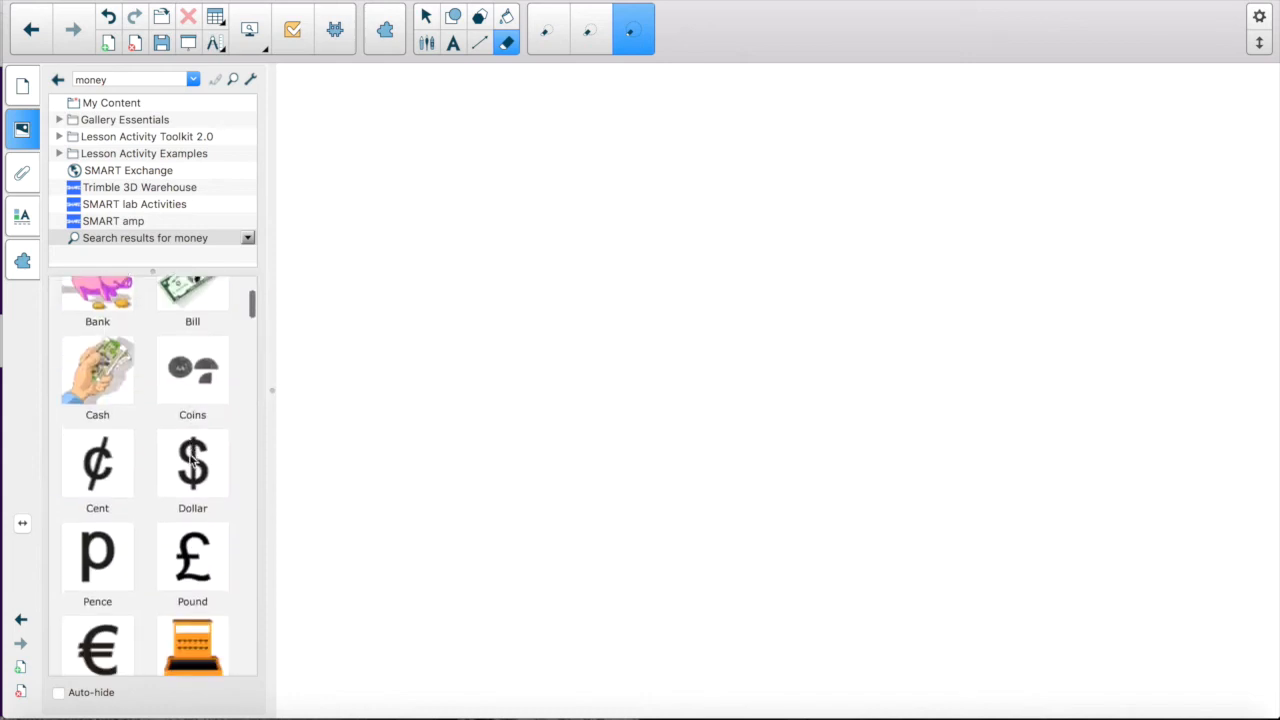
pyautogui.scroll(-3)
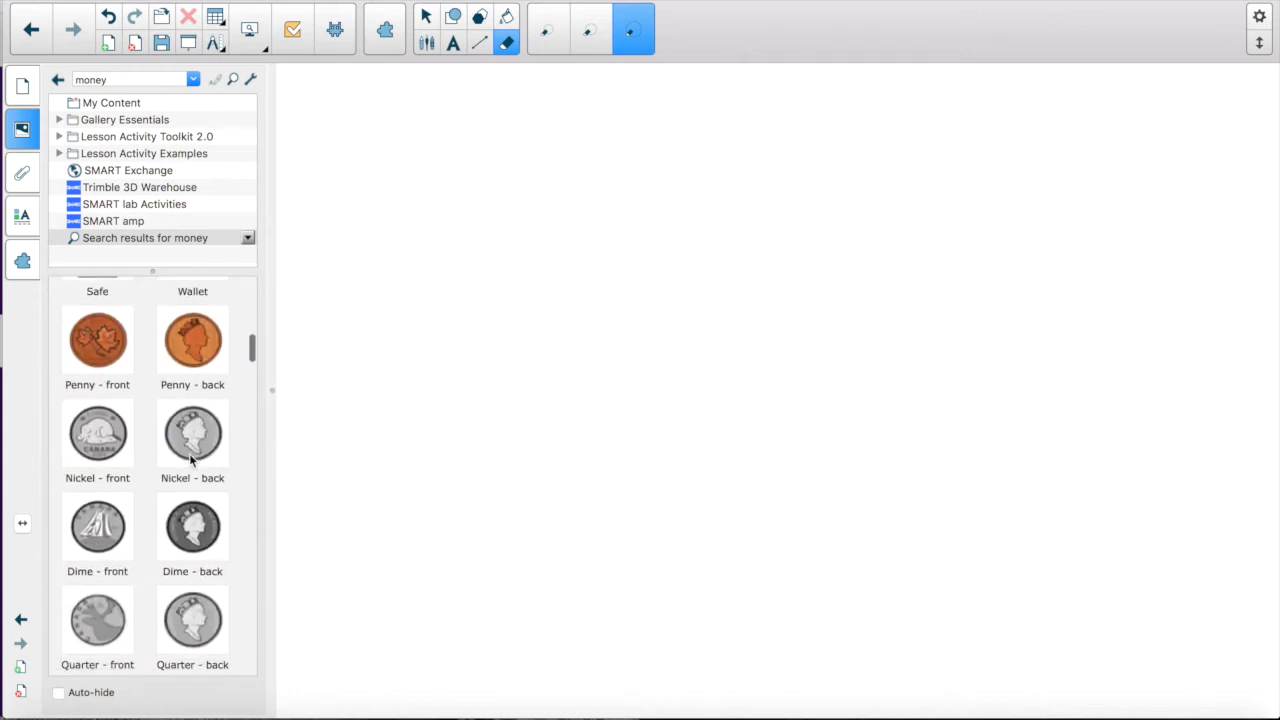
pyautogui.scroll(-3)
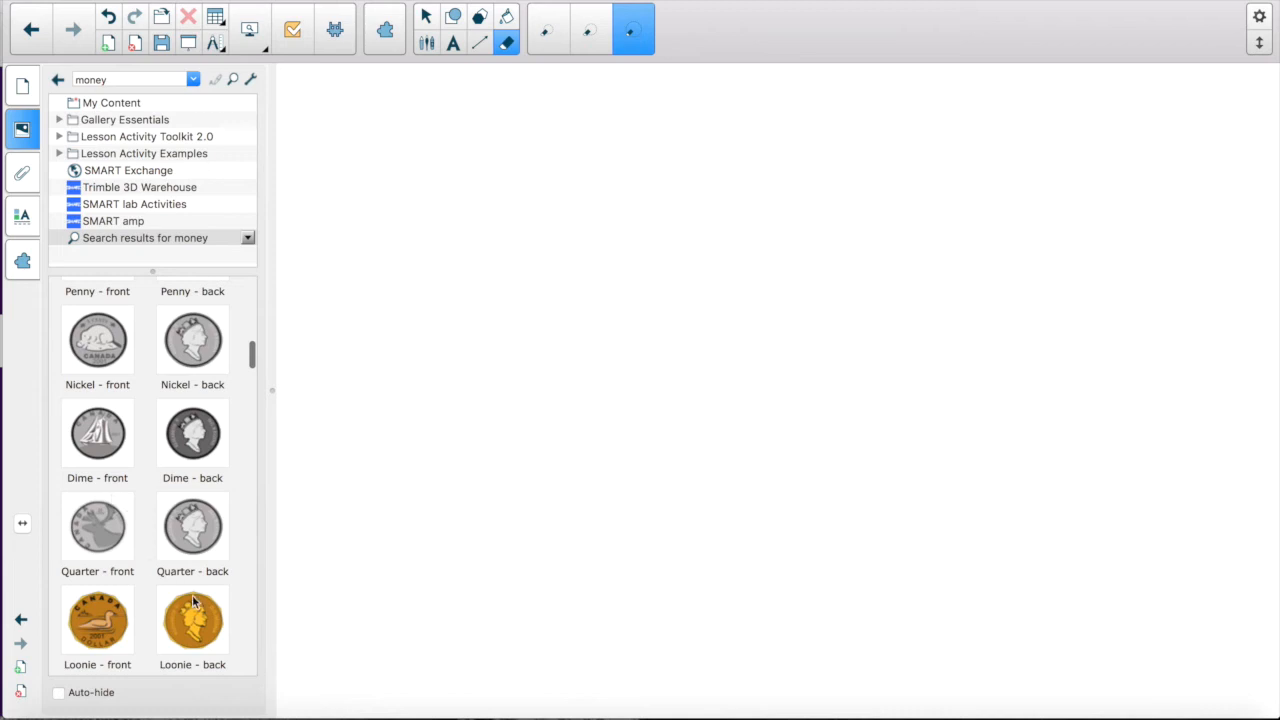
pyautogui.scroll(-3)
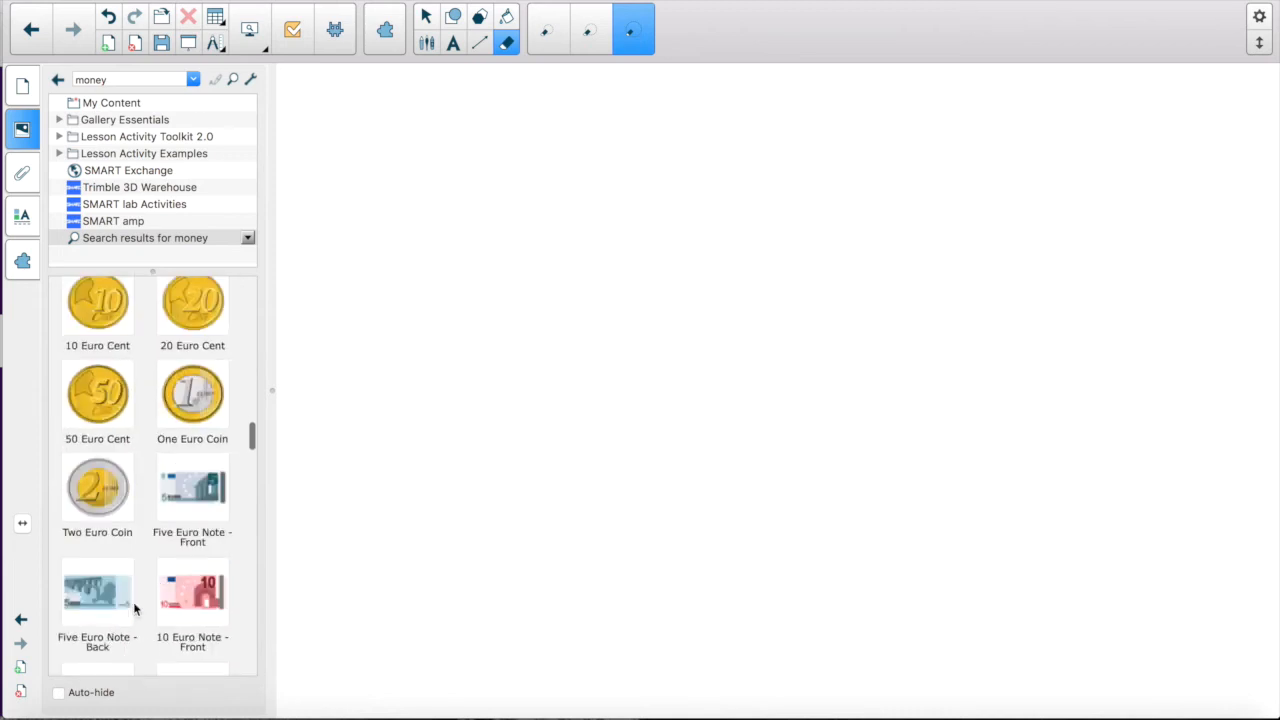
pyautogui.scroll(-3)
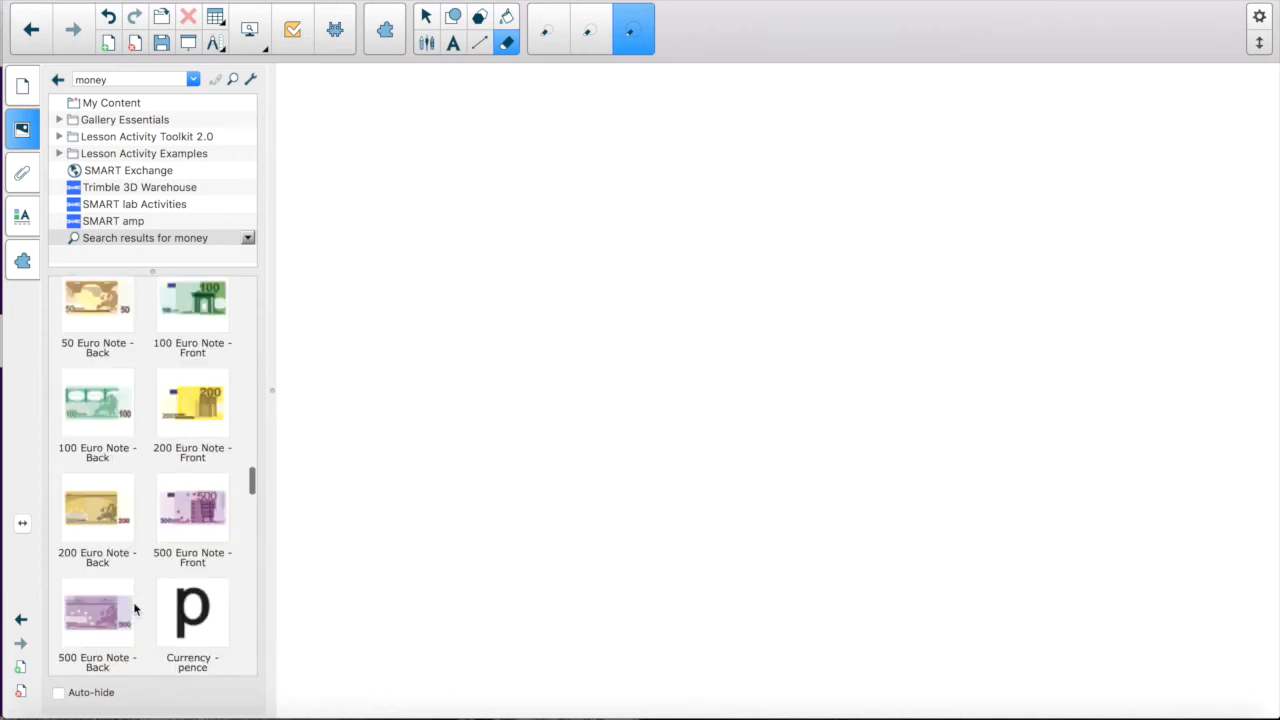
pyautogui.scroll(-3)
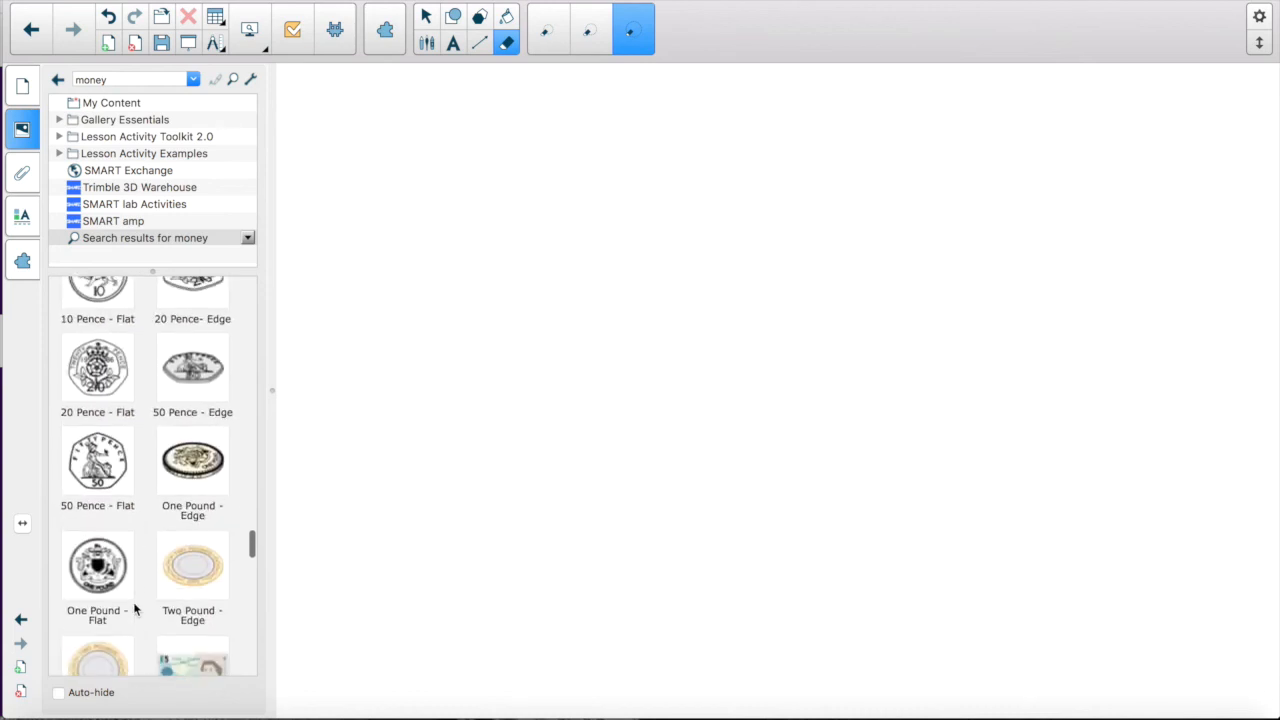
pyautogui.scroll(-3)
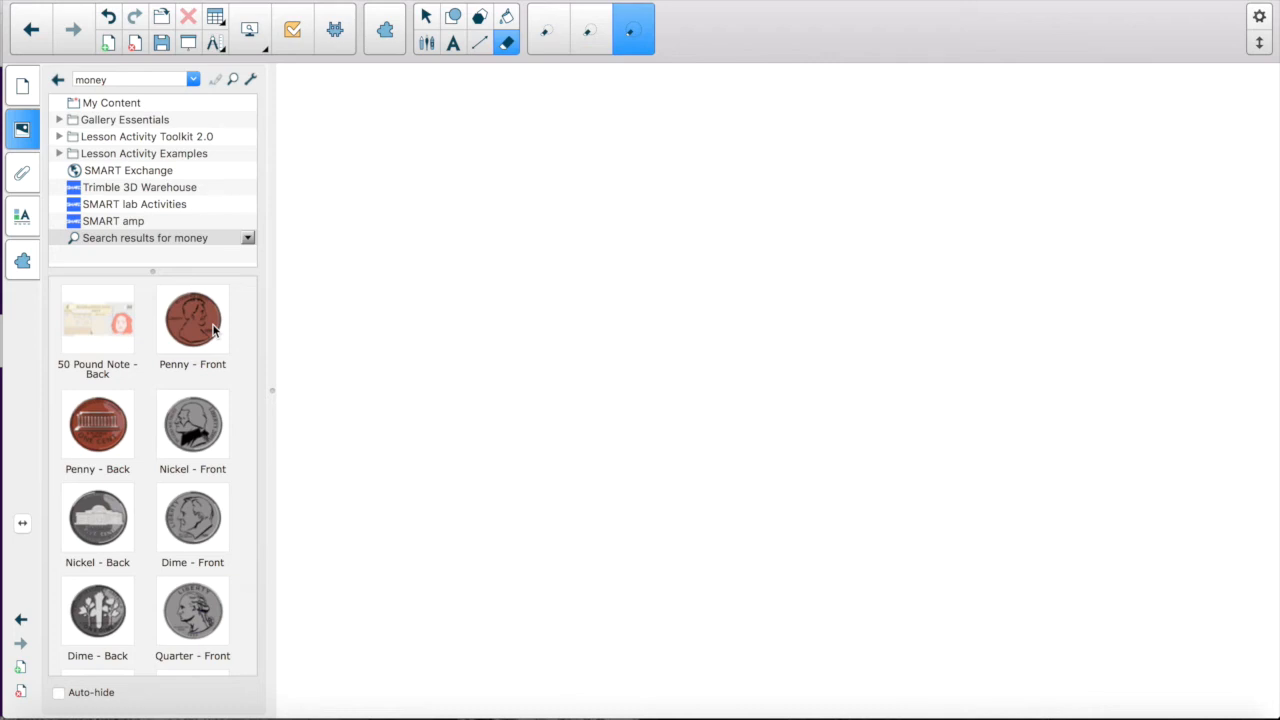
# Drag gallery coin pictures onto page four and open the quarter's options menu
pyautogui.moveTo(192, 318); pyautogui.dragTo(437, 218)
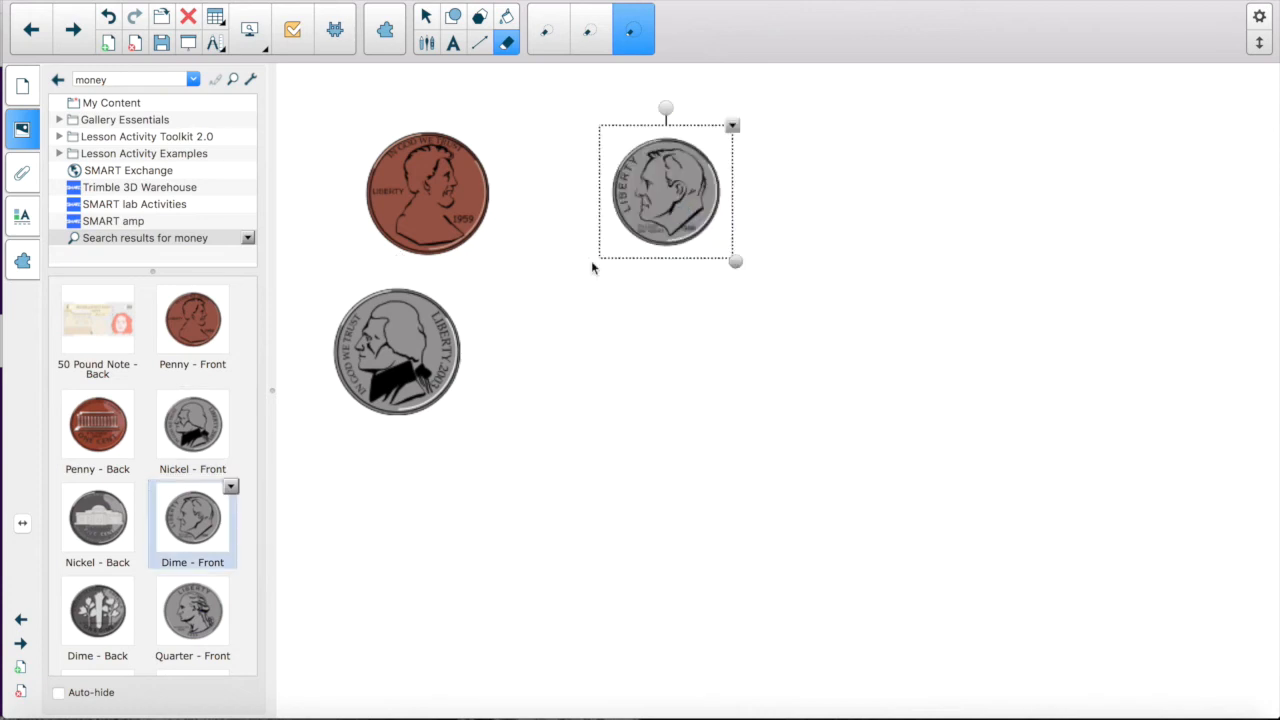
pyautogui.moveTo(192, 610); pyautogui.dragTo(620, 375)
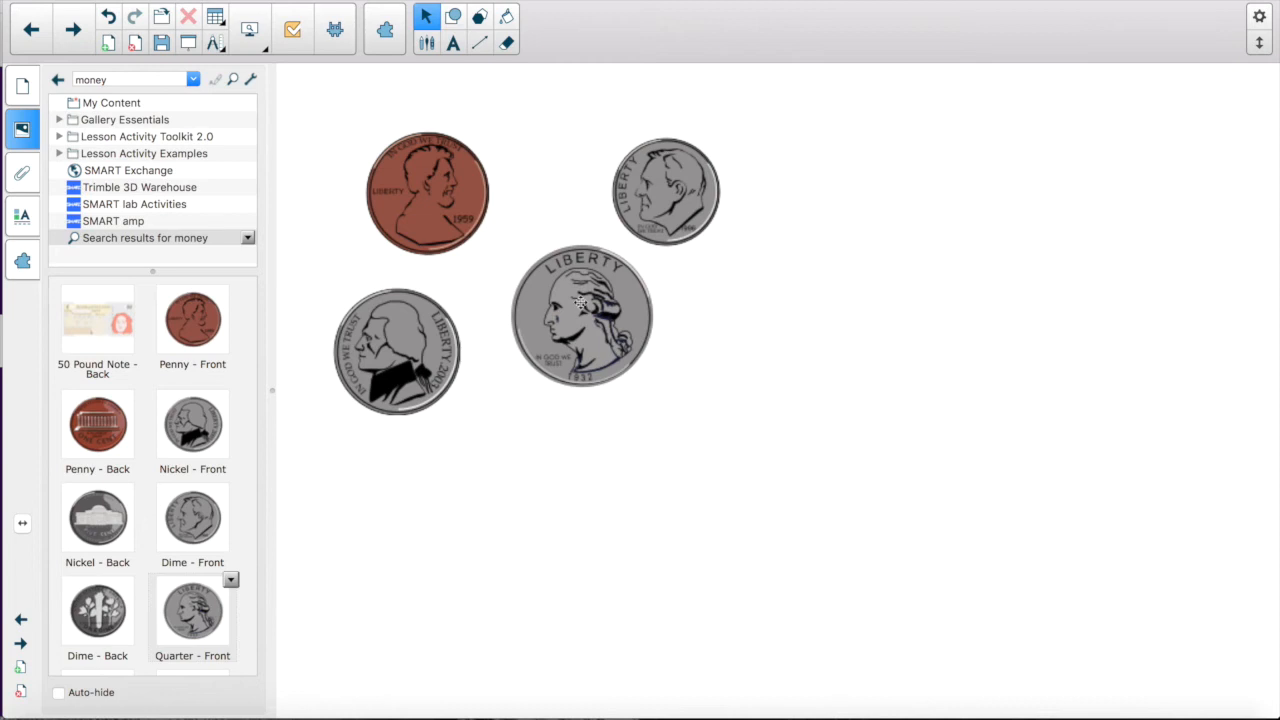
pyautogui.click(584, 315)
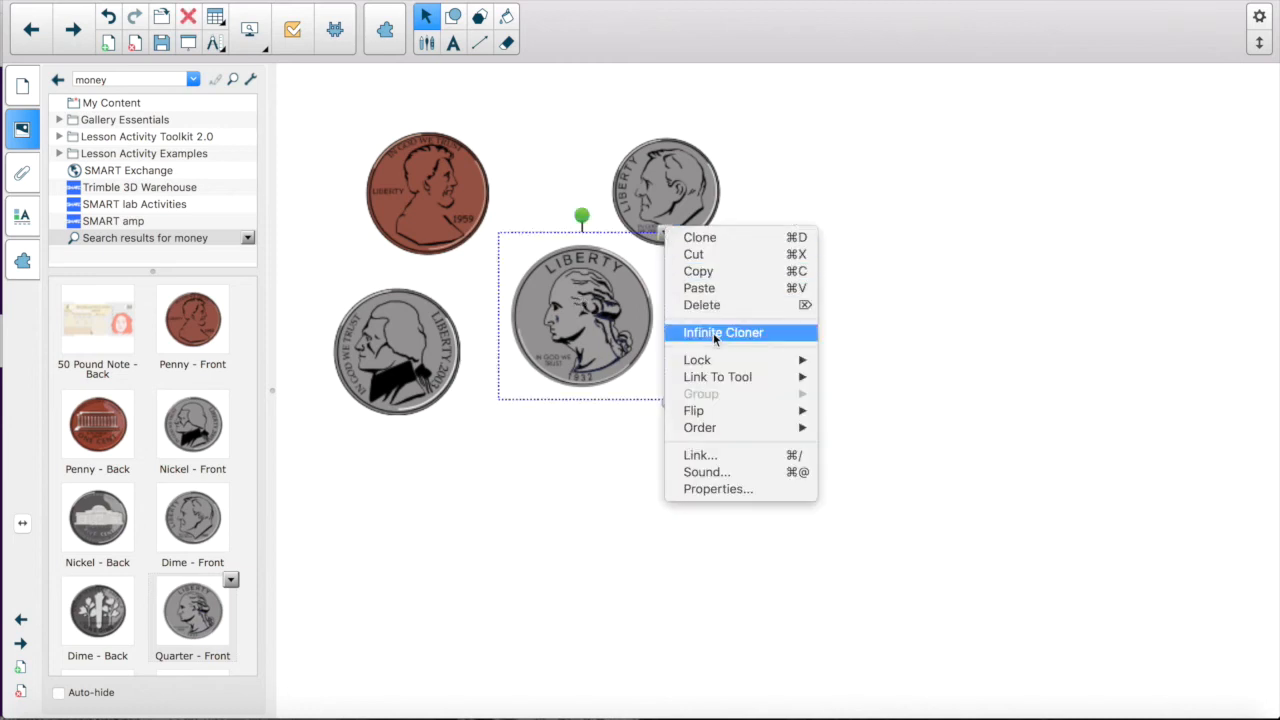
# Make the quarter an infinite cloner, pull out a copy, and inspect dime and penny options
pyautogui.click(975, 188)
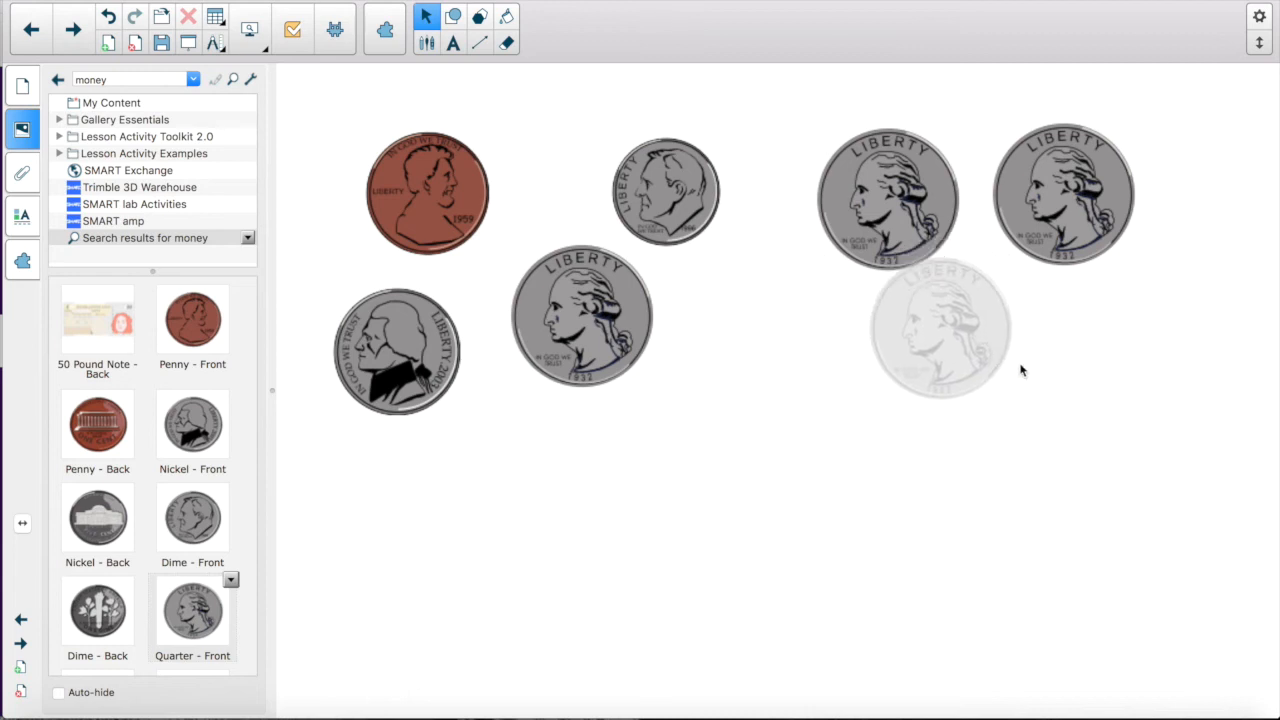
pyautogui.moveTo(940, 330); pyautogui.dragTo(1000, 345)
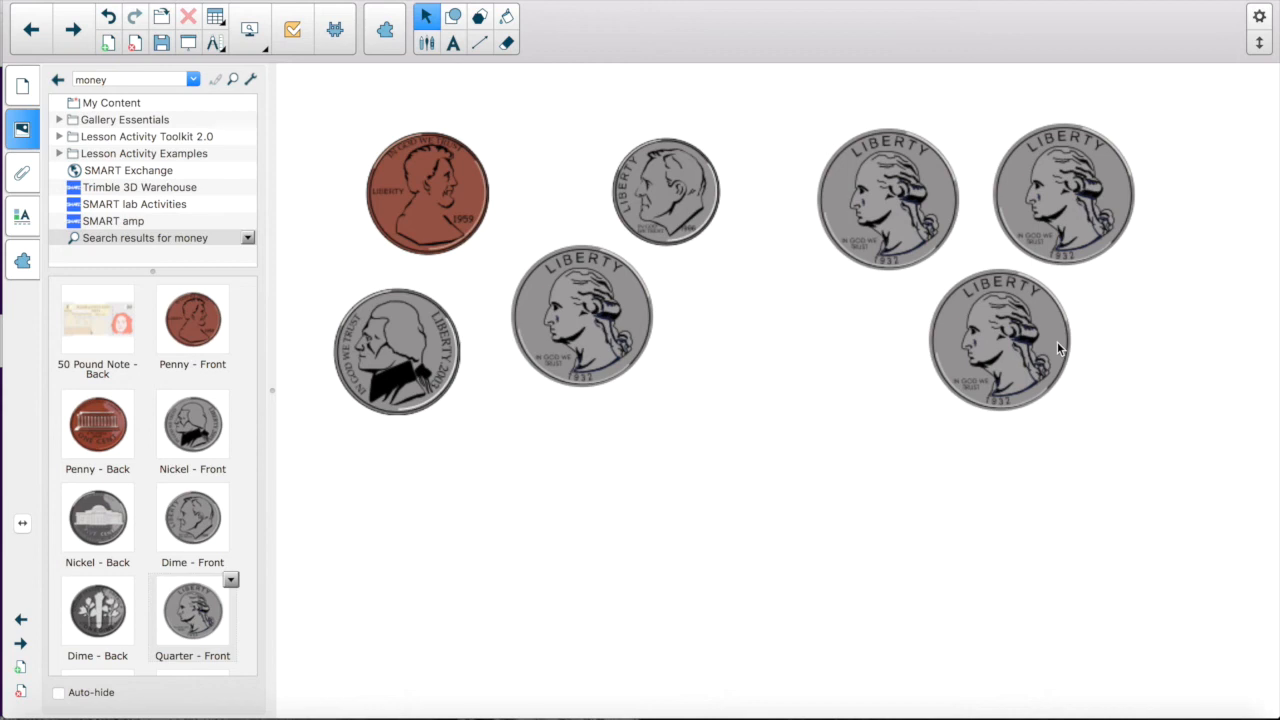
pyautogui.click(668, 190)
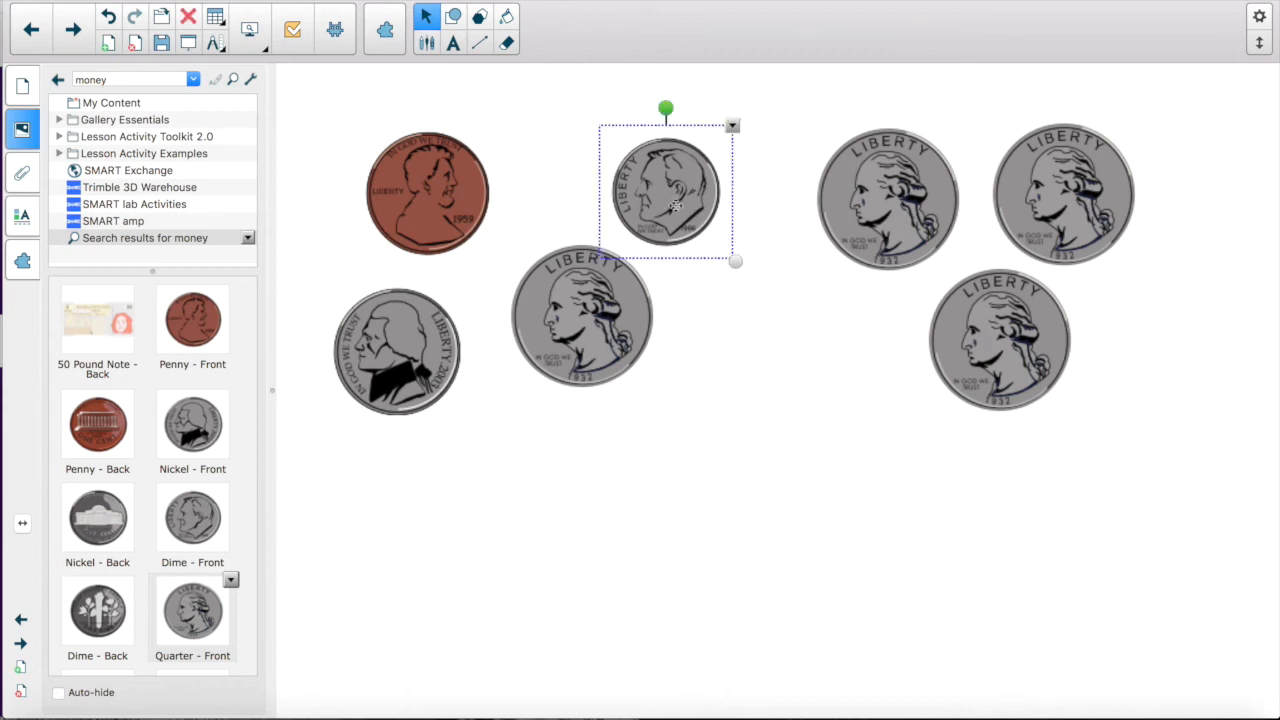
pyautogui.rightClick(665, 190)
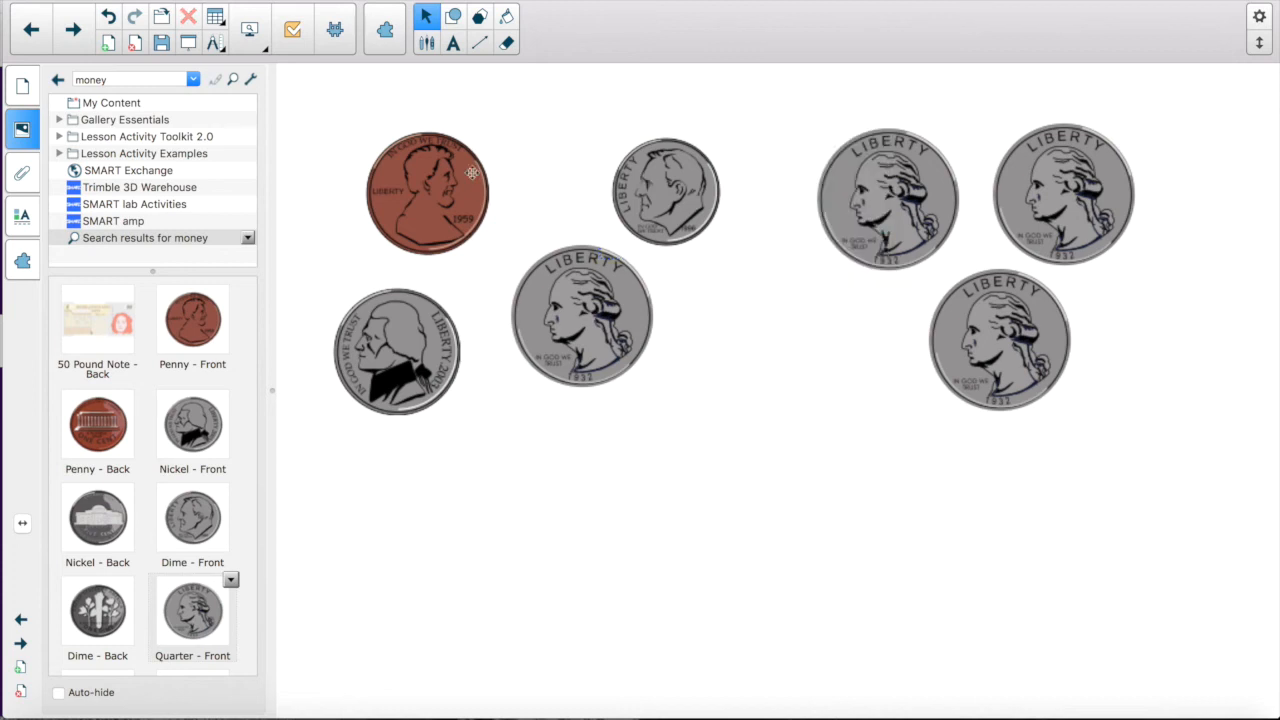
pyautogui.rightClick(427, 190)
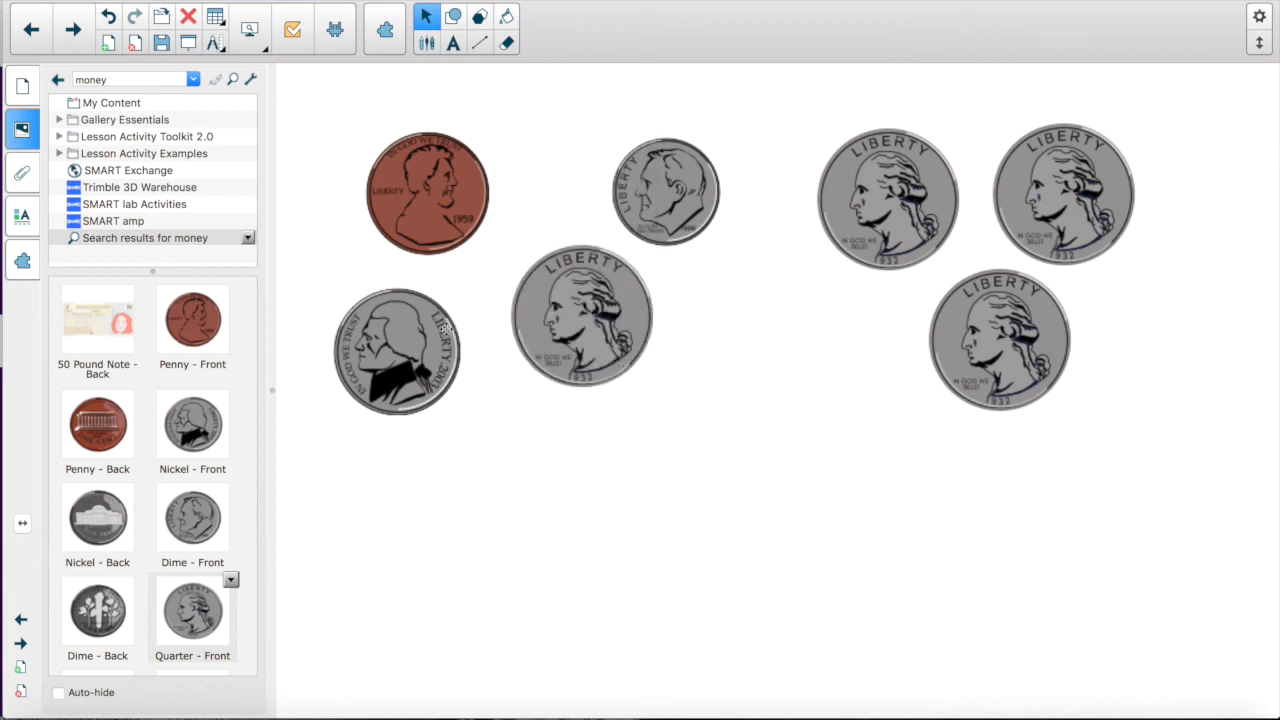
# Make the nickel an infinite cloner and move nickel and coin copies into a bottom row
pyautogui.rightClick(397, 350)
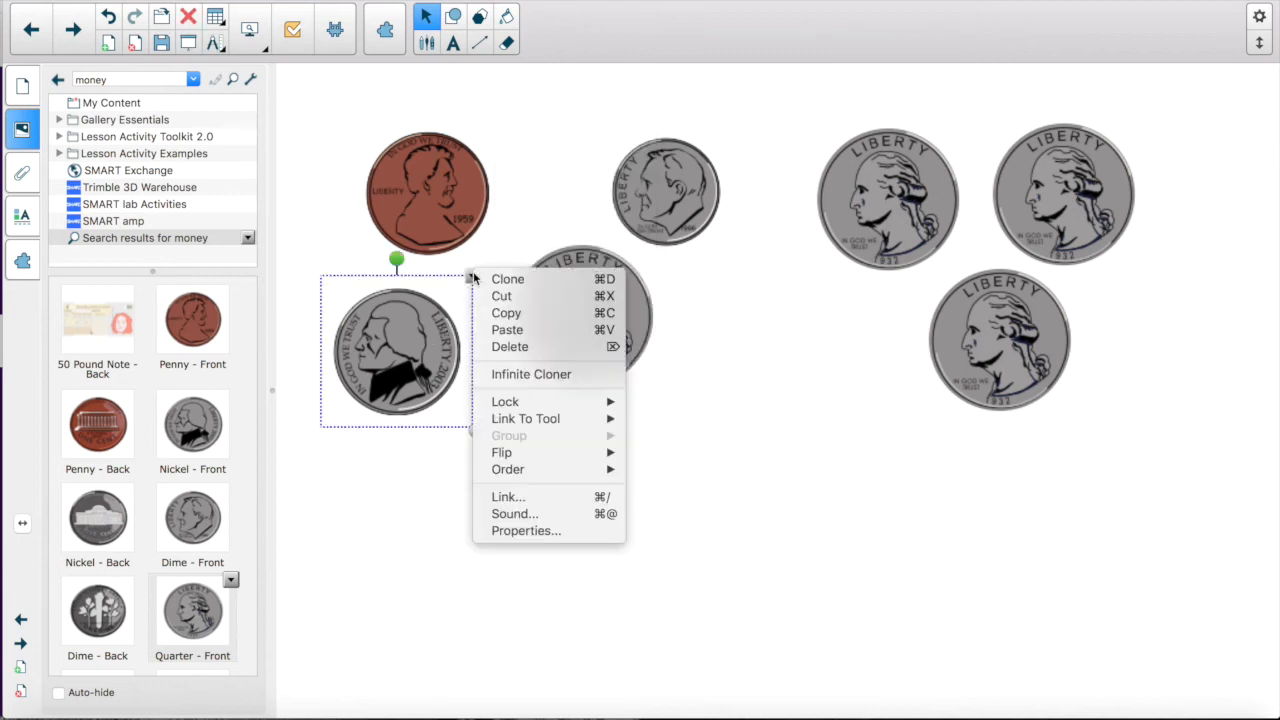
pyautogui.click(504, 384)
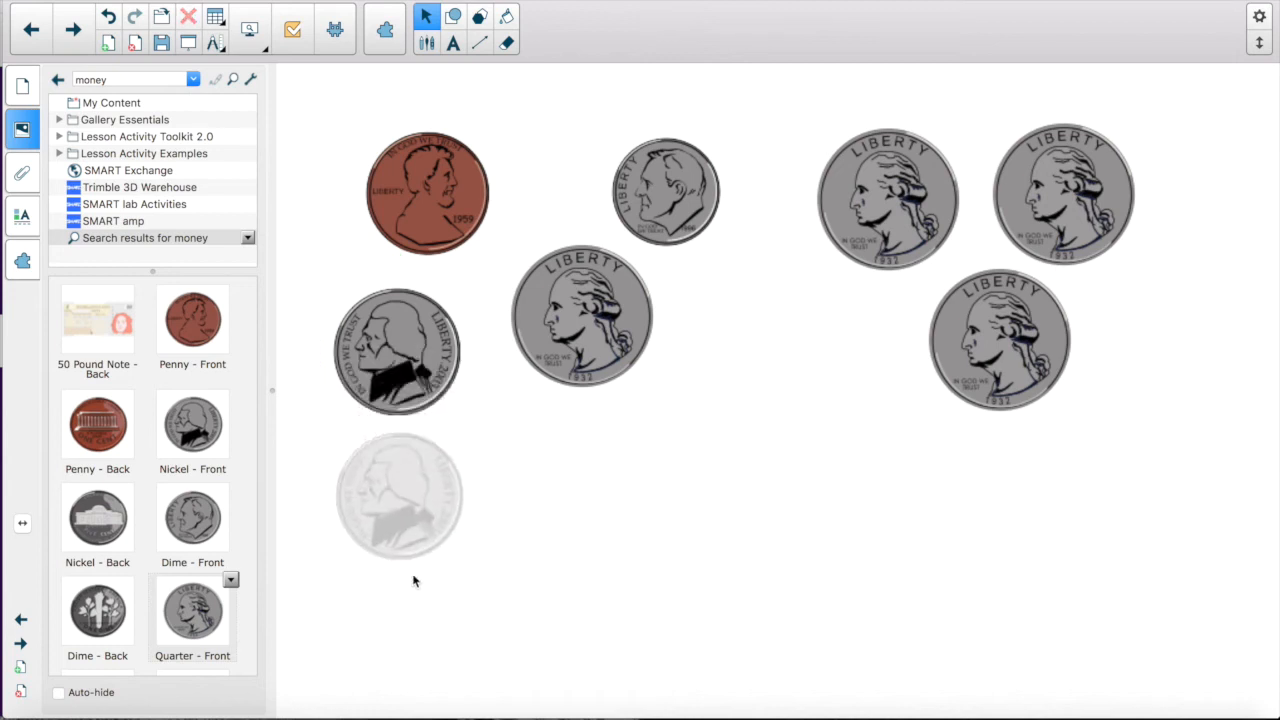
pyautogui.moveTo(400, 495); pyautogui.dragTo(395, 545)
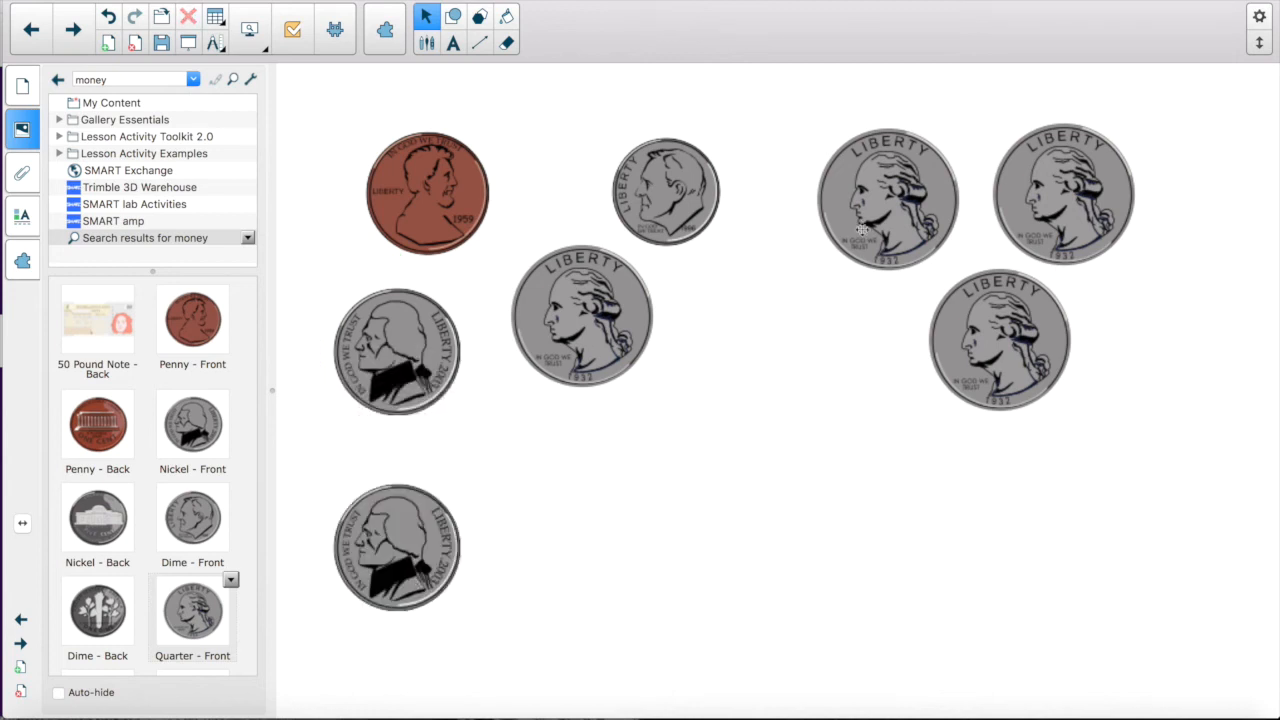
pyautogui.moveTo(887, 195); pyautogui.dragTo(531, 540)
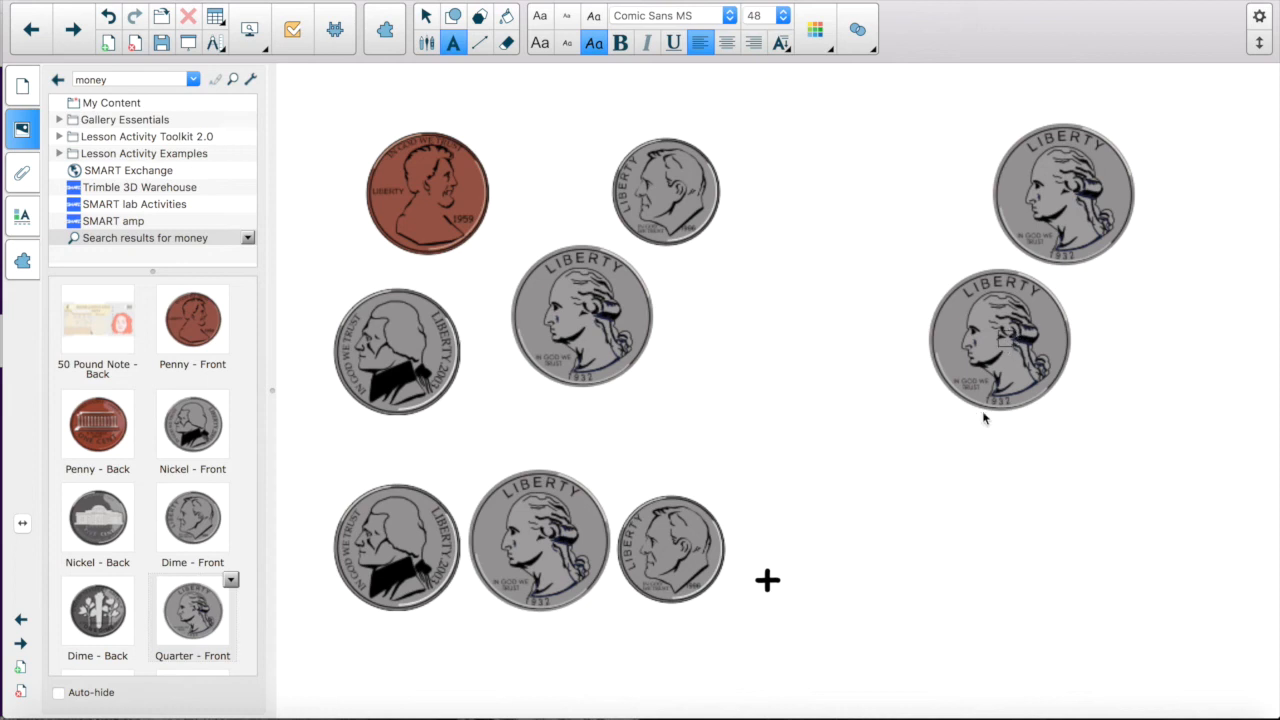
# Finish the plus sign and move a quarter copy toward the page centre
pyautogui.click(1000, 340)
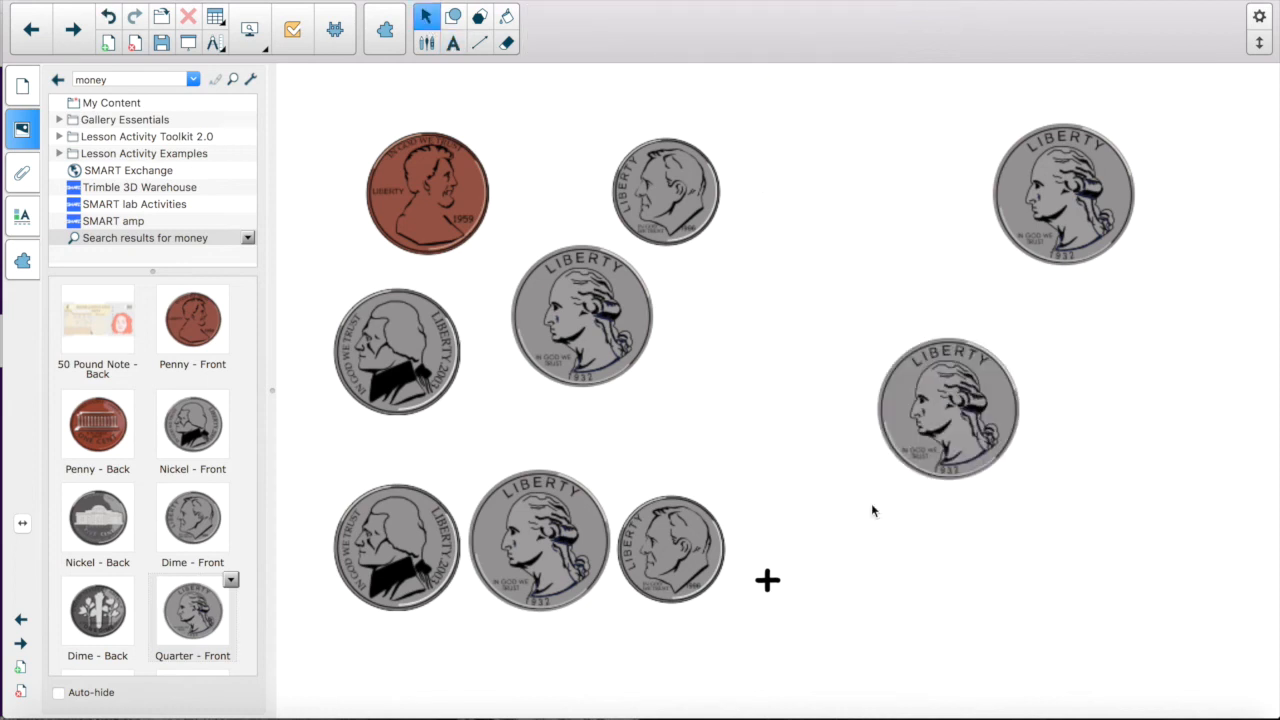
pyautogui.moveTo(948, 410); pyautogui.dragTo(900, 570)
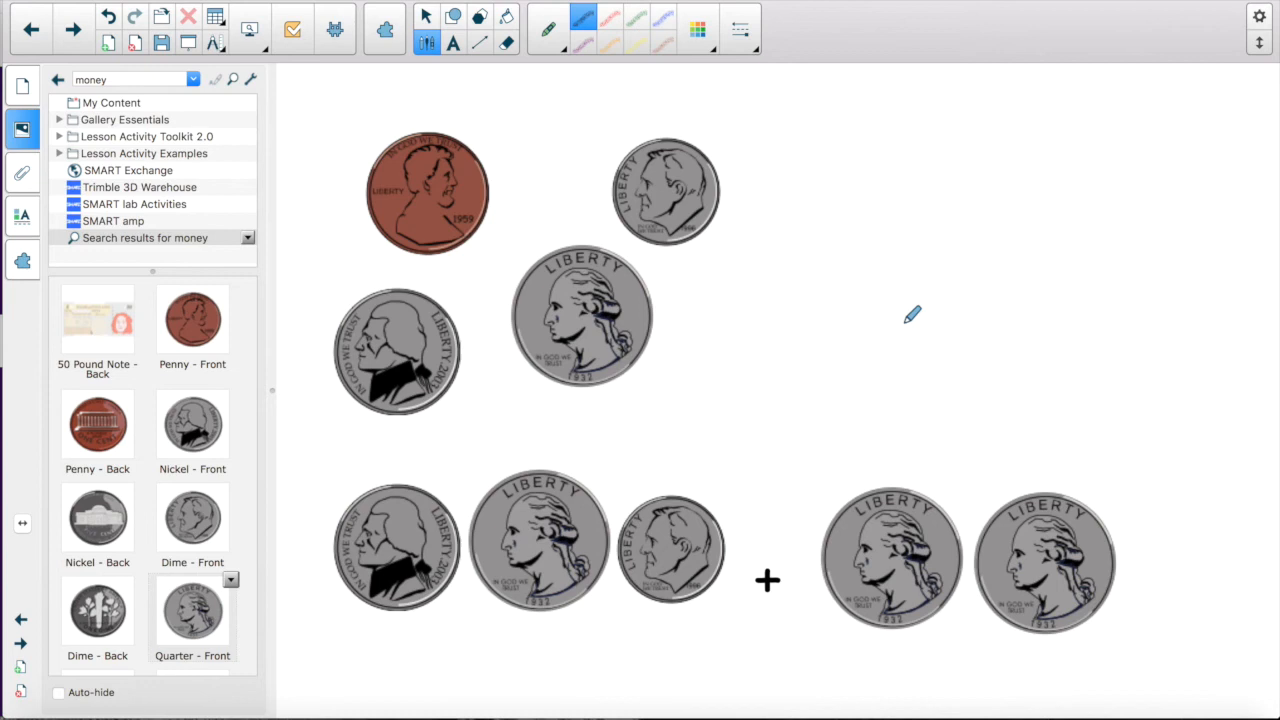
pyautogui.moveTo(859, 268)
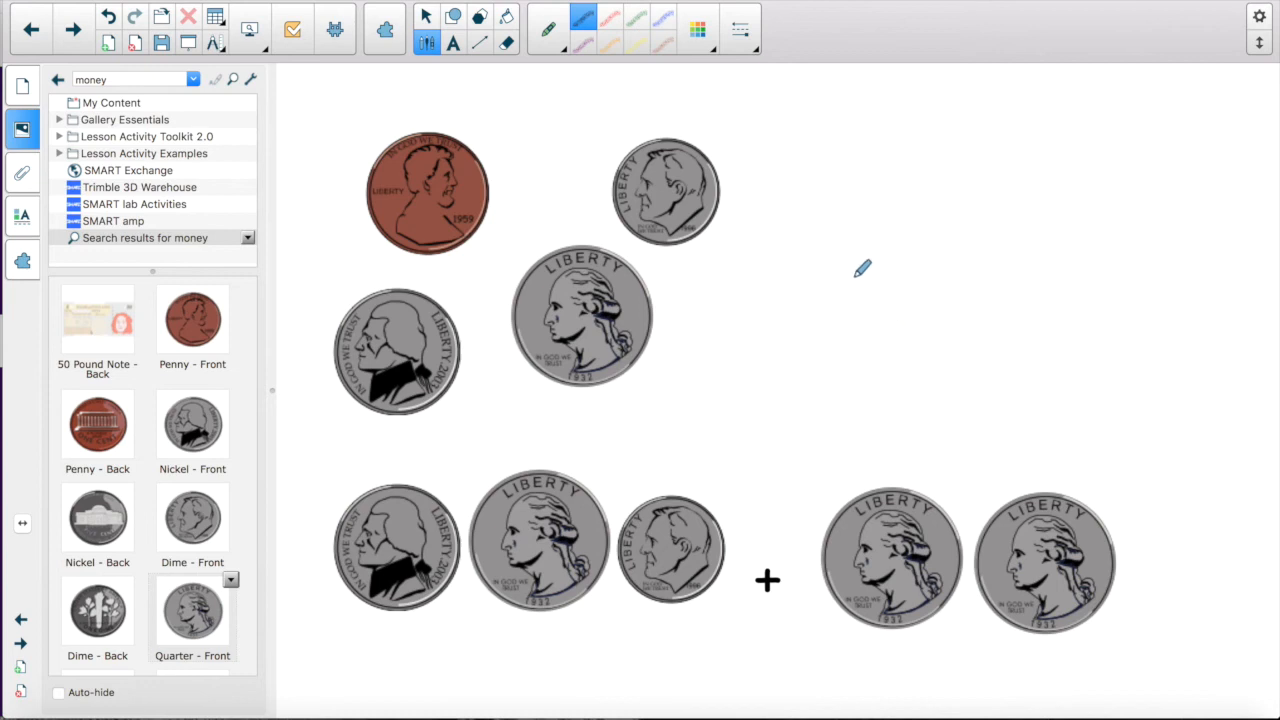
pyautogui.moveTo(894, 288)
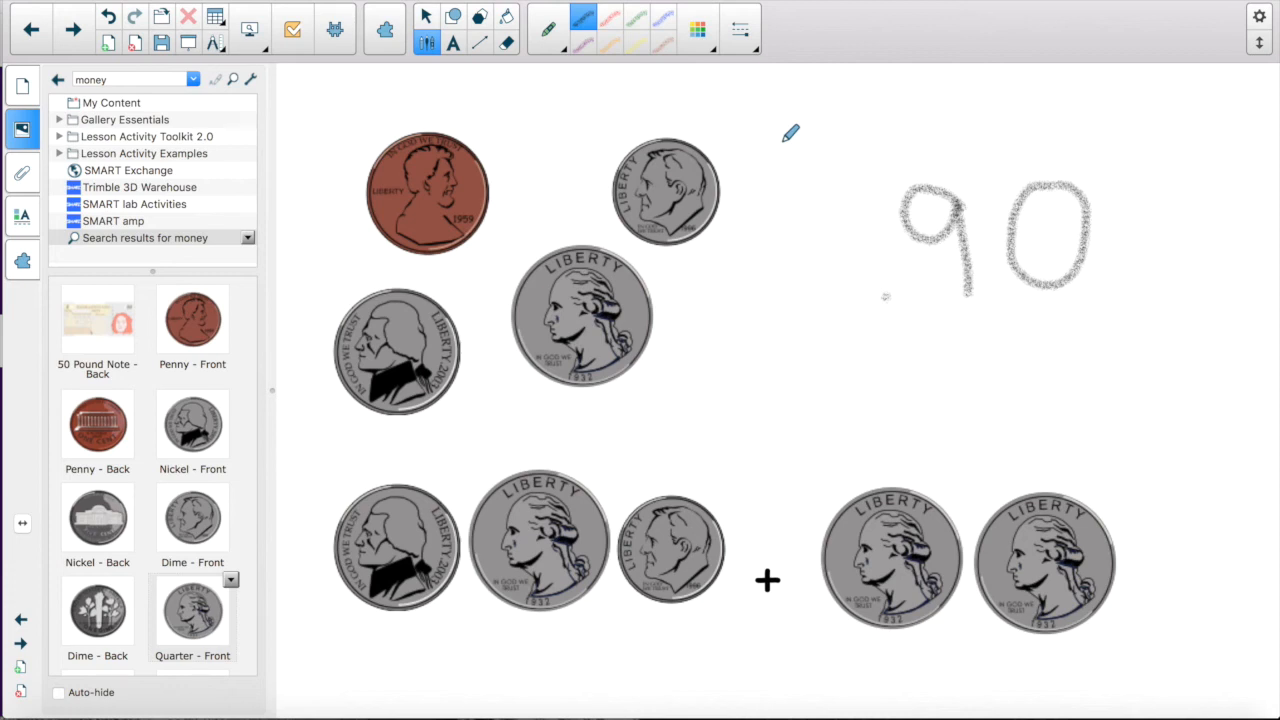
pyautogui.moveTo(188, 85)
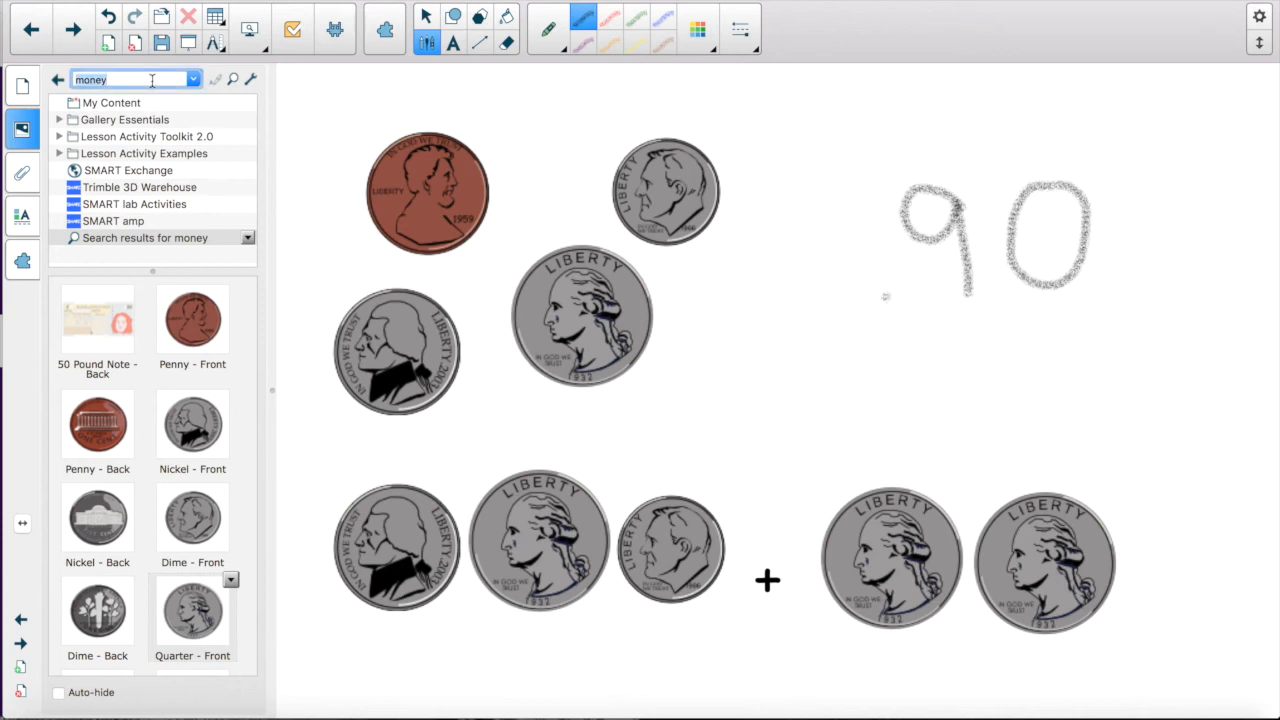
# Search the gallery for earth, expand the picture results, and scroll toward Land forms
pyautogui.write('ear')
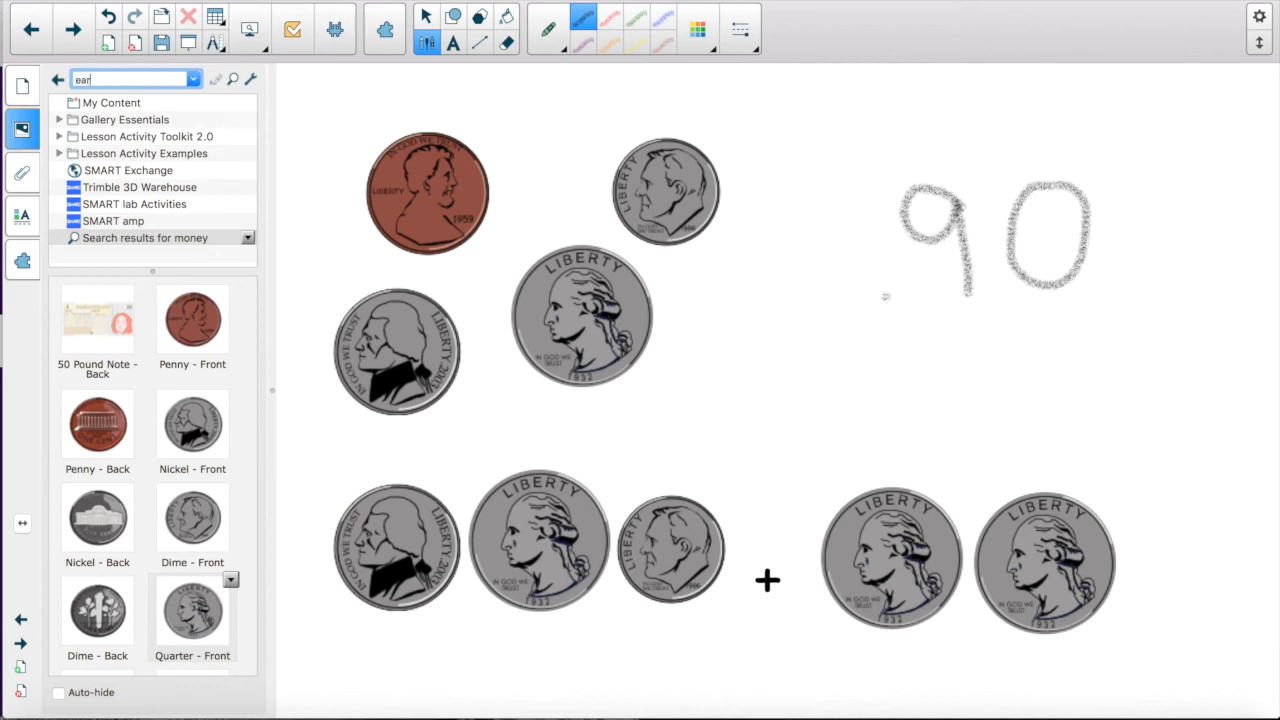
pyautogui.write('earth')
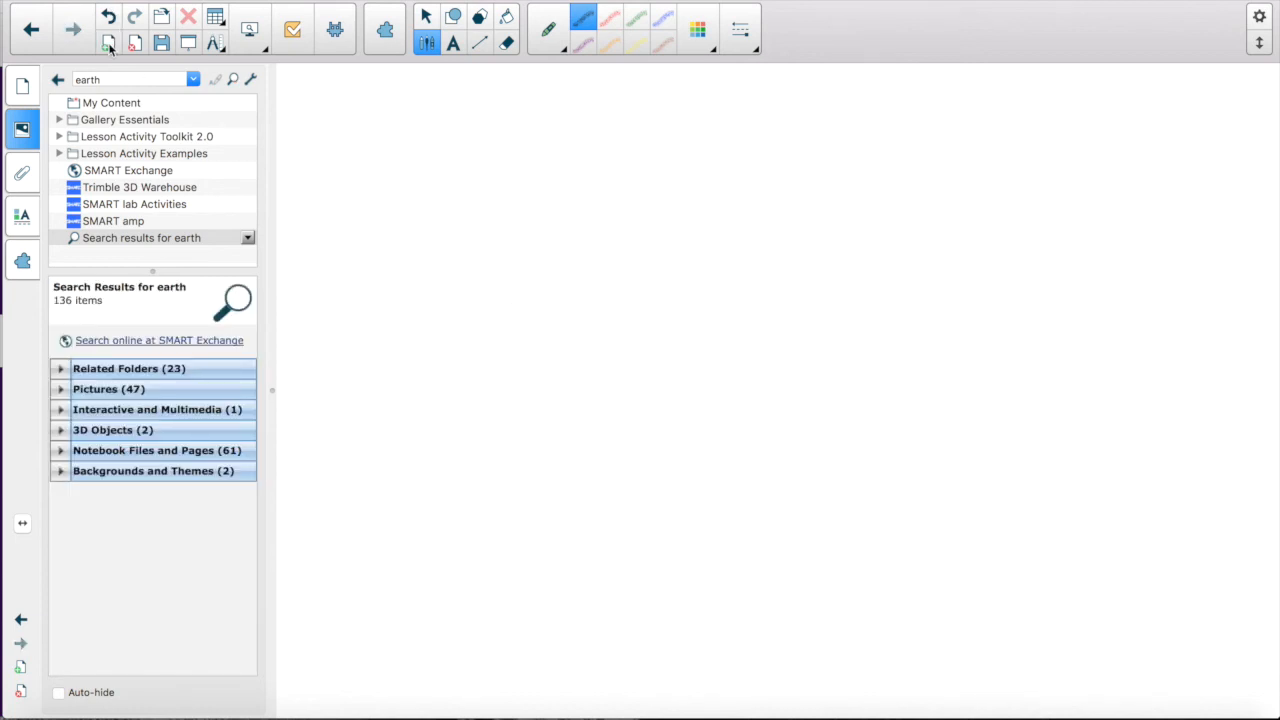
pyautogui.moveTo(73, 389)
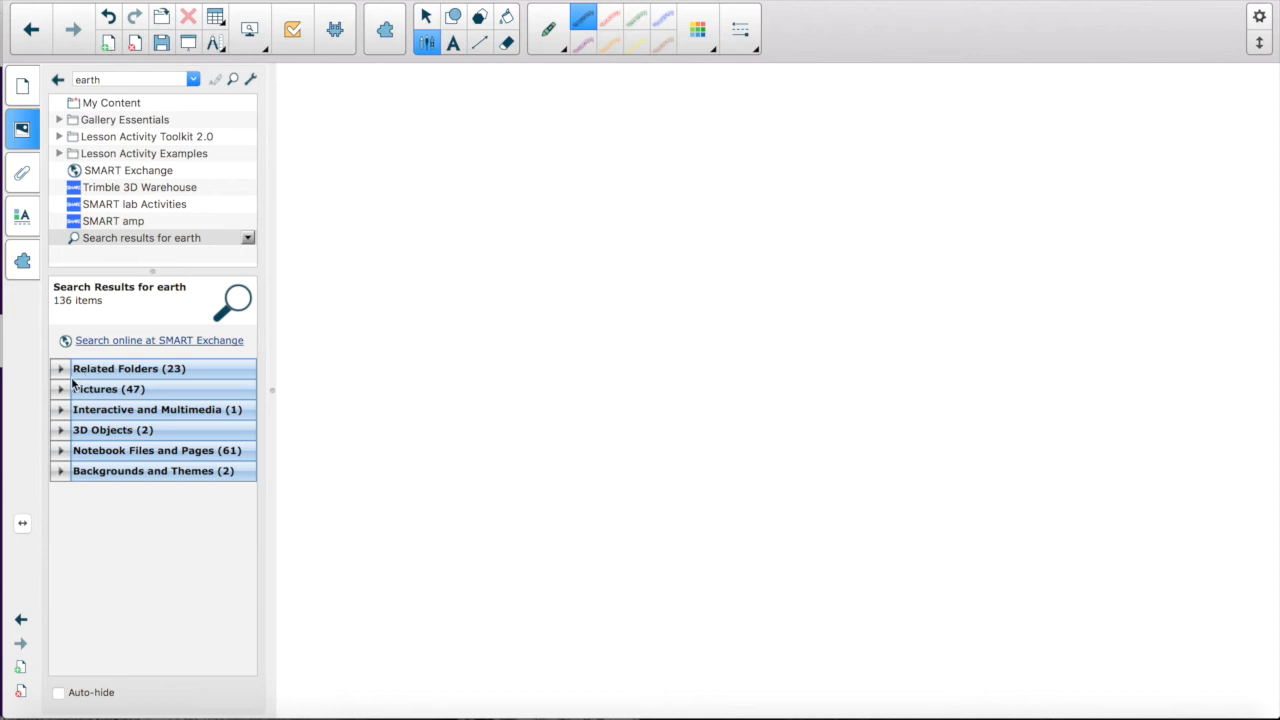
pyautogui.click(97, 389)
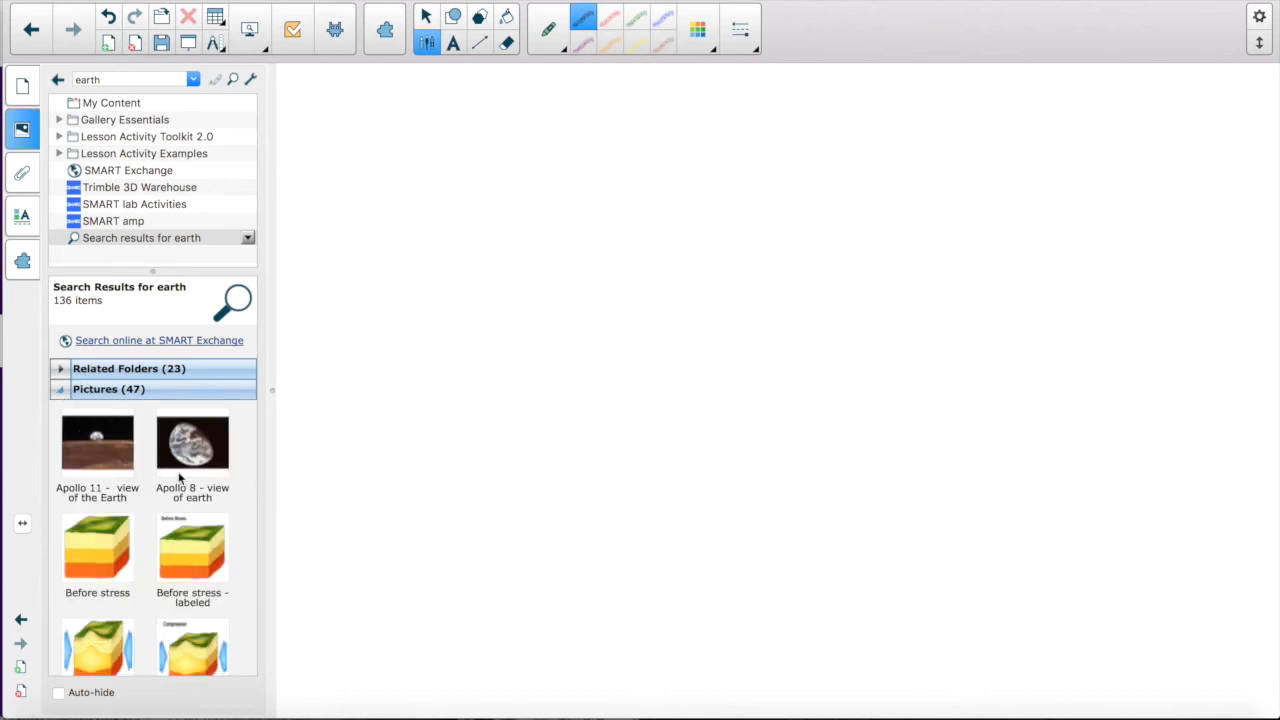
pyautogui.scroll(-3)
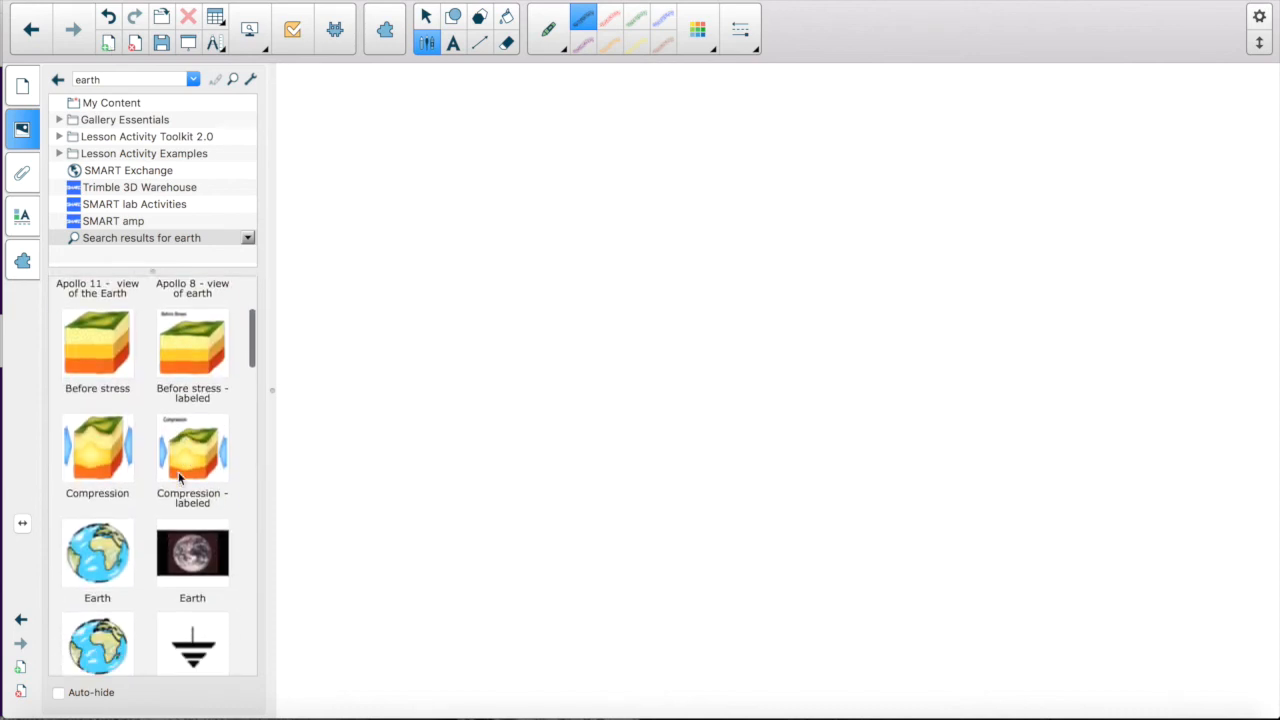
pyautogui.scroll(-3)
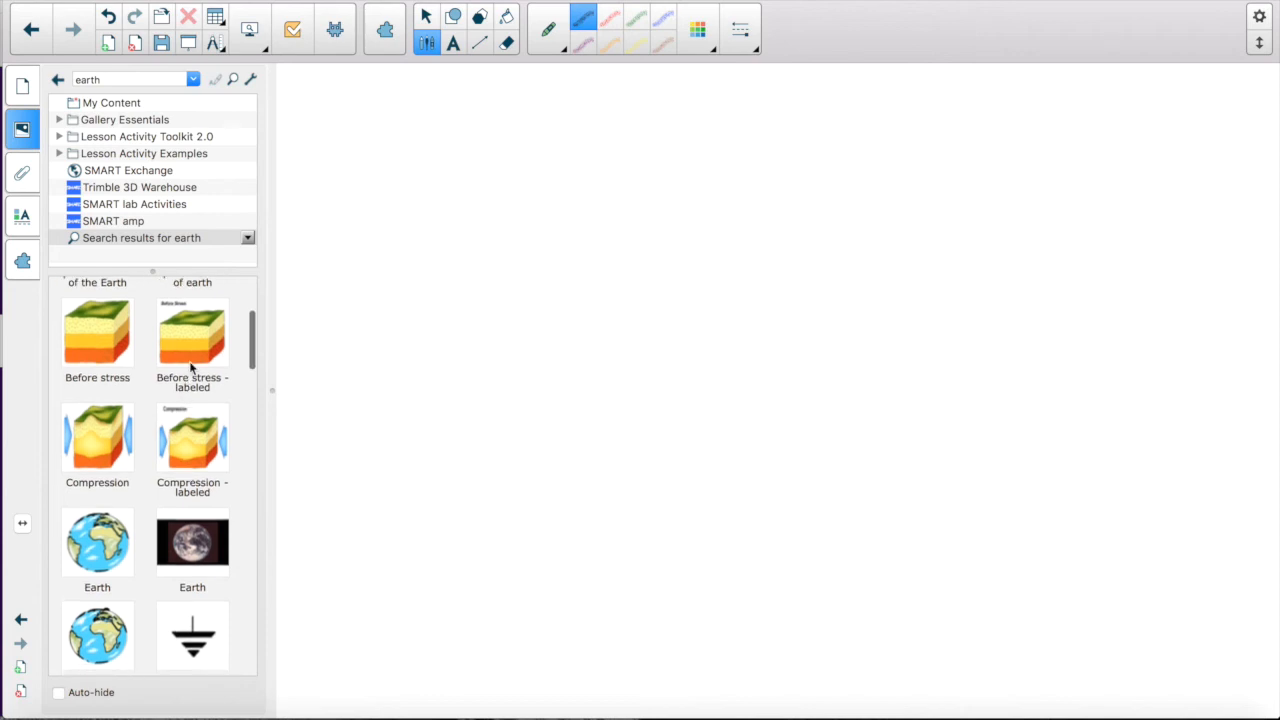
pyautogui.scroll(-3)
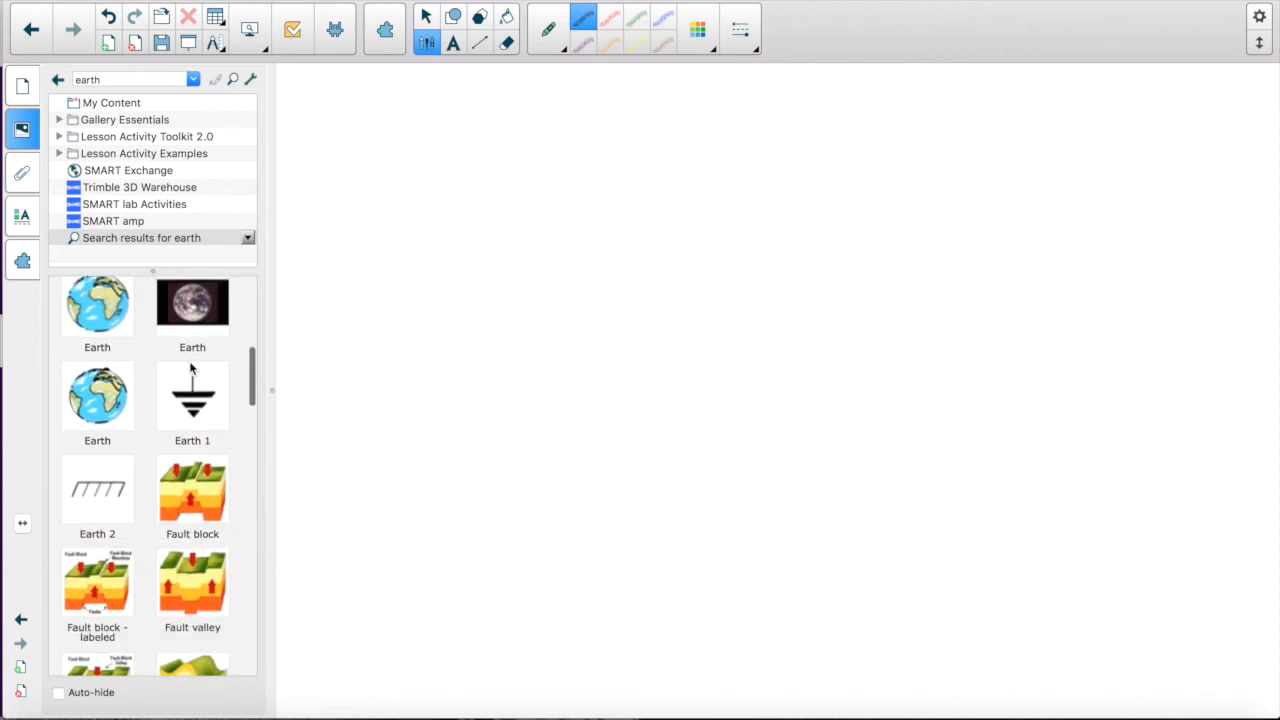
pyautogui.scroll(-3)
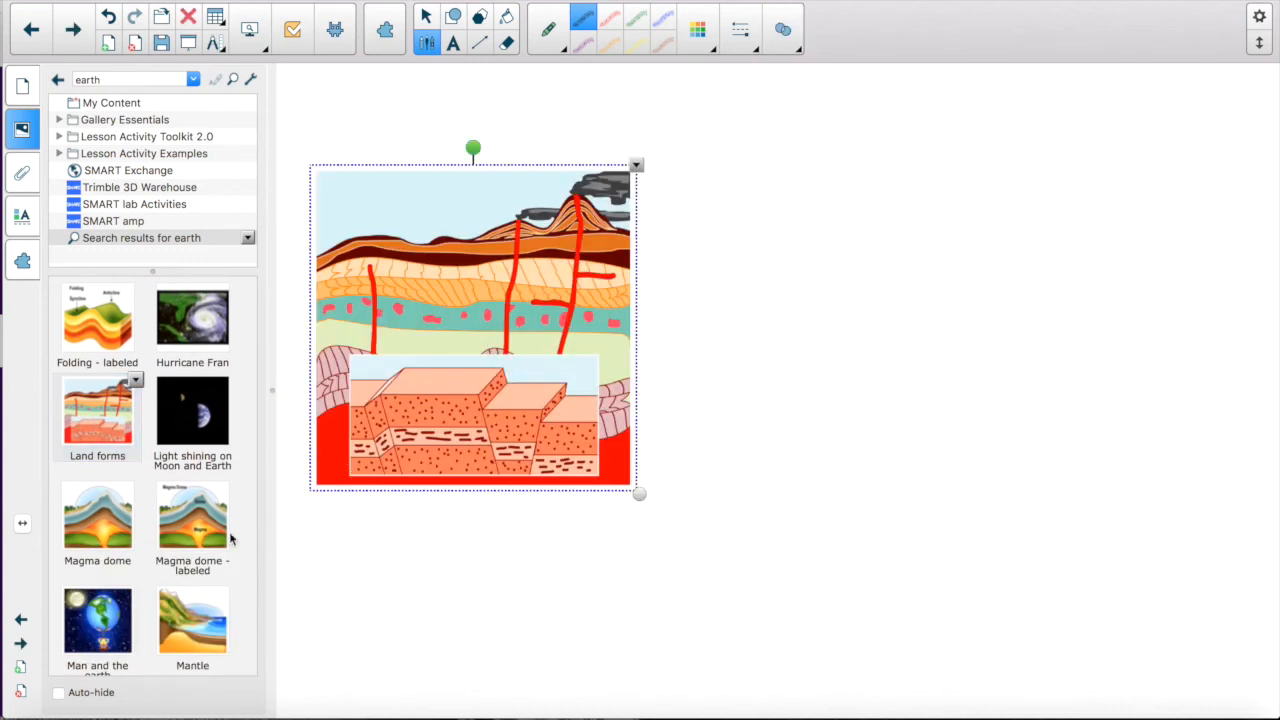
# Place the Land forms diagram and draw an arrow from the right into its rock block
pyautogui.moveTo(192, 515); pyautogui.dragTo(900, 400)
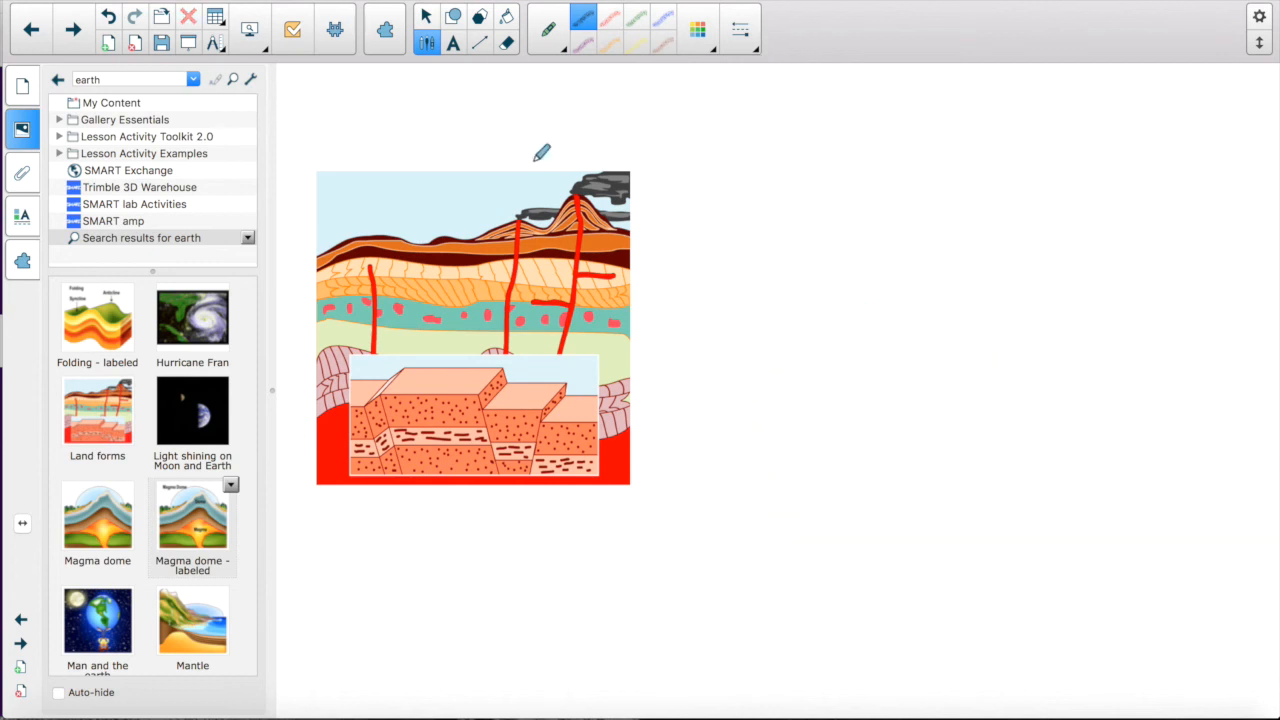
pyautogui.click(478, 47)
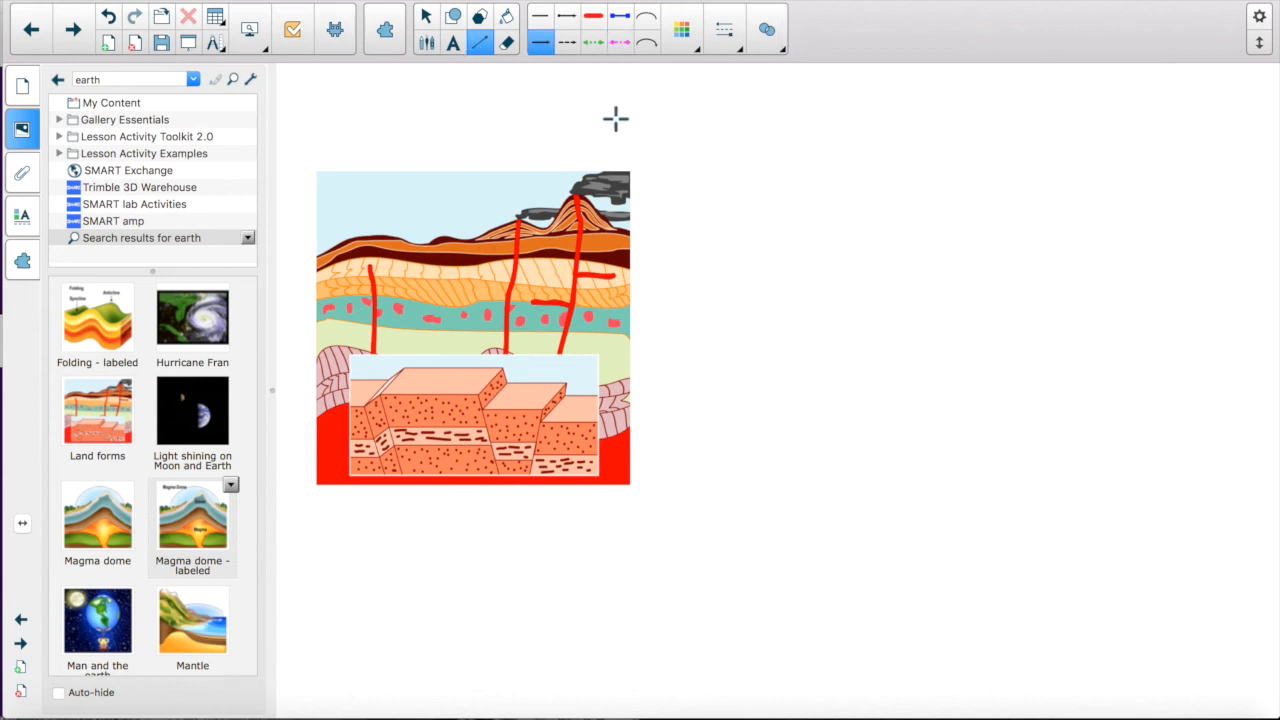
pyautogui.moveTo(840, 387); pyautogui.dragTo(630, 402)
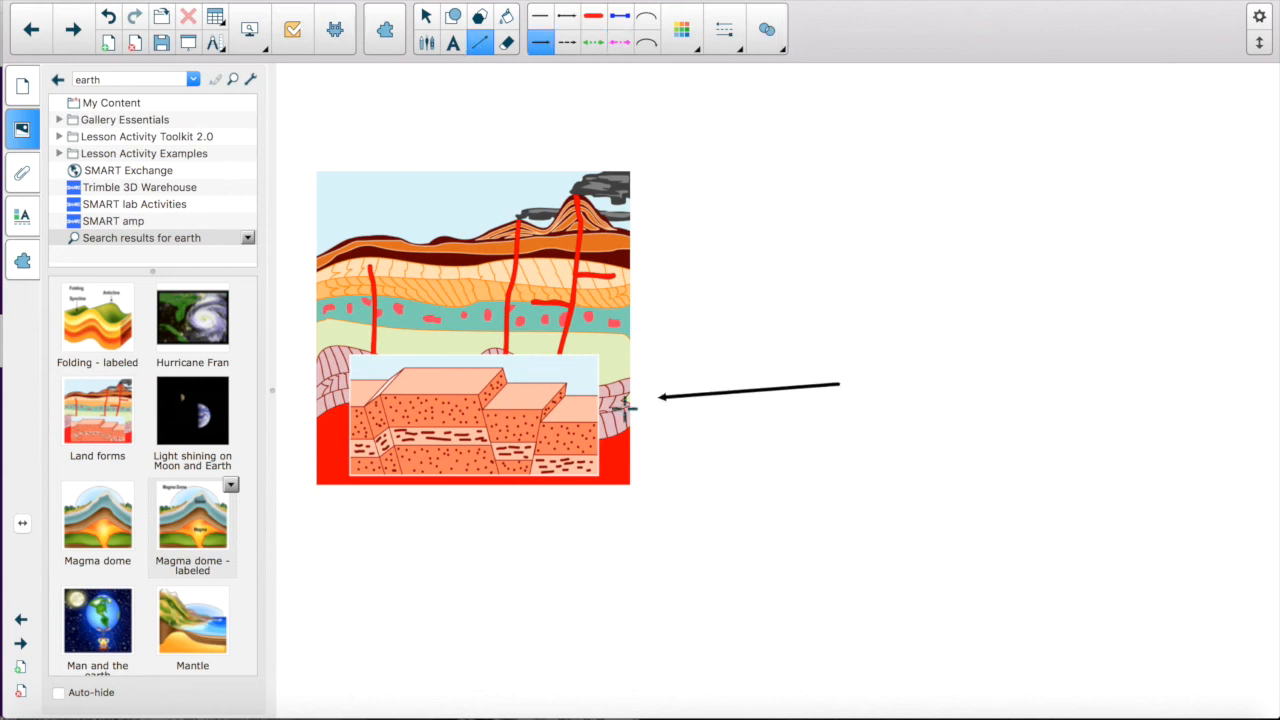
pyautogui.moveTo(655, 396); pyautogui.dragTo(560, 445)
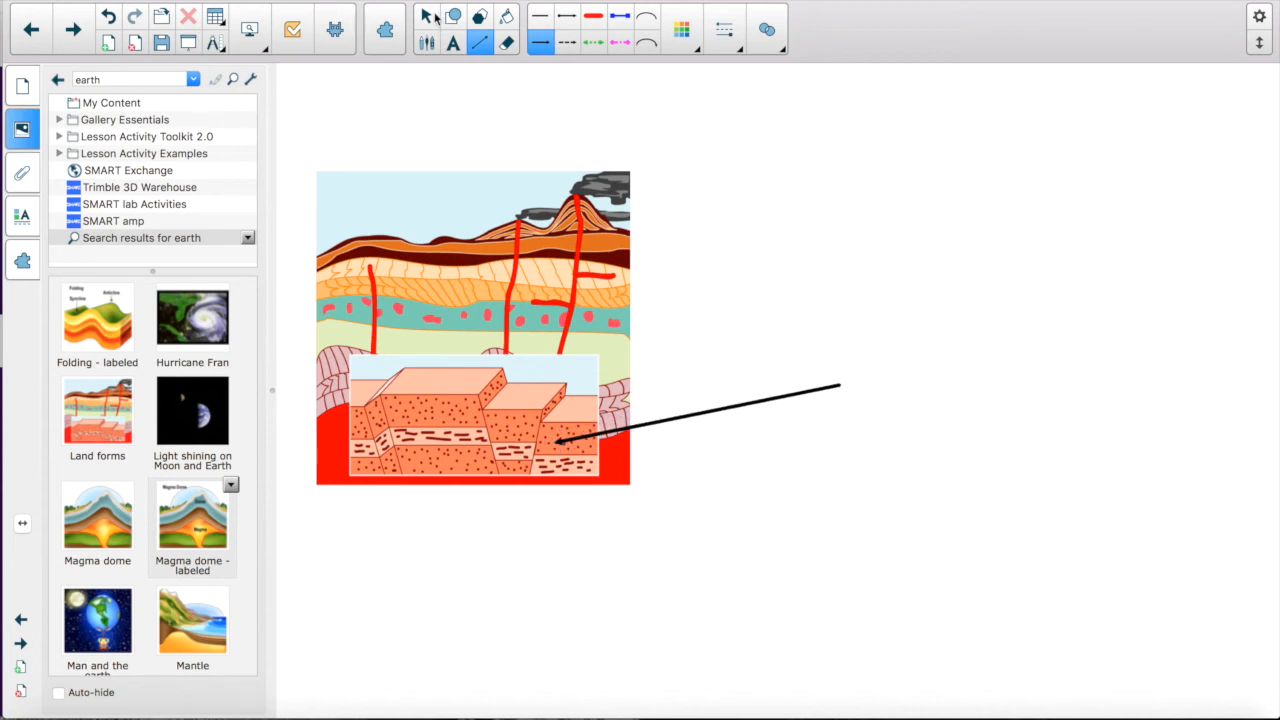
pyautogui.click(453, 43)
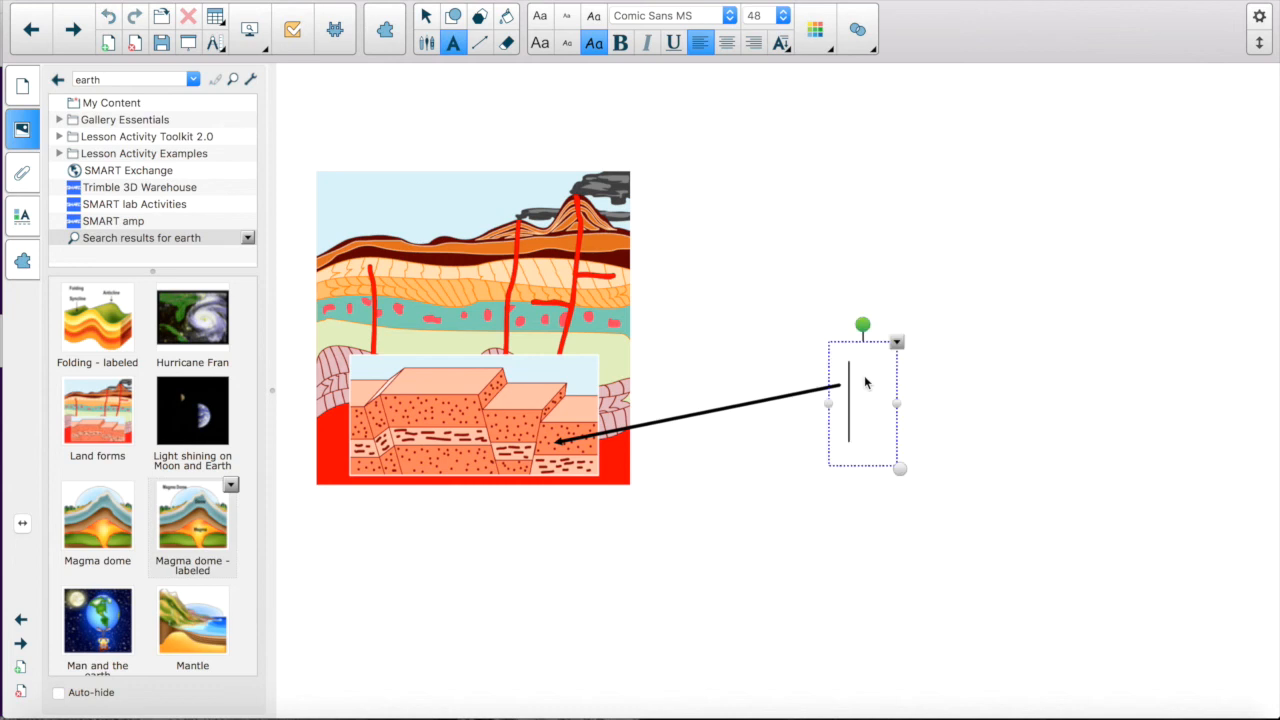
# Type the label 'What is this called?' at the arrow's end, correcting the typo
pyautogui.write('What is')
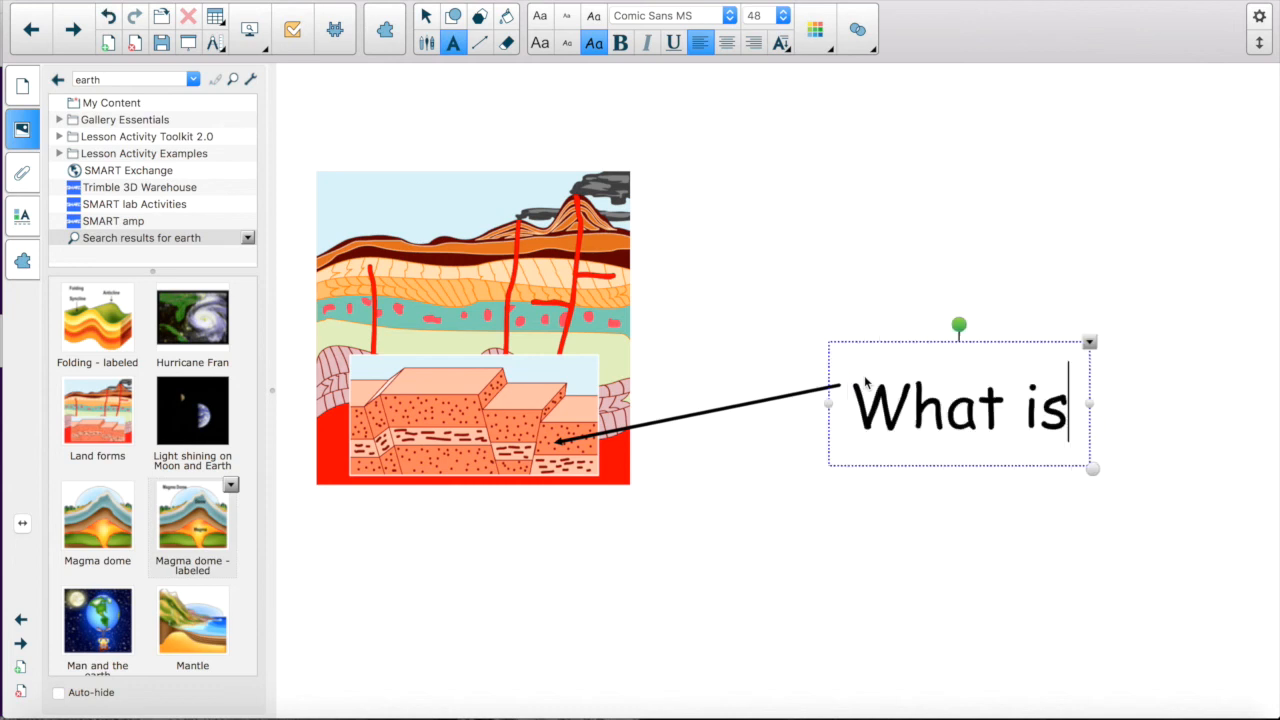
pyautogui.write('this')
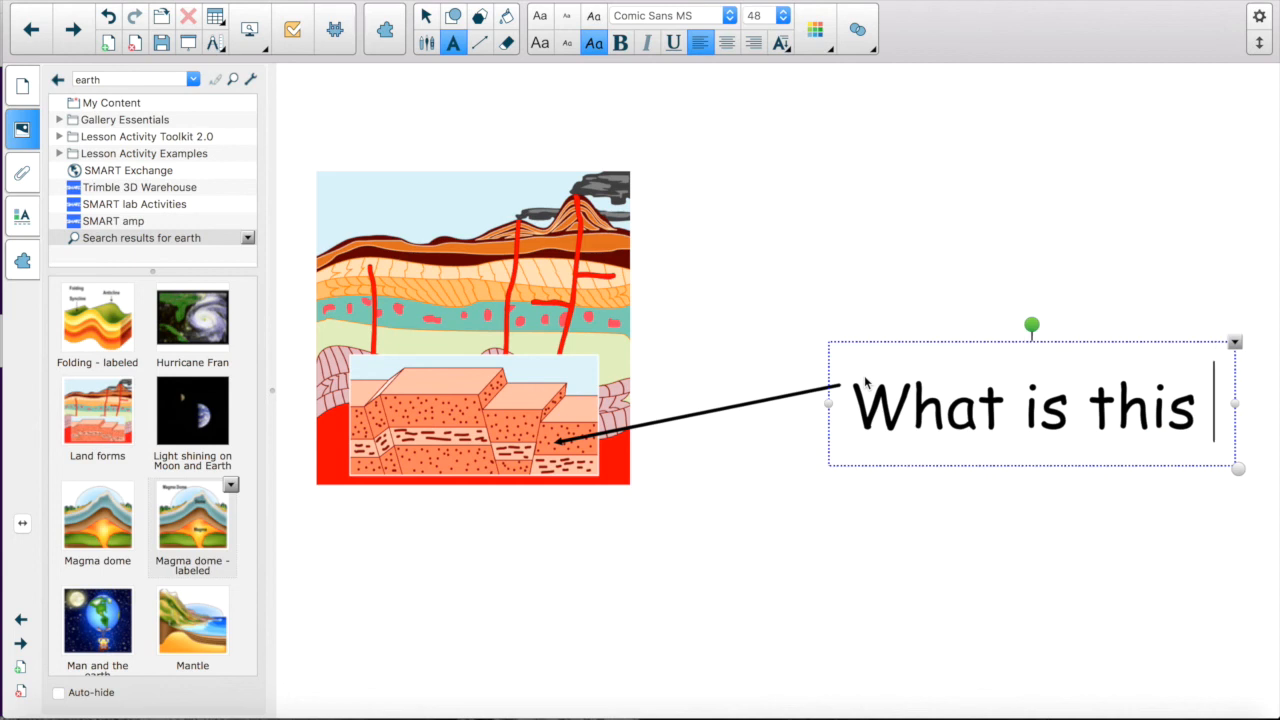
pyautogui.write('c')
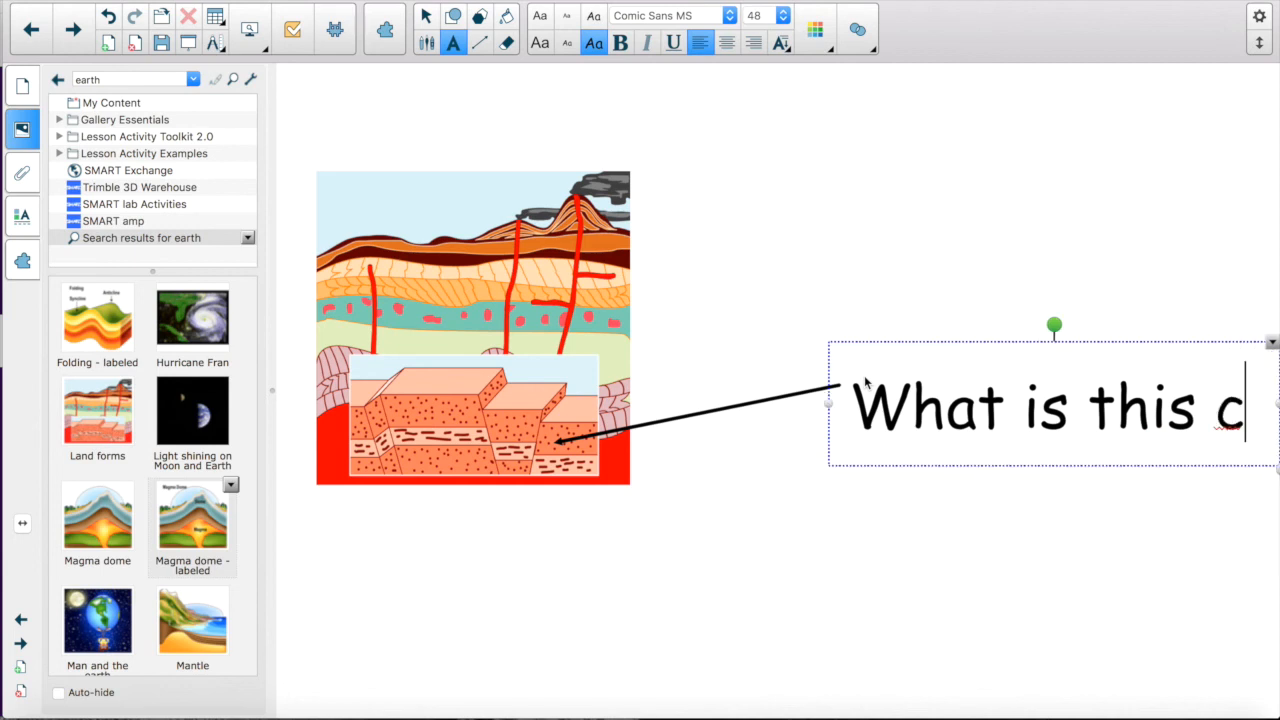
pyautogui.write('all')
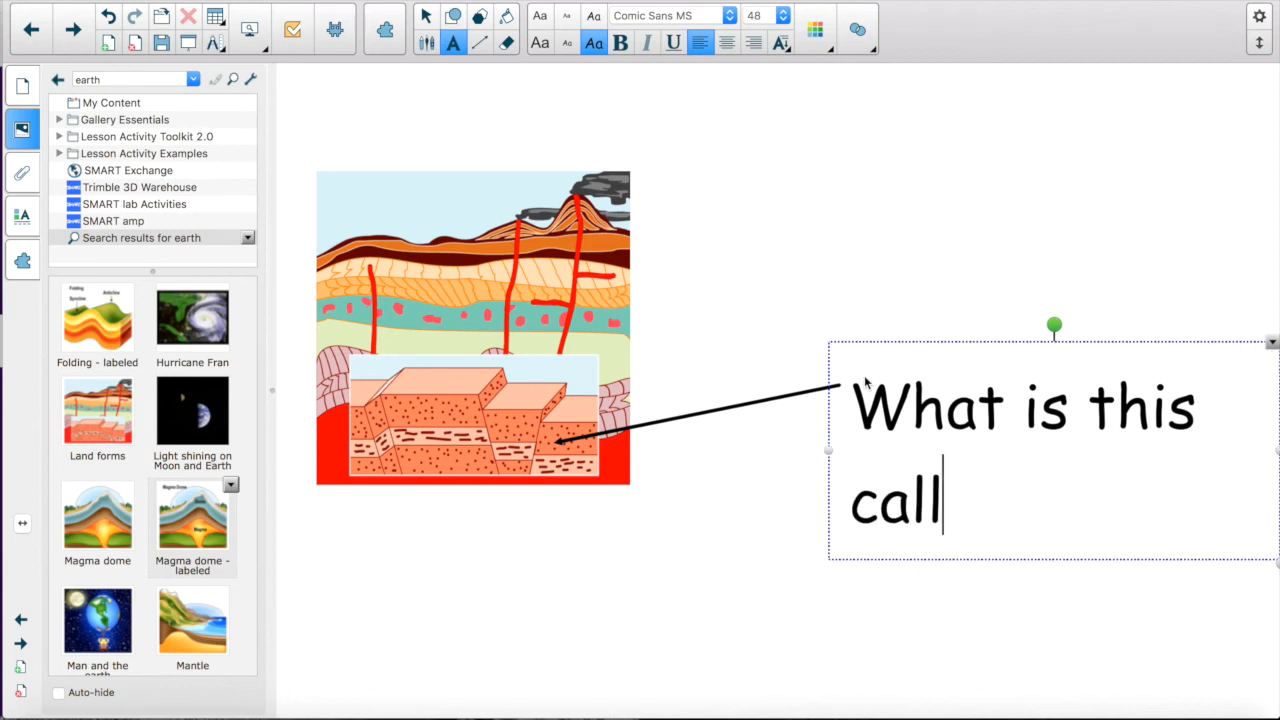
pyautogui.press('Backspace')
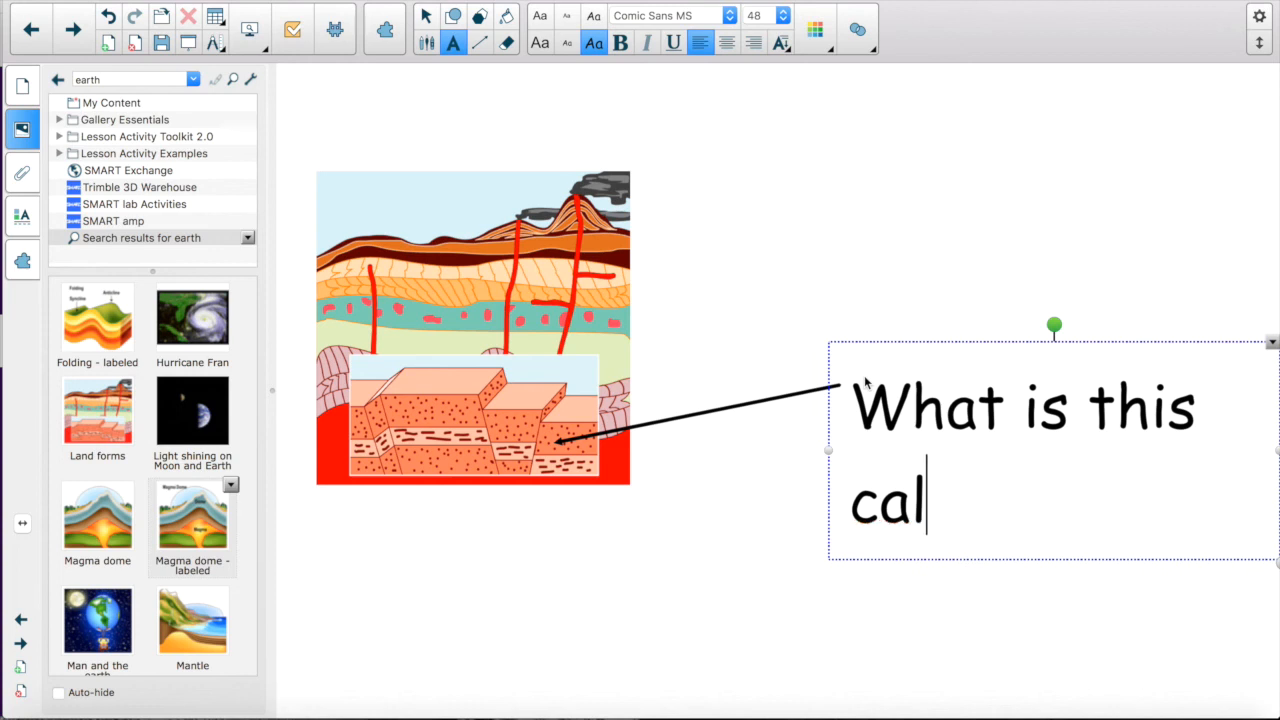
pyautogui.write('led?')
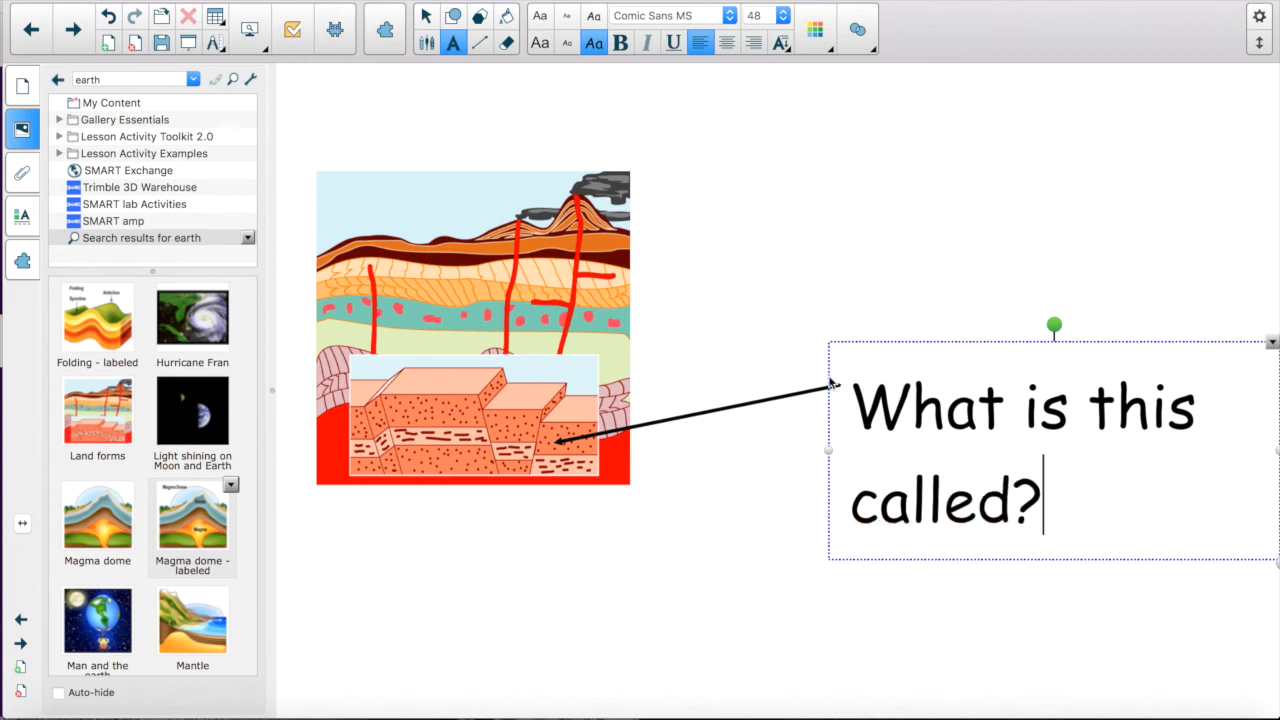
pyautogui.click(711, 290)
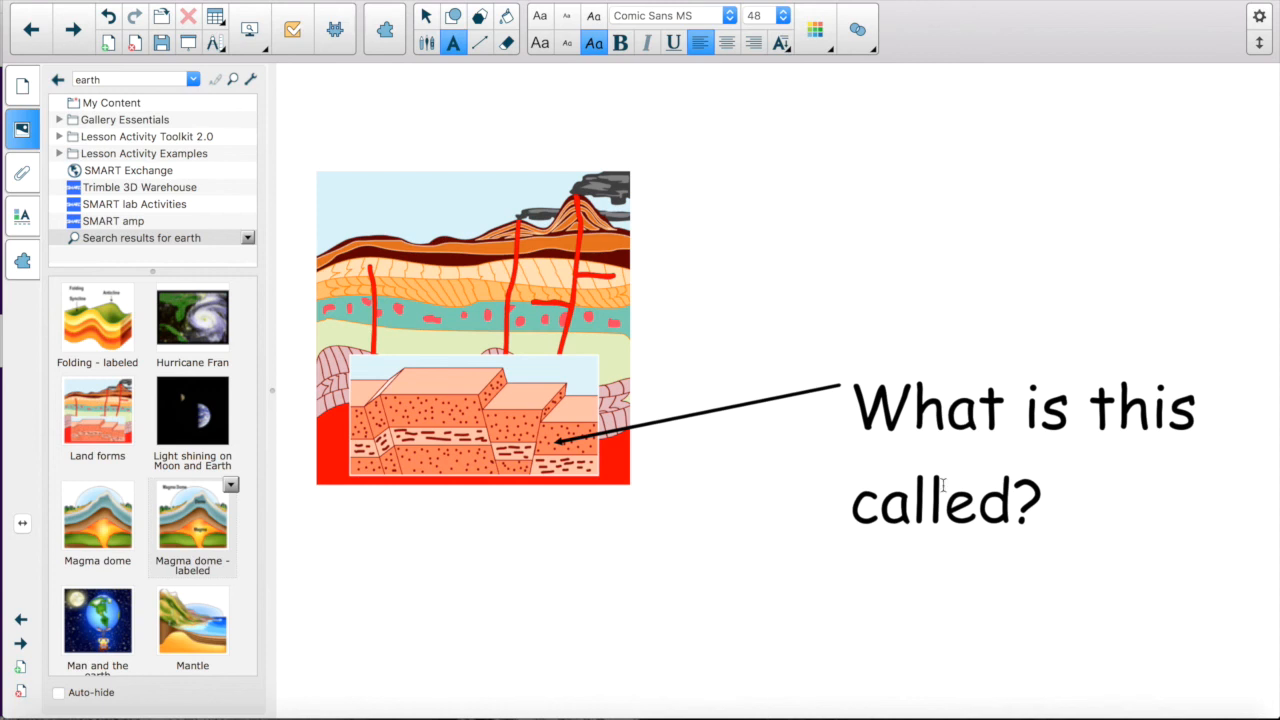
pyautogui.moveTo(803, 467)
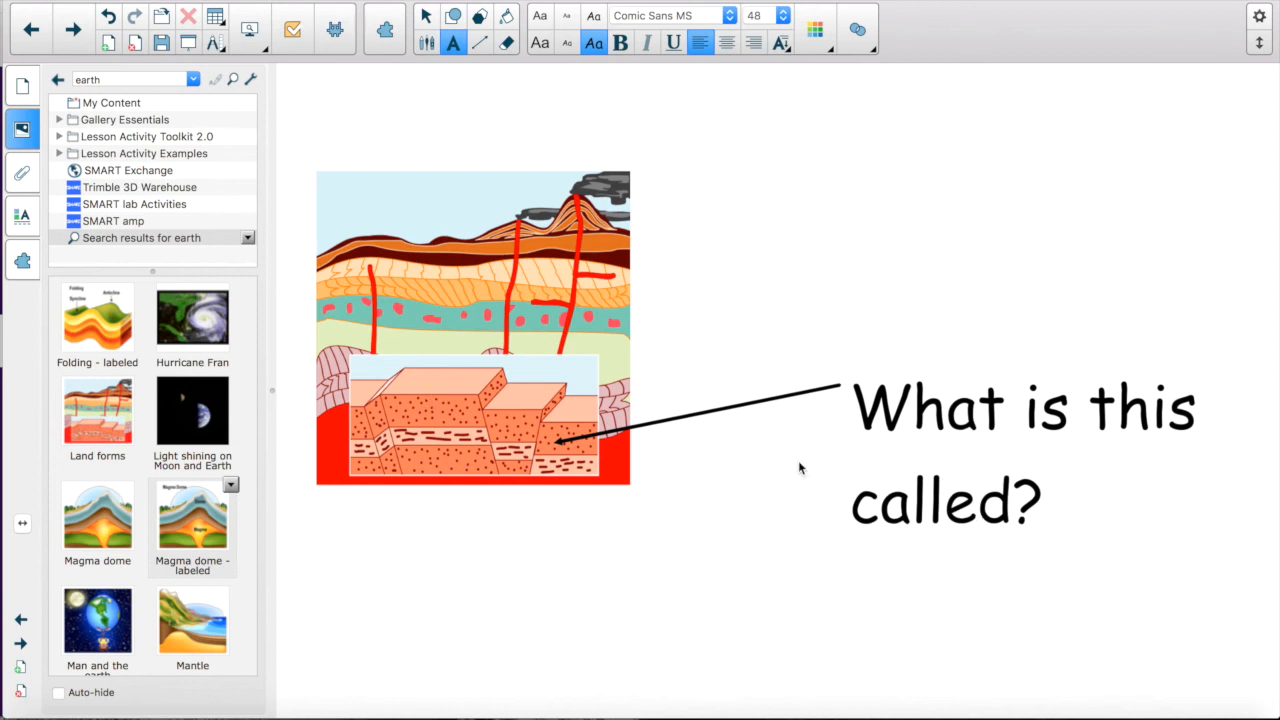
pyautogui.moveTo(526, 561)
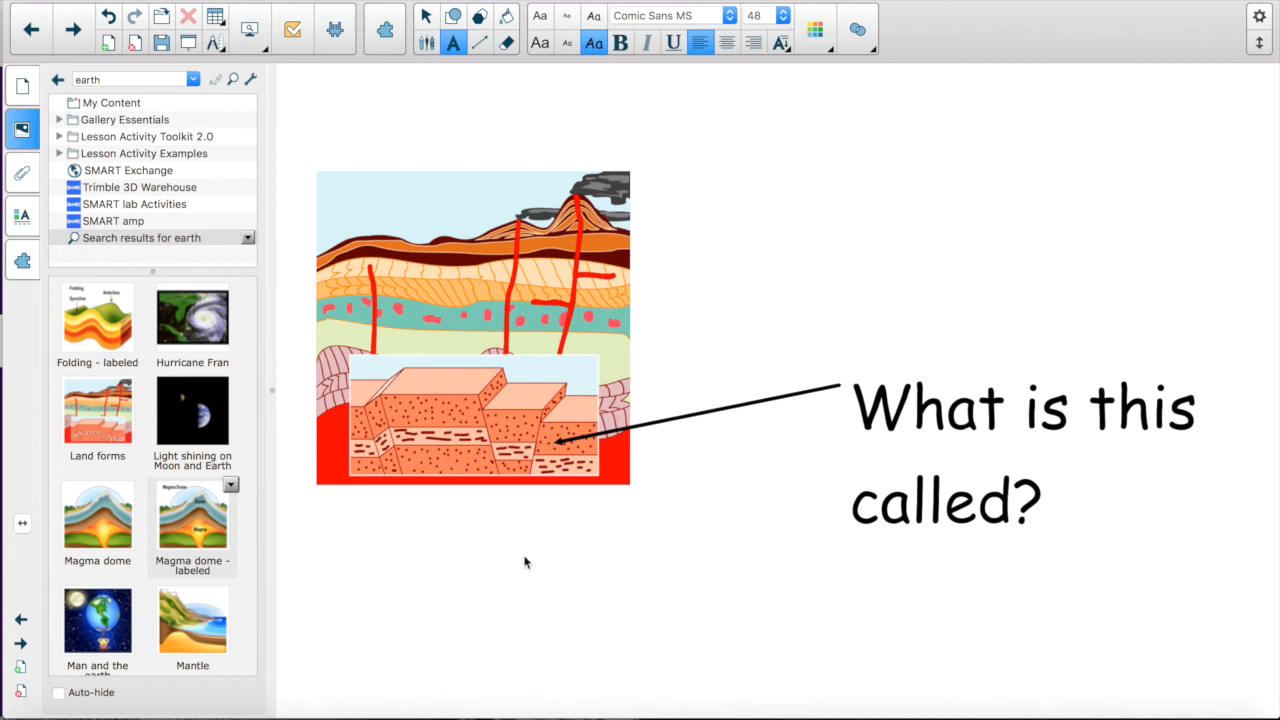
pyautogui.moveTo(63, 395)
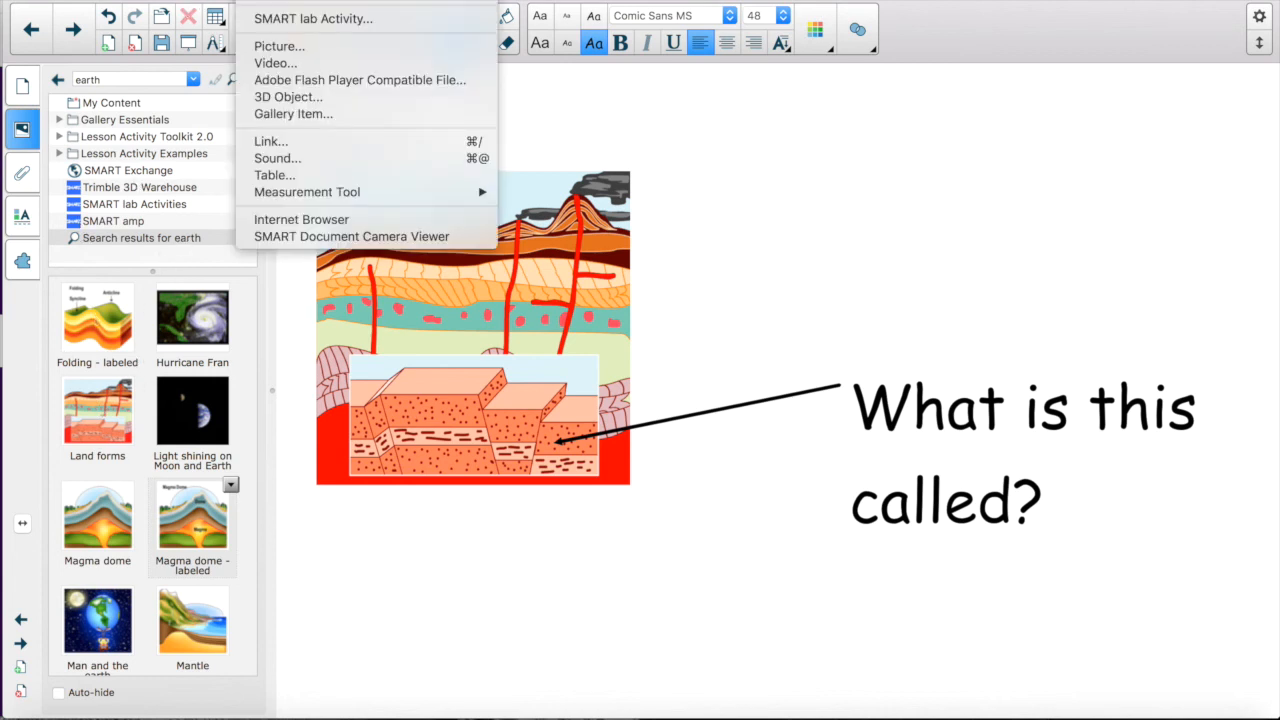
pyautogui.moveTo(359, 80)
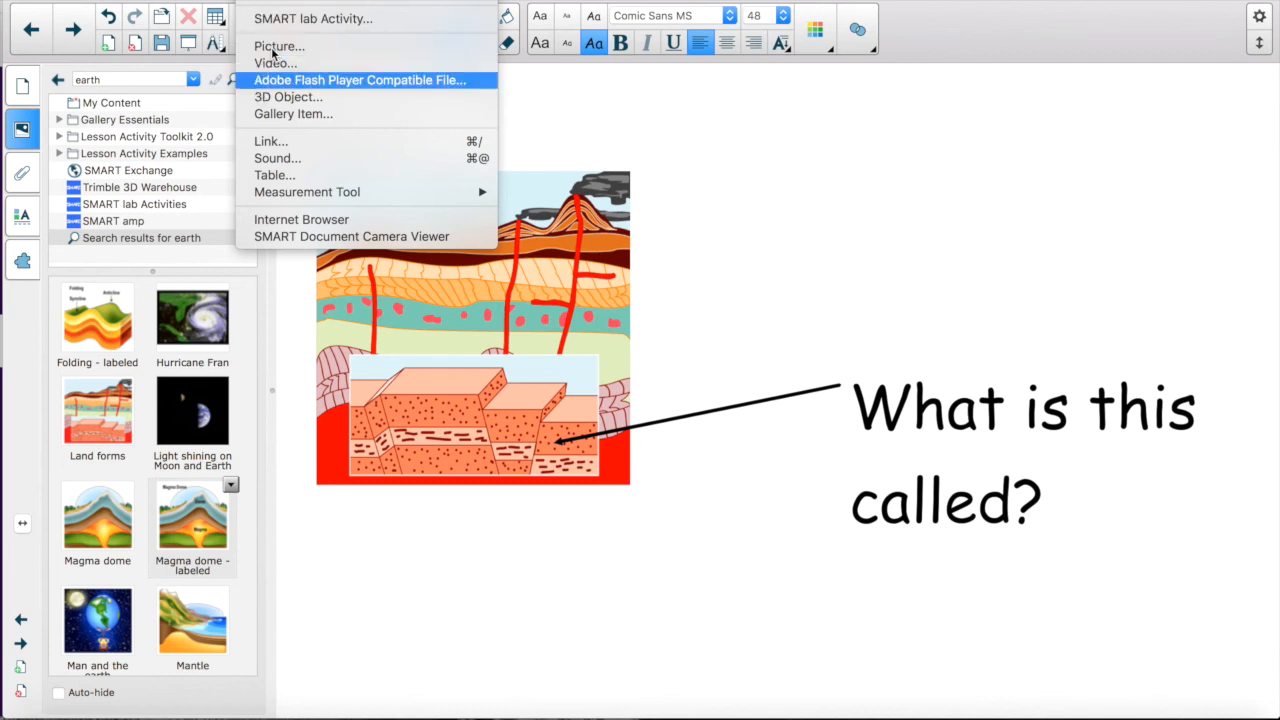
pyautogui.moveTo(280, 46)
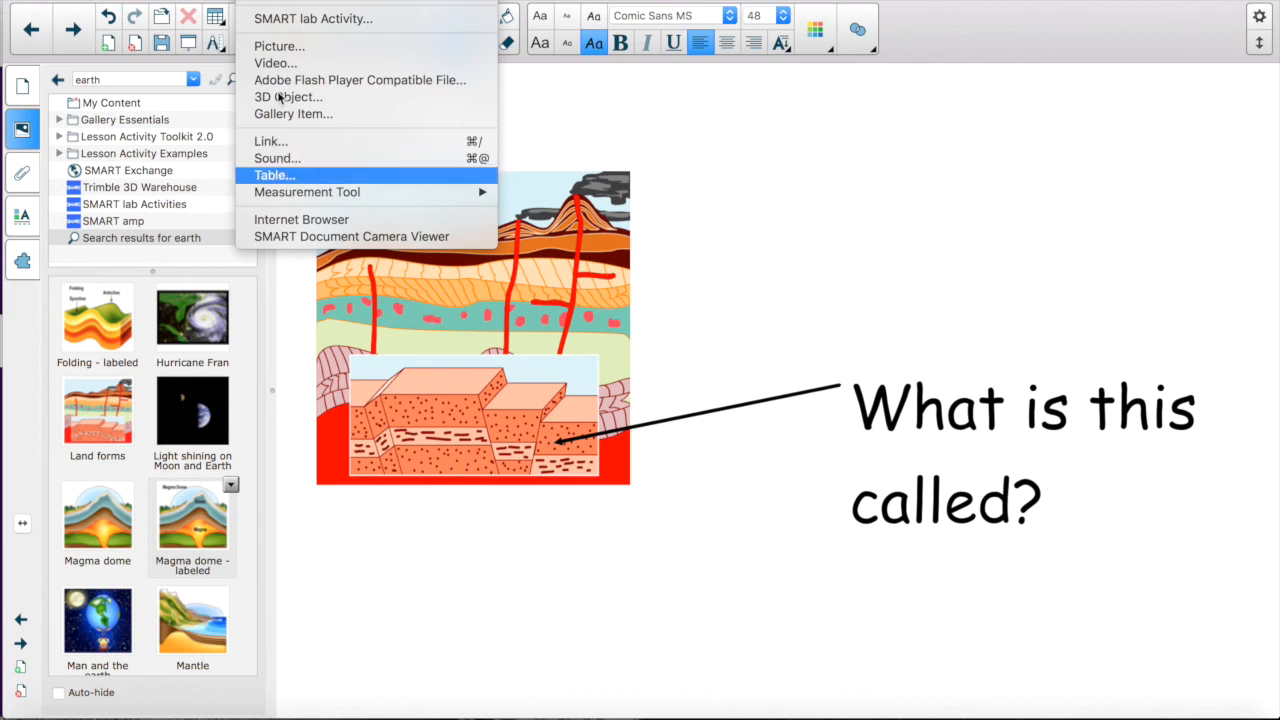
pyautogui.moveTo(279, 46)
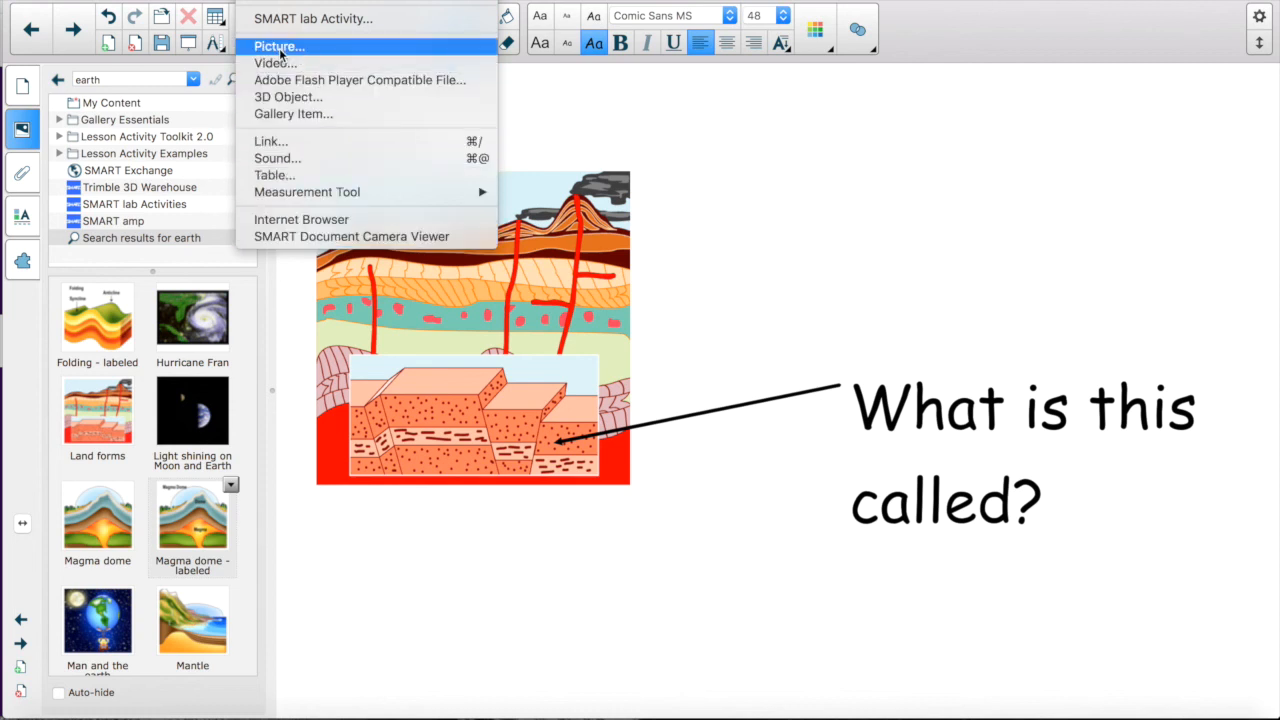
pyautogui.moveTo(22, 172)
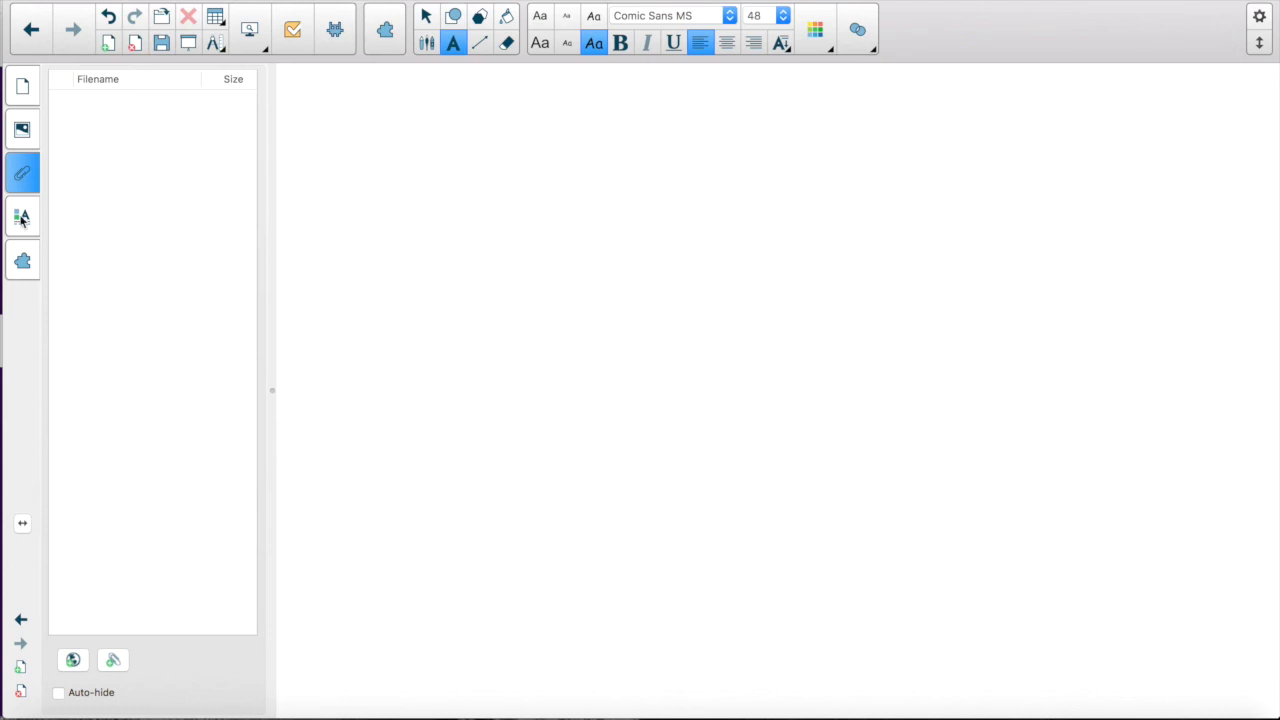
# Show the Properties panel with Comic Sans MS size 48 text style settings
pyautogui.click(22, 215)
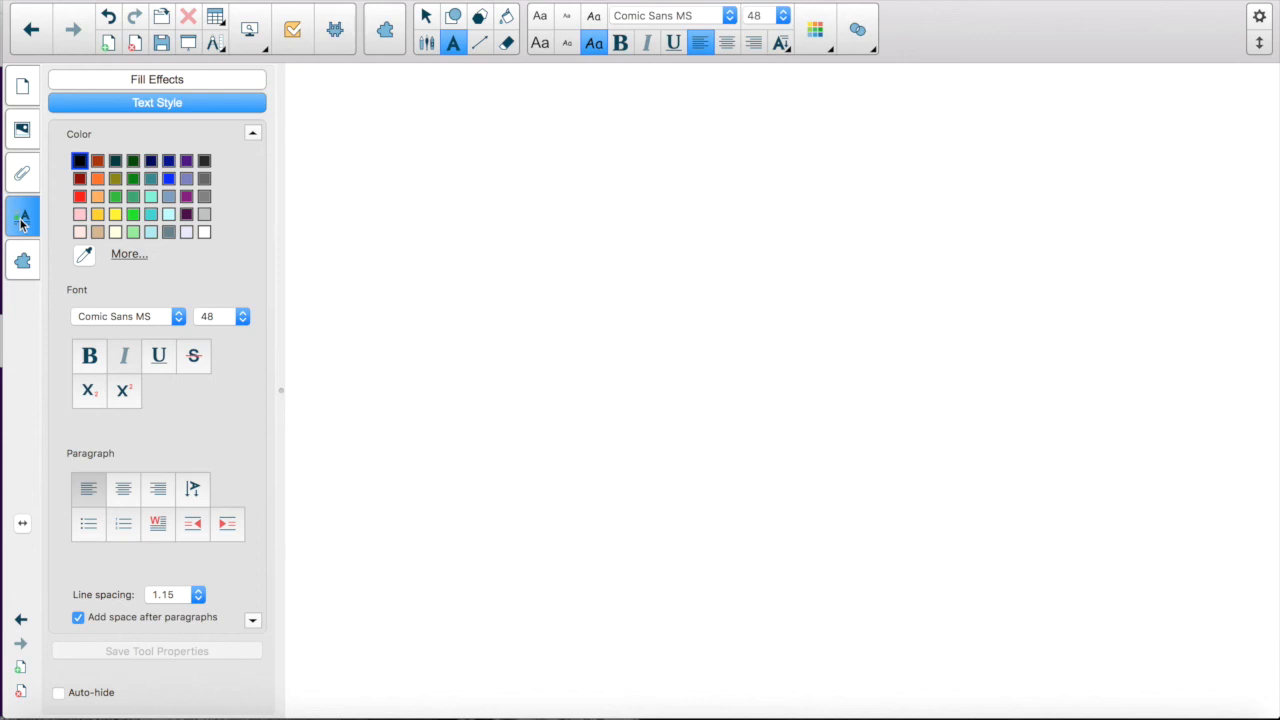
pyautogui.moveTo(24, 224)
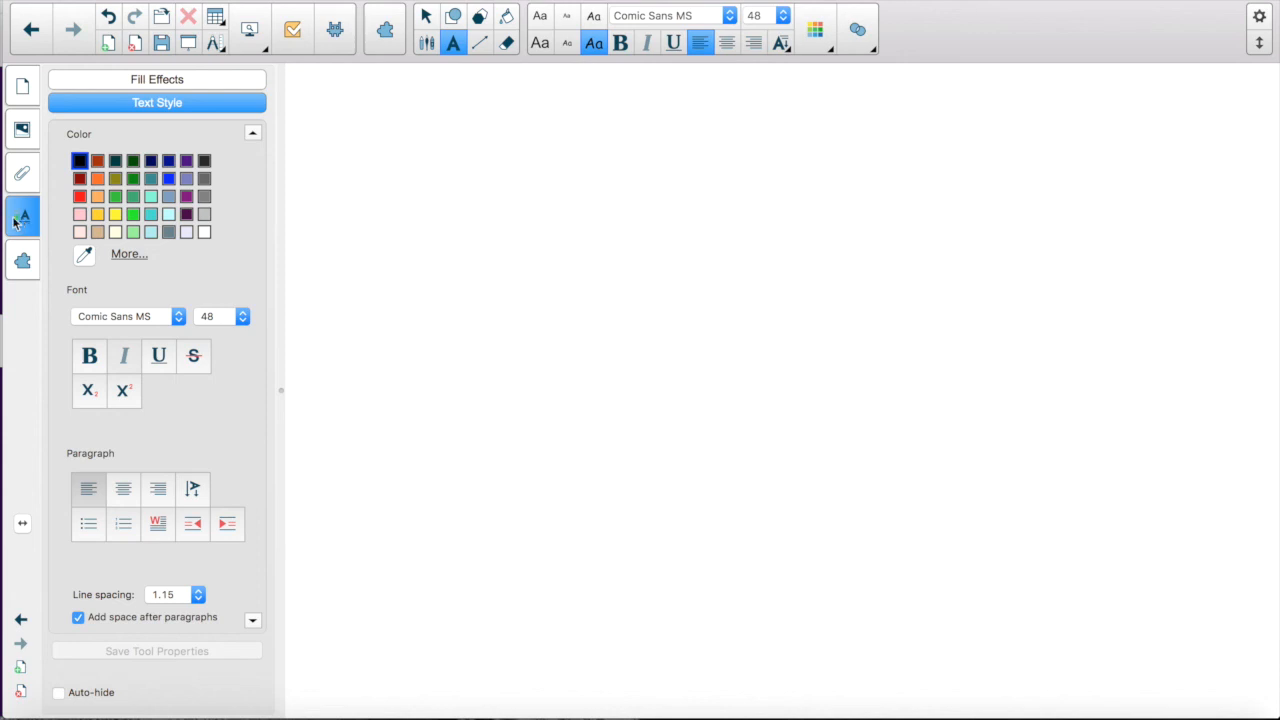
pyautogui.moveTo(597, 34)
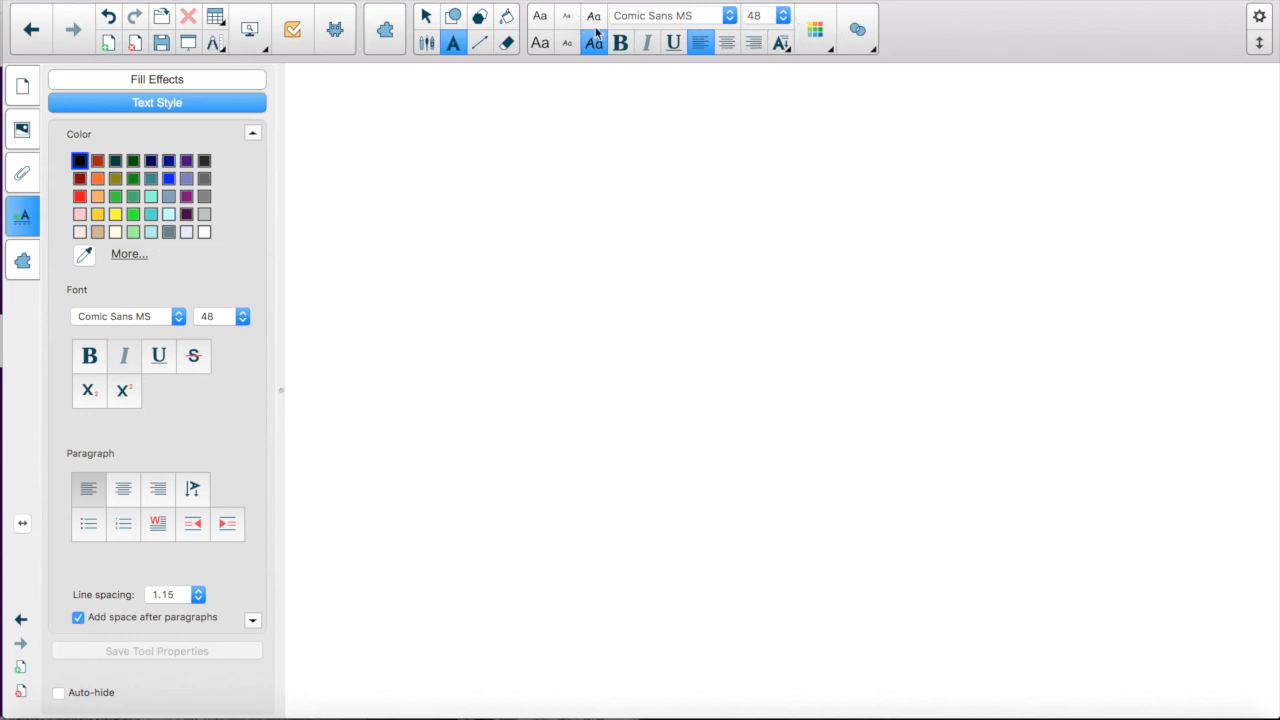
# Show the Add-ons panel and scroll through Activity Builder, Lesson Recorder, SMART Blocks and more
pyautogui.click(22, 260)
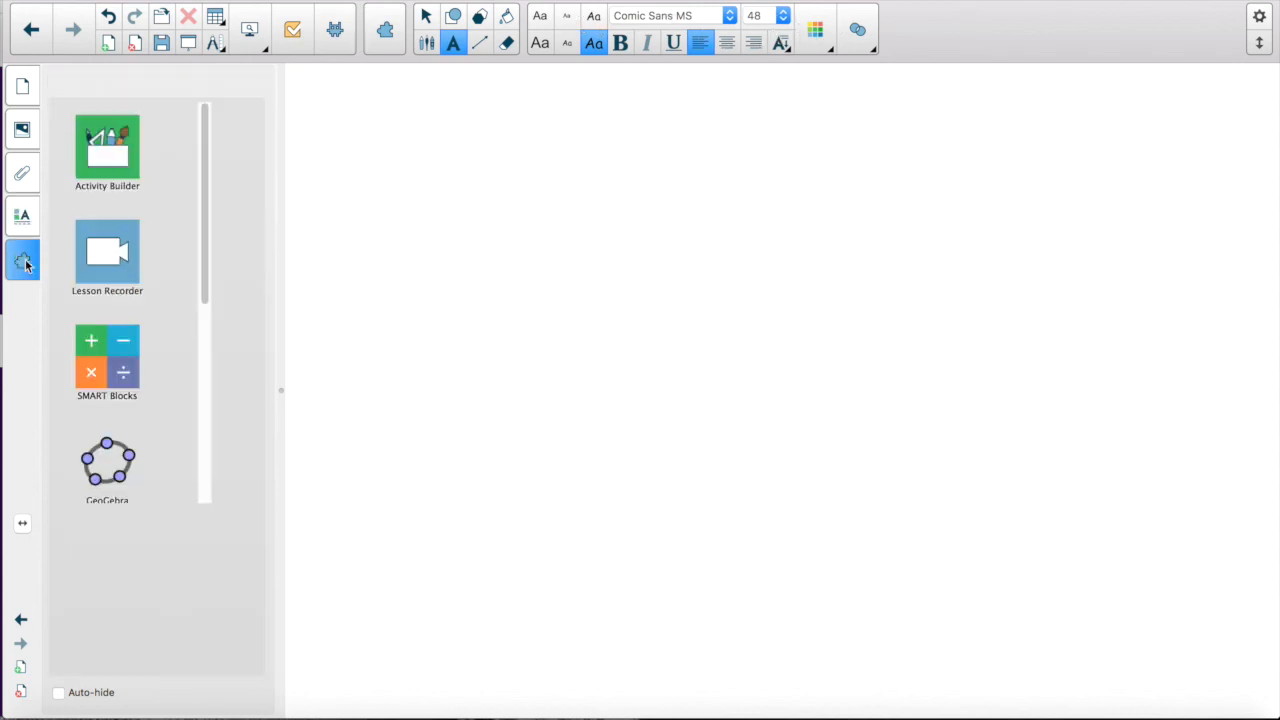
pyautogui.scroll(-3)
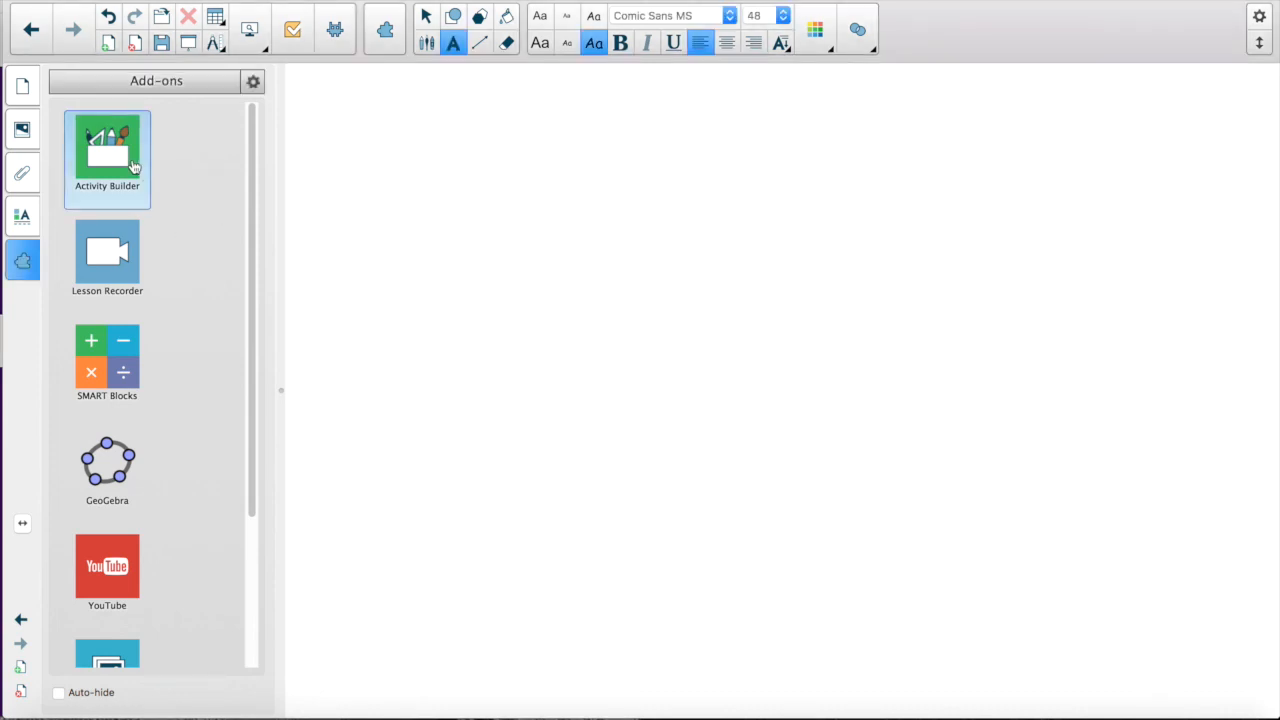
pyautogui.moveTo(174, 170)
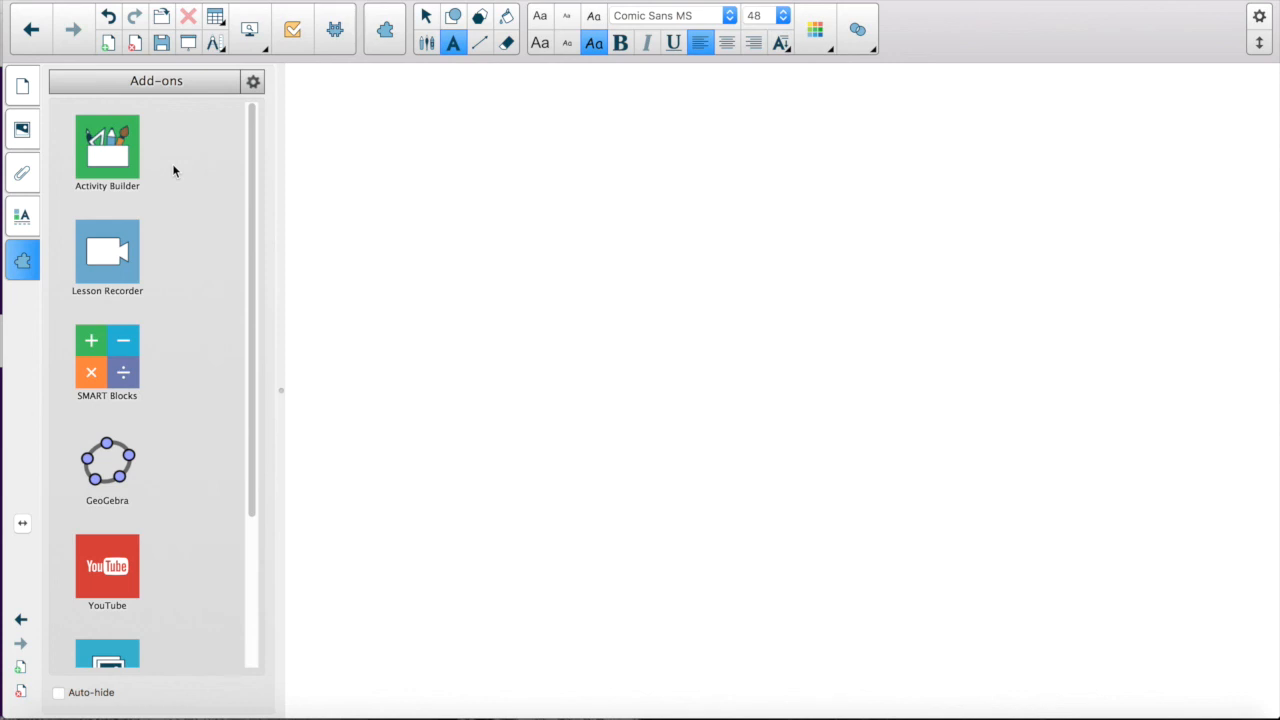
pyautogui.moveTo(120, 278)
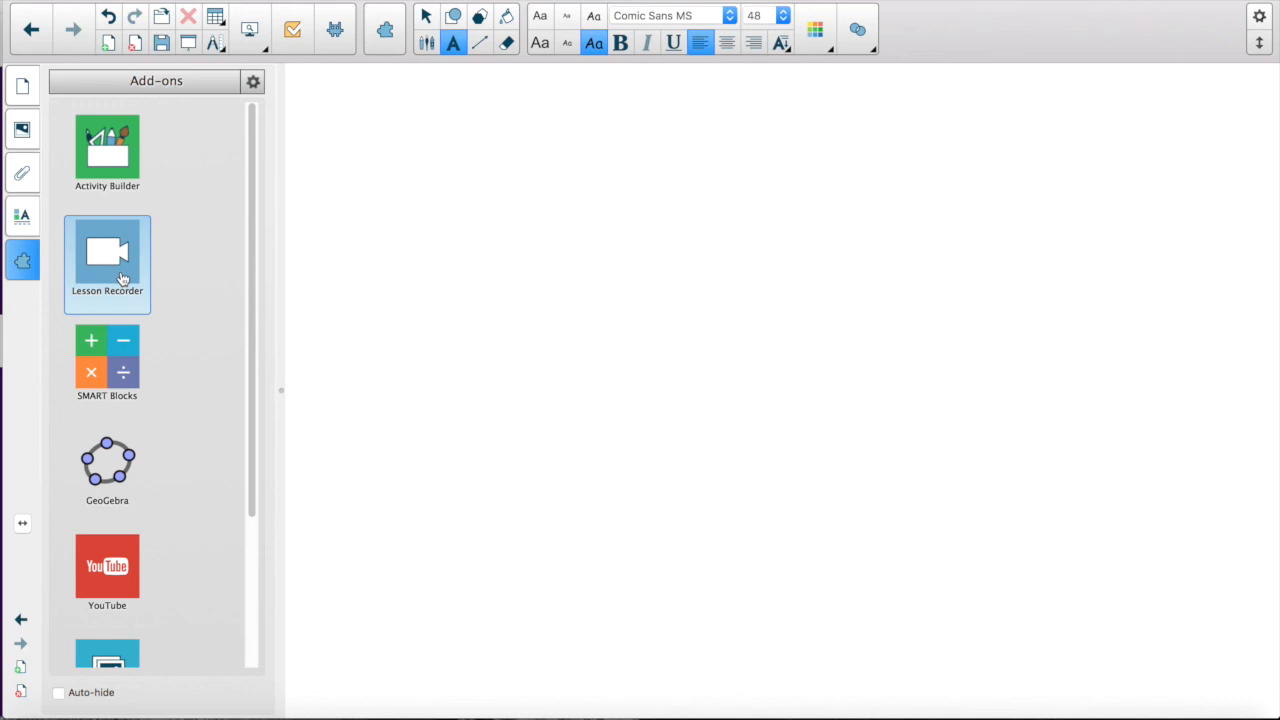
# Open the Lesson Recorder add-on and begin a new recording
pyautogui.click(107, 263)
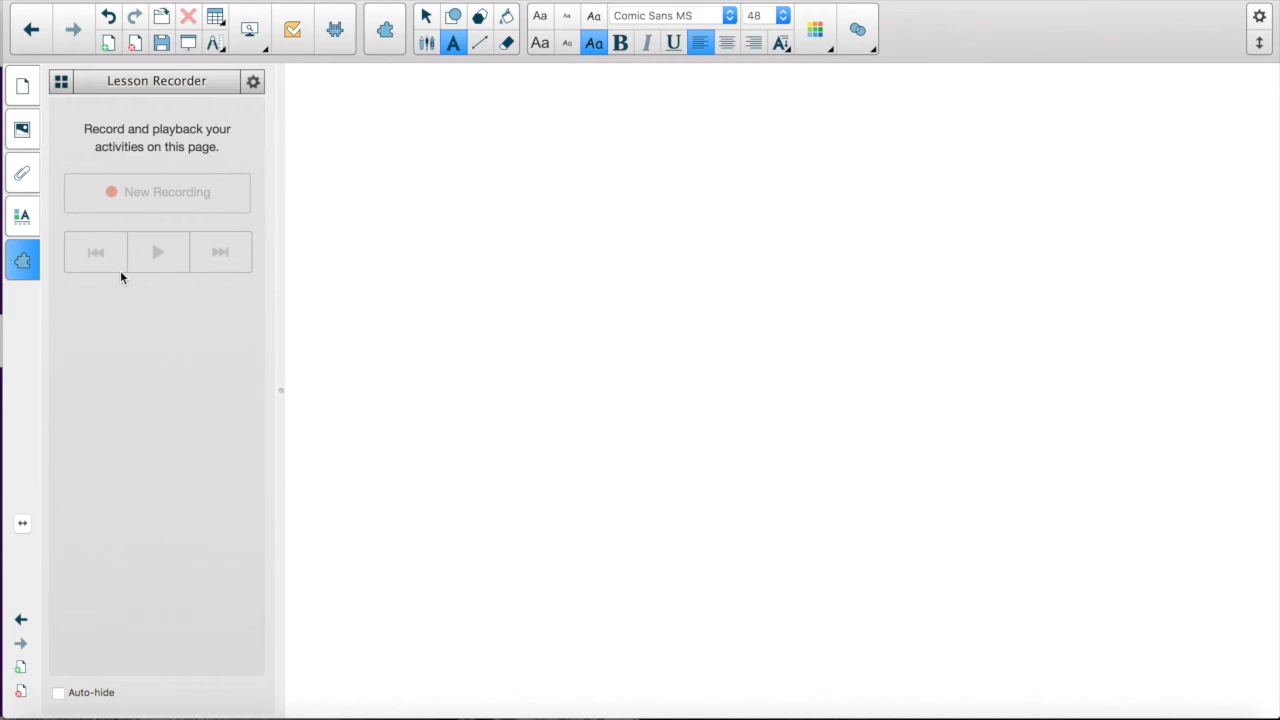
pyautogui.moveTo(157, 192)
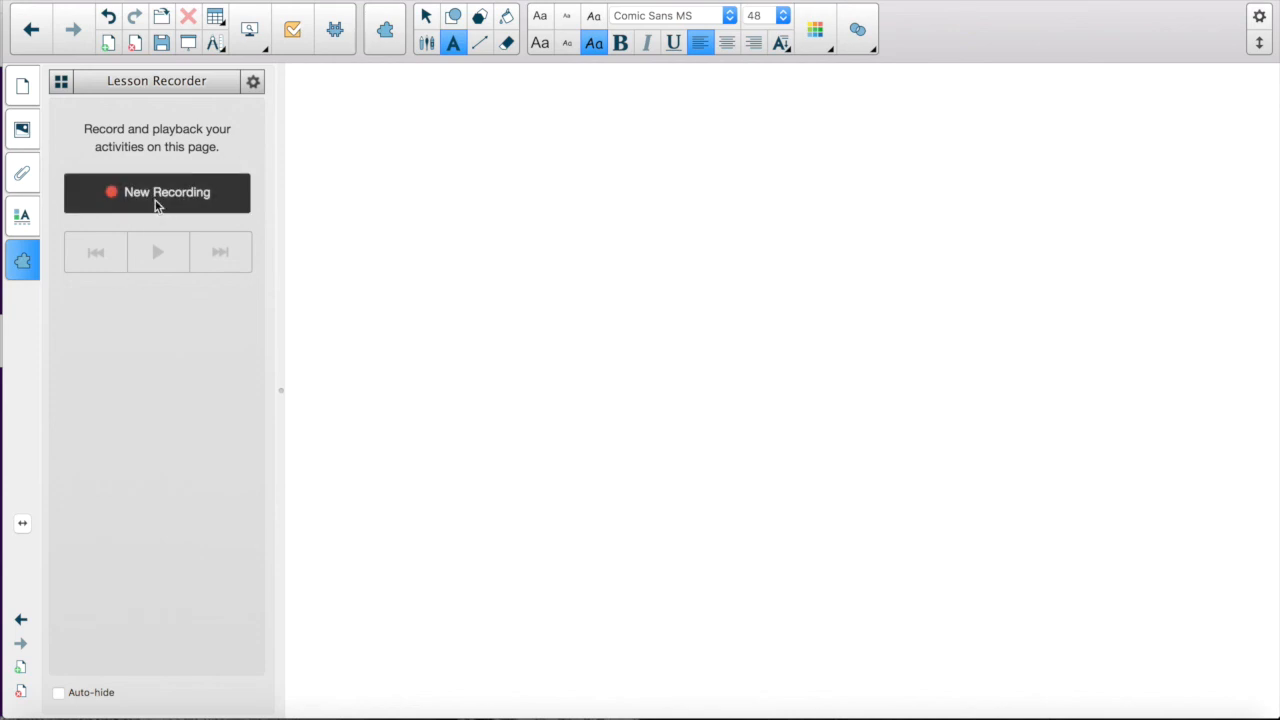
pyautogui.click(157, 192)
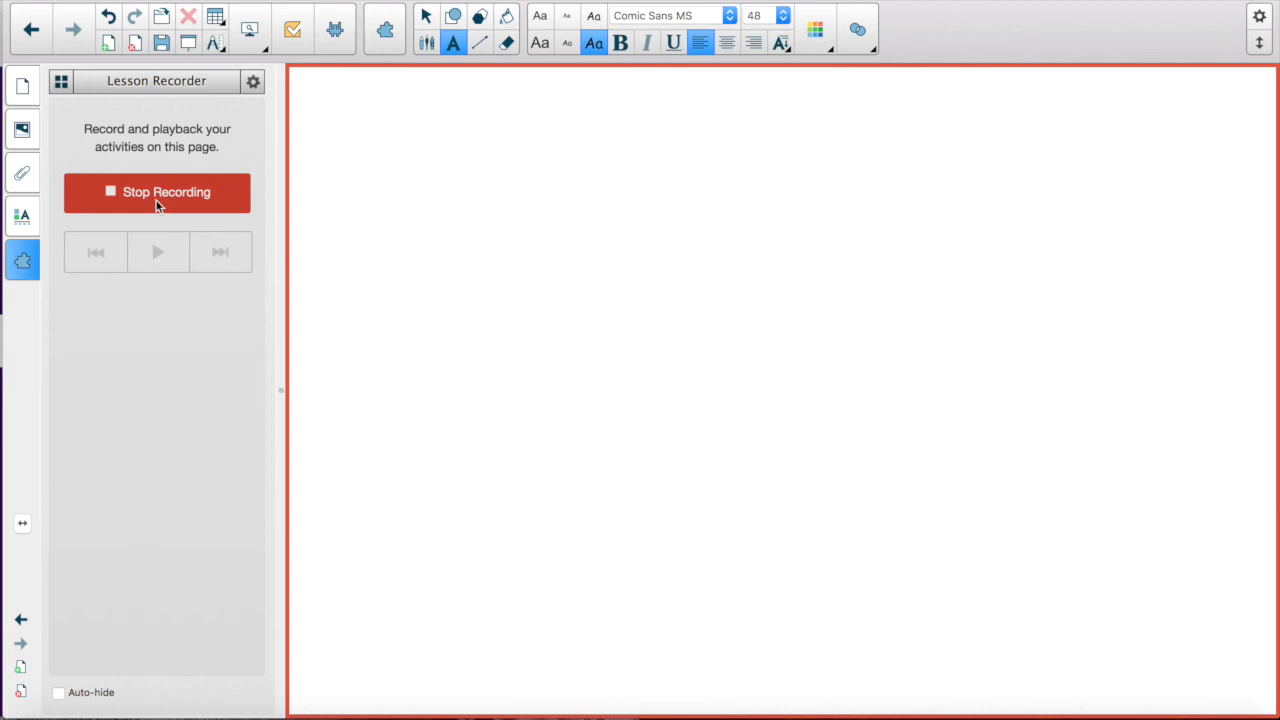
pyautogui.moveTo(448, 182)
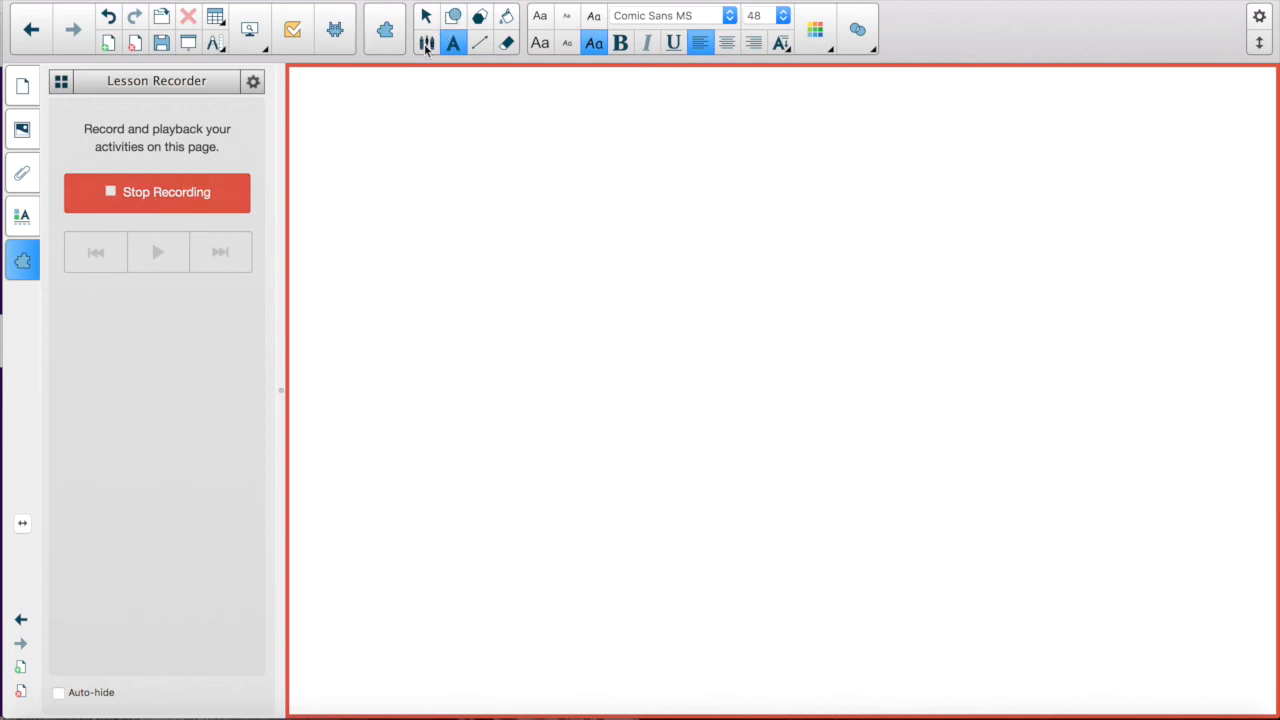
# Handwrite the equals sign and 7 with the plain pen, then stop the recording
pyautogui.click(547, 42)
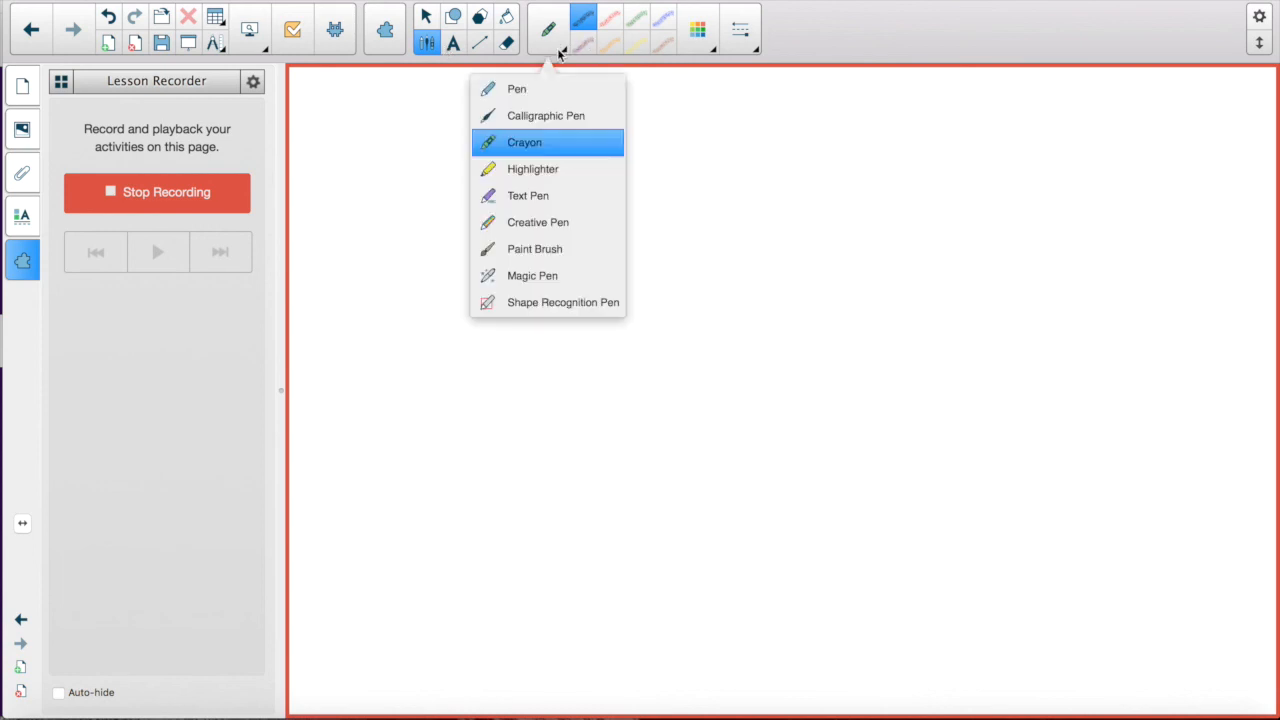
pyautogui.click(524, 142)
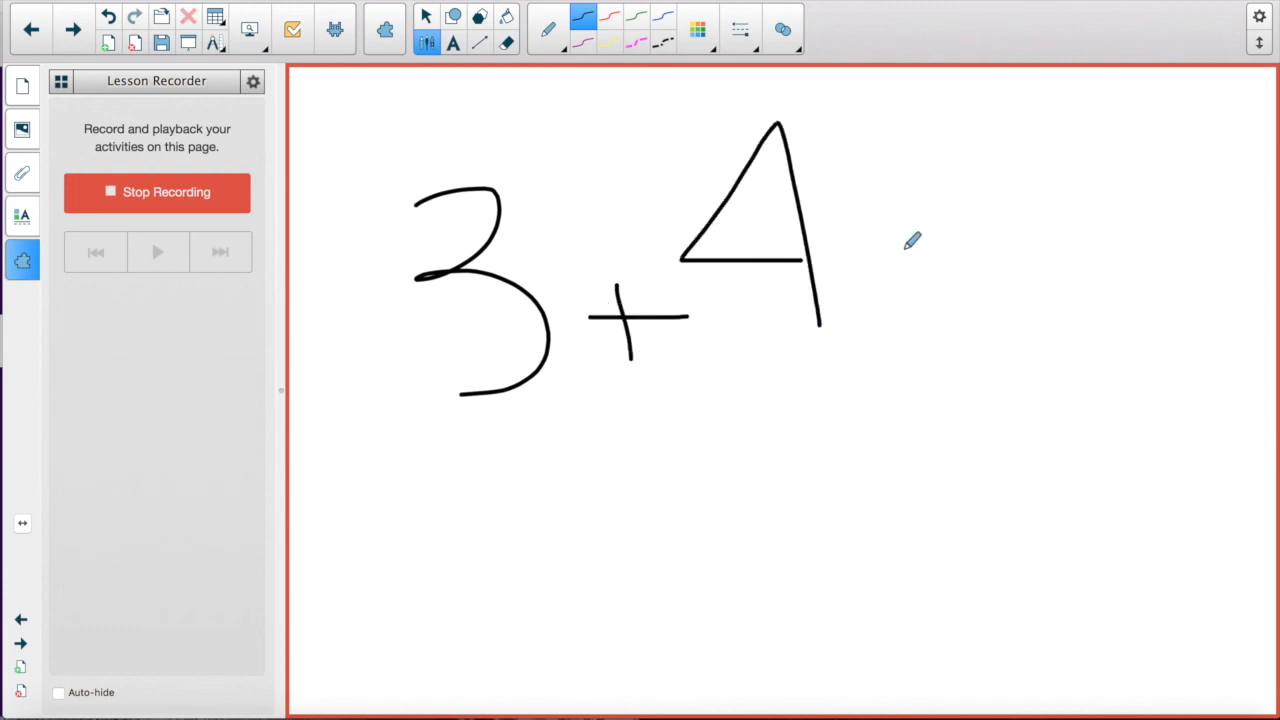
pyautogui.moveTo(910, 248); pyautogui.dragTo(1050, 285)
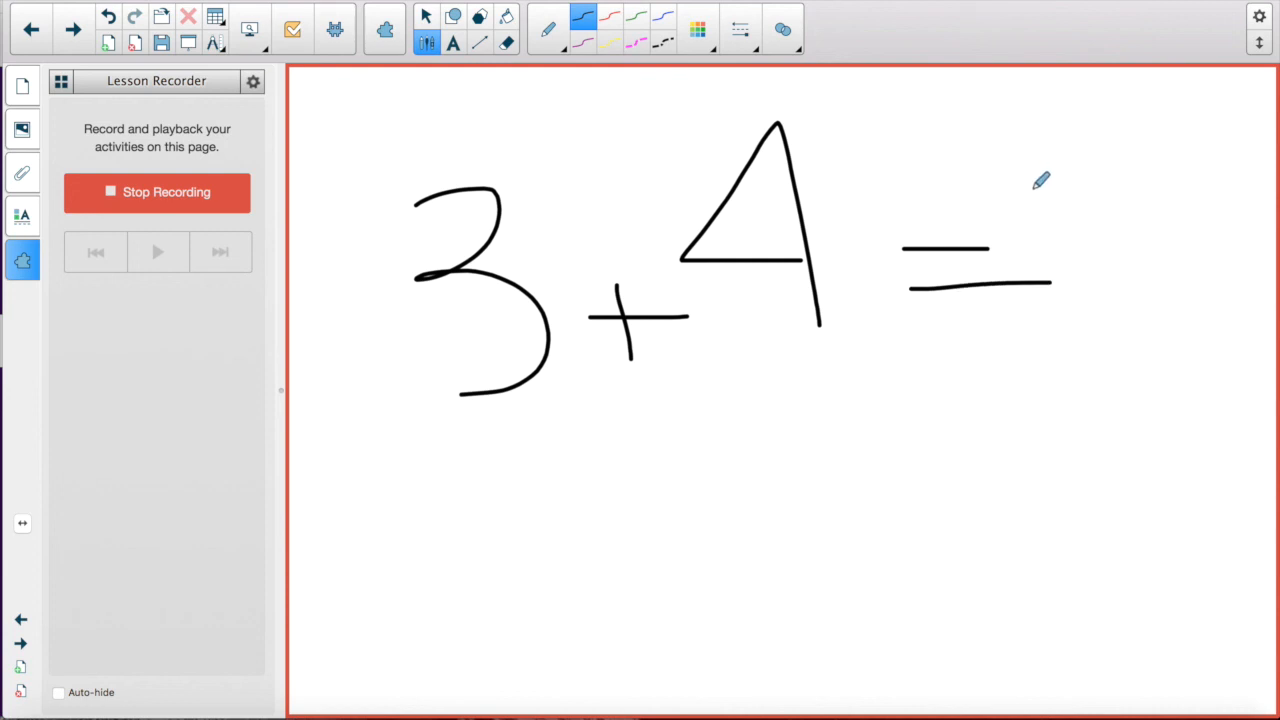
pyautogui.moveTo(1040, 180); pyautogui.dragTo(1160, 340)
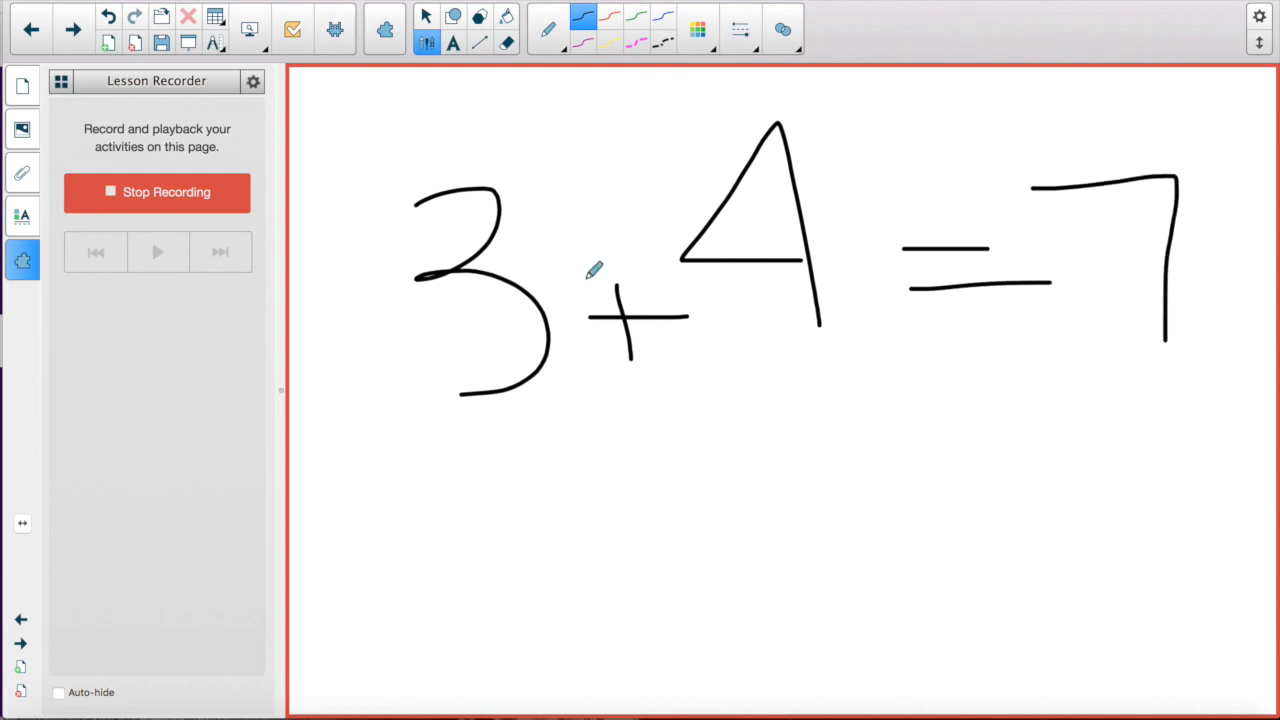
pyautogui.click(156, 192)
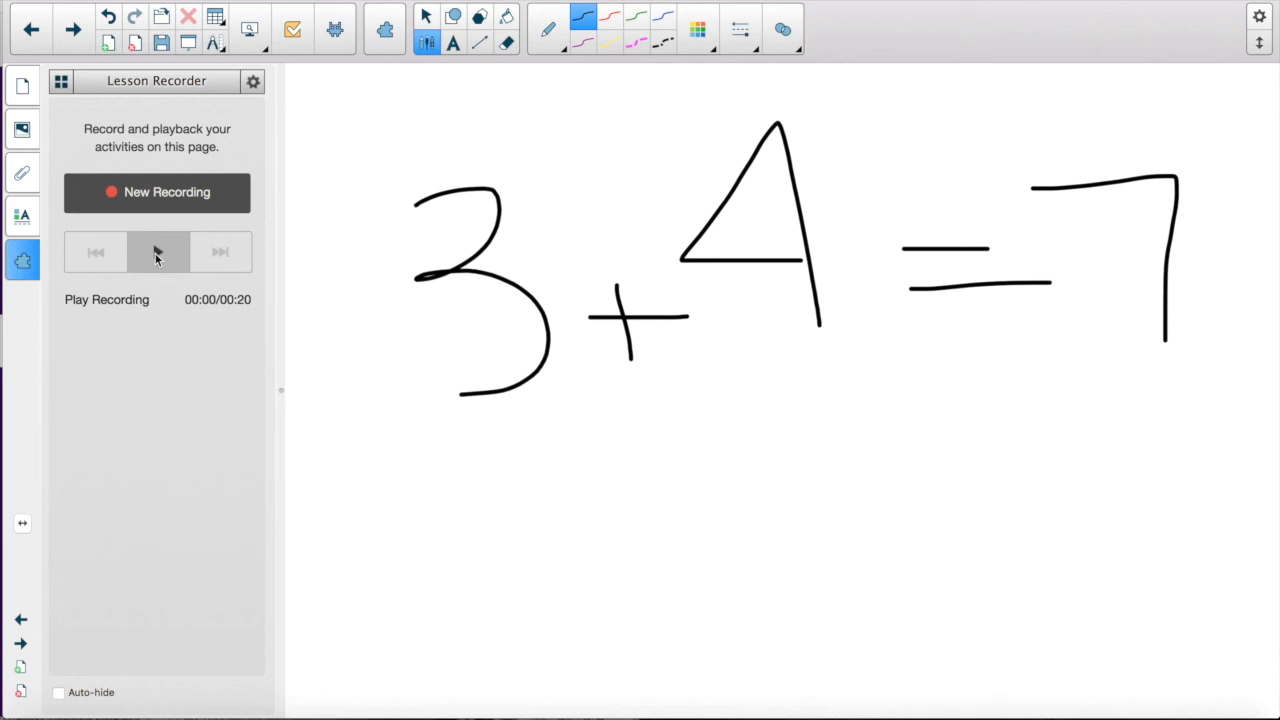
# Play the lesson recording and pause it at 9 of 20 seconds
pyautogui.click(158, 252)
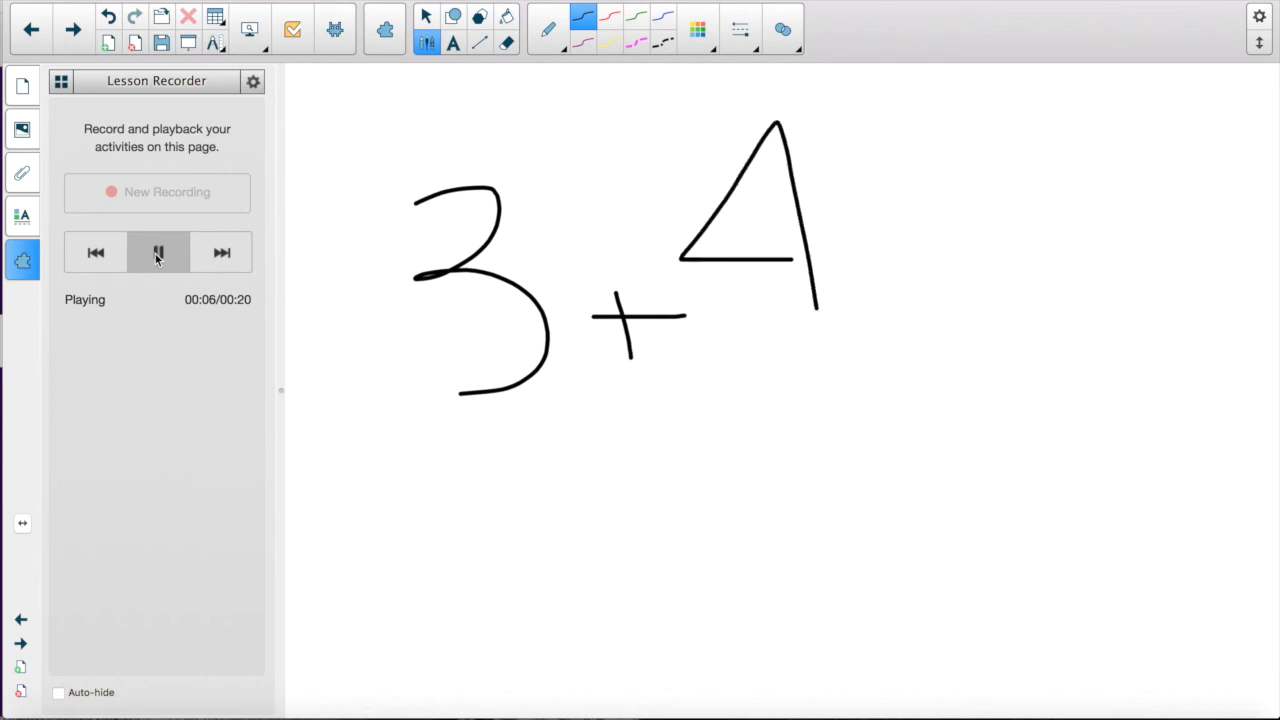
pyautogui.click(157, 252)
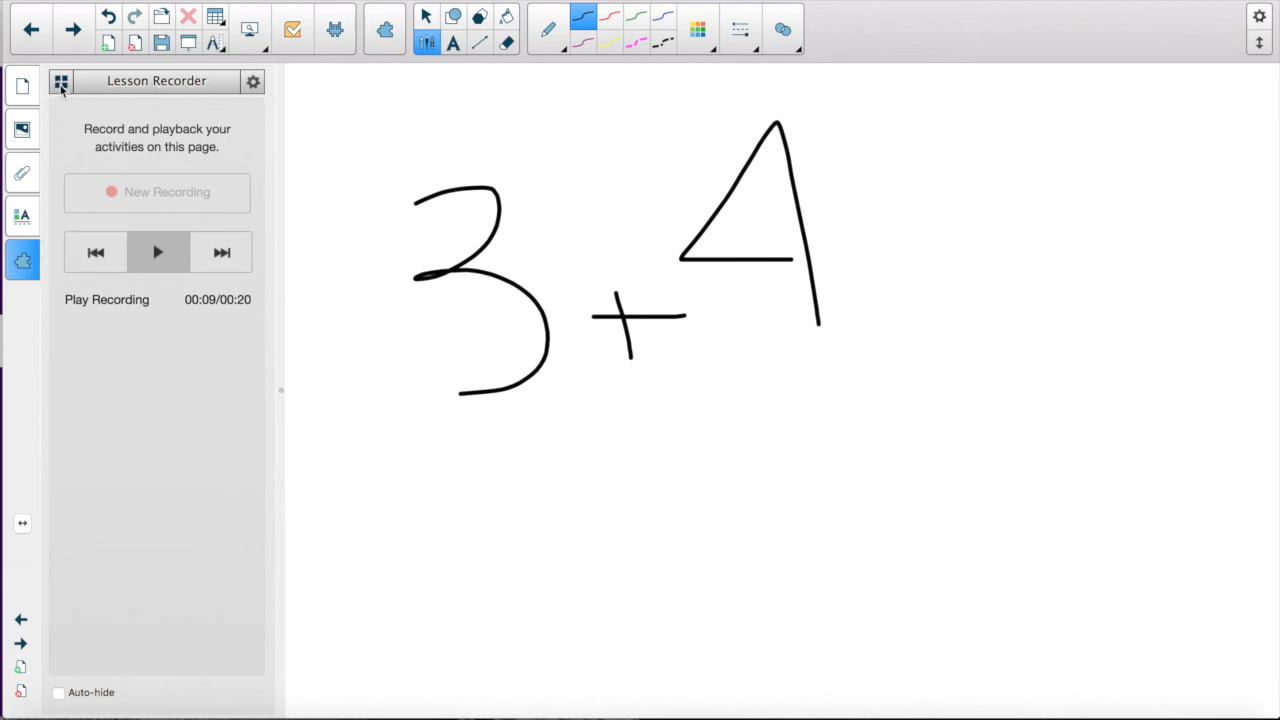
# Go back to the full add-ons list, scroll to the lower entries and select one
pyautogui.click(62, 82)
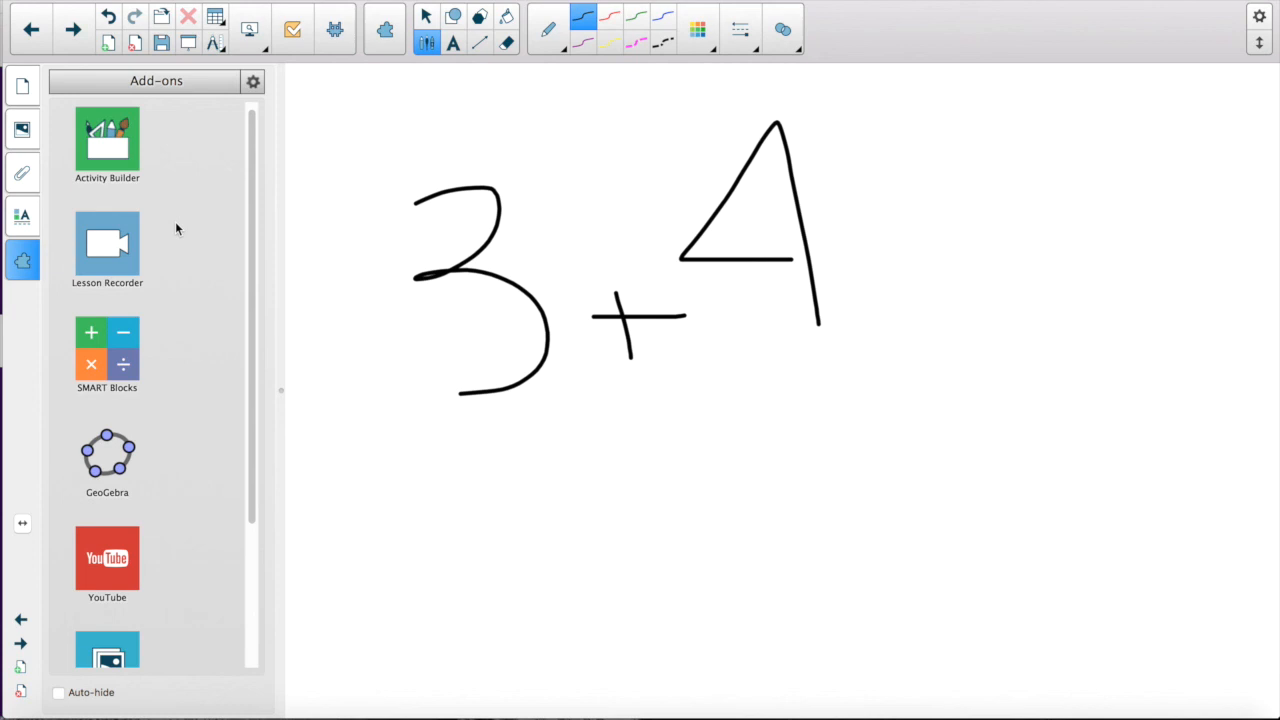
pyautogui.scroll(-3)
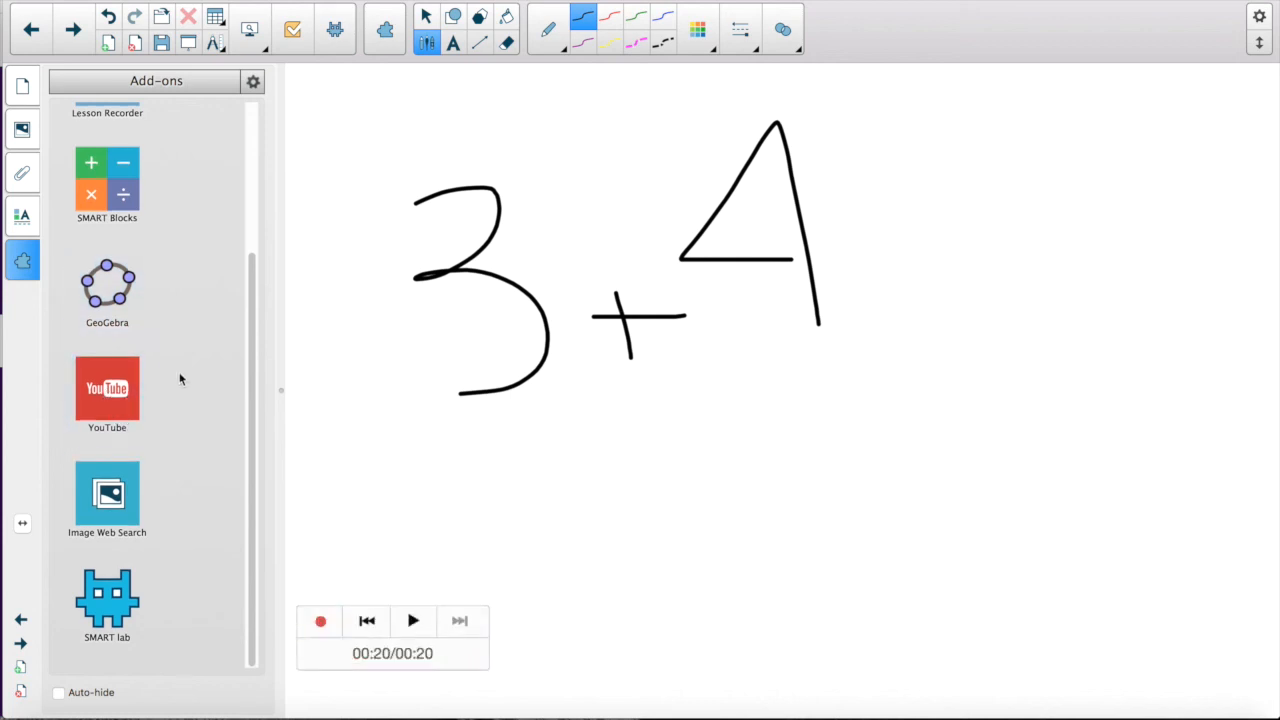
pyautogui.click(107, 495)
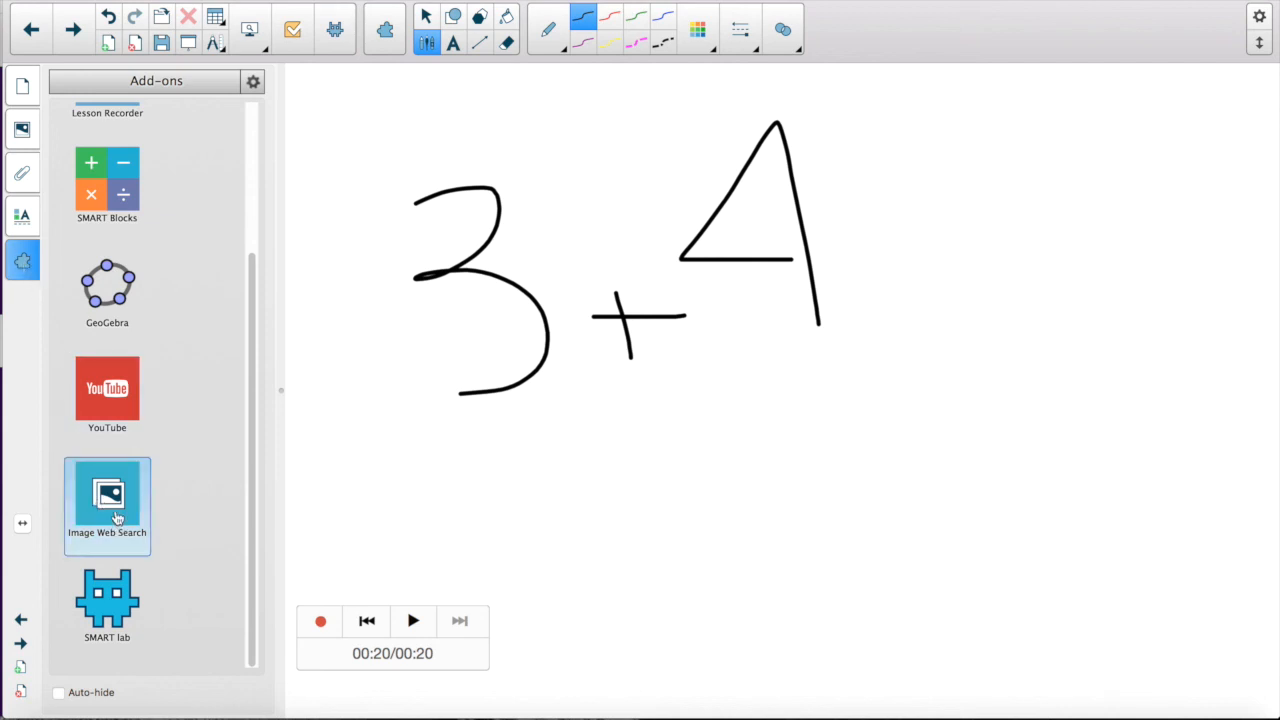
pyautogui.click(107, 505)
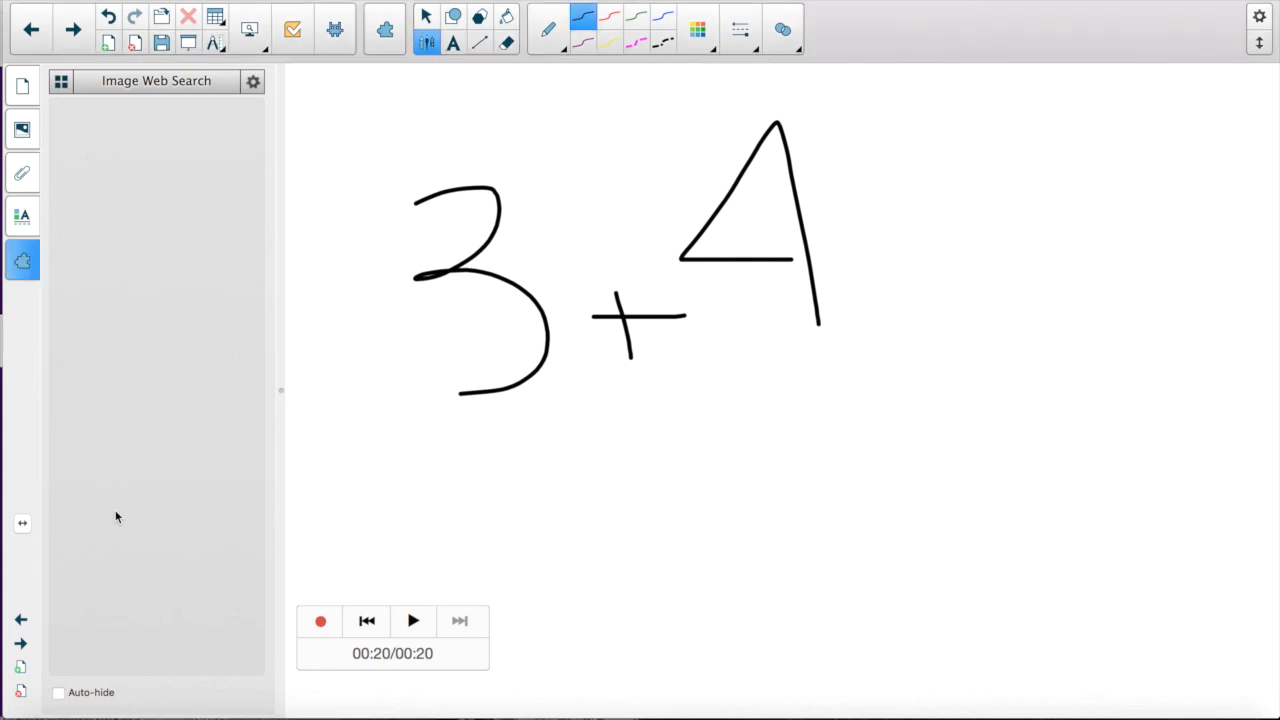
pyautogui.click(22, 260)
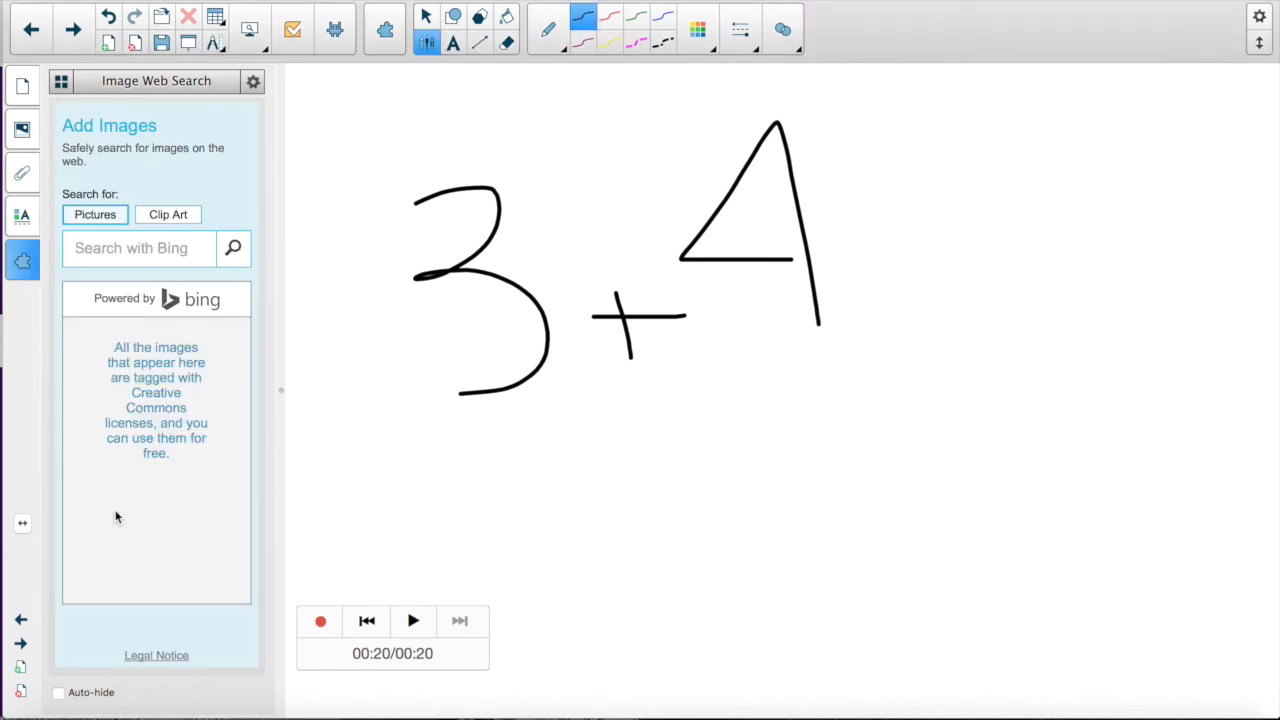
pyautogui.moveTo(114, 288)
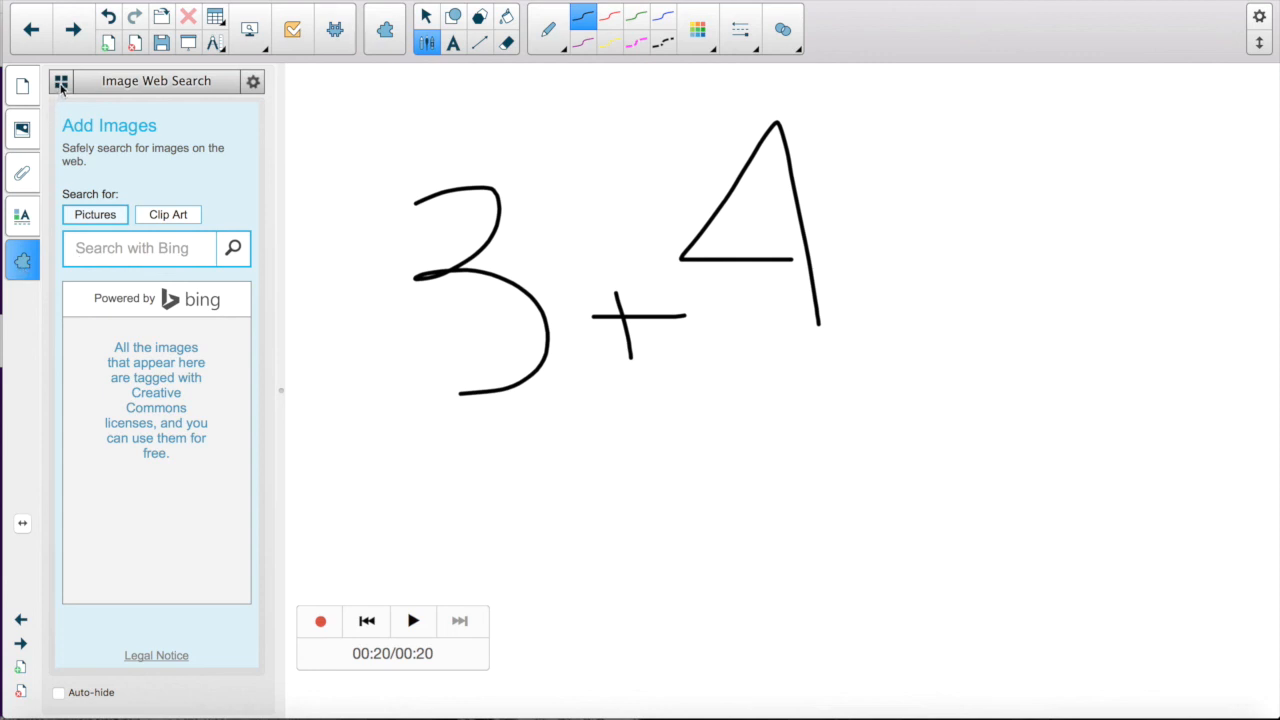
pyautogui.click(65, 81)
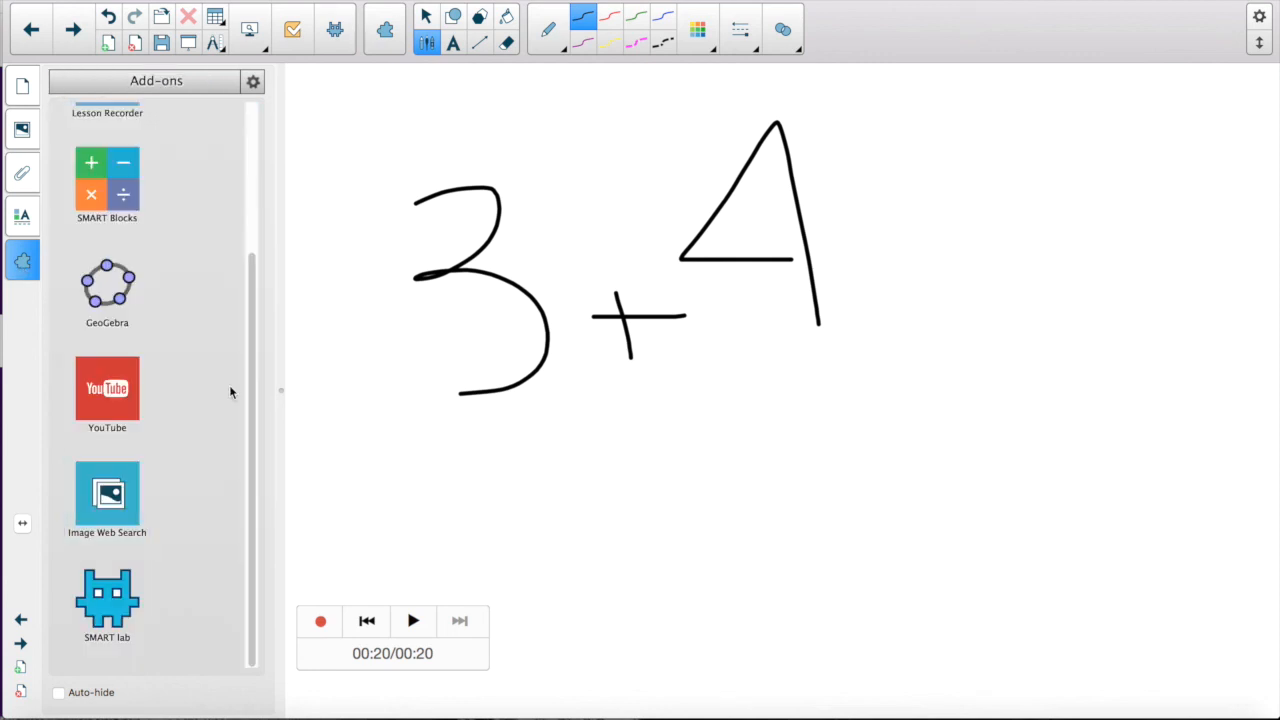